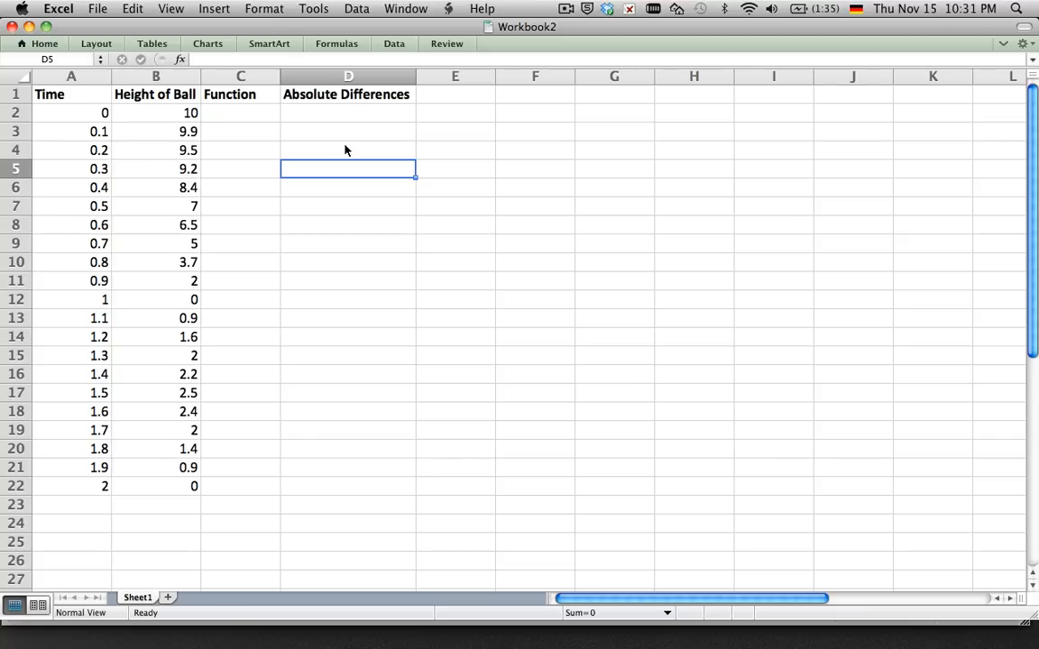
{"action": "mouse_move", "coordinate": [222, 130]}
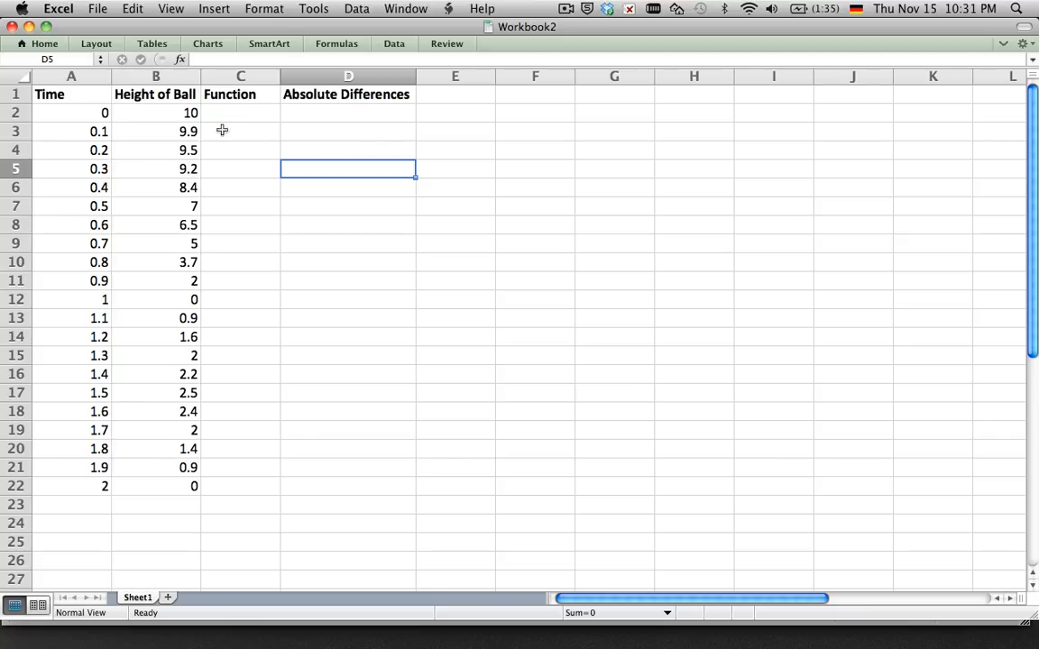
{"action": "mouse_move", "coordinate": [81, 94]}
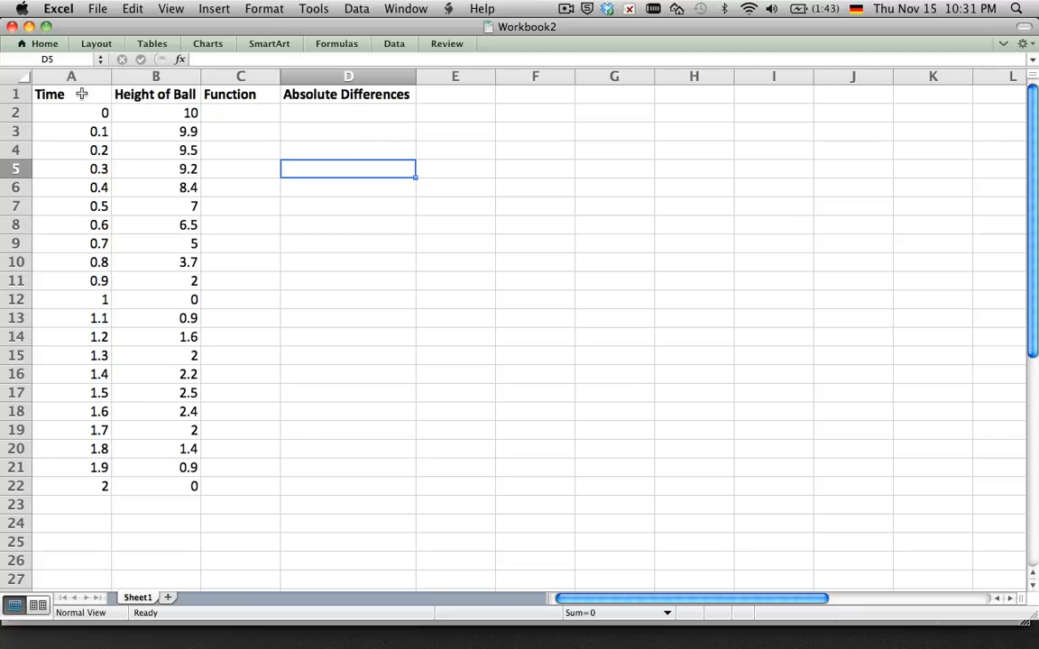
{"action": "mouse_move", "coordinate": [83, 491]}
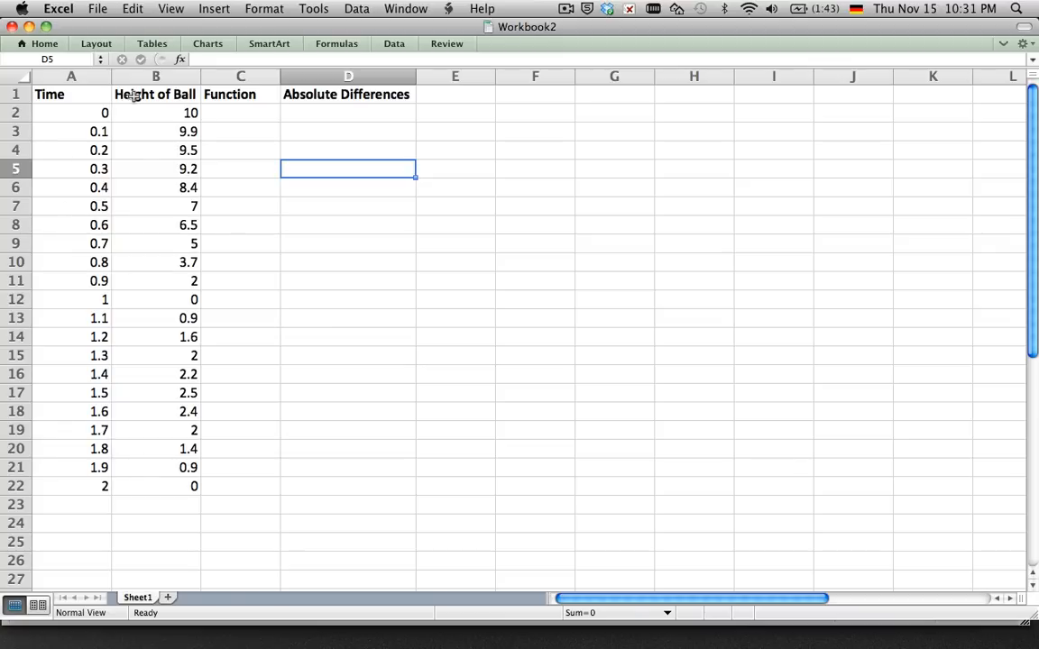
{"action": "mouse_move", "coordinate": [63, 98]}
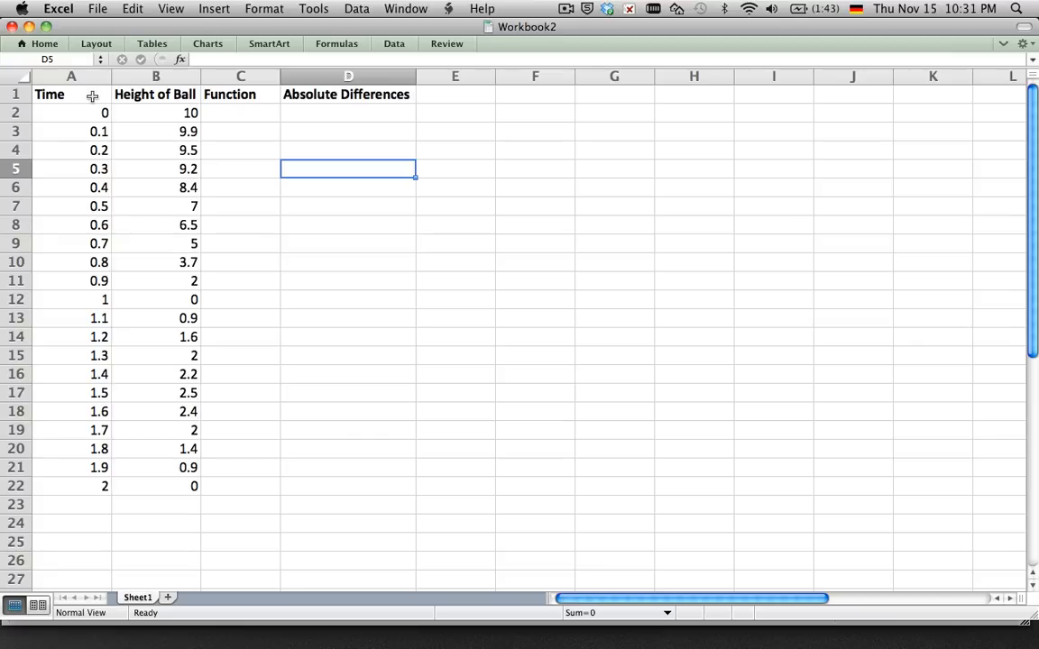
{"action": "mouse_move", "coordinate": [79, 94]}
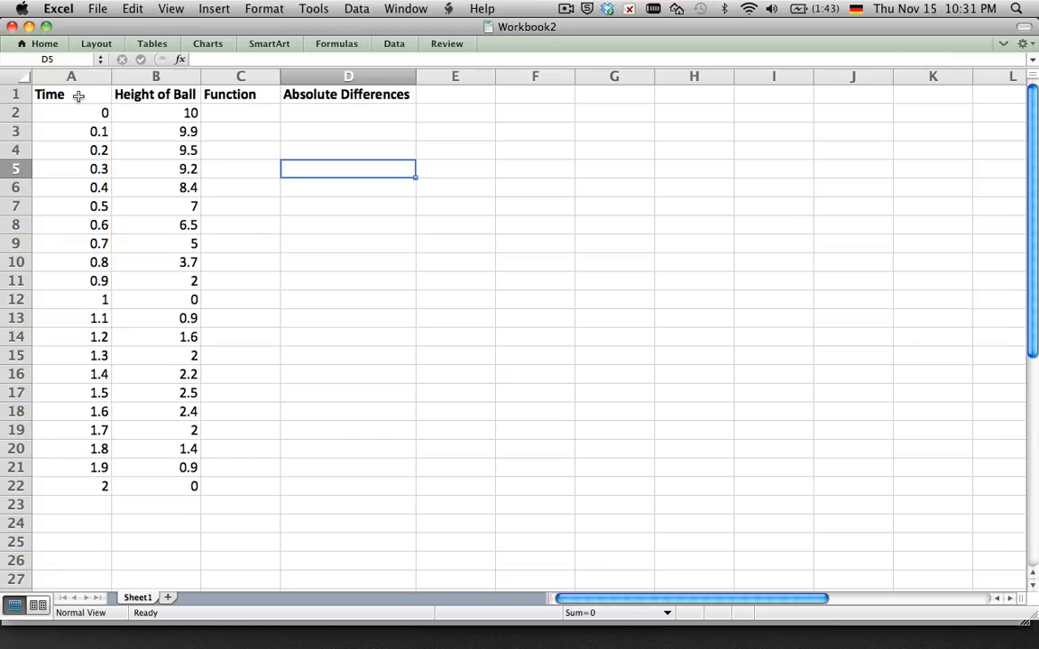
{"action": "mouse_move", "coordinate": [65, 115]}
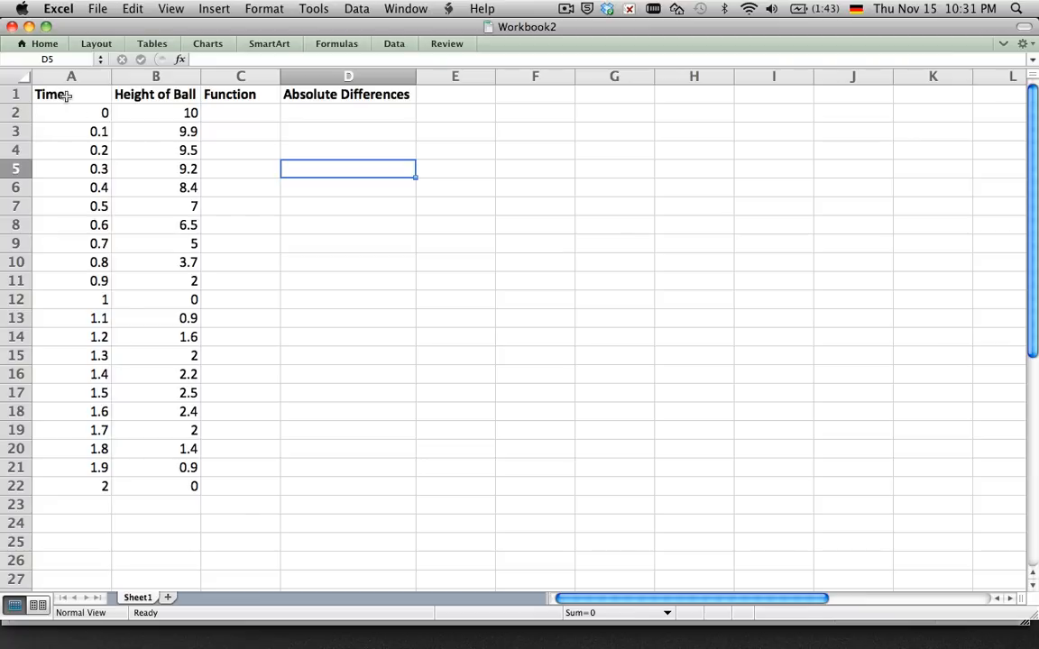
Select the Time and Height of Ball data in A1:B22 and bring up the chart types.
{"action": "left_click_drag", "start_coordinate": [70, 94], "coordinate": [155, 300]}
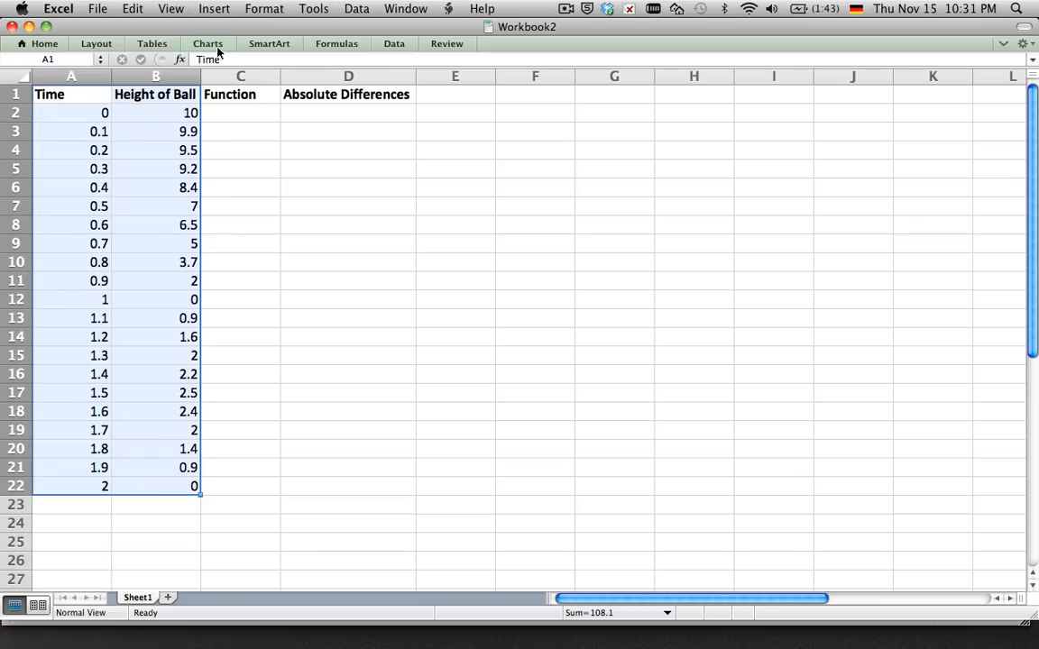
{"action": "left_click", "coordinate": [208, 43]}
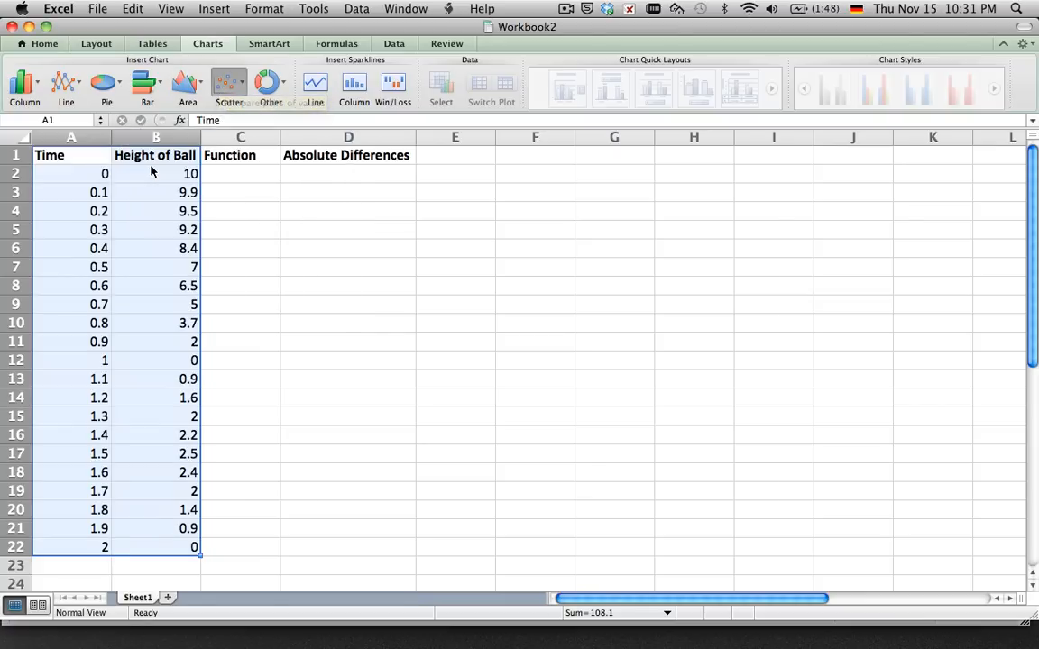
Insert a marker-only scatter chart titled Height of Ball from the selected data.
{"action": "left_click", "coordinate": [229, 85]}
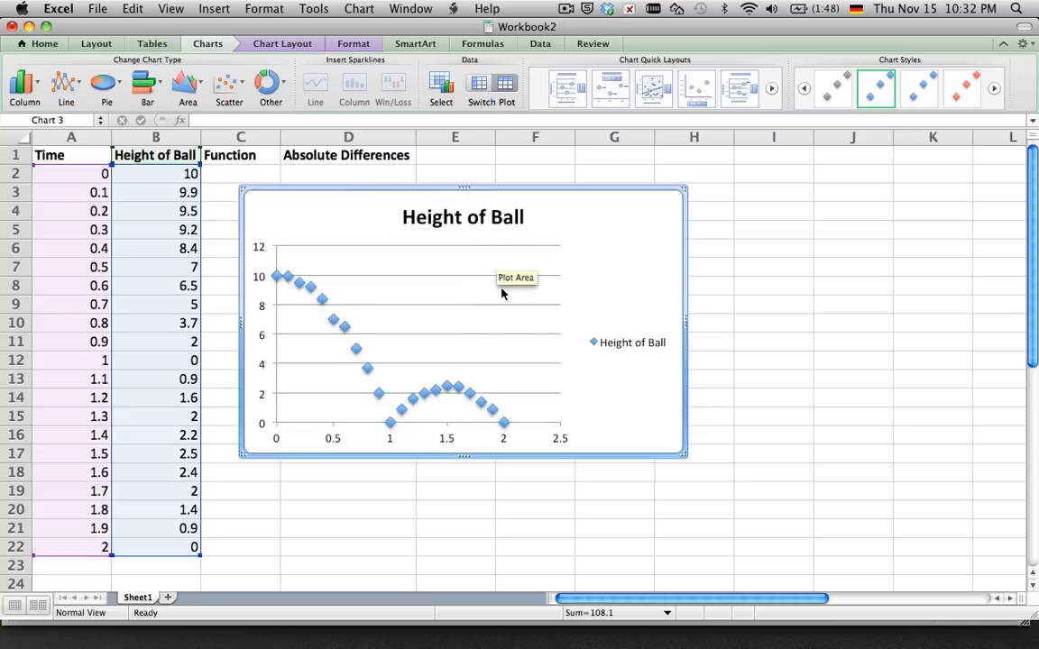
{"action": "mouse_move", "coordinate": [469, 418]}
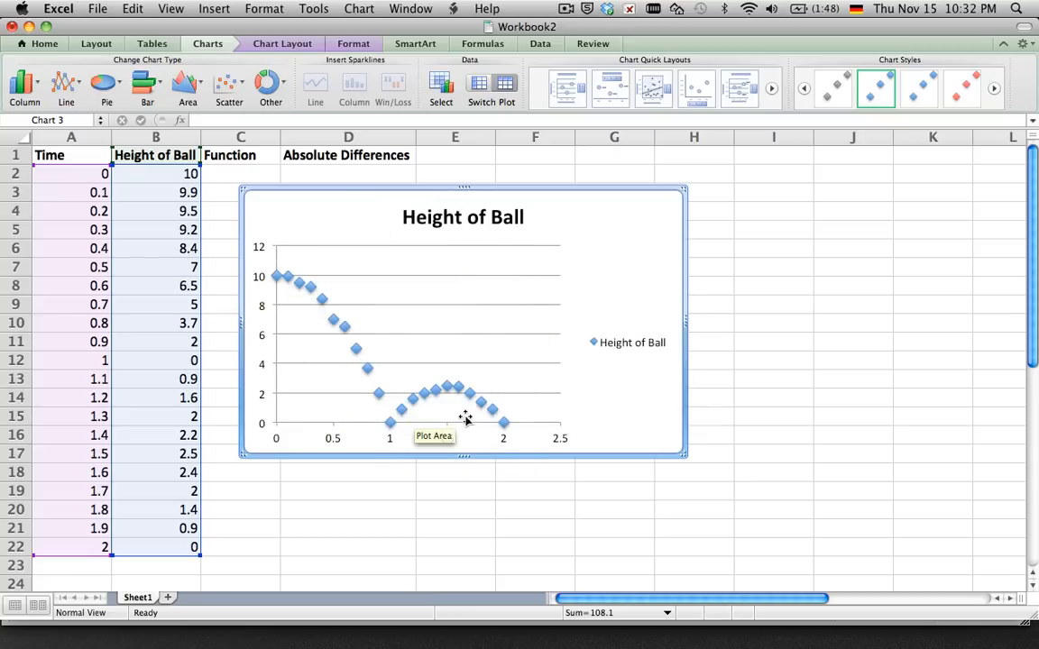
{"action": "mouse_move", "coordinate": [263, 281]}
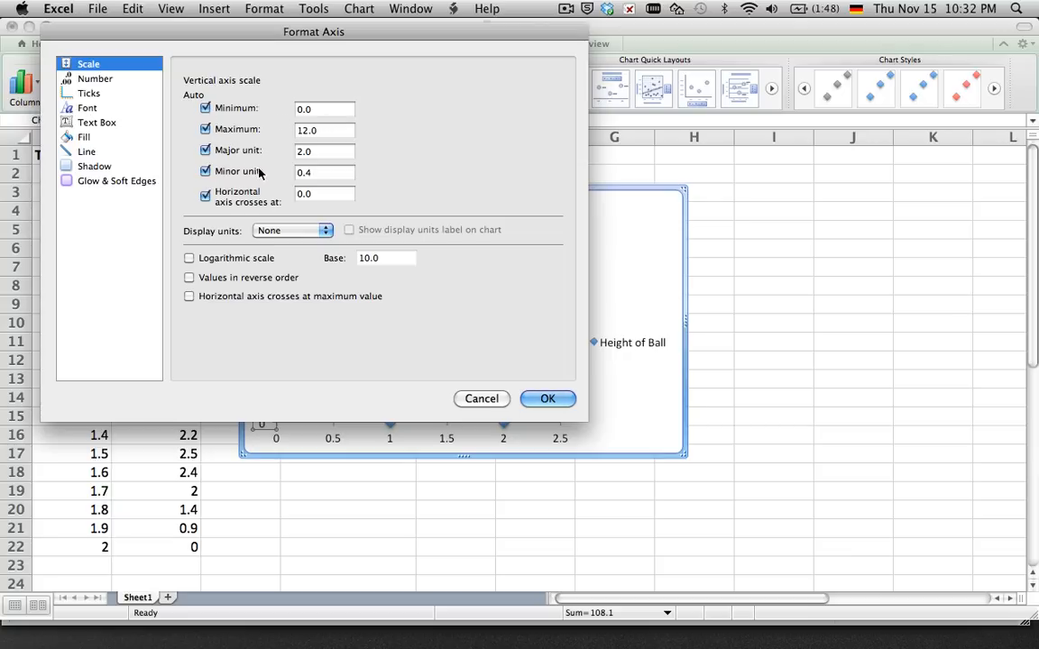
{"action": "mouse_move", "coordinate": [150, 145]}
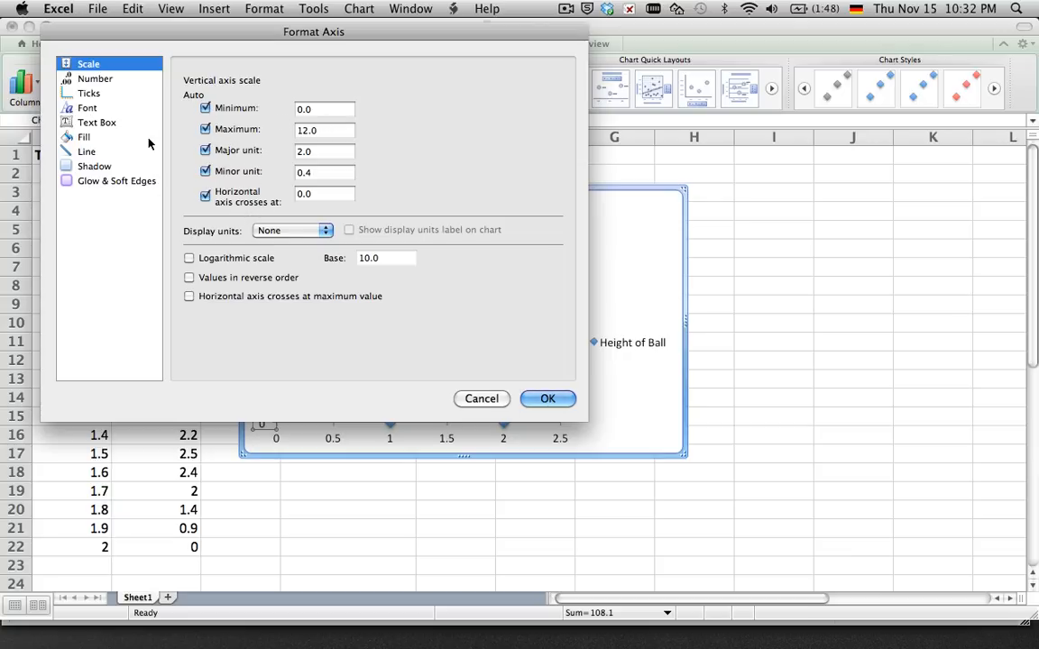
{"action": "left_click", "coordinate": [94, 112]}
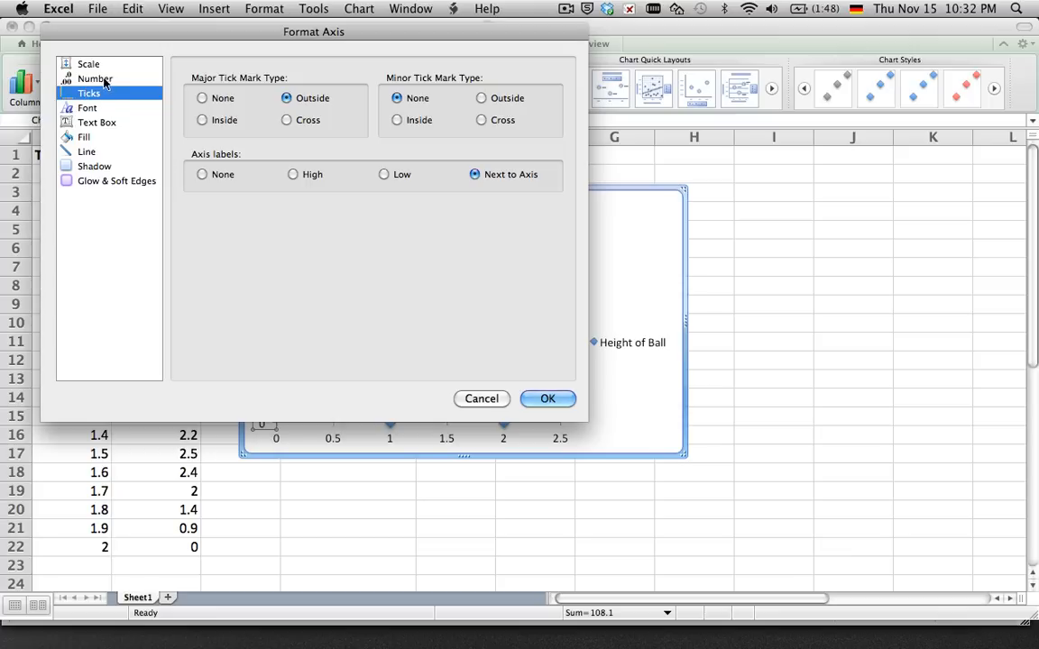
{"action": "left_click", "coordinate": [97, 122]}
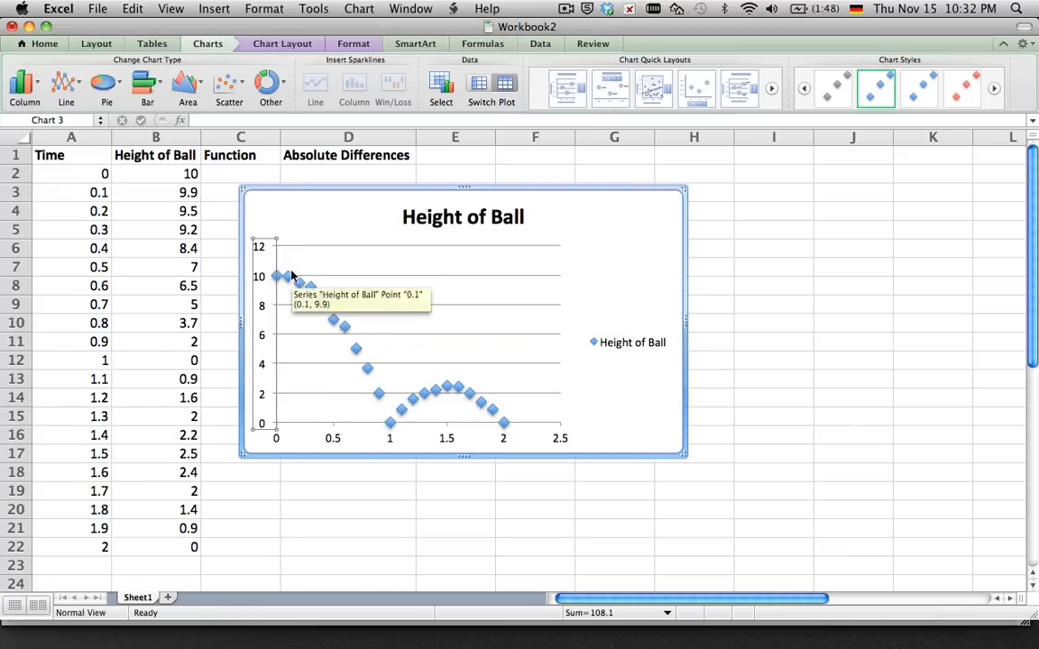
{"action": "mouse_move", "coordinate": [321, 440]}
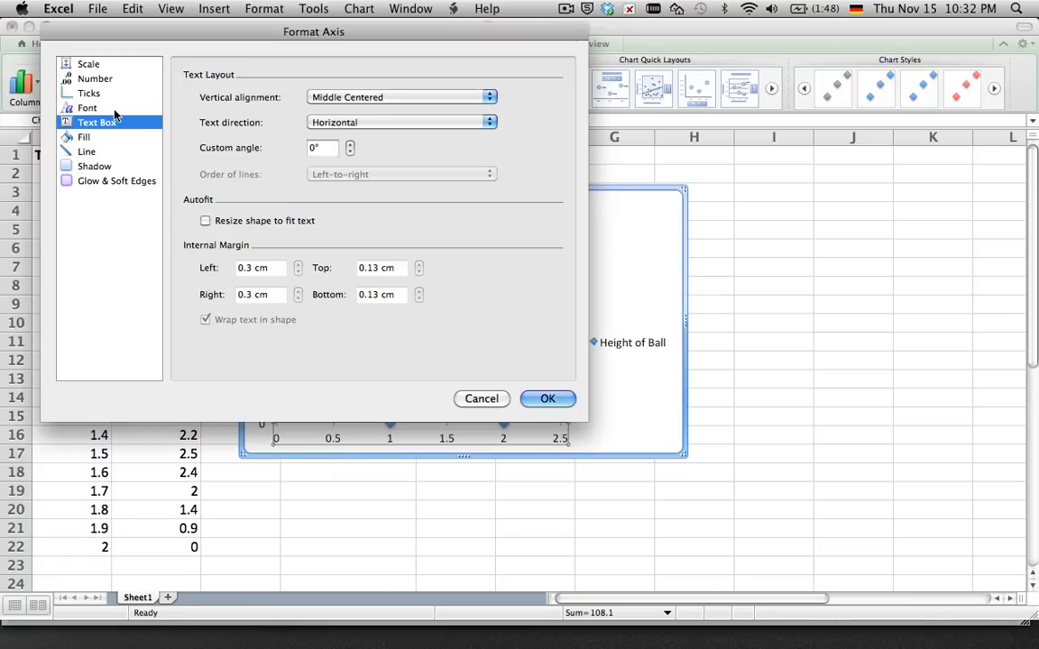
{"action": "left_click", "coordinate": [549, 398]}
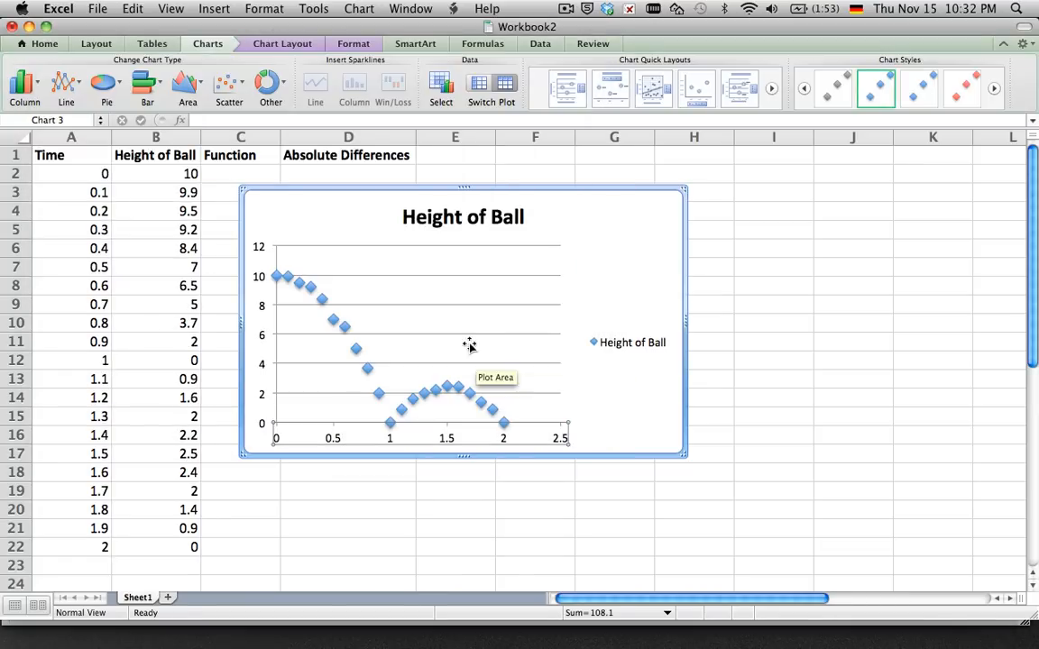
{"action": "mouse_move", "coordinate": [321, 317]}
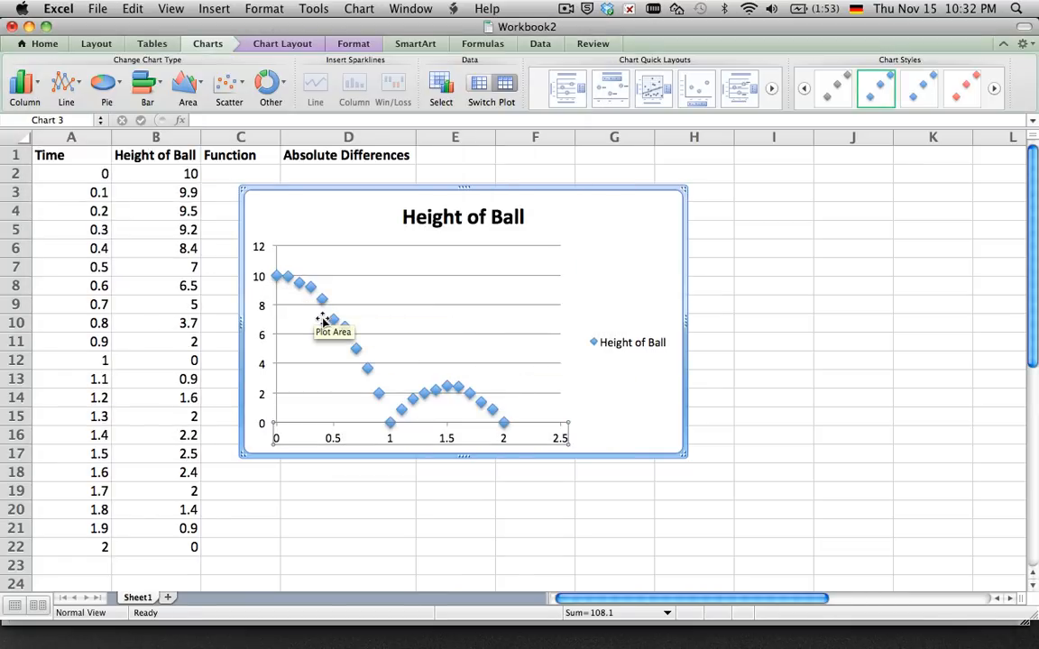
{"action": "mouse_move", "coordinate": [406, 412]}
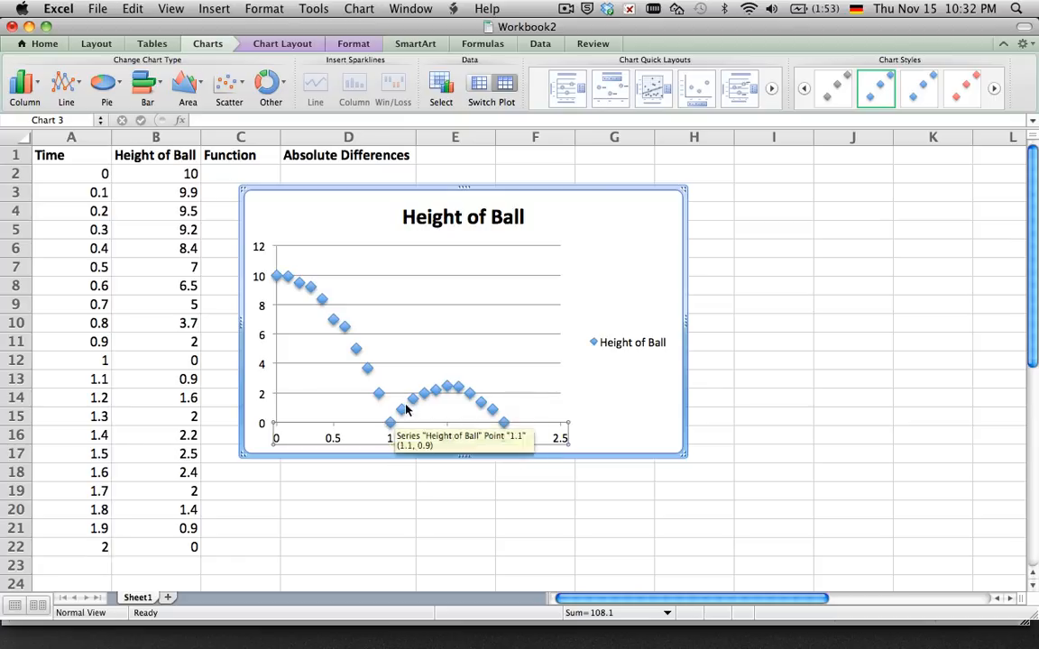
{"action": "mouse_move", "coordinate": [359, 321]}
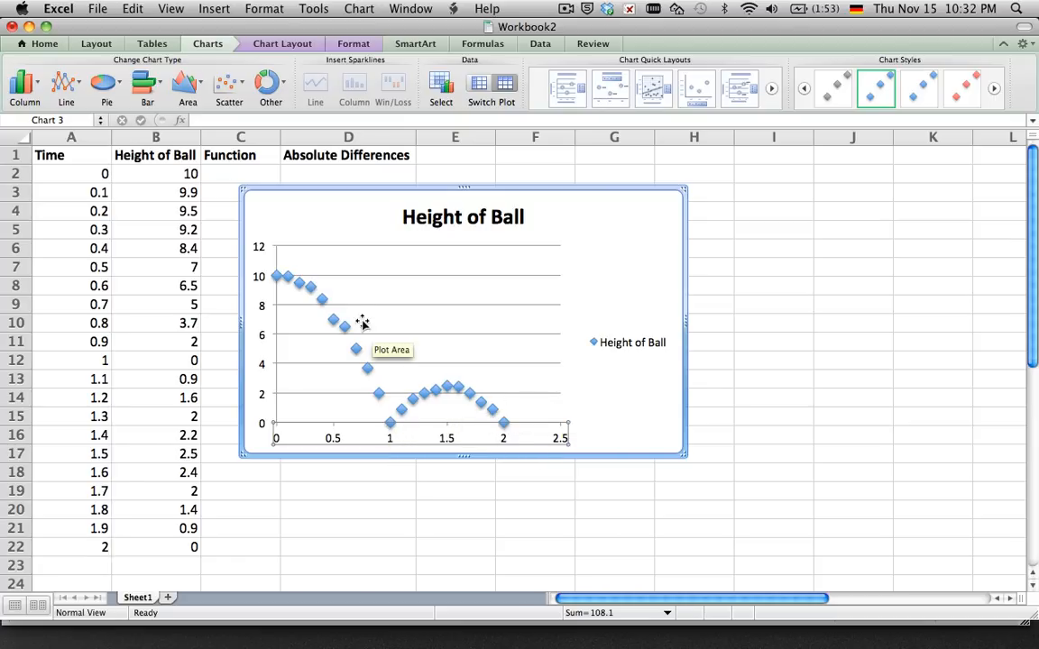
{"action": "mouse_move", "coordinate": [436, 392]}
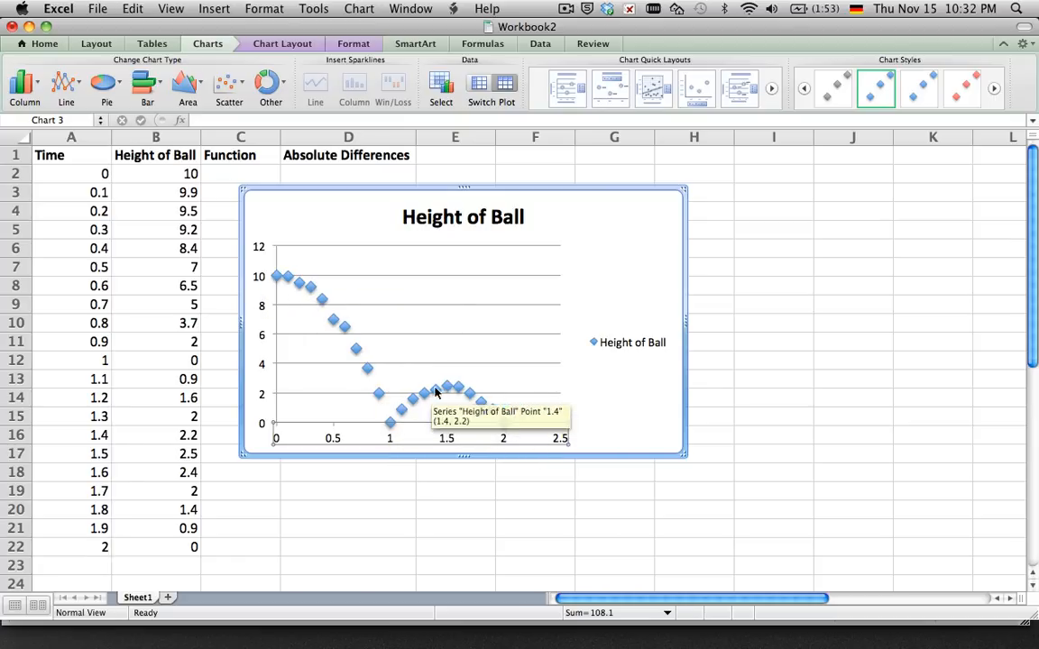
{"action": "mouse_move", "coordinate": [388, 419]}
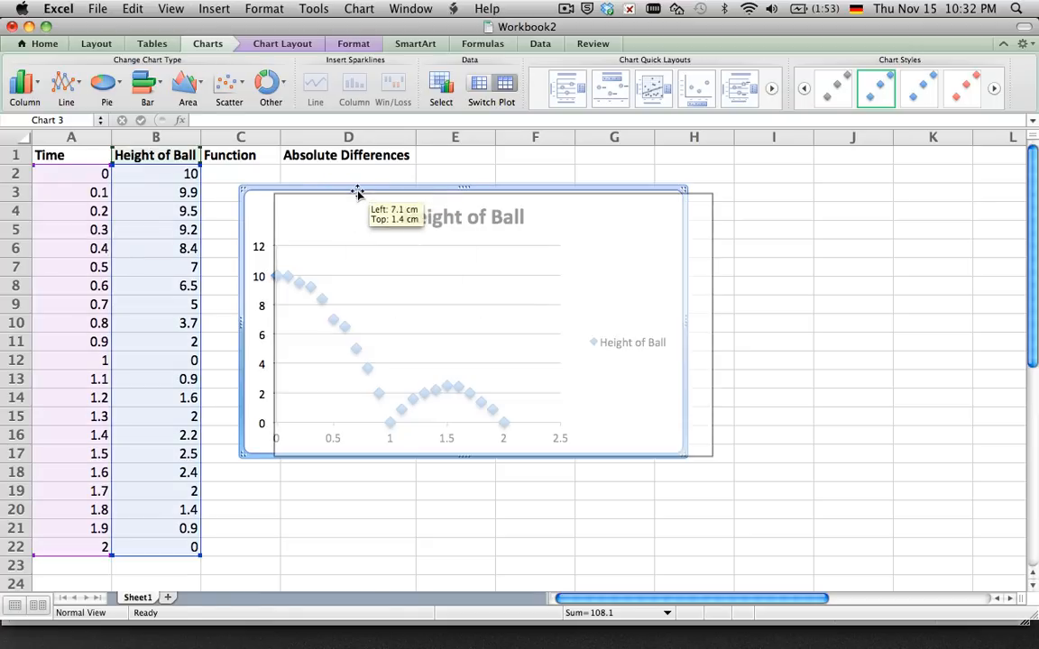
Move the Height of Ball chart right over columns E to I, clear of the data.
{"action": "left_click_drag", "start_coordinate": [357, 191], "coordinate": [425, 197]}
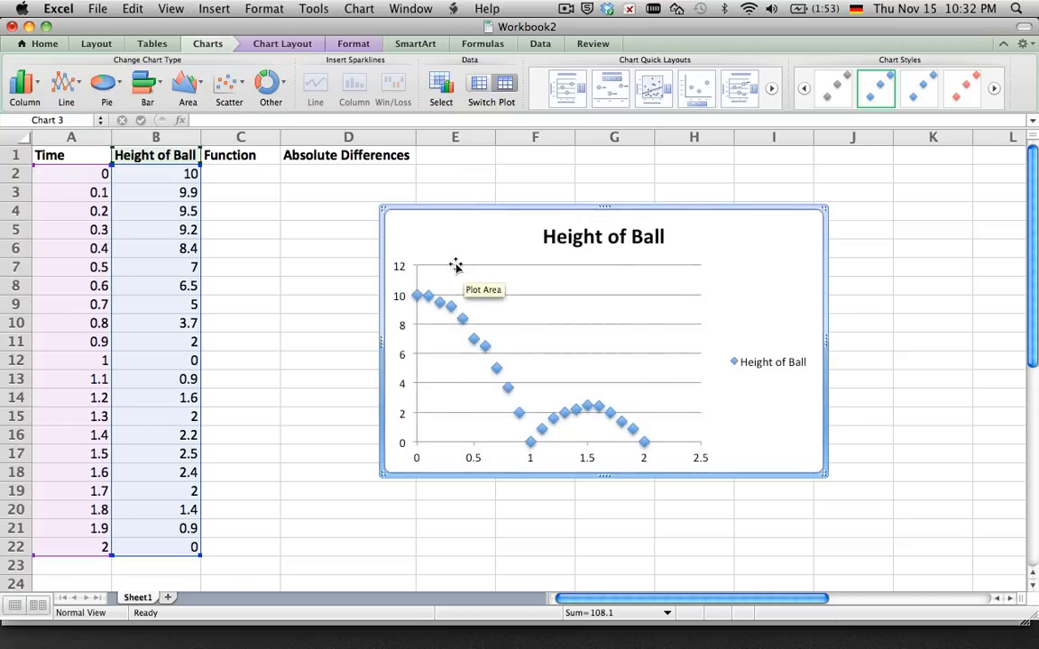
{"action": "mouse_move", "coordinate": [507, 364]}
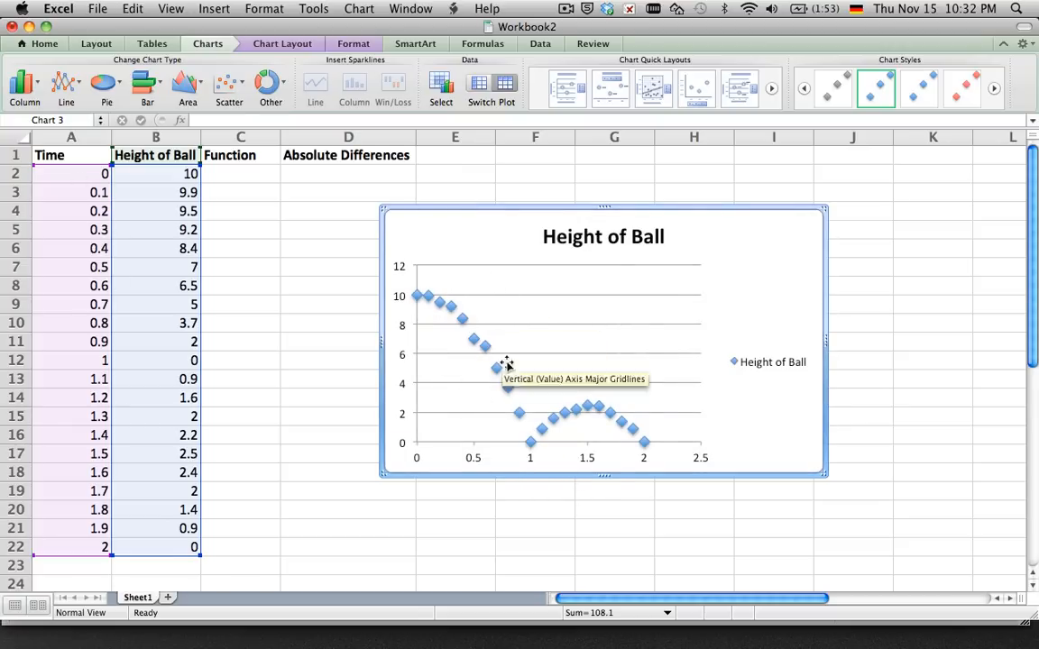
{"action": "mouse_move", "coordinate": [633, 433]}
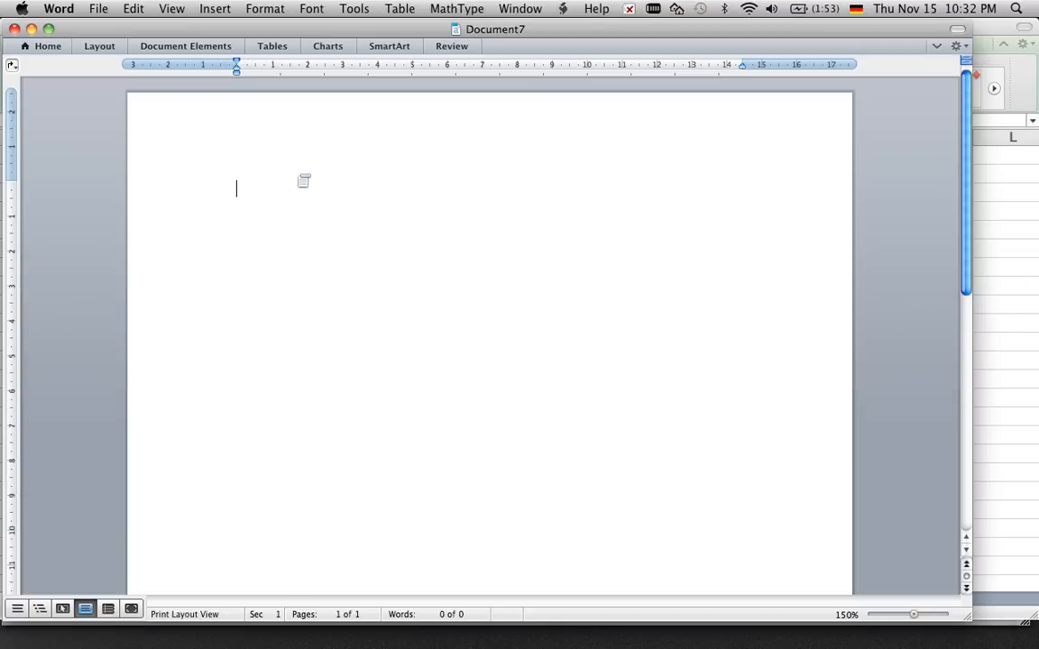
Title the Word document 'Height of a Ball' and place the cursor below it for the chart.
{"action": "type", "text": "Height of a Ball"}
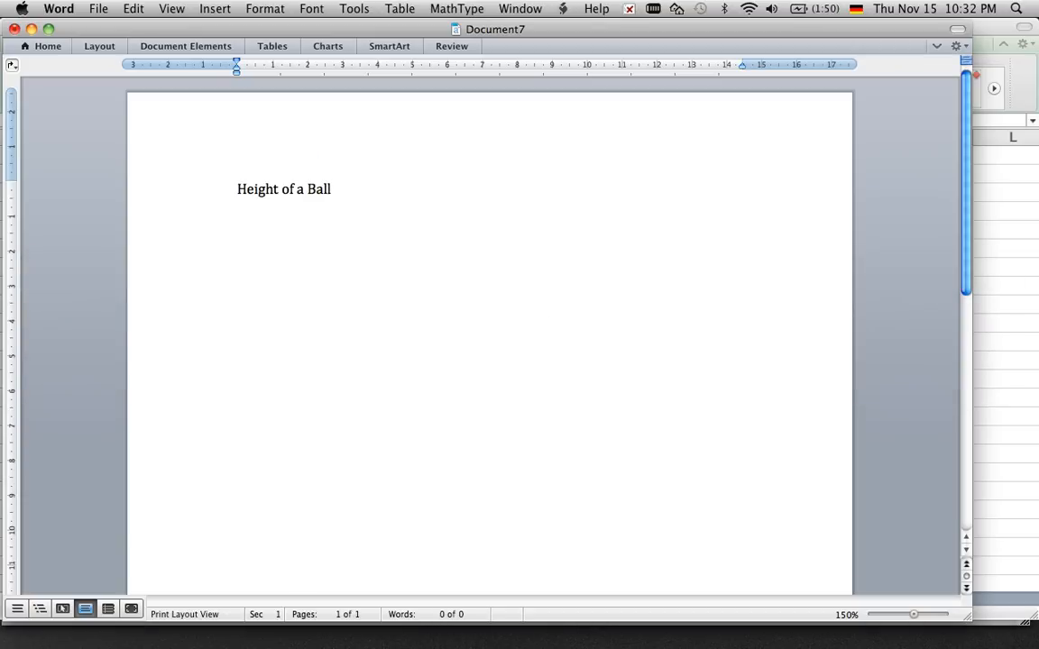
{"action": "type", "text": "http://www.autograph-maths.com/downloads/mac/singleuser/"}
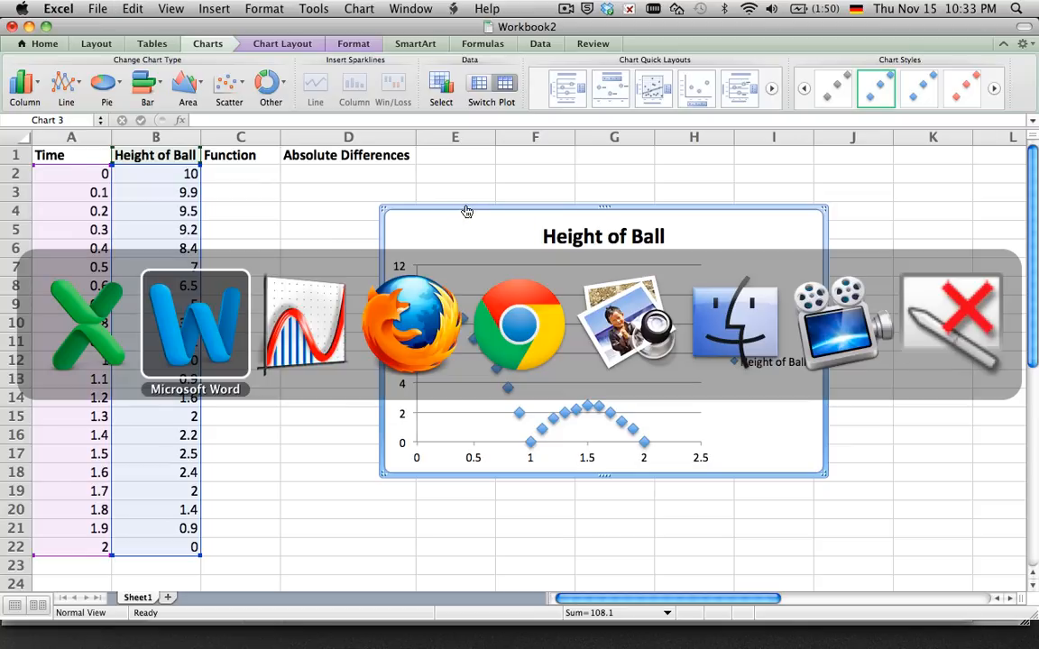
{"action": "left_click", "coordinate": [194, 325]}
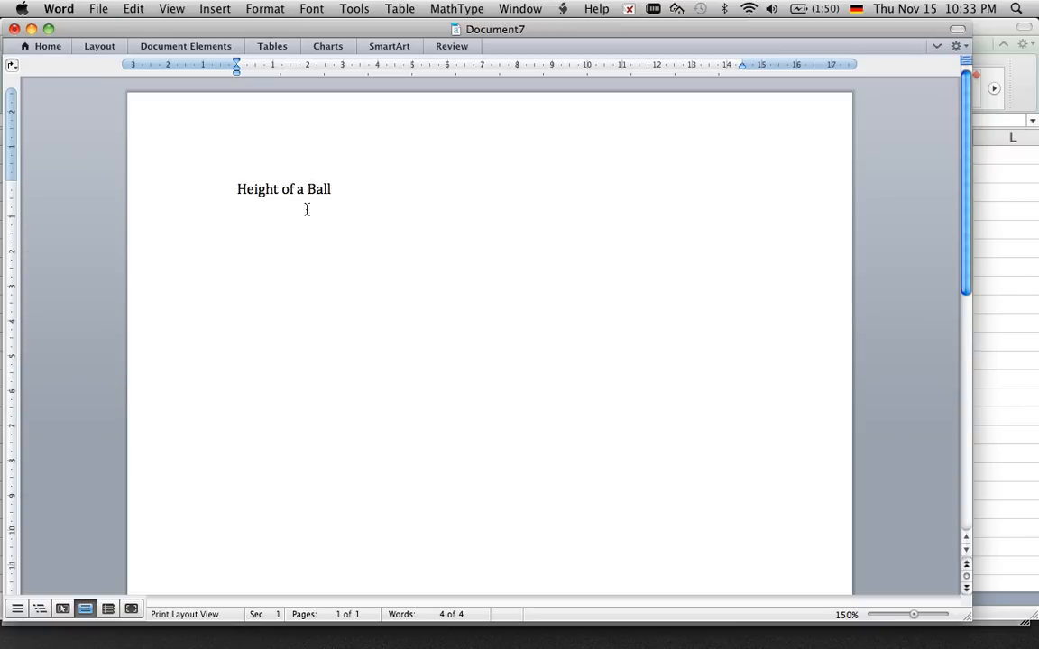
{"action": "mouse_move", "coordinate": [314, 267]}
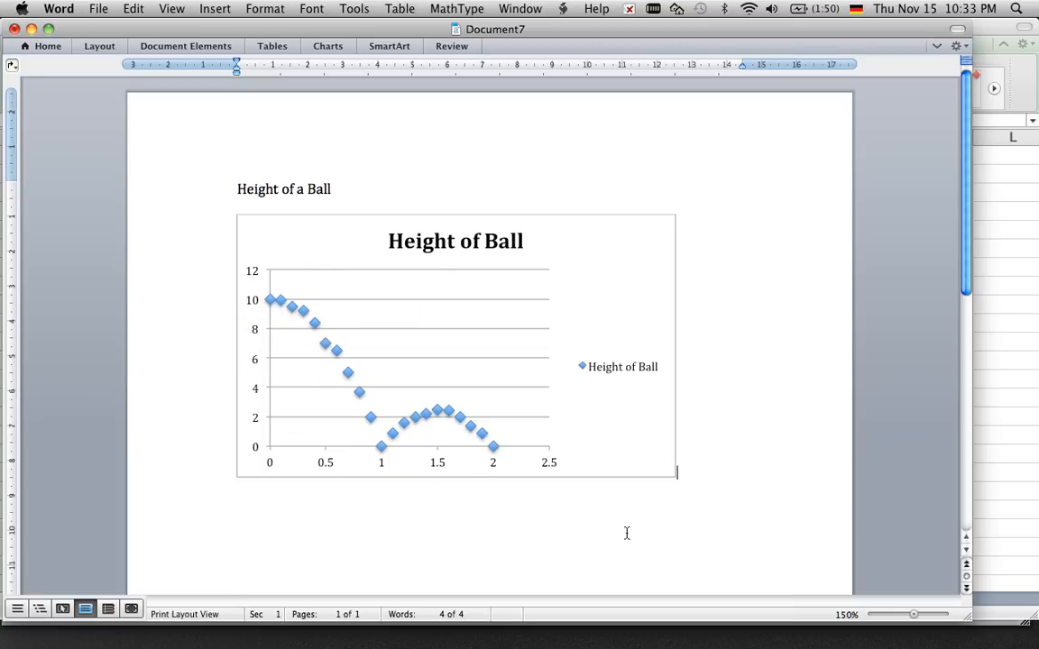
{"action": "mouse_move", "coordinate": [498, 430]}
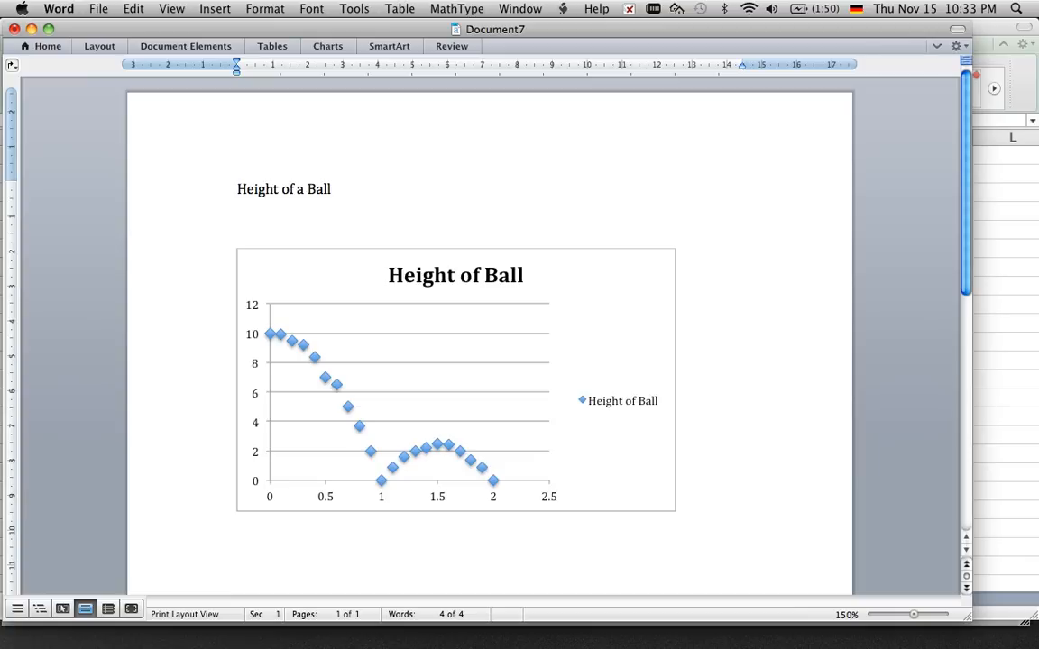
Add an 'Introduction:' line with placeholder text to the report.
{"action": "type", "text": "Introdu"}
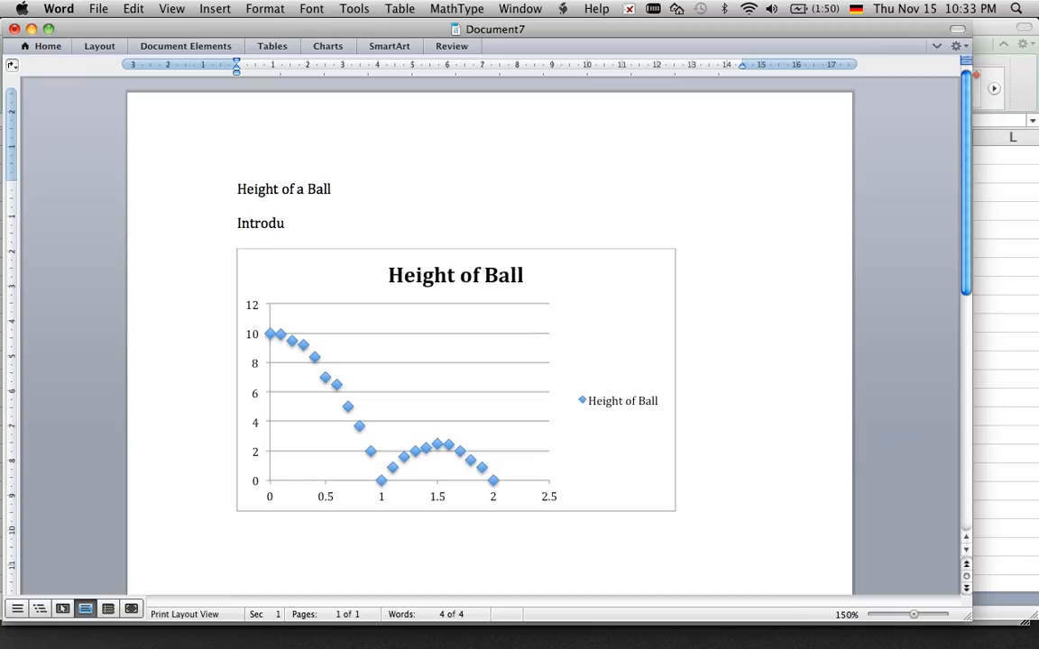
{"action": "type", "text": "ction:d"}
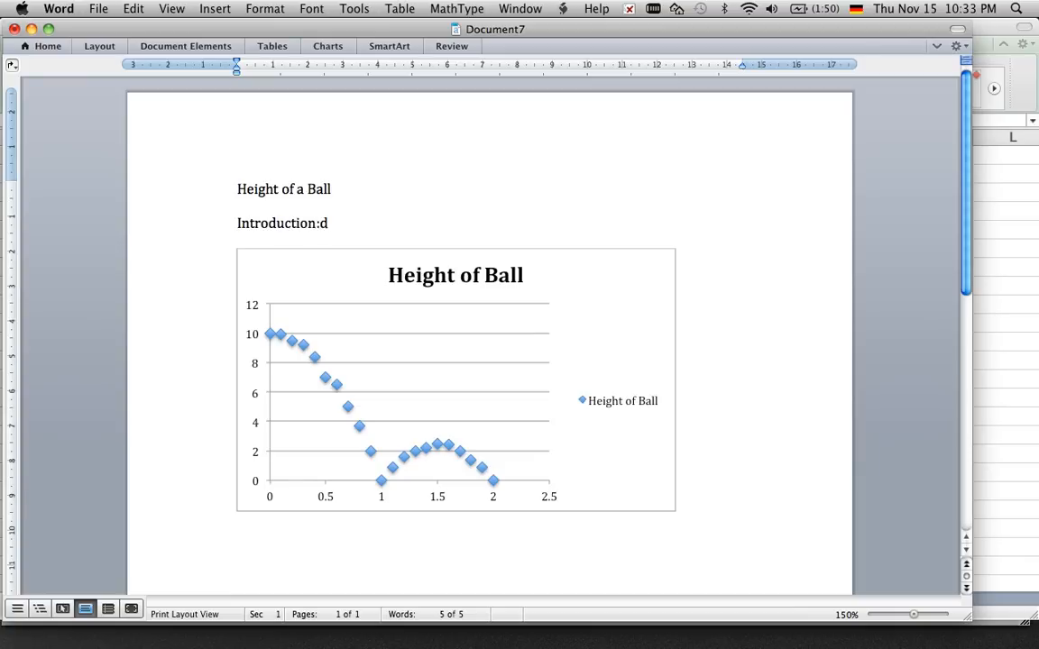
{"action": "type", "text": "lajdljflkjdsalkfjd"}
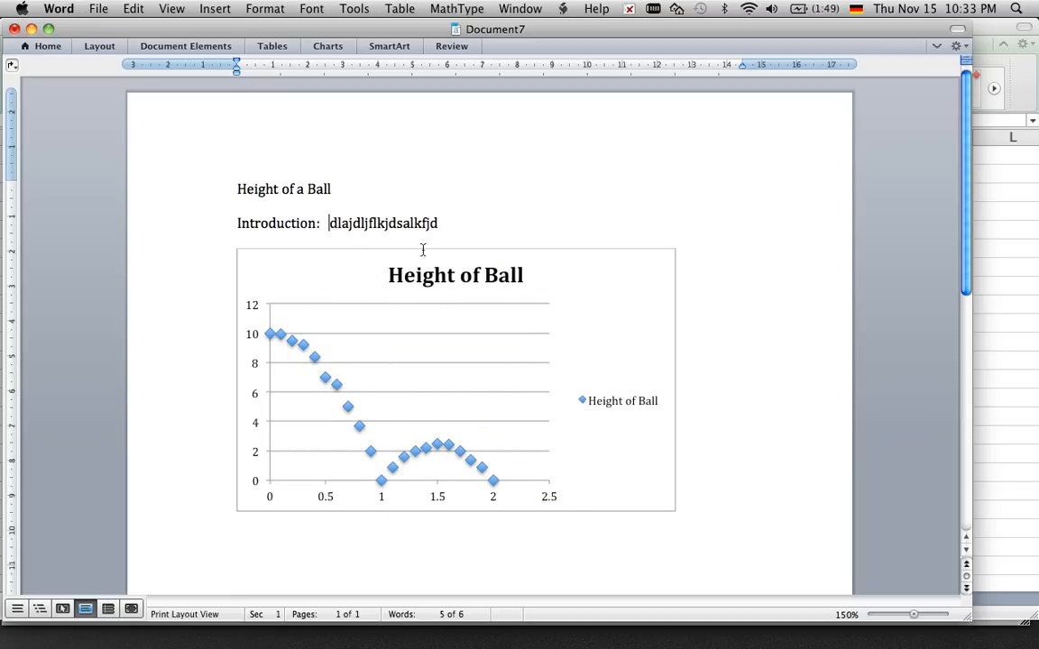
Write 'This looks like two parabol…' on a new line below the chart.
{"action": "left_click", "coordinate": [455, 397]}
{"action": "type", "text": "This"}
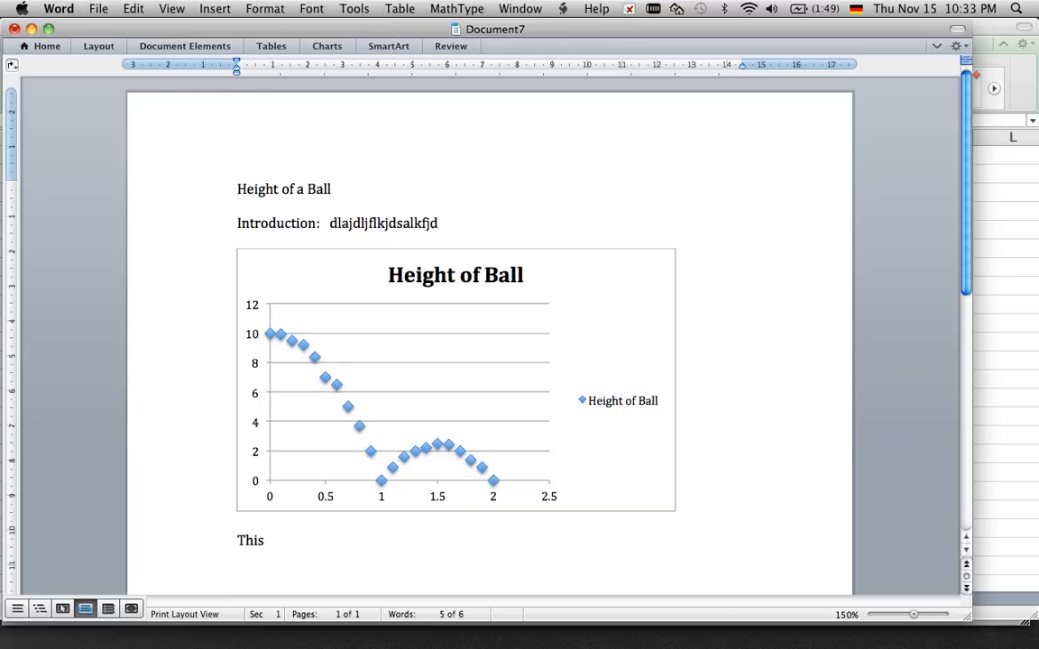
{"action": "type", "text": "looks like"}
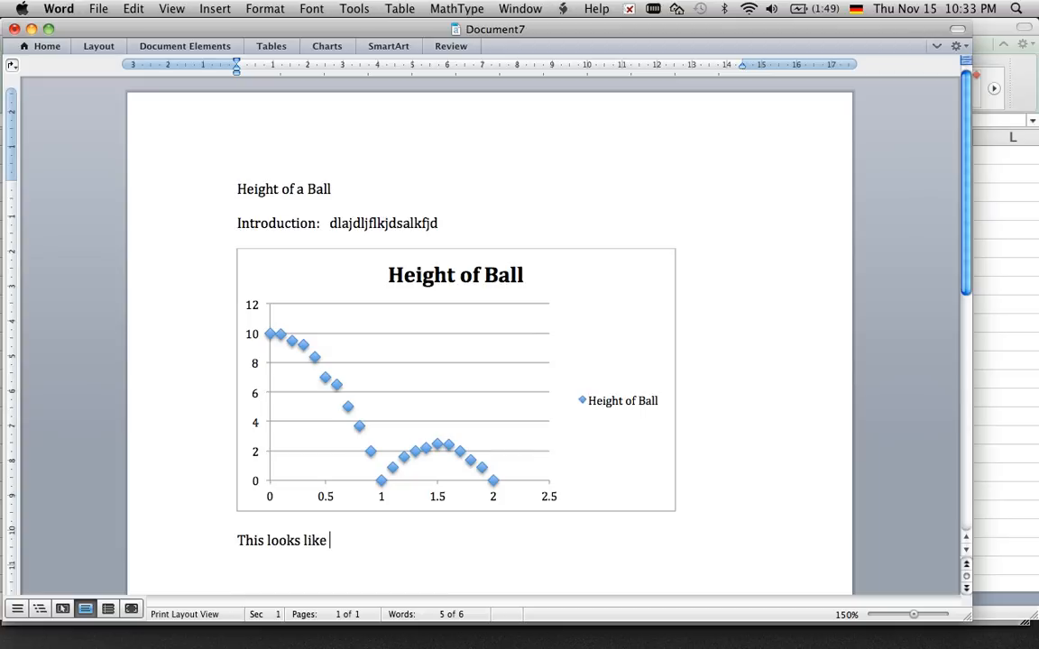
{"action": "type", "text": "two parabol"}
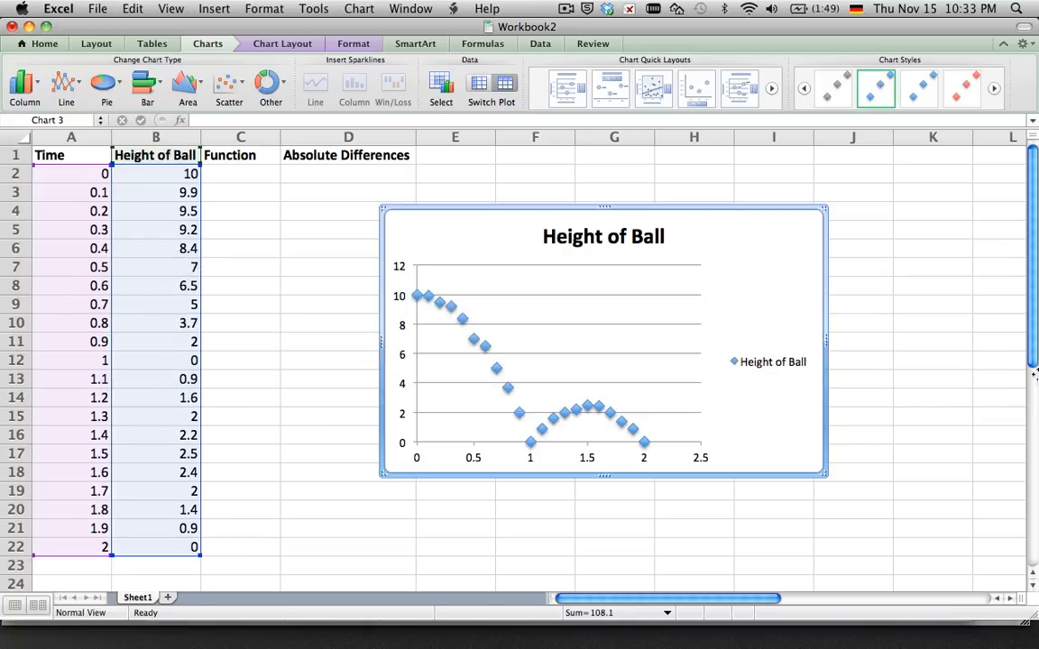
{"action": "mouse_move", "coordinate": [545, 443]}
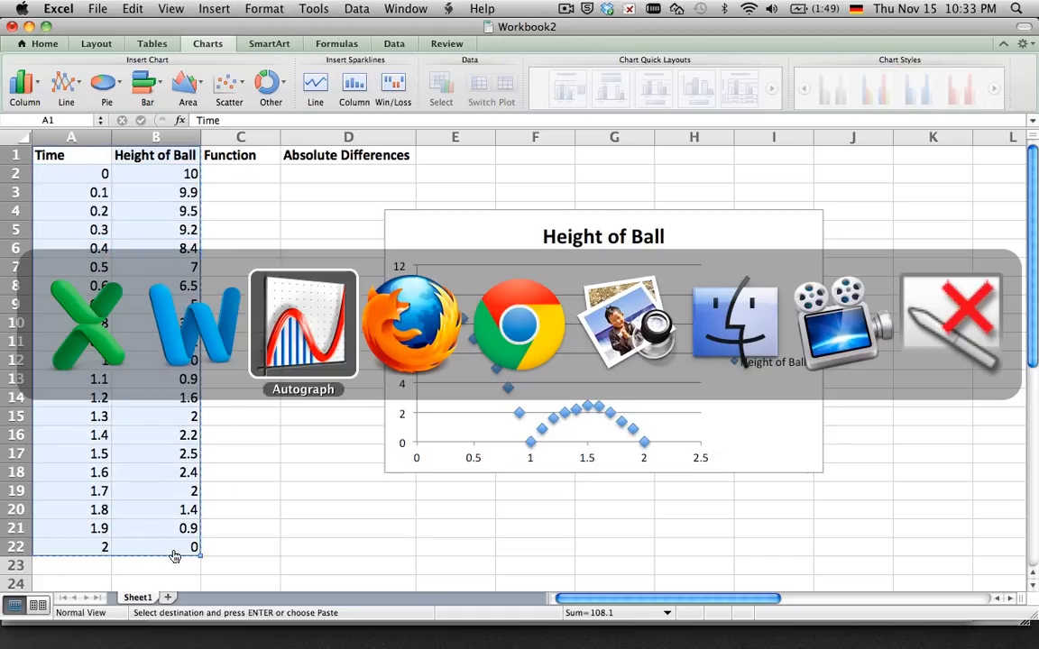
Switch from Excel to Autograph with the Time and Height data copied.
{"action": "left_click", "coordinate": [303, 325]}
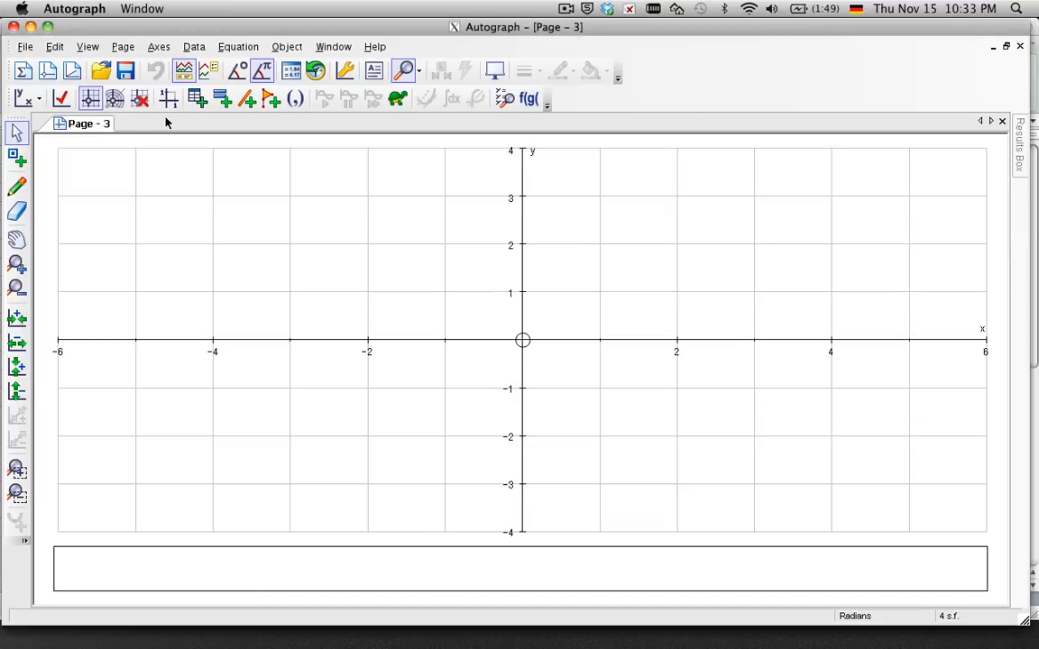
{"action": "mouse_move", "coordinate": [195, 100]}
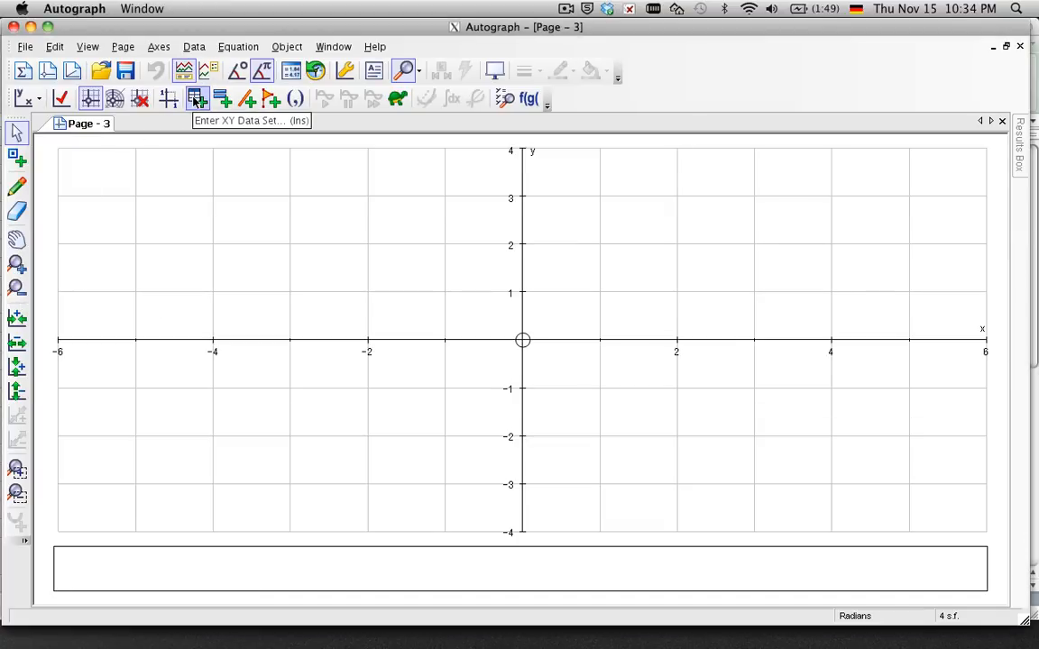
Paste the Time and Height of Ball values into Autograph as Data Set 1.
{"action": "left_click", "coordinate": [193, 97]}
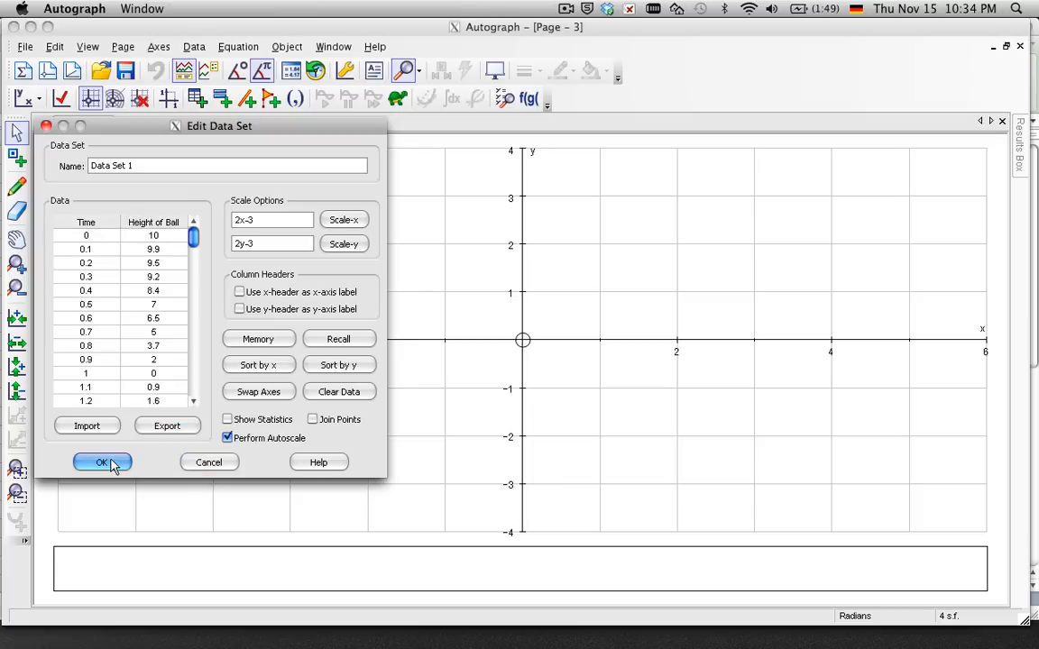
{"action": "left_click", "coordinate": [101, 462]}
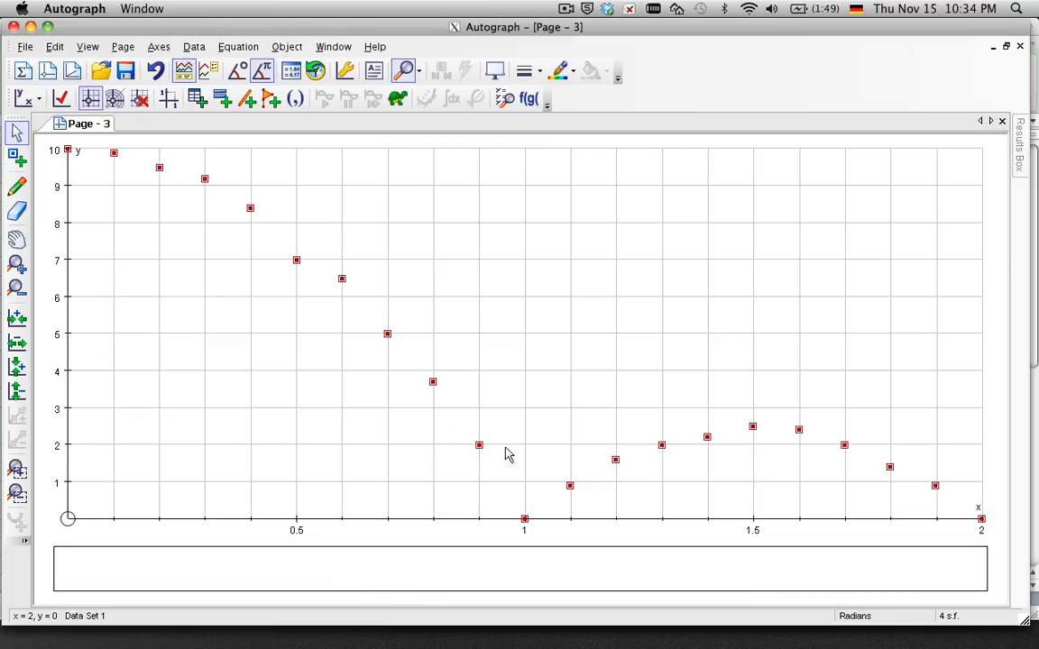
{"action": "mouse_move", "coordinate": [177, 186]}
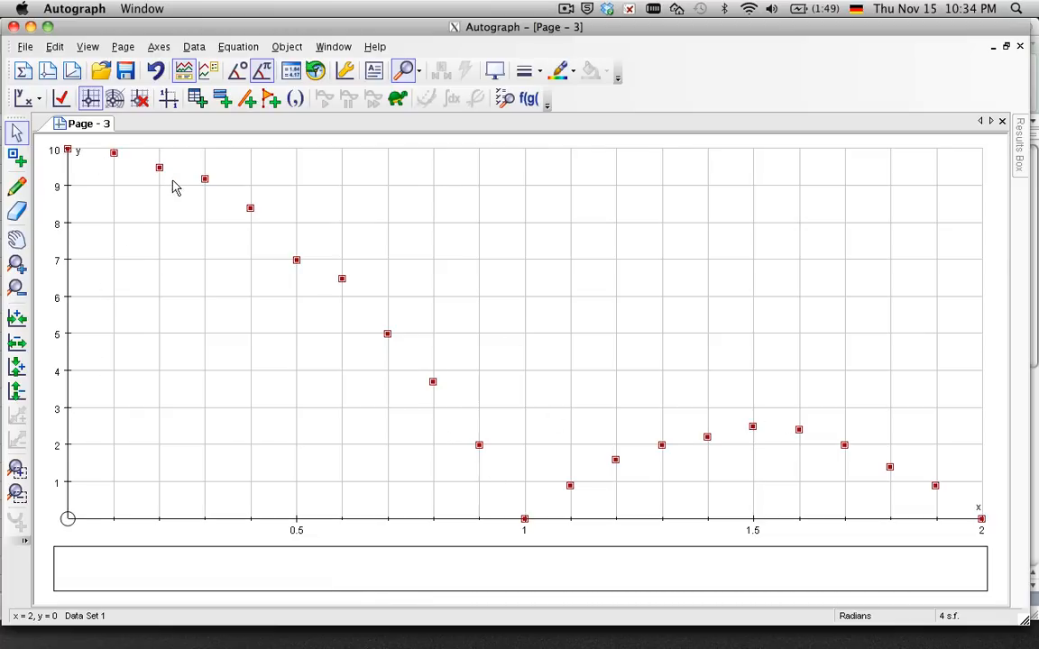
{"action": "mouse_move", "coordinate": [635, 472]}
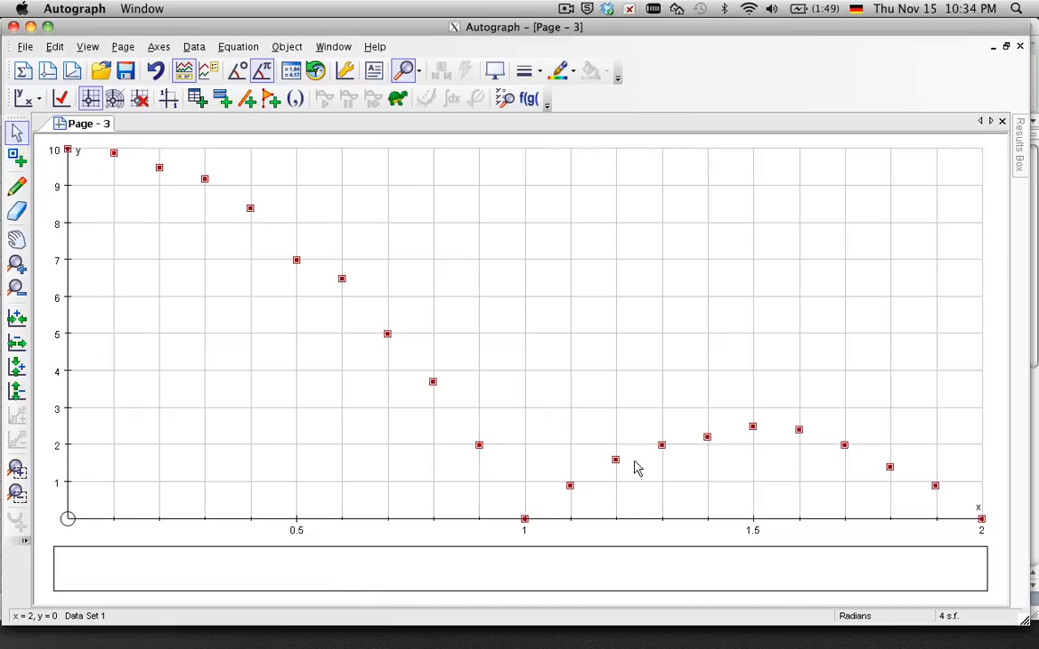
{"action": "mouse_move", "coordinate": [177, 174]}
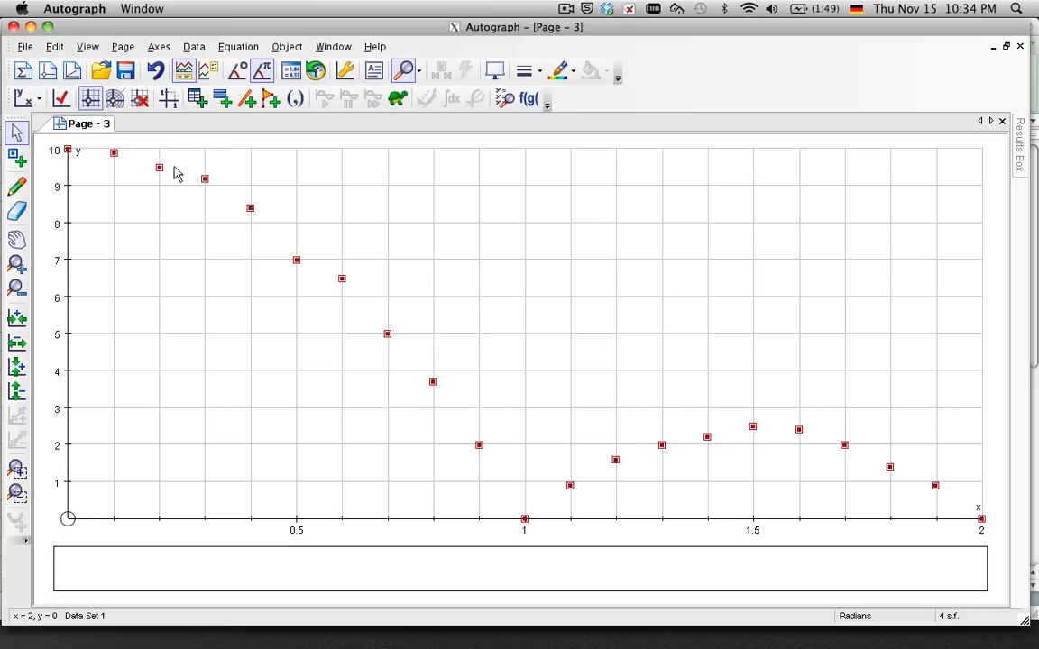
{"action": "mouse_move", "coordinate": [112, 155]}
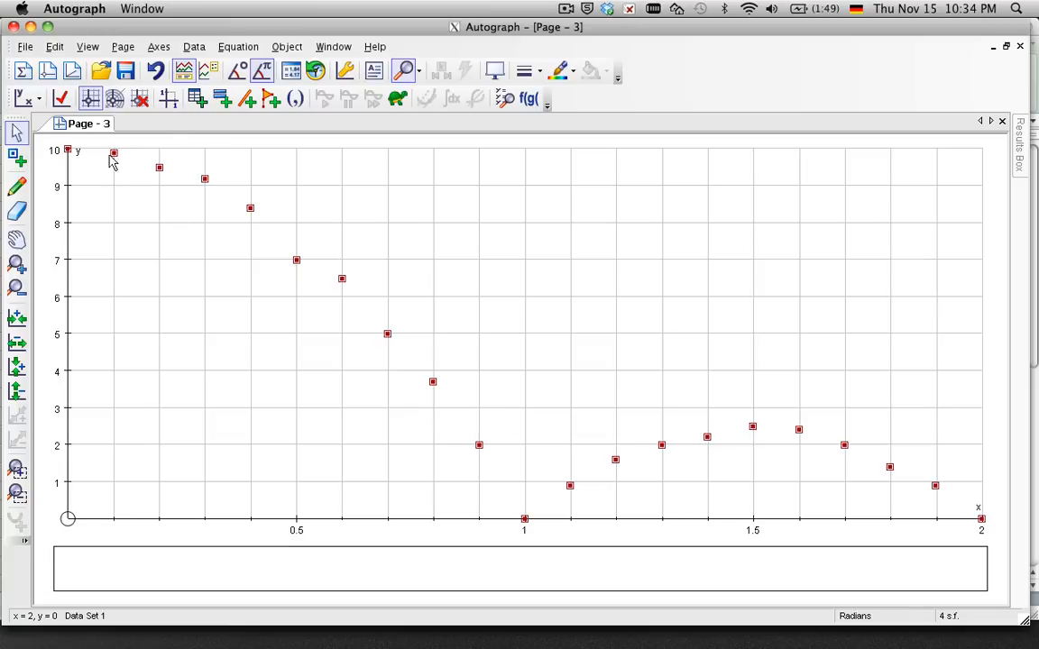
{"action": "mouse_move", "coordinate": [226, 99]}
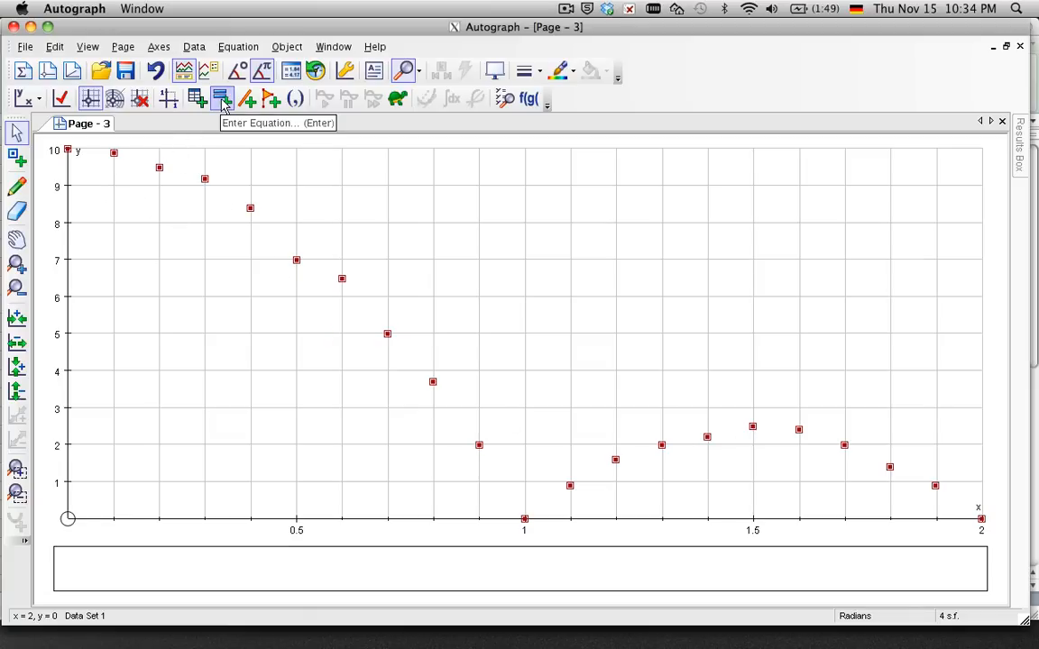
Plot Equation 1, y = −9.81x² + 10, over the ball's first fall.
{"action": "left_click", "coordinate": [223, 98]}
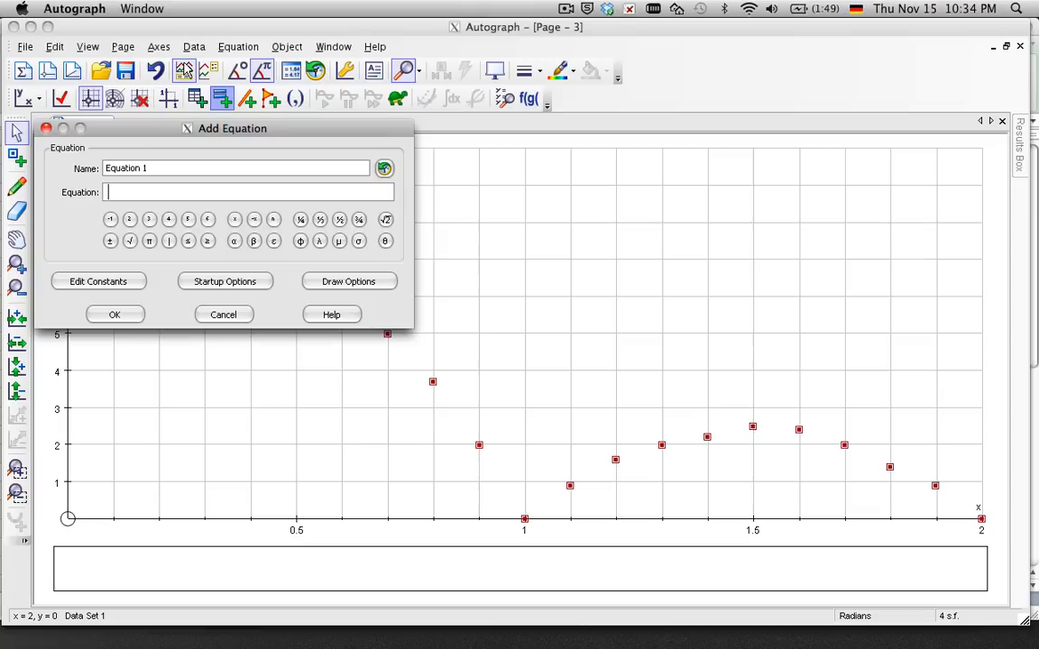
{"action": "left_click_drag", "start_coordinate": [231, 128], "coordinate": [678, 142]}
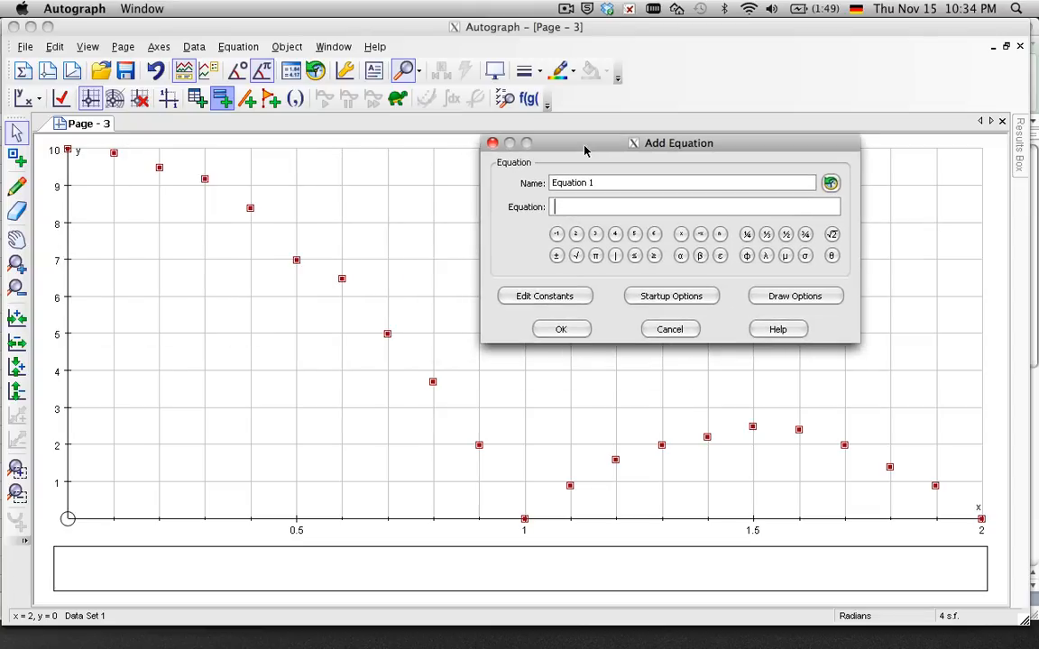
{"action": "type", "text": "y="}
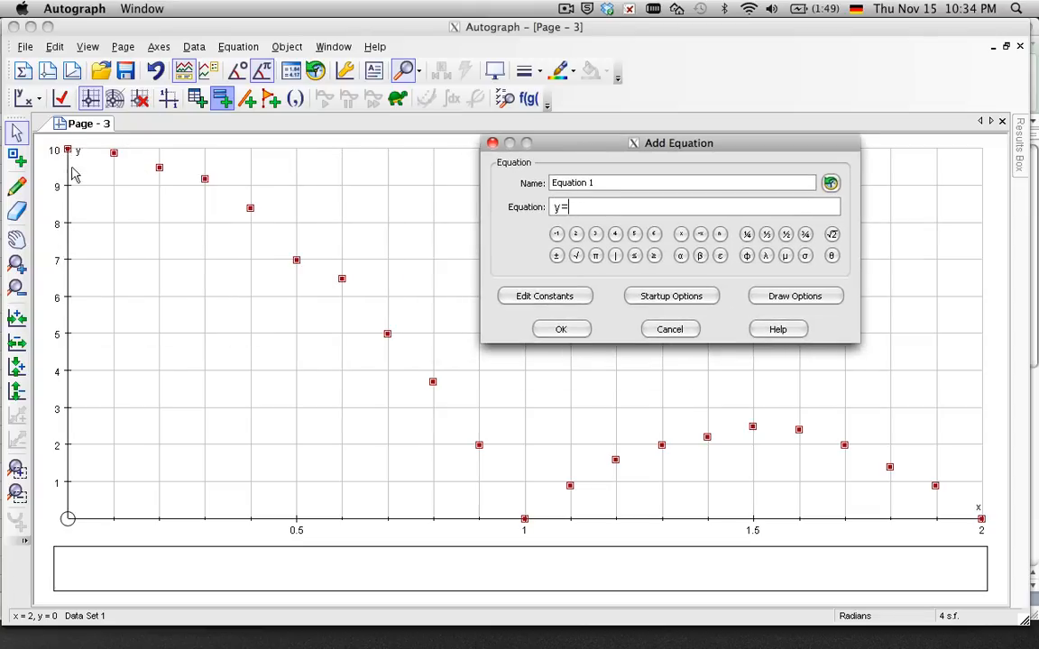
{"action": "mouse_move", "coordinate": [316, 209]}
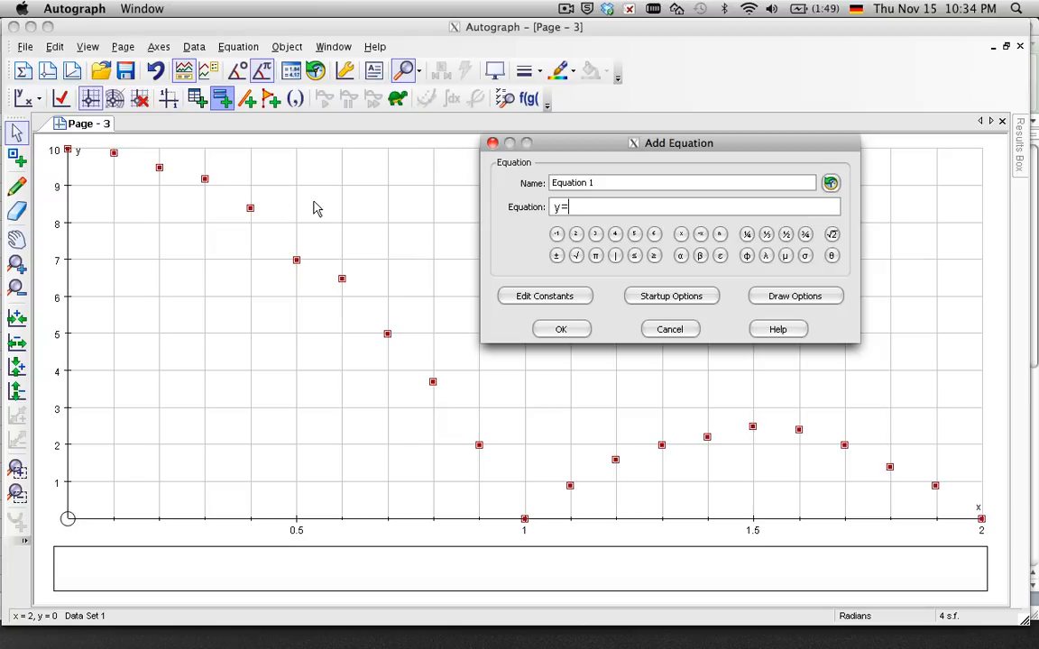
{"action": "type", "text": "+"}
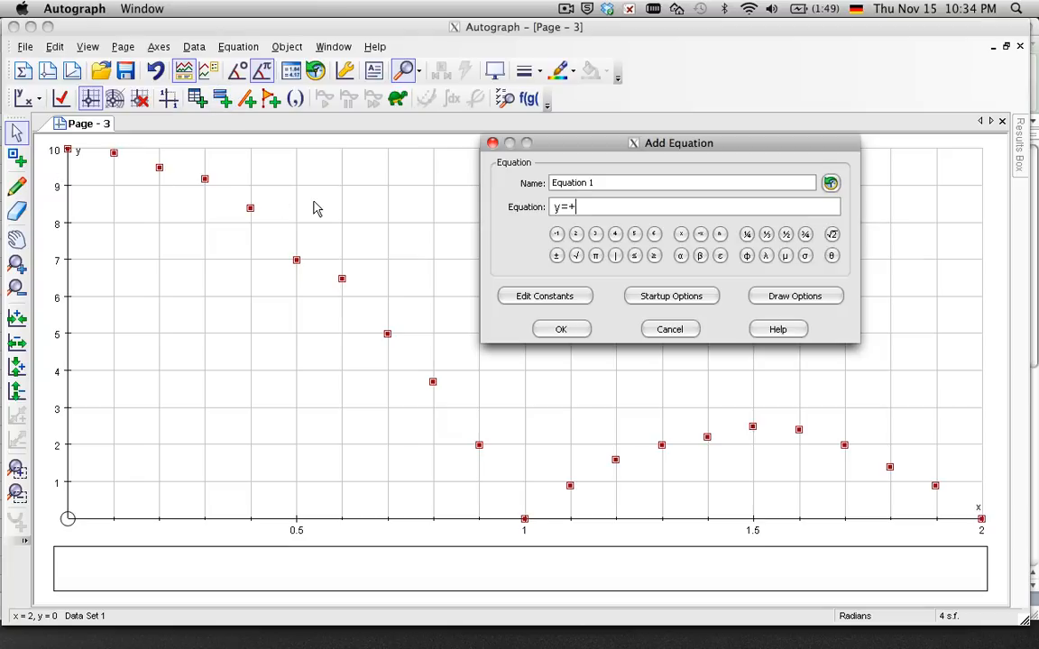
{"action": "type", "text": "10"}
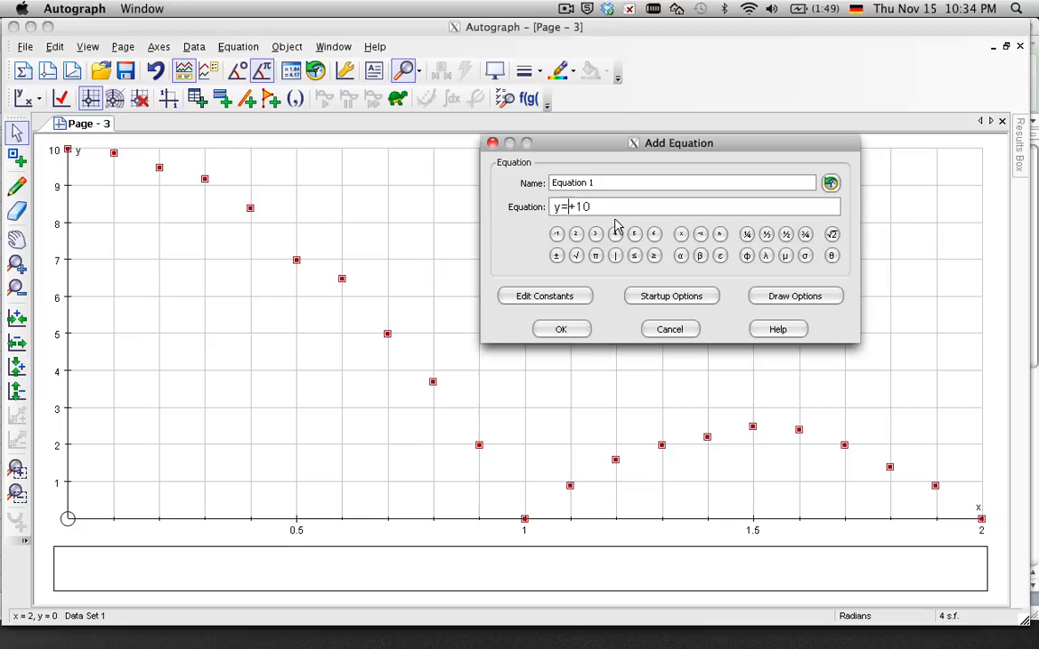
{"action": "type", "text": "-9."}
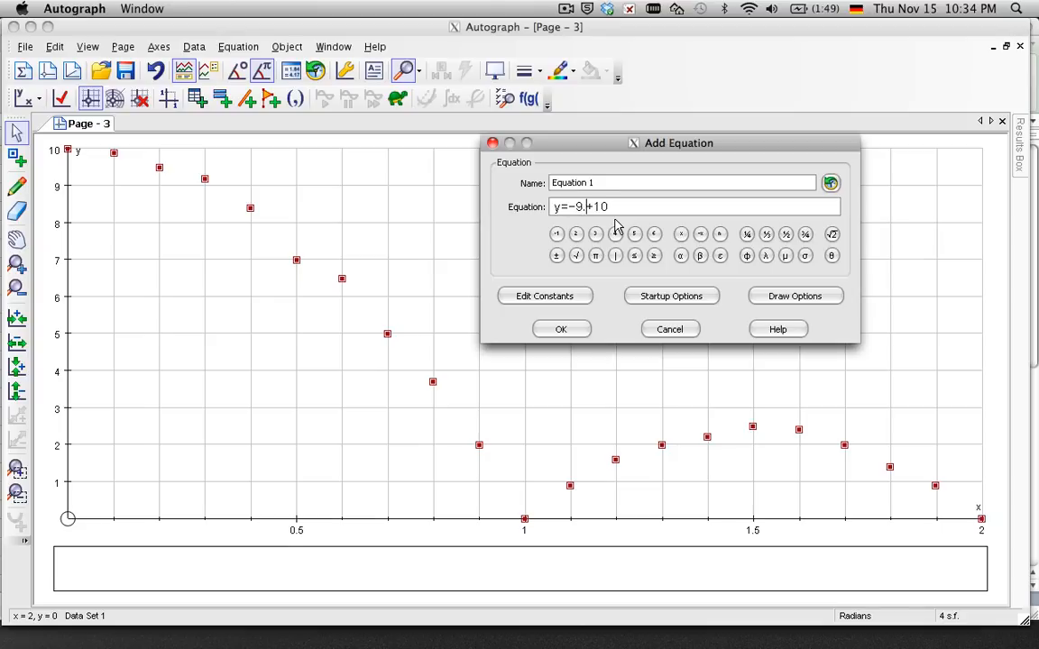
{"action": "type", "text": "81"}
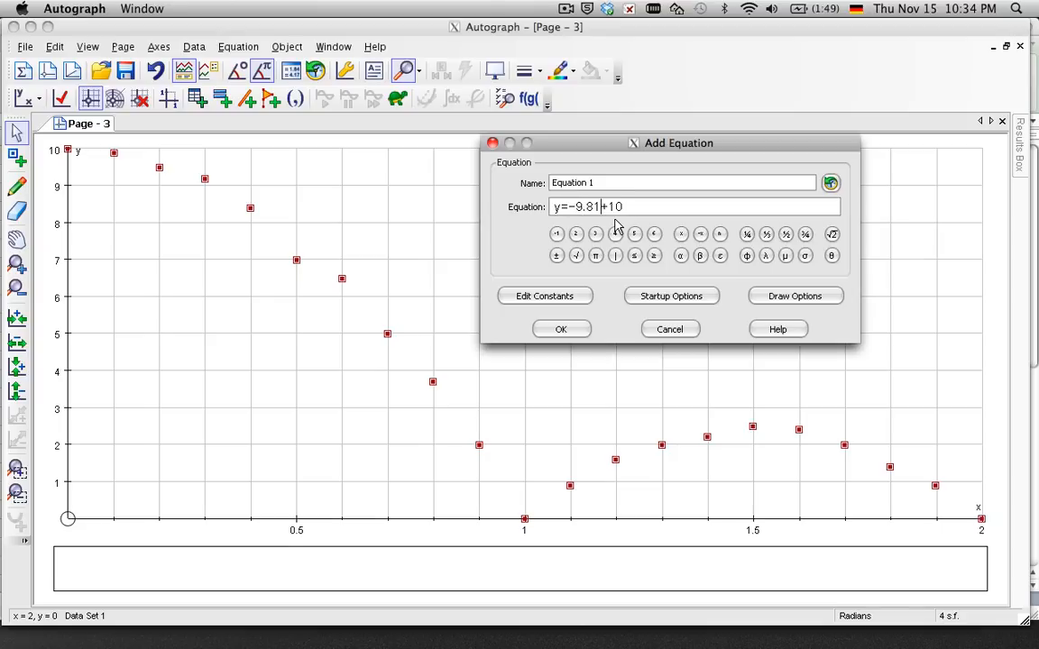
{"action": "left_click", "coordinate": [556, 234]}
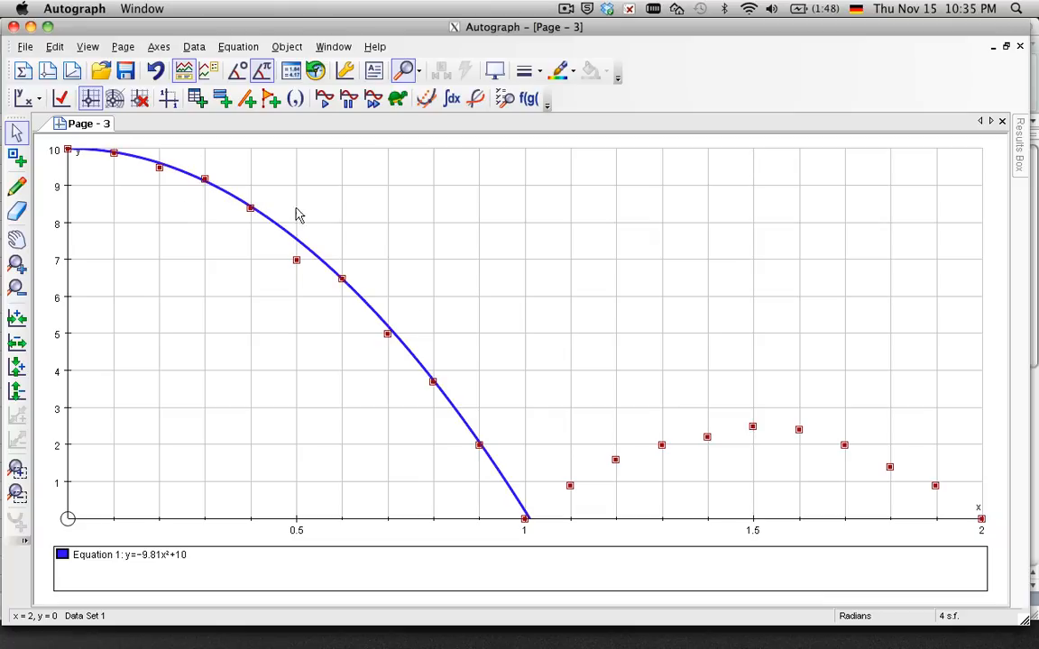
{"action": "mouse_move", "coordinate": [288, 260]}
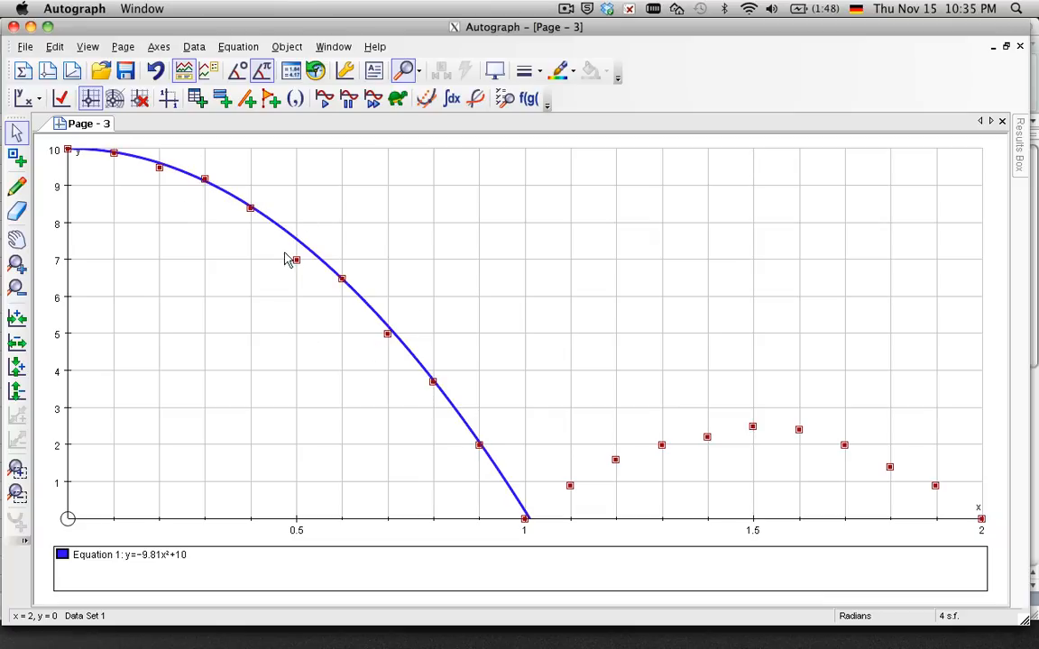
{"action": "mouse_move", "coordinate": [264, 238]}
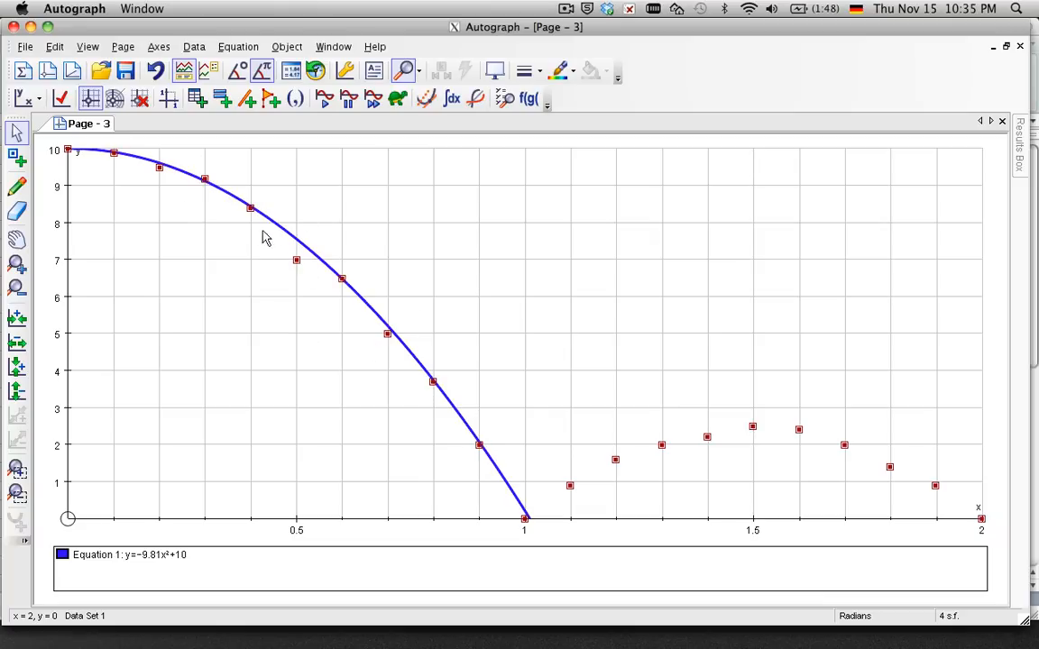
{"action": "mouse_move", "coordinate": [162, 195]}
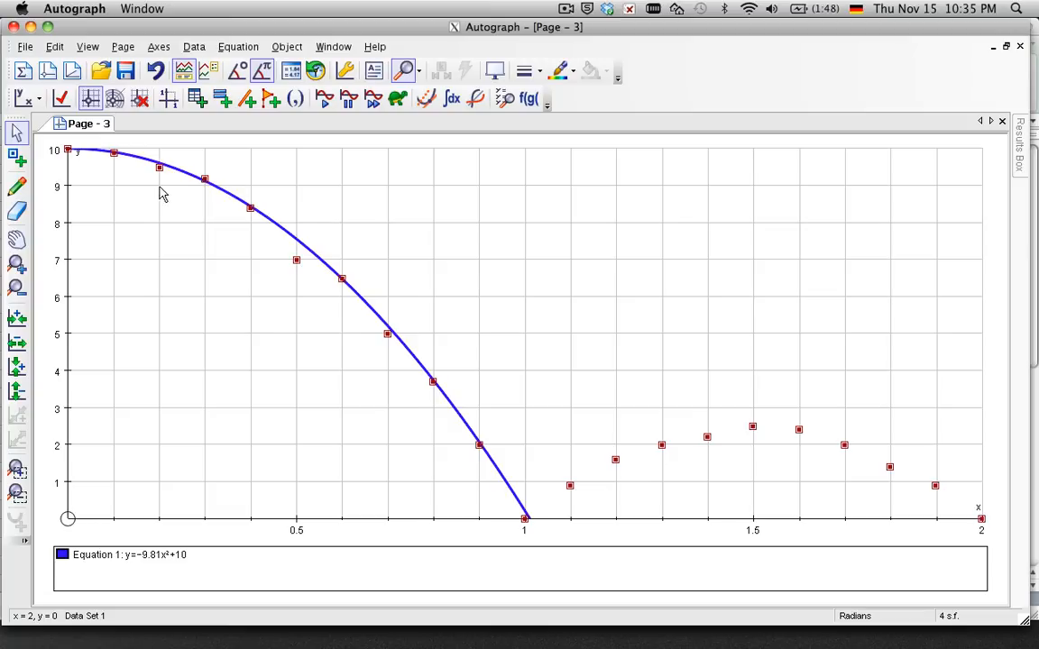
{"action": "mouse_move", "coordinate": [451, 404]}
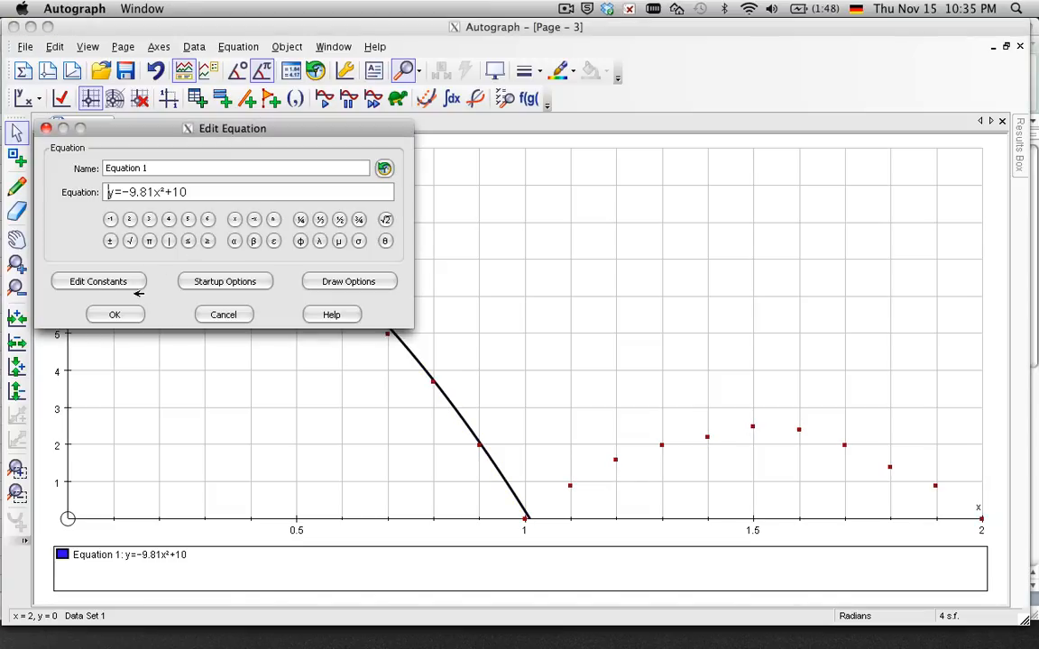
{"action": "mouse_move", "coordinate": [238, 282]}
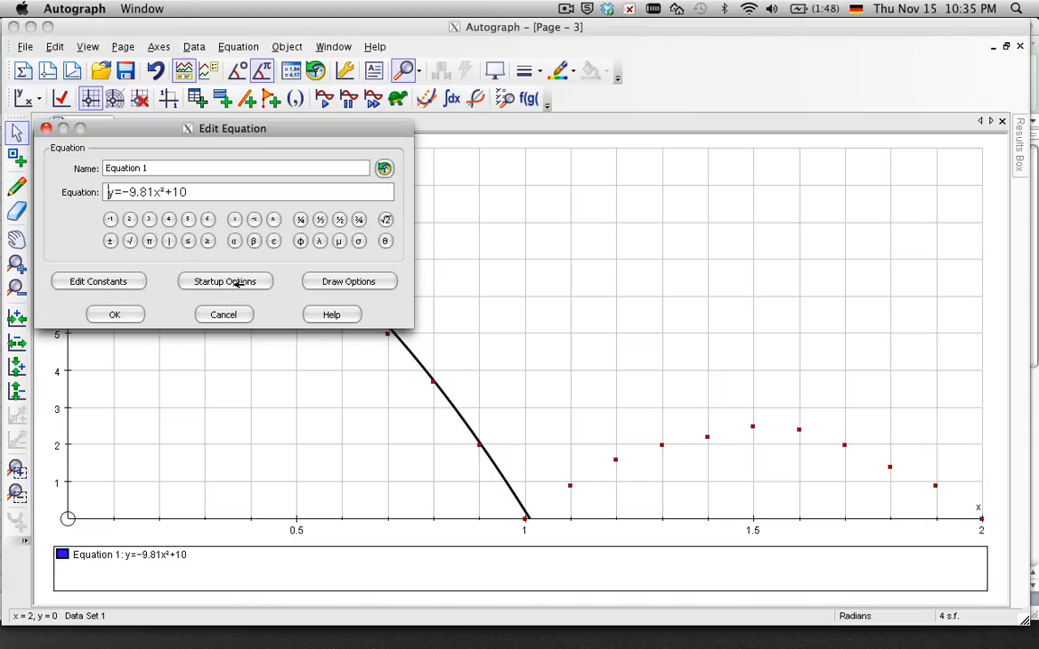
{"action": "left_click", "coordinate": [224, 282]}
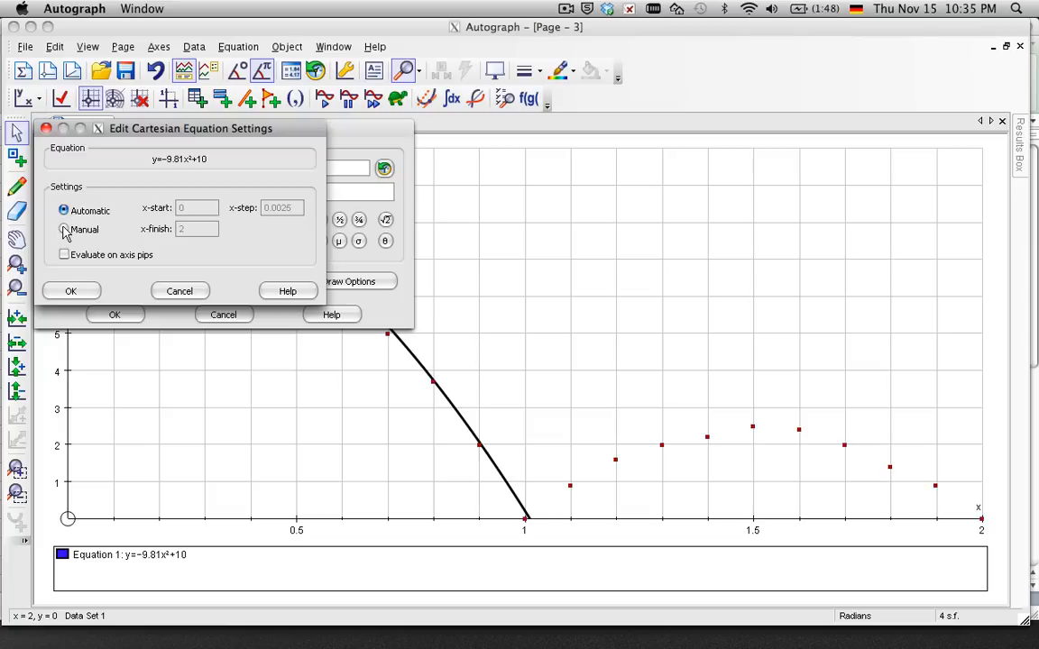
{"action": "left_click", "coordinate": [63, 229]}
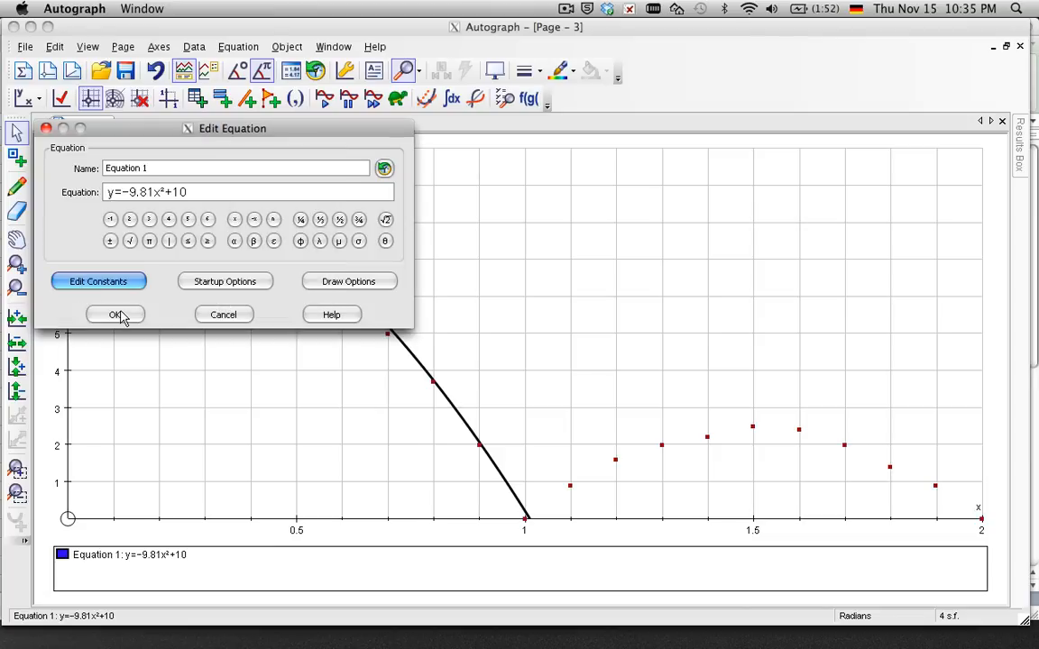
{"action": "left_click", "coordinate": [115, 313]}
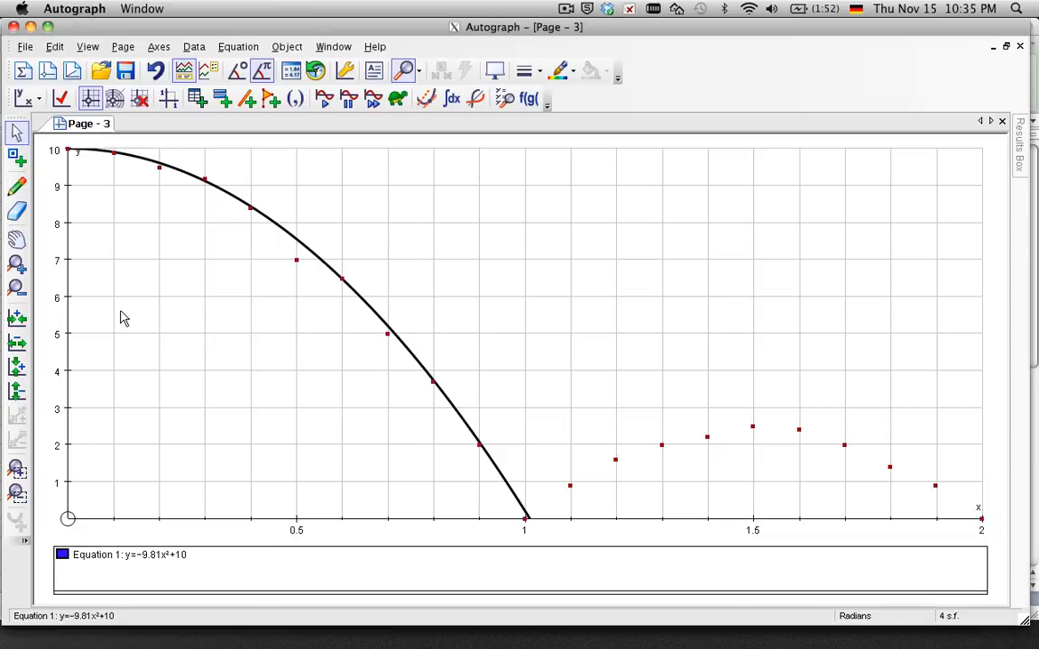
{"action": "mouse_move", "coordinate": [769, 435]}
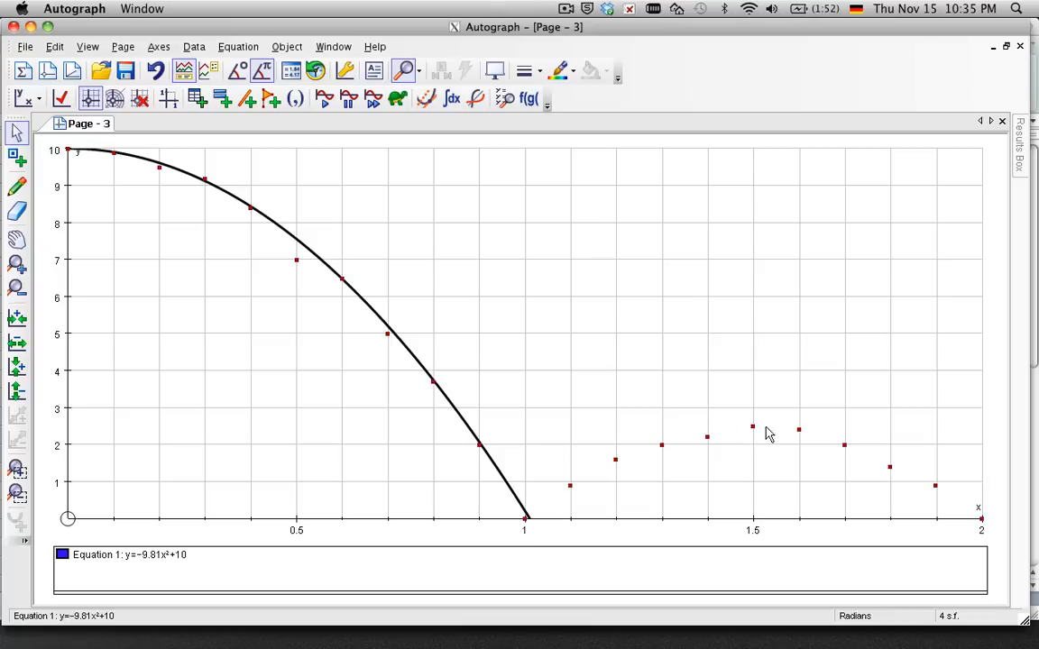
{"action": "mouse_move", "coordinate": [537, 545]}
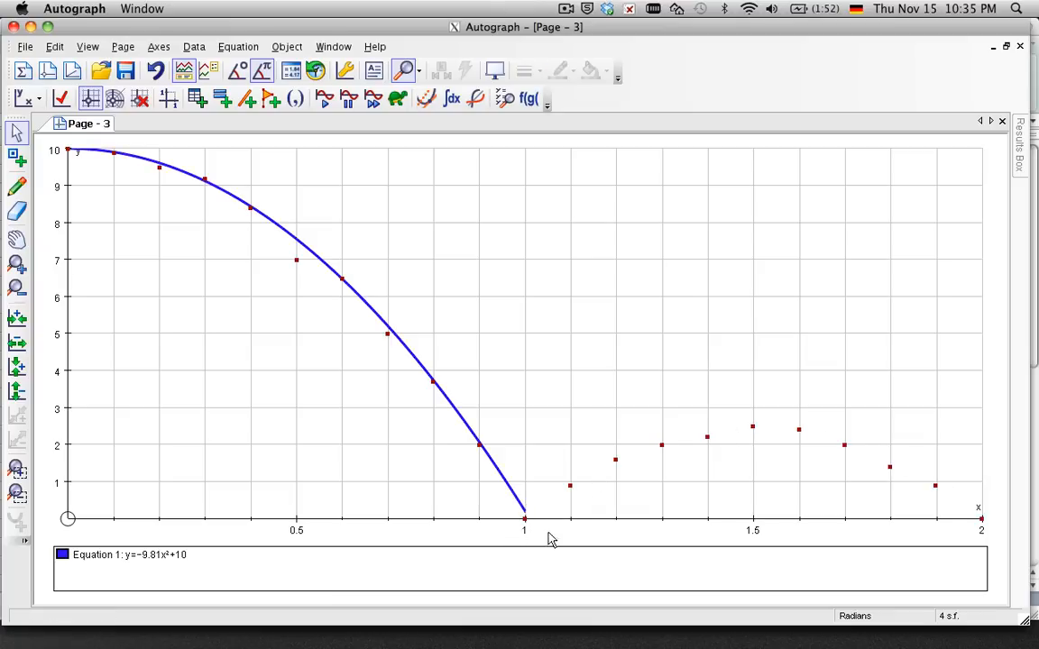
{"action": "mouse_move", "coordinate": [826, 537]}
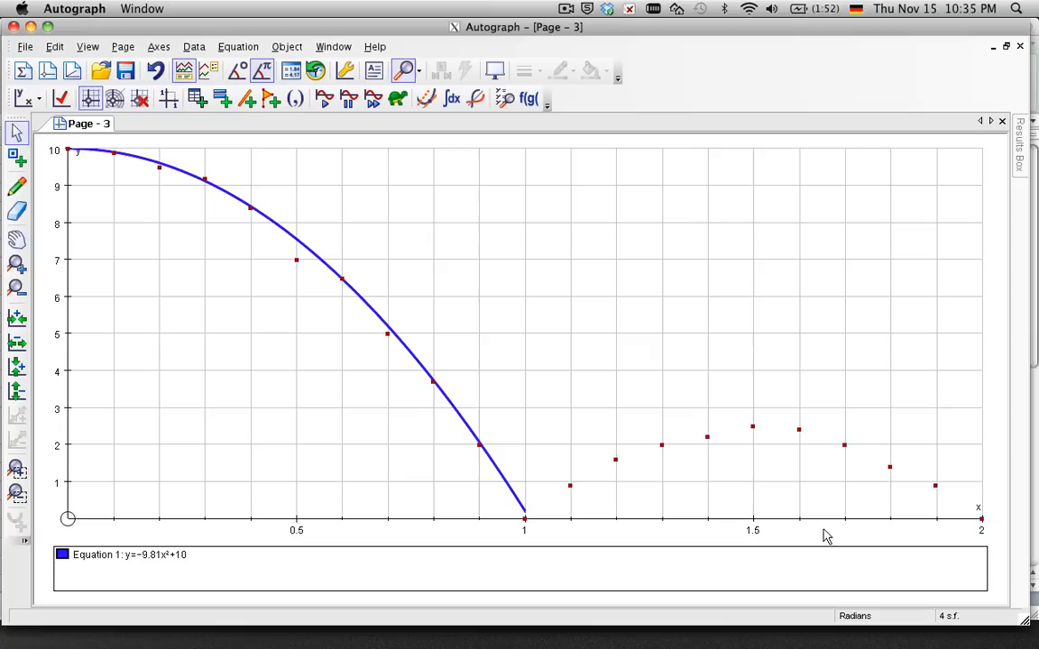
{"action": "mouse_move", "coordinate": [741, 433]}
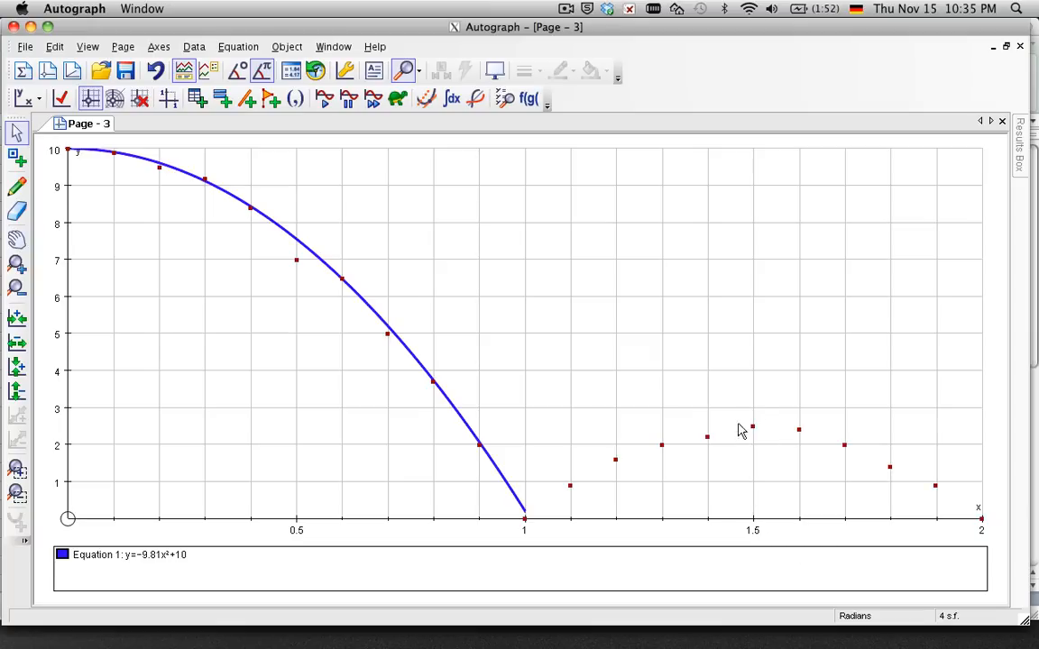
{"action": "mouse_move", "coordinate": [303, 400]}
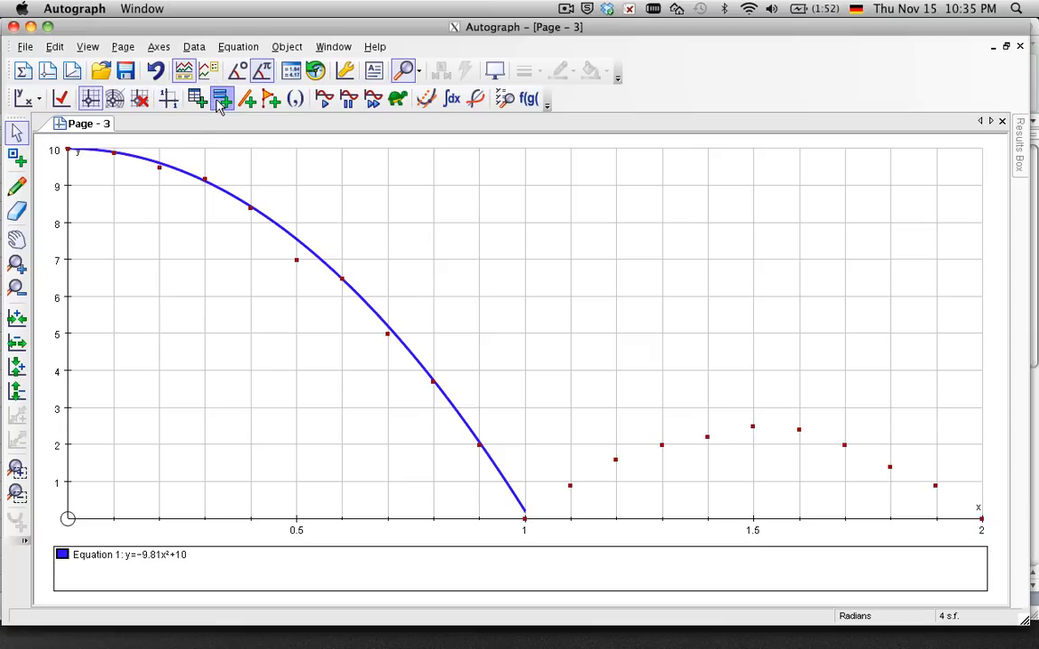
Plot Equation 2, y = −9.81(x−1)(x−2), through the second bounce's points.
{"action": "left_click", "coordinate": [224, 97]}
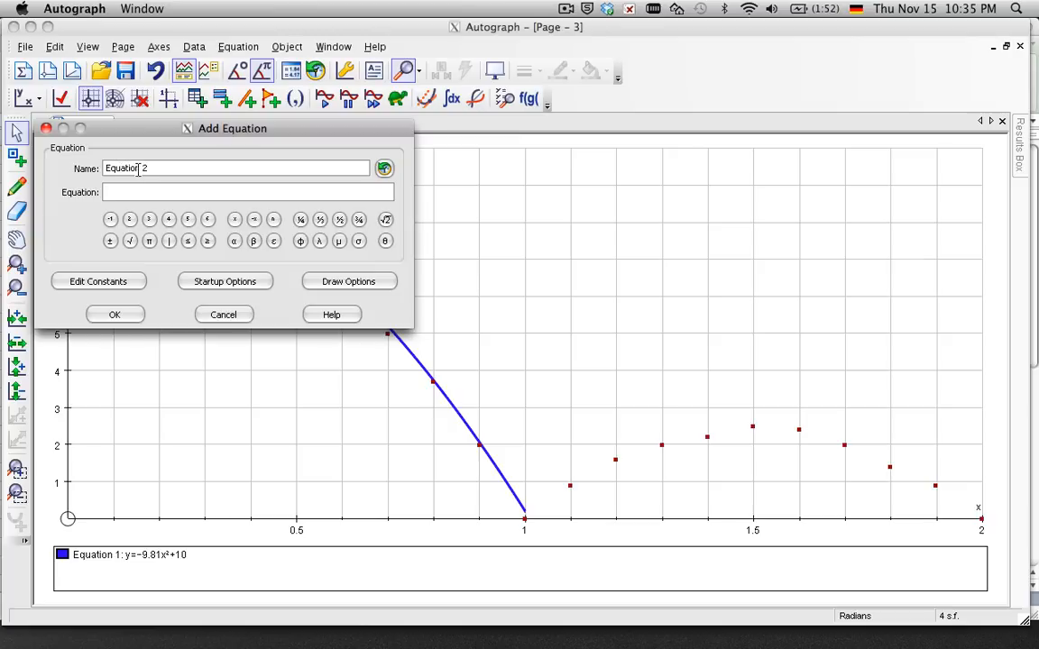
{"action": "type", "text": "y="}
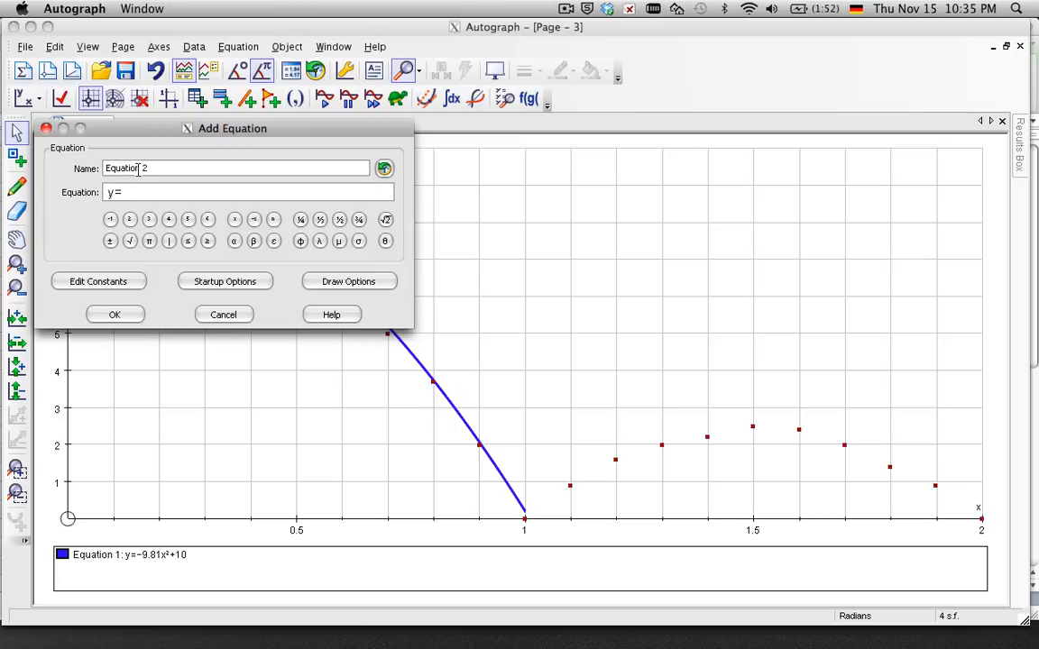
{"action": "type", "text": "-9."}
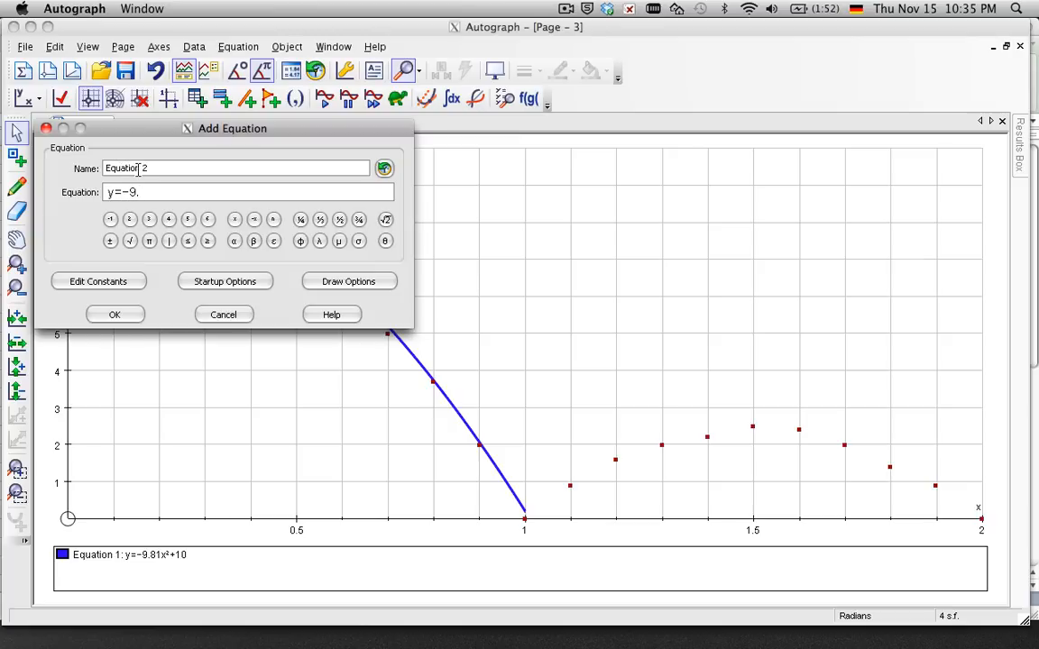
{"action": "type", "text": "81"}
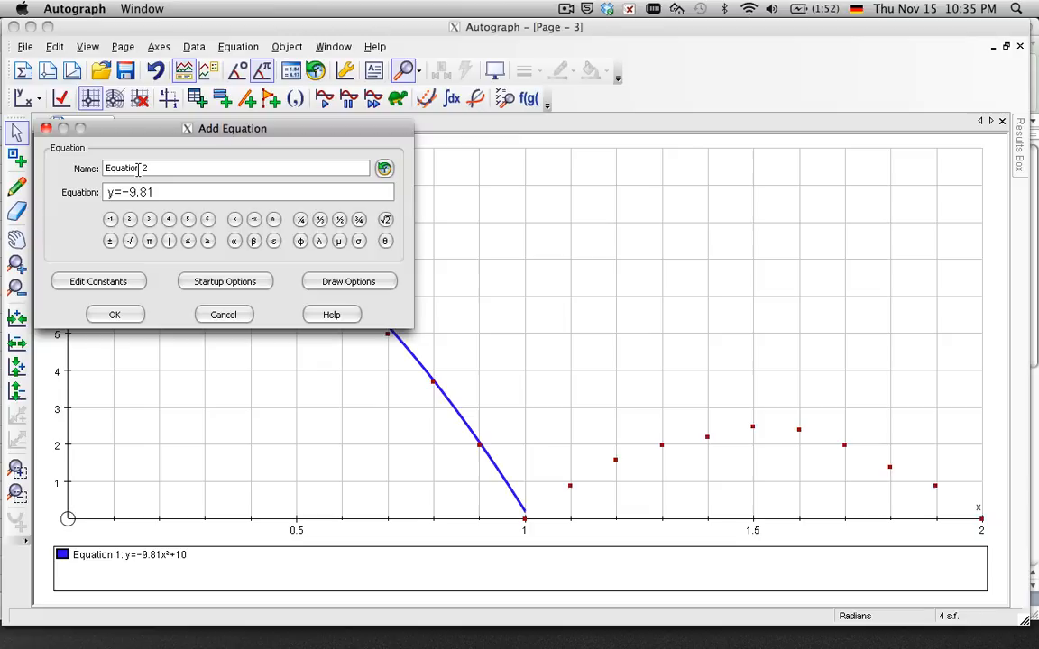
{"action": "type", "text": "("}
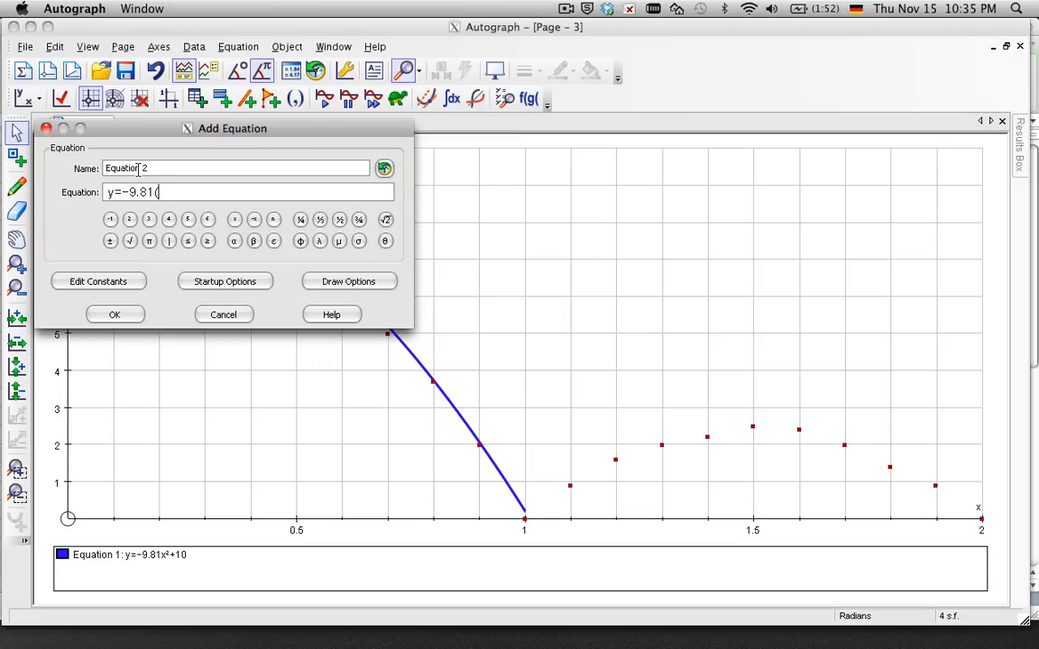
{"action": "type", "text": "(x-1"}
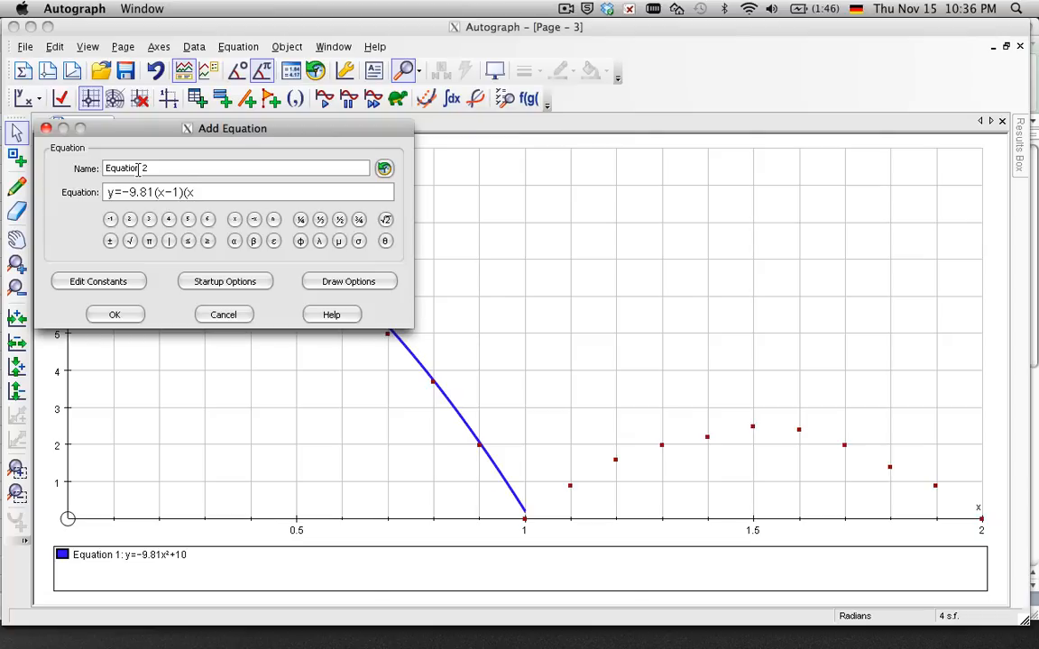
{"action": "type", "text": "-2"}
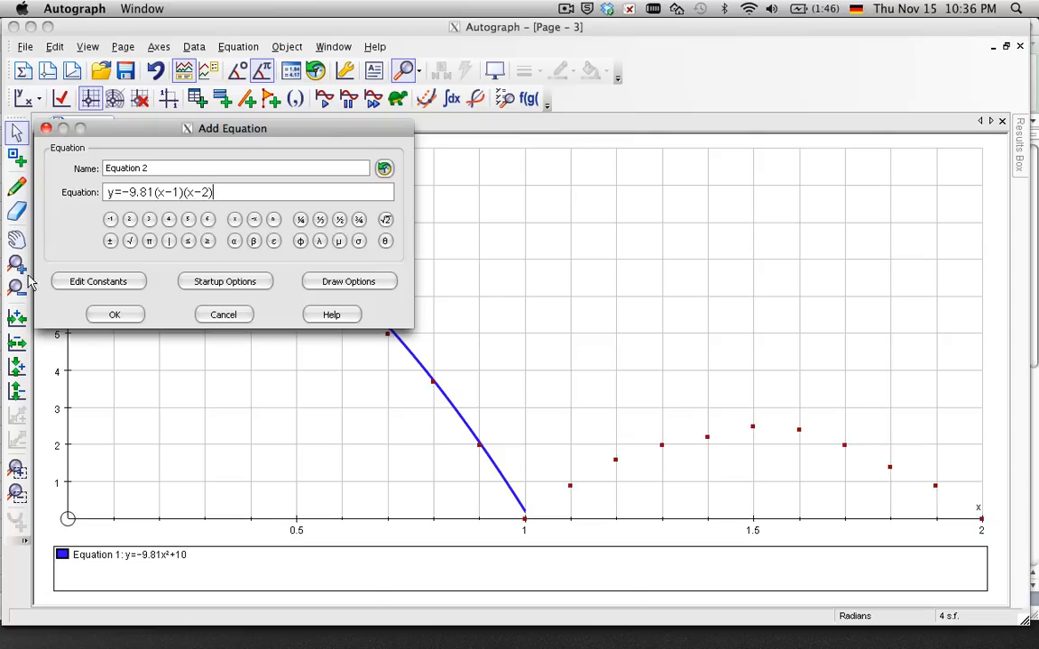
{"action": "left_click", "coordinate": [115, 314]}
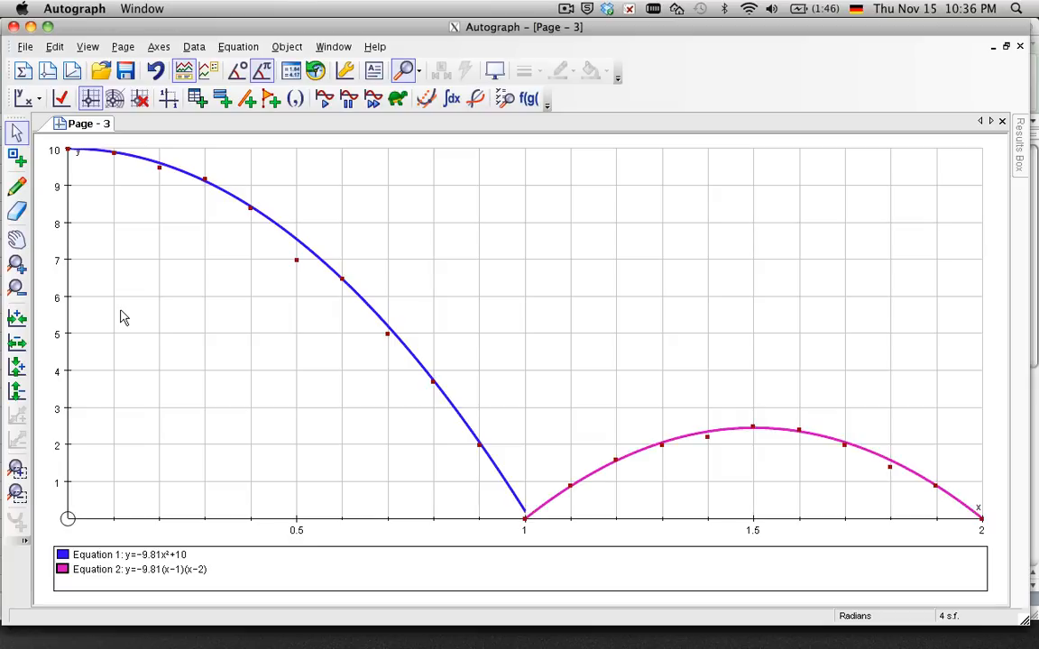
{"action": "mouse_move", "coordinate": [158, 173]}
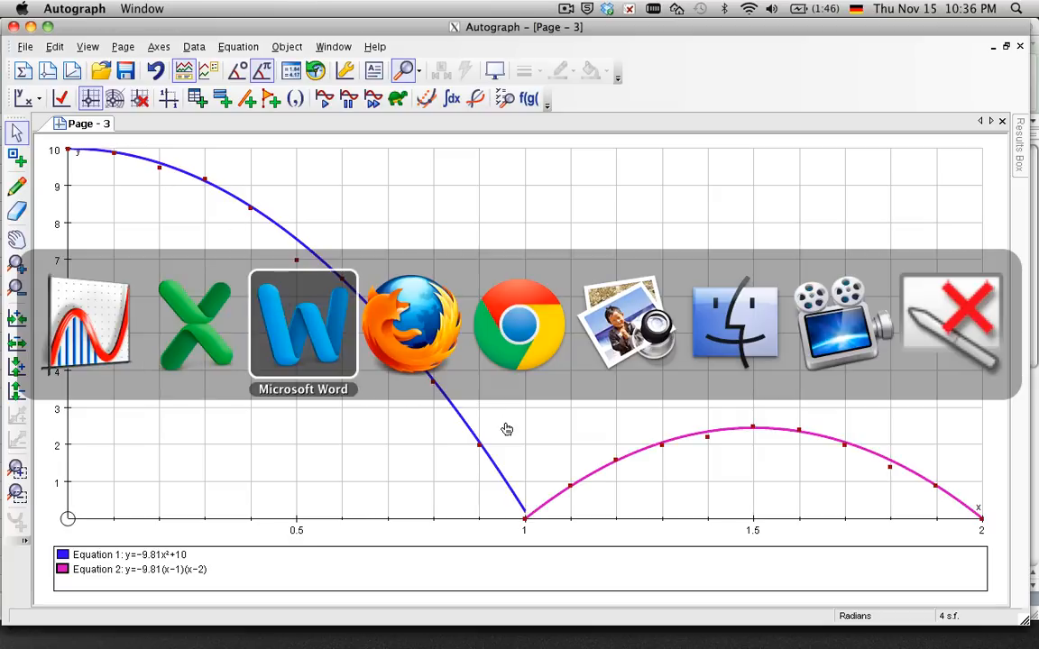
{"action": "left_click", "coordinate": [303, 324]}
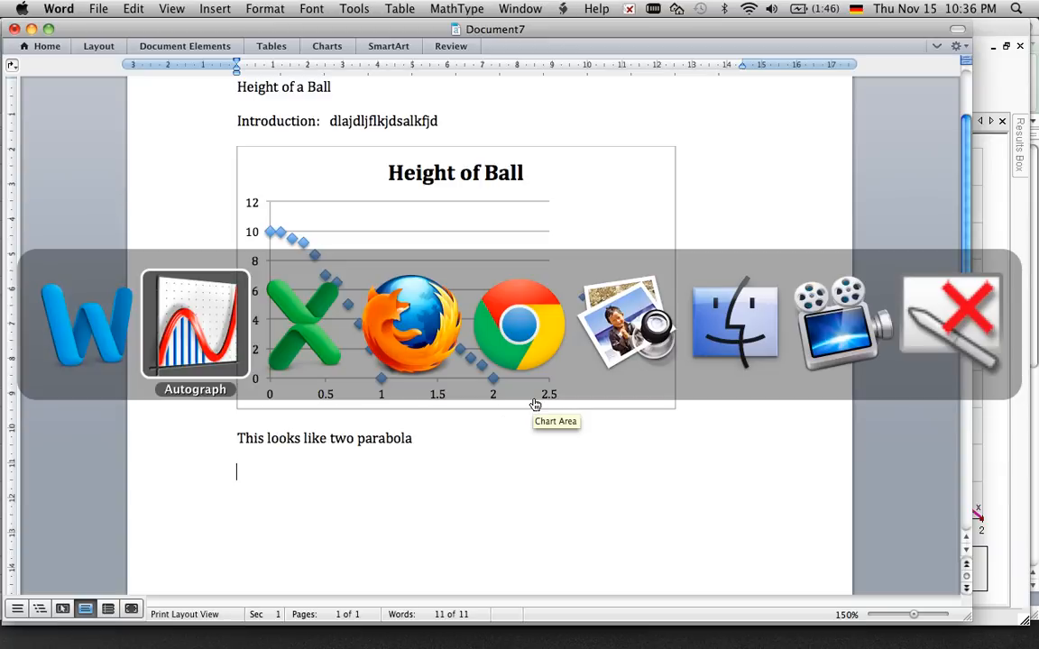
{"action": "left_click", "coordinate": [195, 324]}
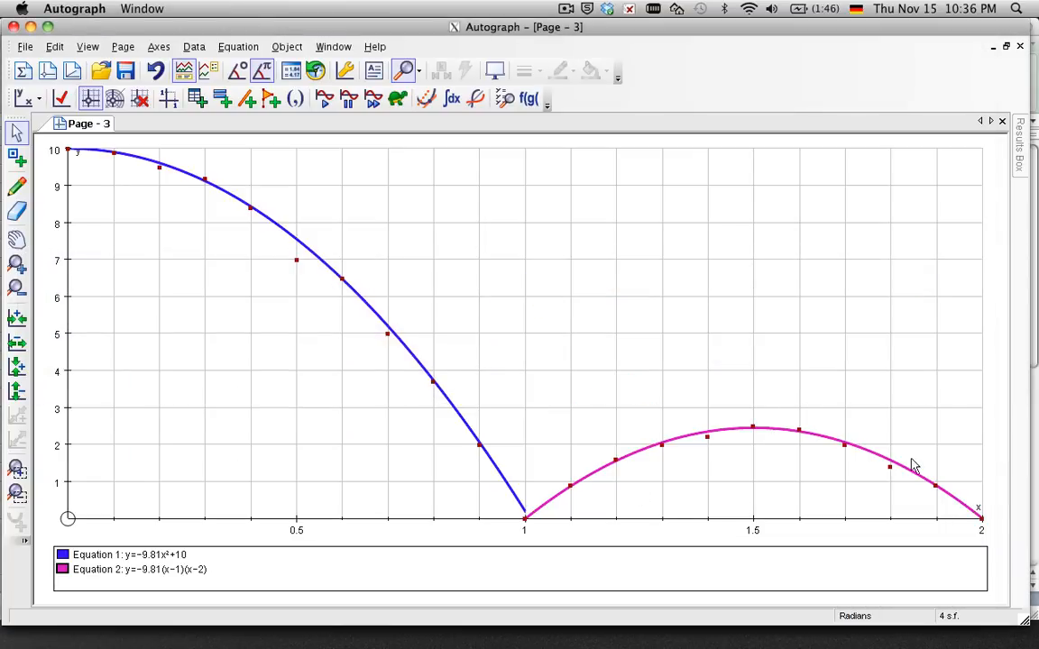
{"action": "mouse_move", "coordinate": [725, 440]}
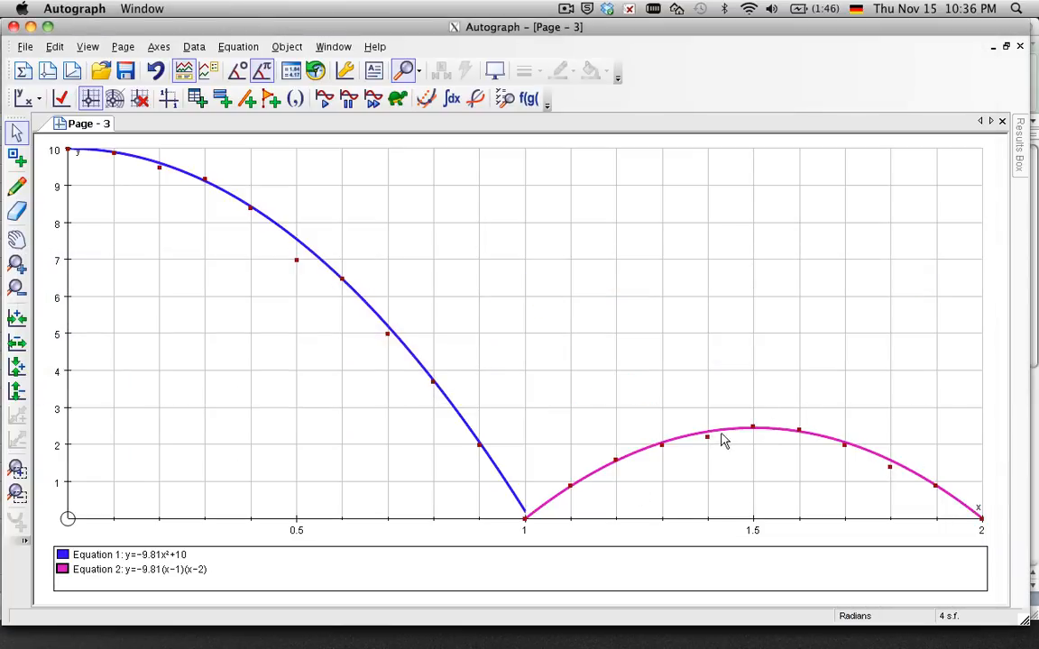
{"action": "mouse_move", "coordinate": [415, 397]}
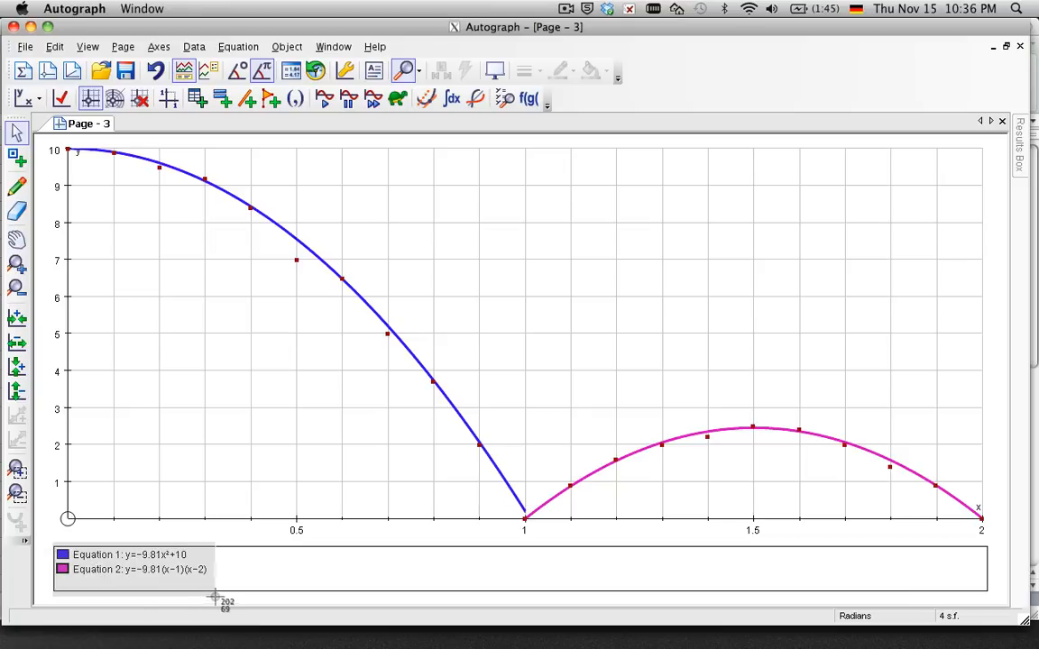
{"action": "mouse_move", "coordinate": [176, 7]}
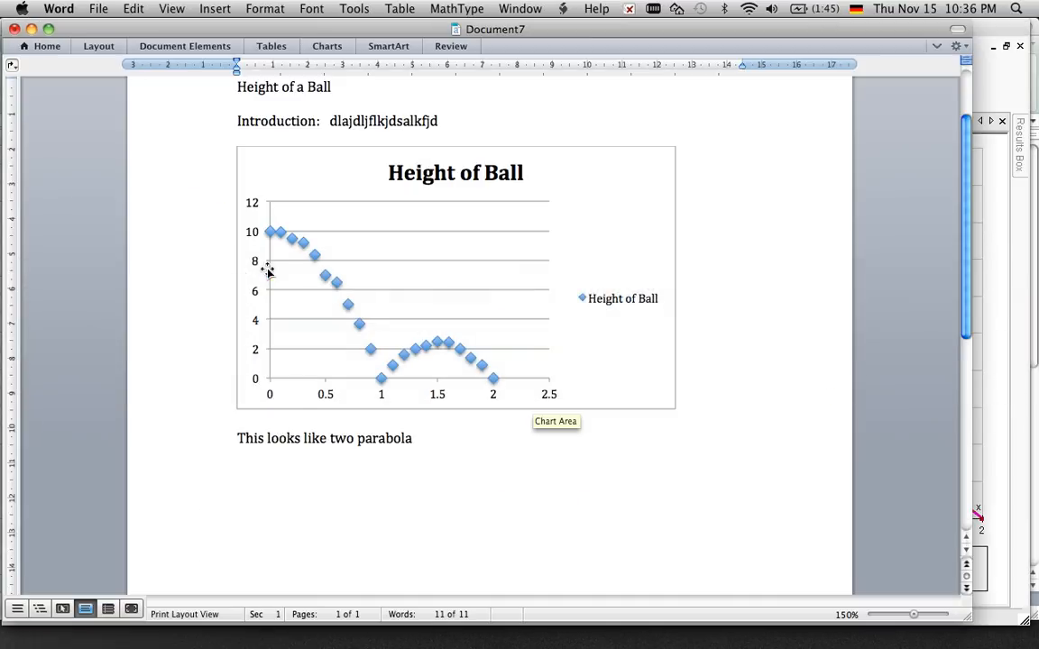
Write the justification sentence 'I think that one will be … because' below the parabola line.
{"action": "left_click", "coordinate": [421, 462]}
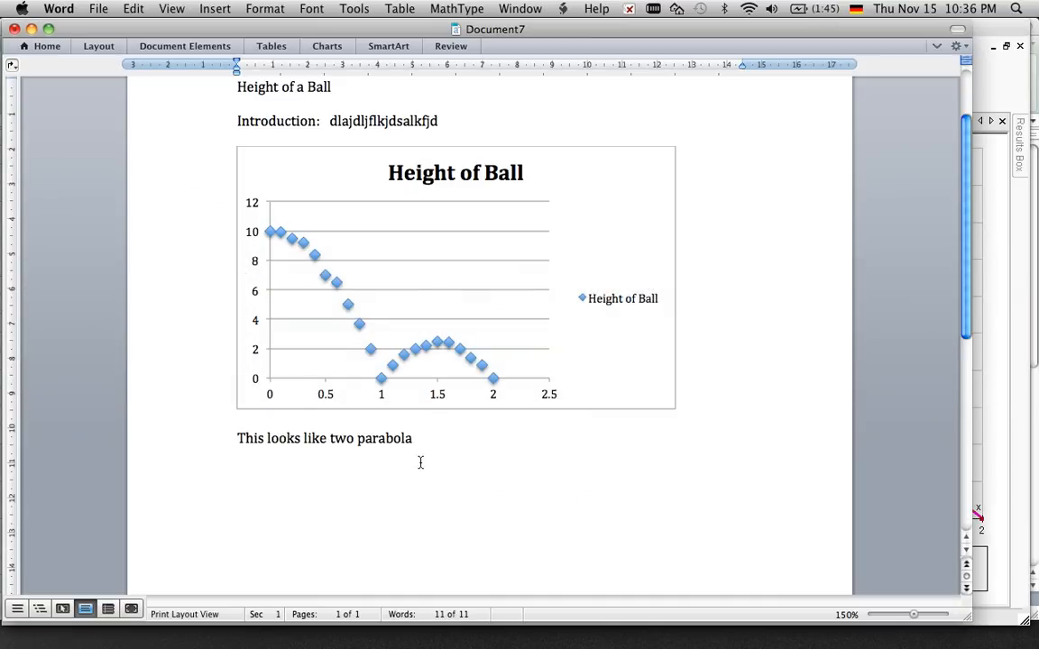
{"action": "type", "text": "I think that"}
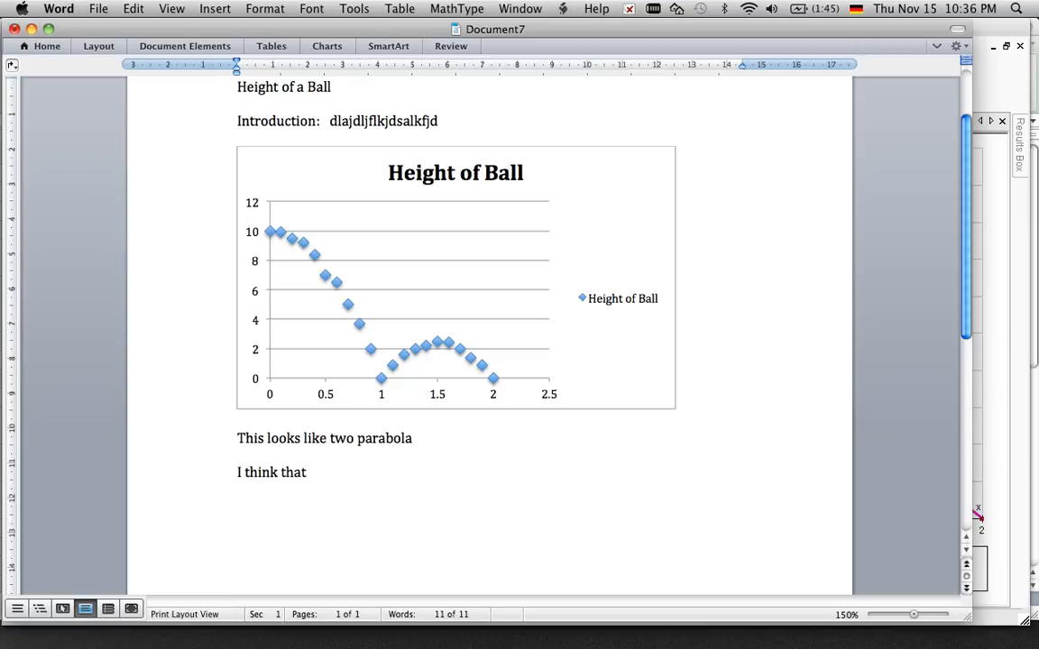
{"action": "type", "text": "one will be"}
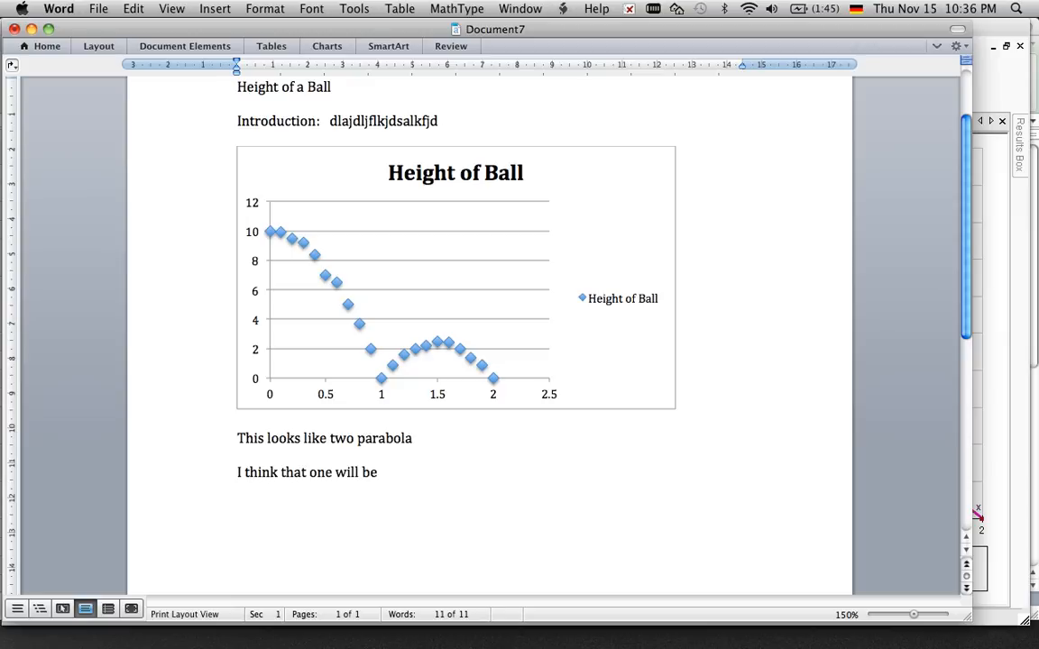
{"action": "type", "text": "ldjlkjdllkfjd becasue"}
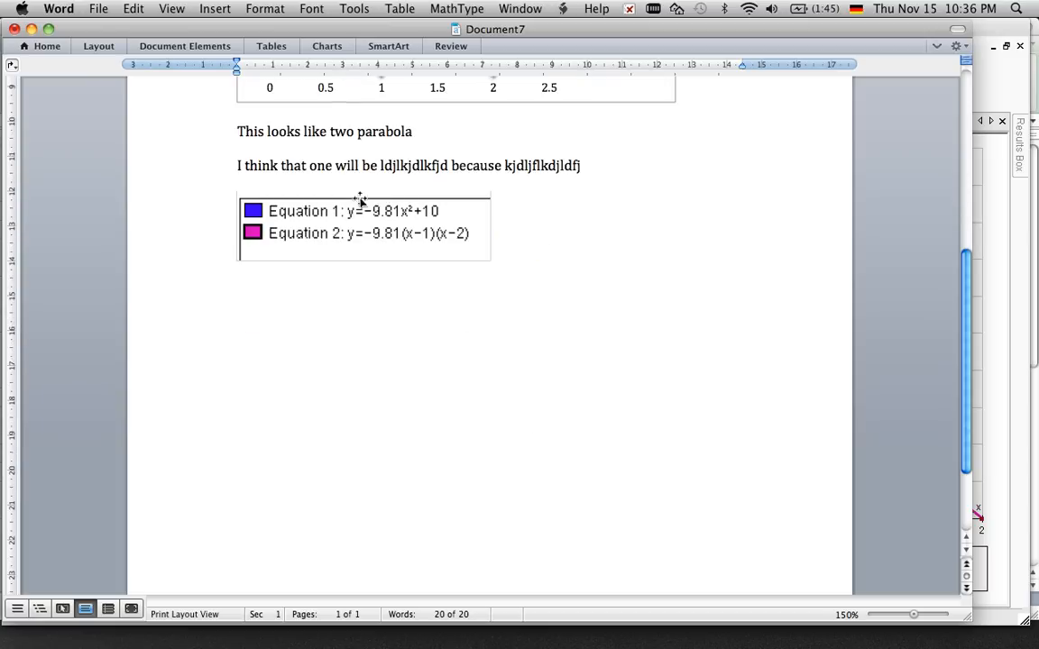
{"action": "mouse_move", "coordinate": [371, 121]}
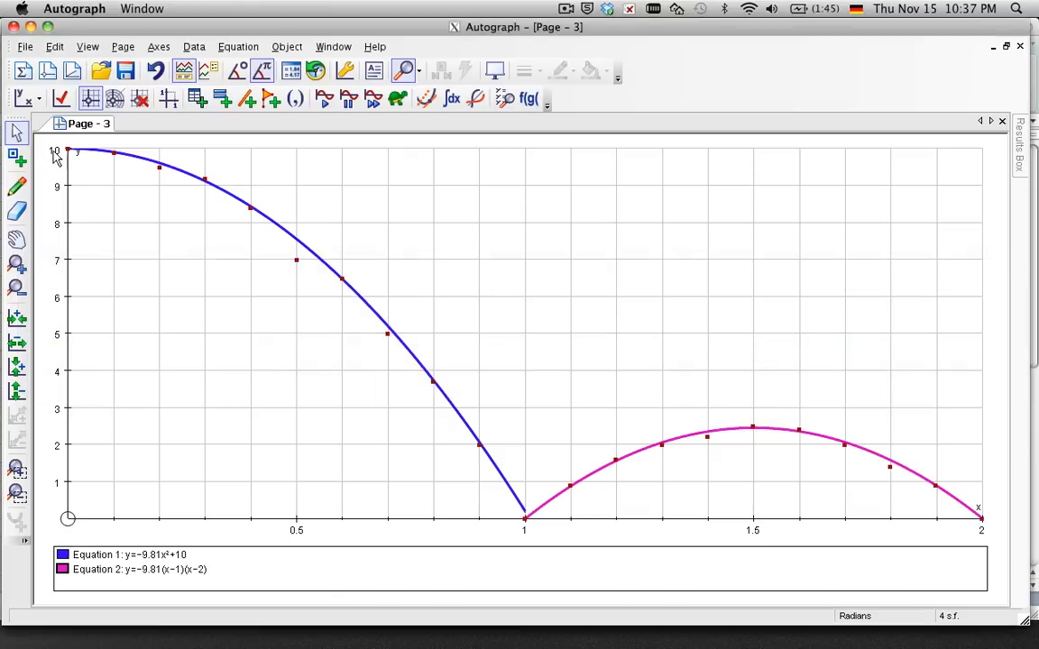
Copy the two-parabola graph as a metafile picture via Page > Copy Graph.
{"action": "left_click", "coordinate": [123, 47]}
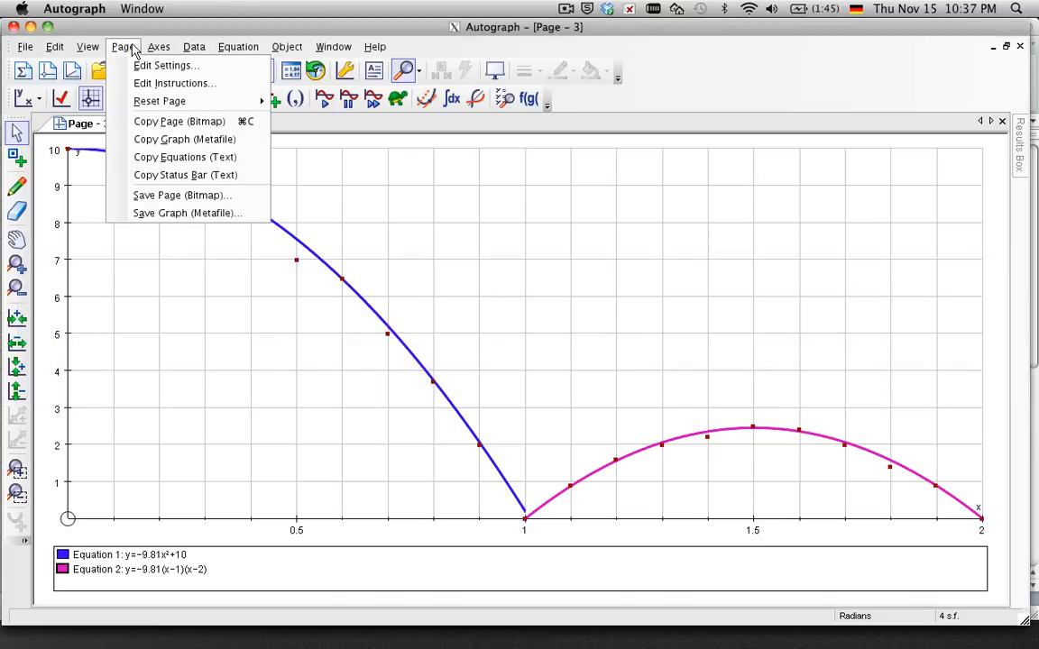
{"action": "mouse_move", "coordinate": [161, 139]}
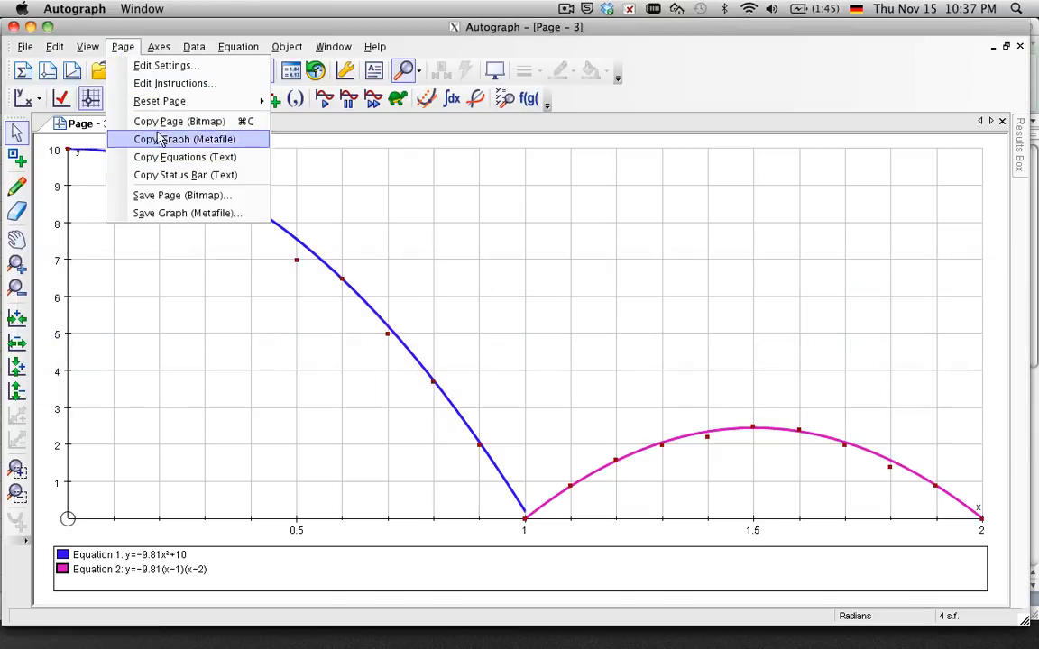
{"action": "left_click", "coordinate": [184, 139]}
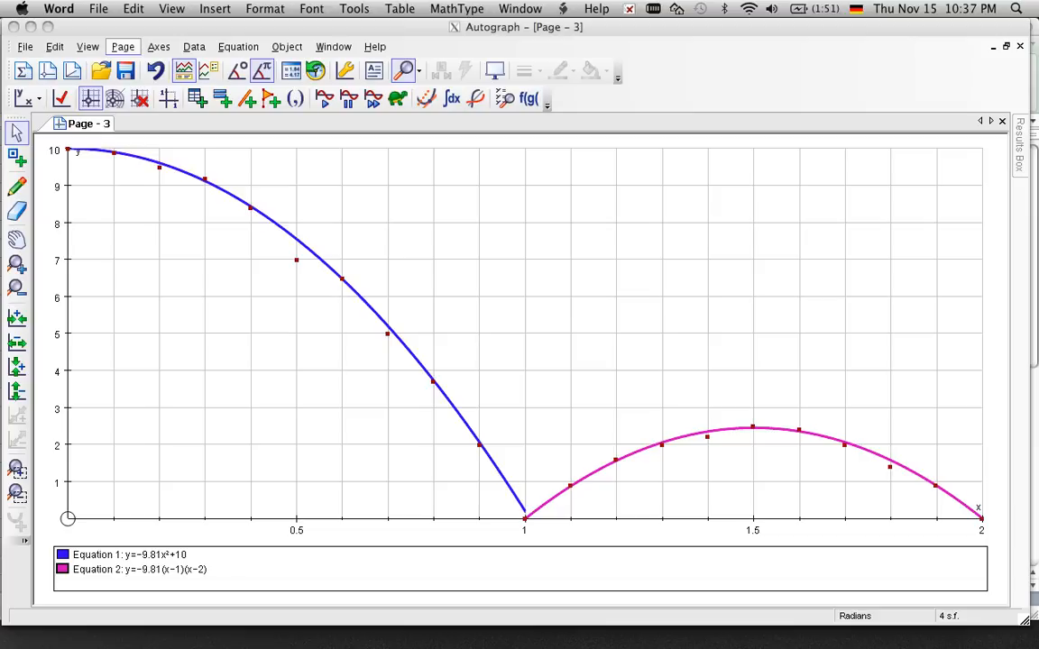
In Word, write 'Mathematical comments and explanation very important!!' beneath the pasted graph.
{"action": "left_click", "coordinate": [123, 47]}
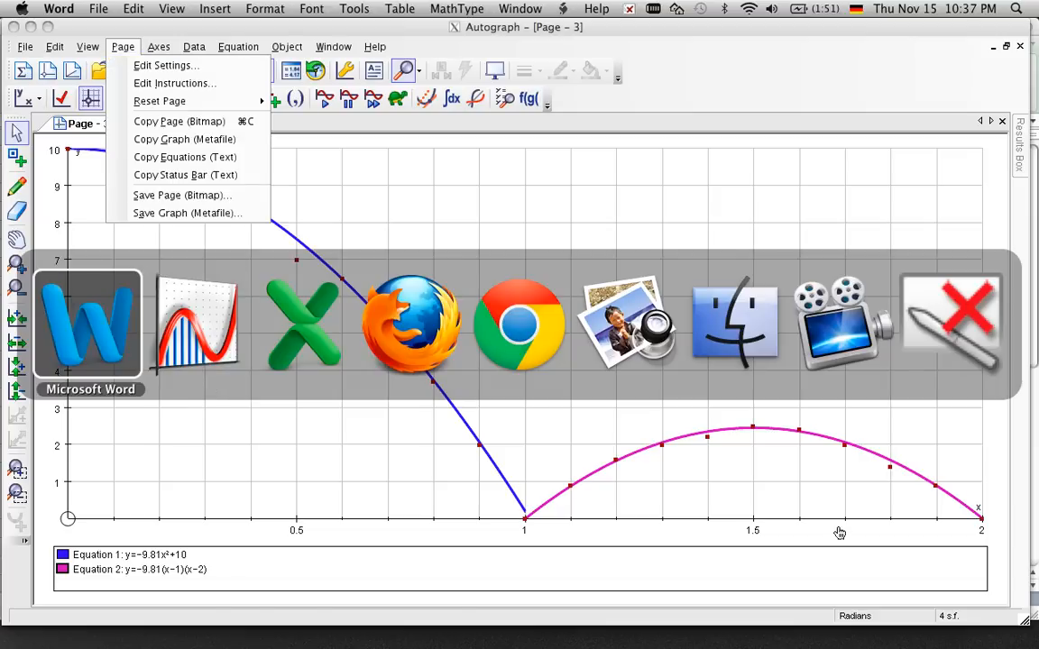
{"action": "left_click", "coordinate": [87, 325]}
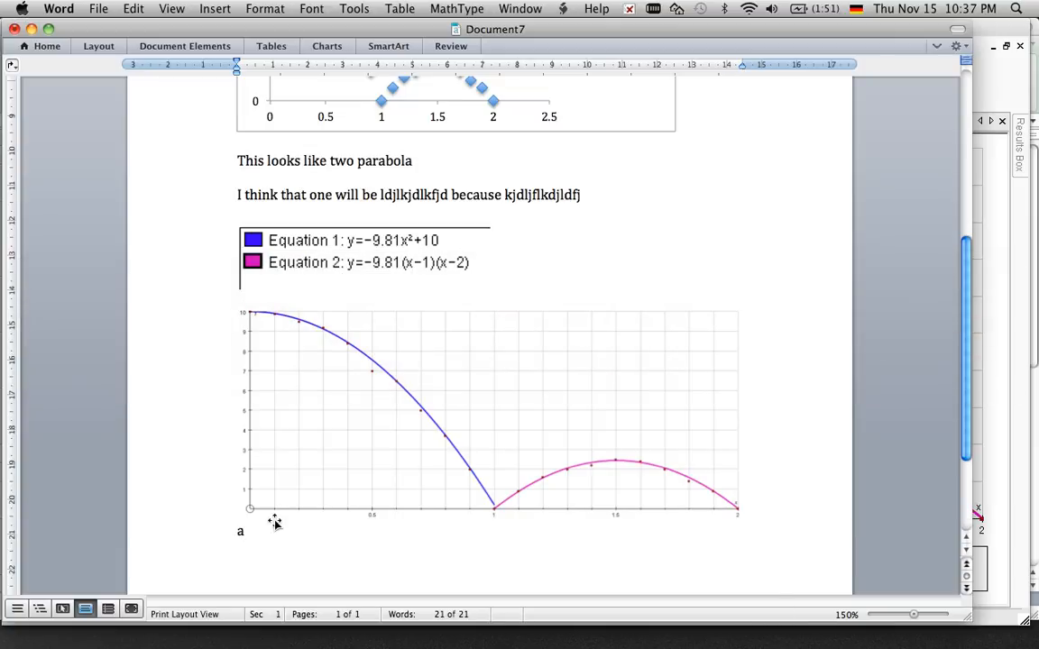
{"action": "type", "text": "Mathemat"}
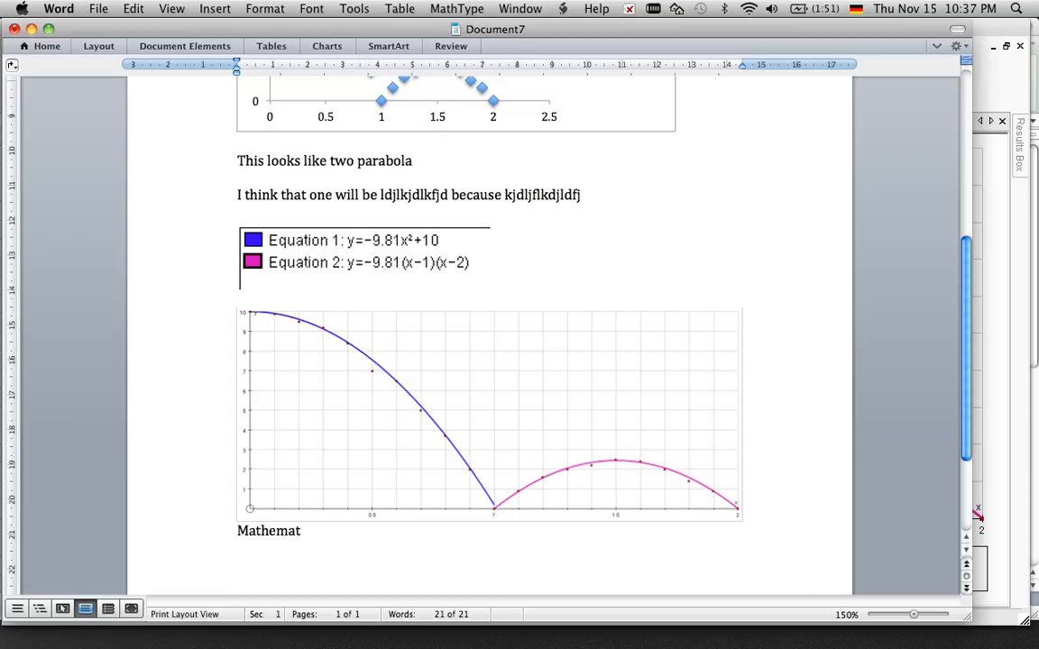
{"action": "type", "text": "ical"}
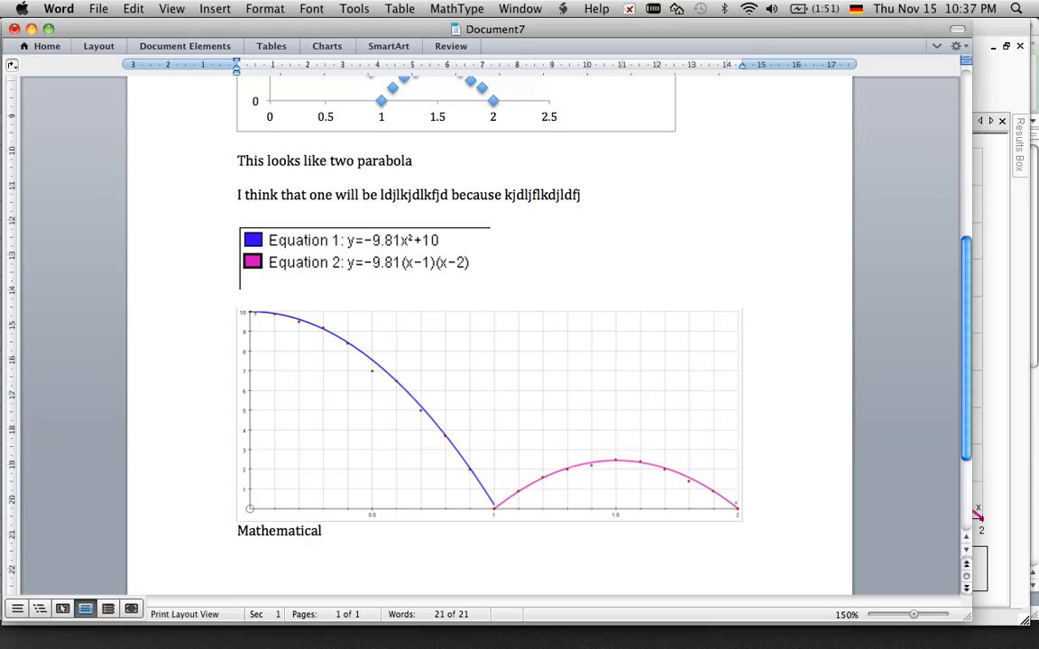
{"action": "type", "text": "commet"}
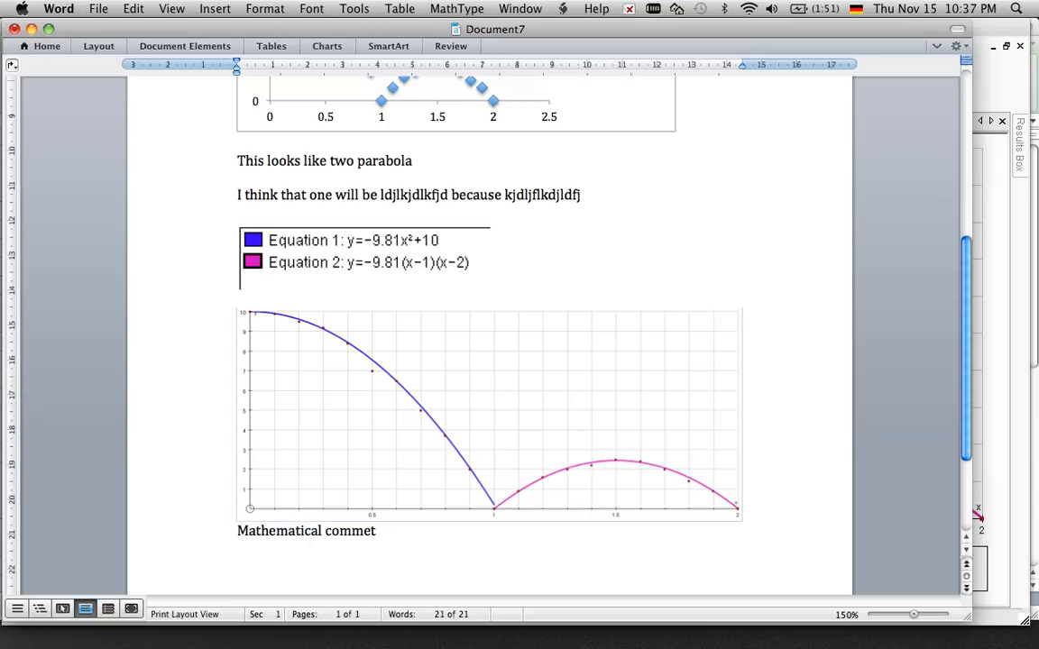
{"action": "type", "text": "s and exp"}
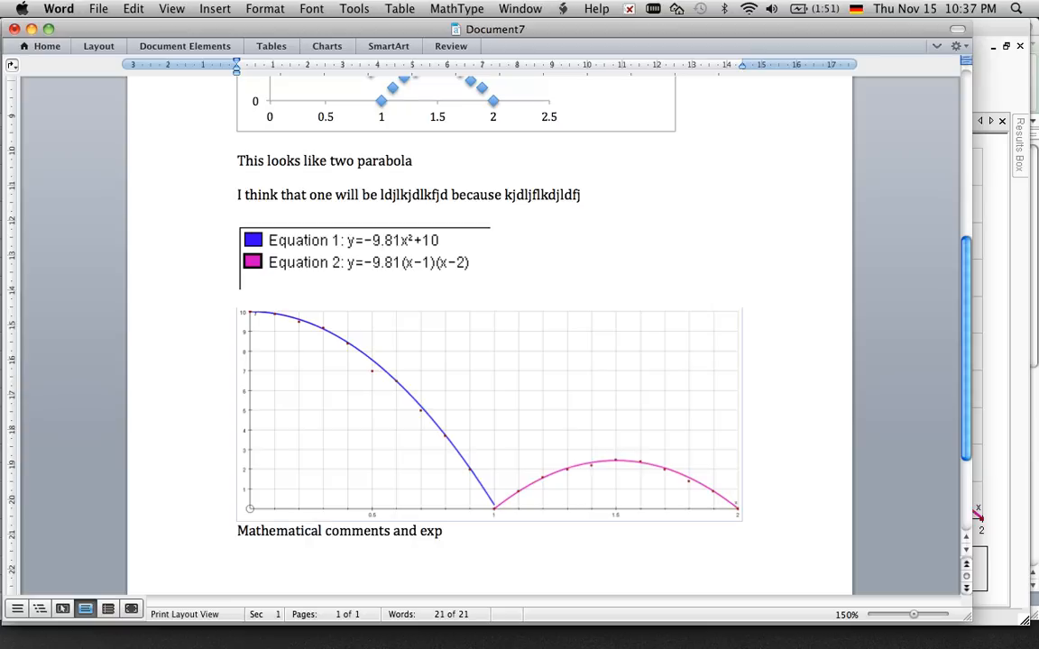
{"action": "type", "text": "lanation very important"}
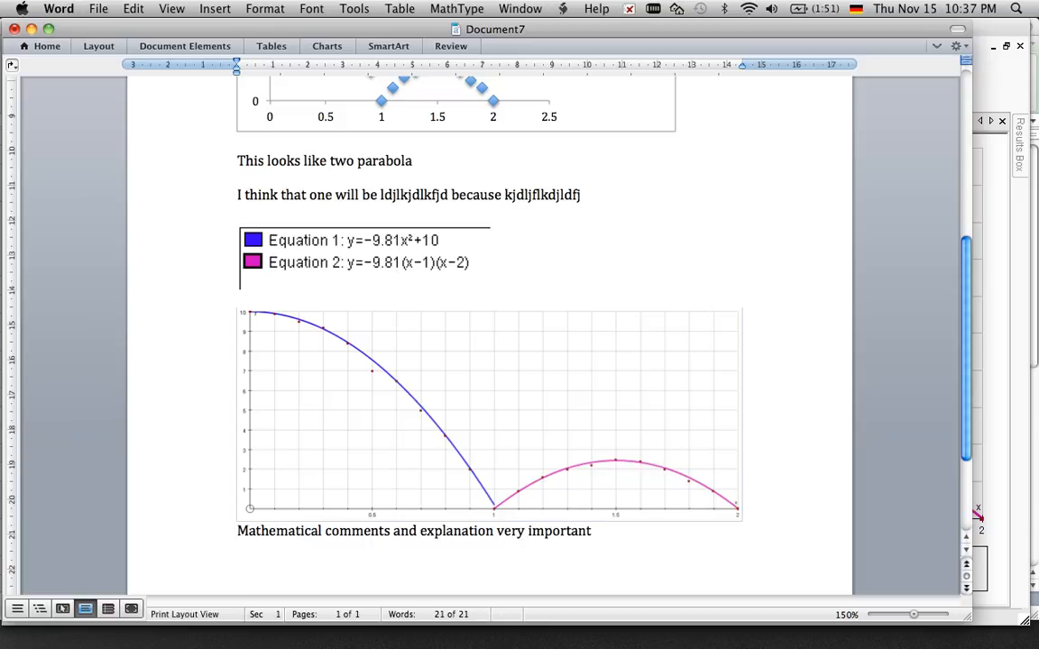
{"action": "type", "text": "!!"}
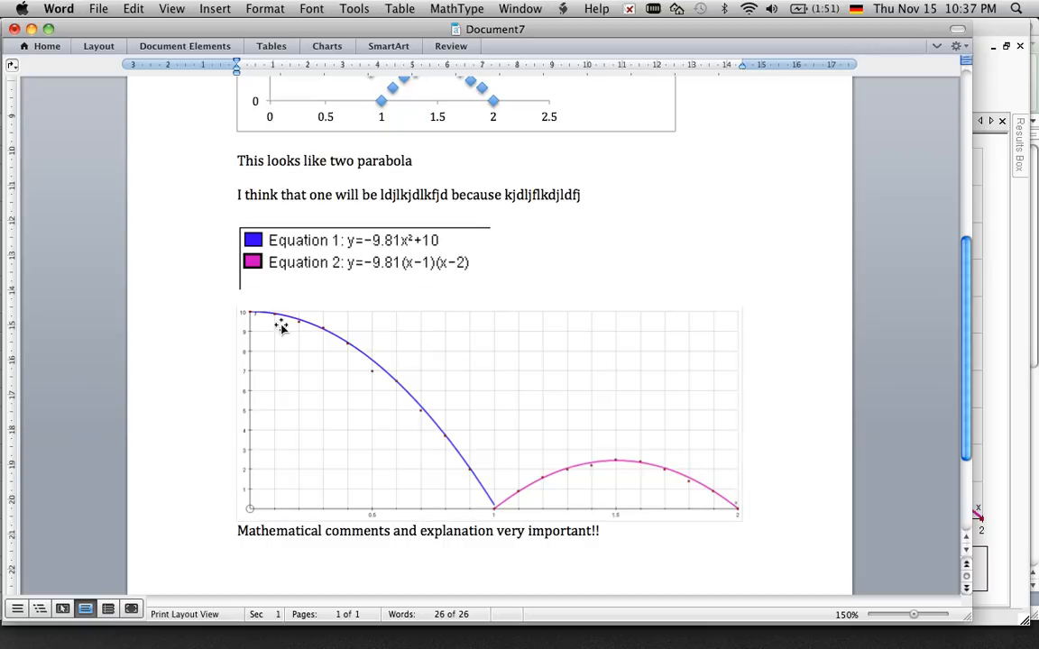
{"action": "mouse_move", "coordinate": [303, 325]}
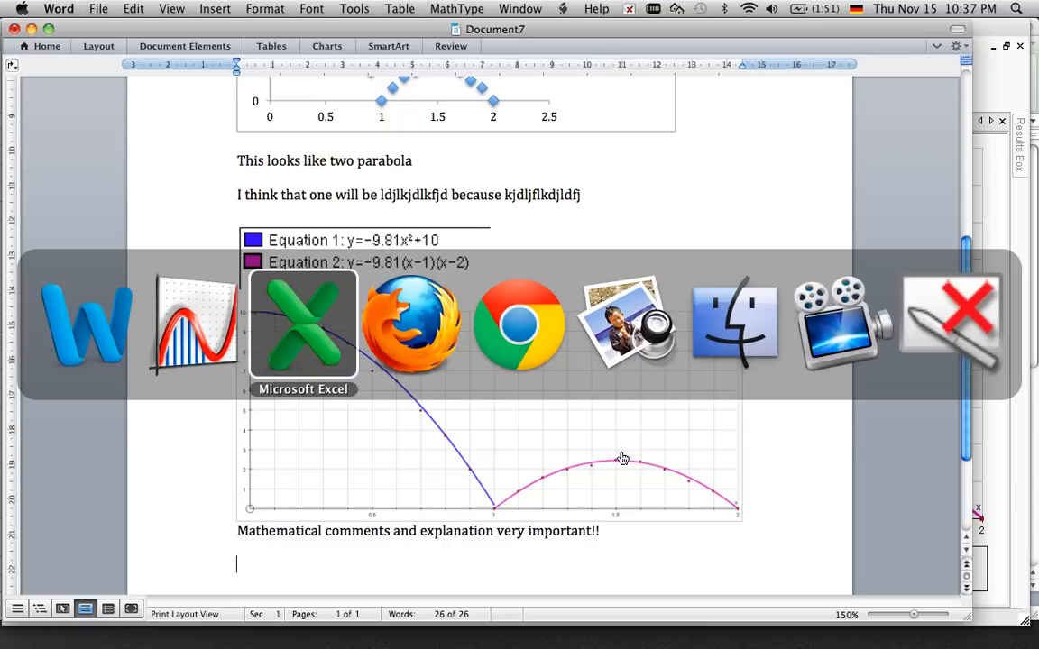
In Excel, remove the Height of Ball chart, leaving the equation legend, and select cell C2.
{"action": "left_click", "coordinate": [303, 324]}
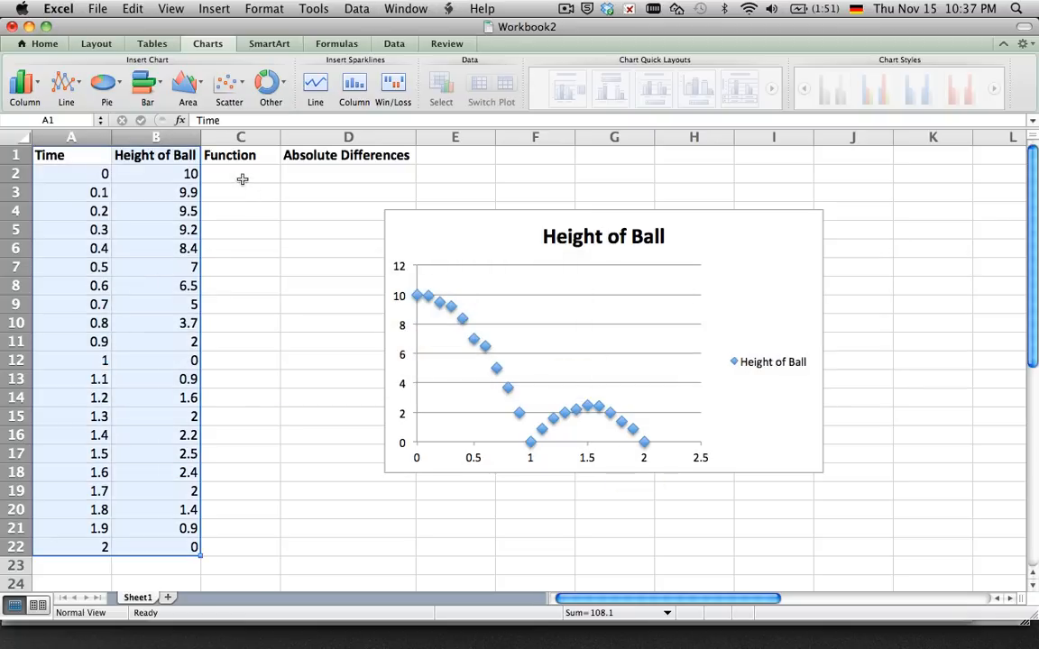
{"action": "left_click", "coordinate": [240, 173]}
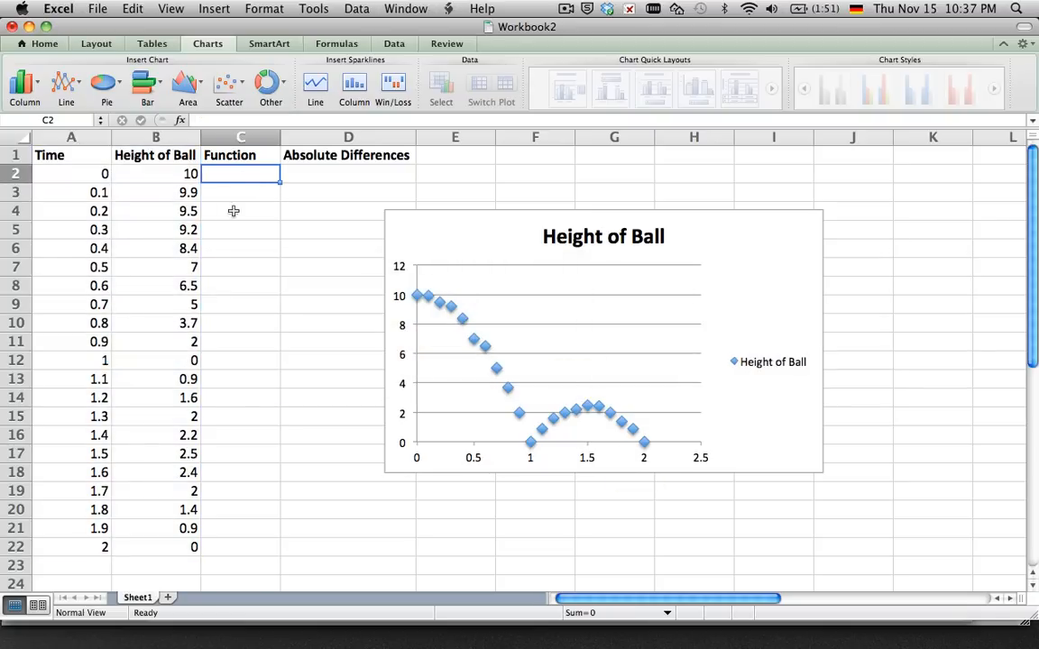
{"action": "mouse_move", "coordinate": [321, 231]}
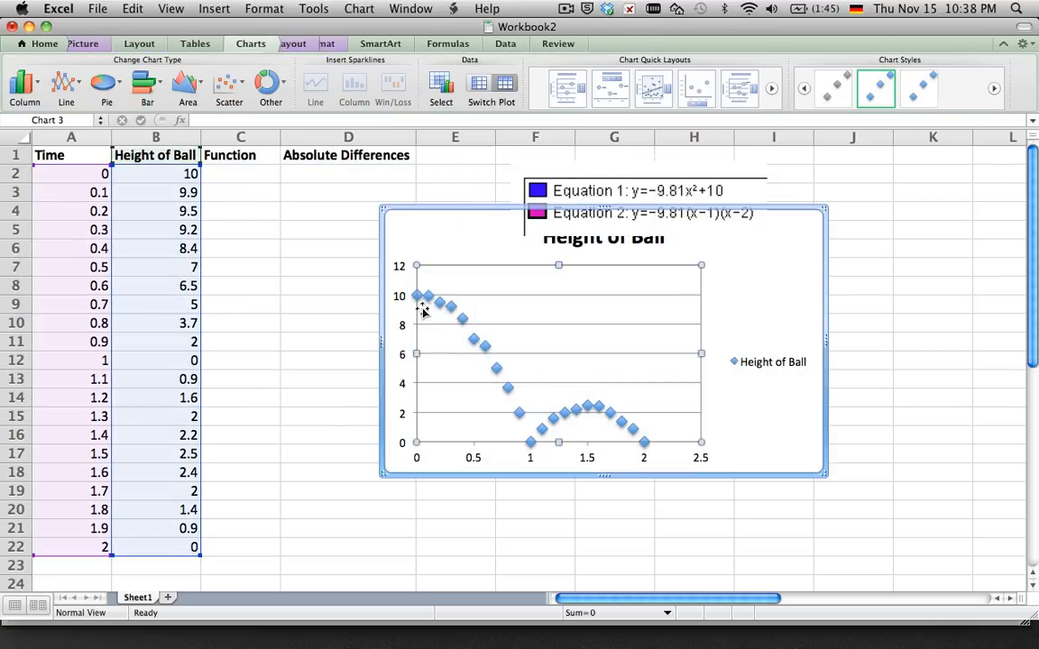
{"action": "mouse_move", "coordinate": [421, 210]}
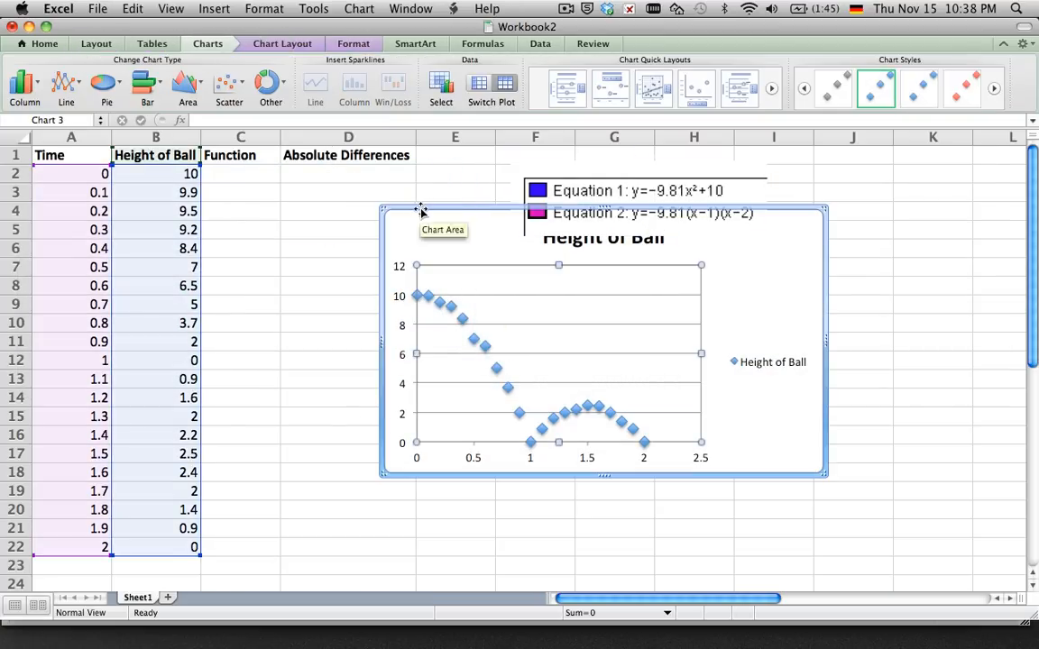
{"action": "left_click", "coordinate": [242, 173]}
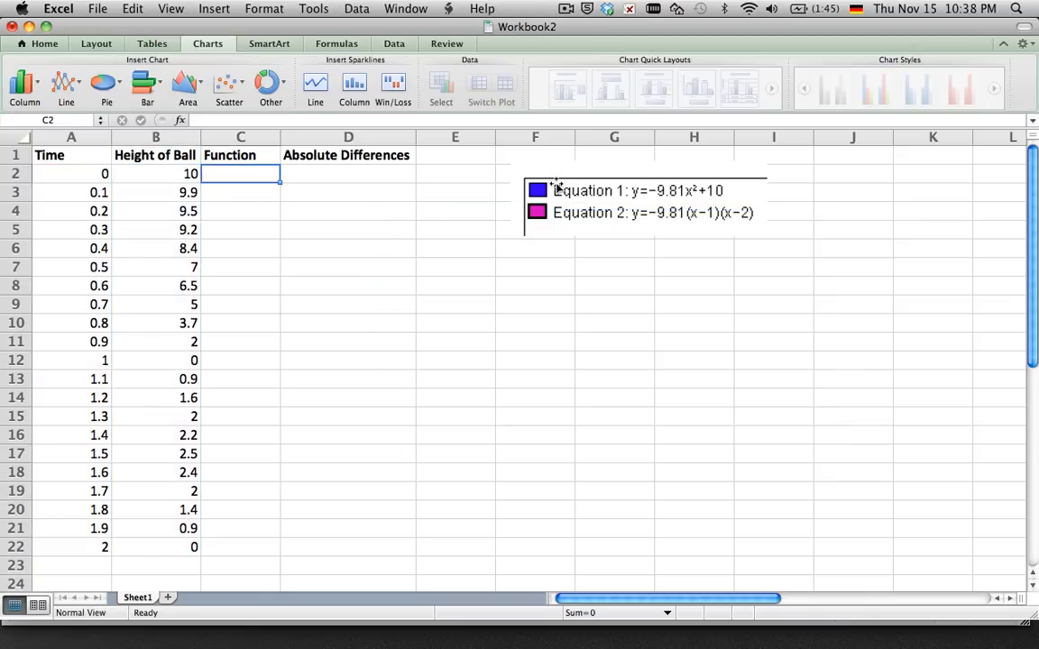
{"action": "mouse_move", "coordinate": [657, 202]}
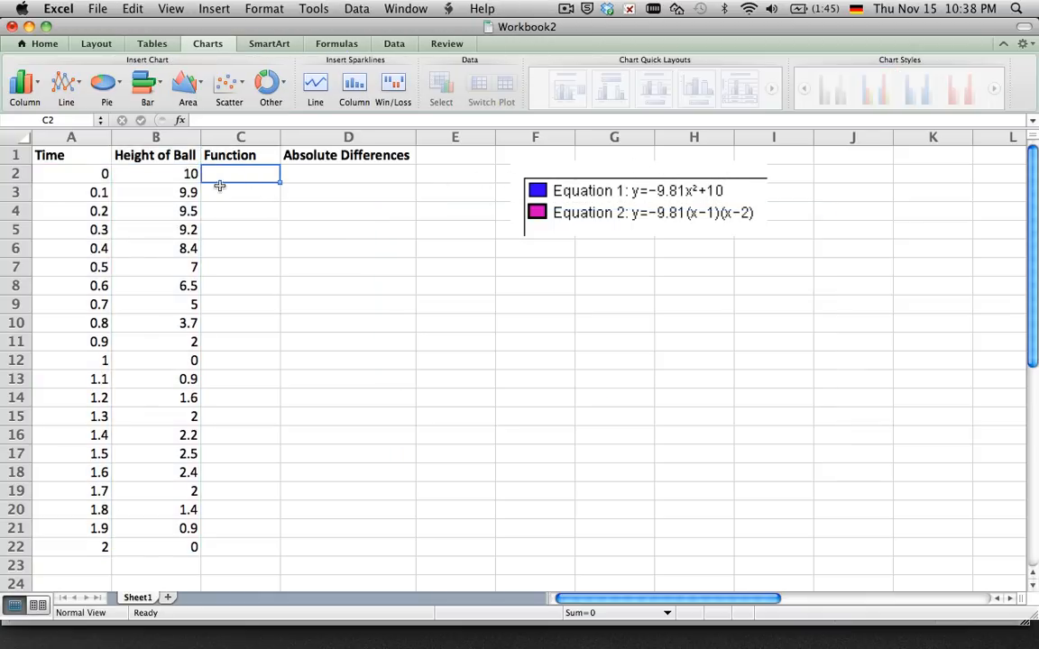
Enter =-9.81*A2^2+10 in C2 and fill it down to C12.
{"action": "type", "text": "="}
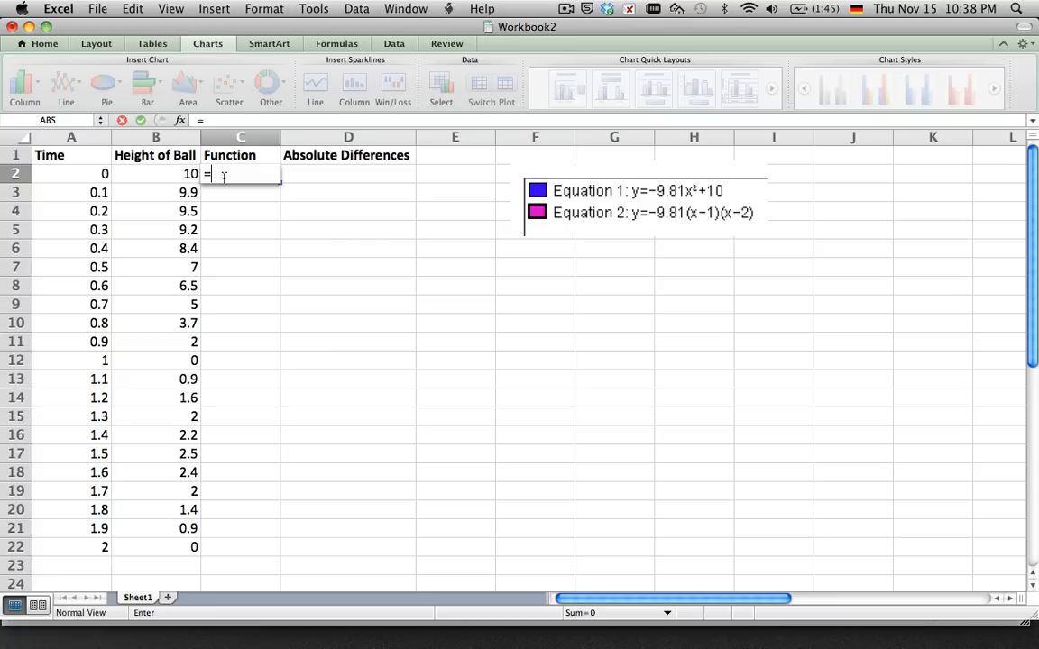
{"action": "type", "text": "-9"}
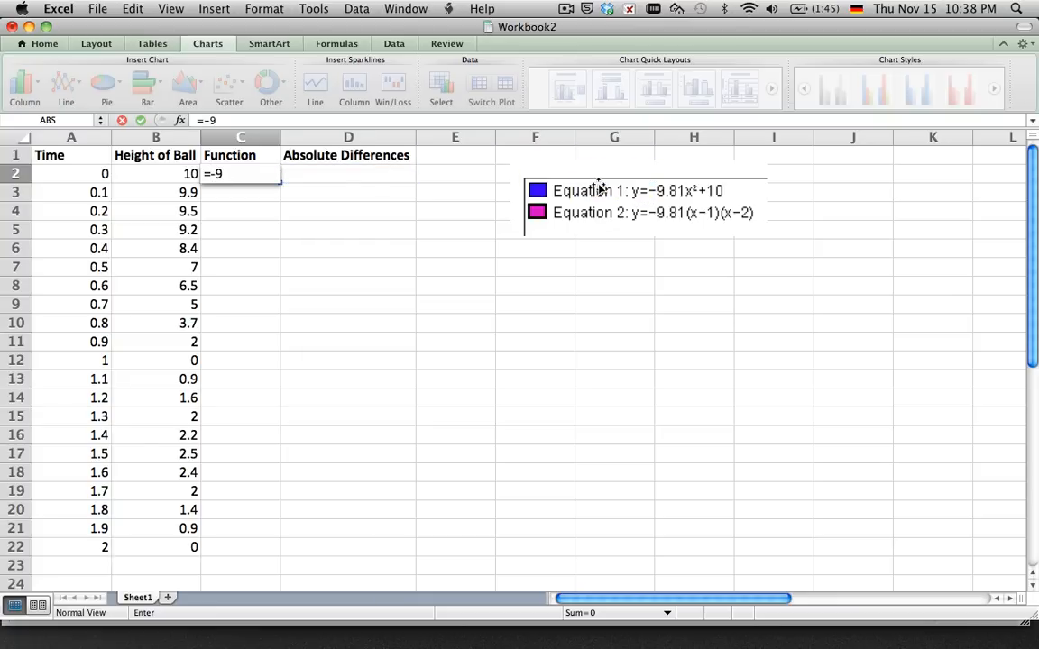
{"action": "type", "text": ".81*x"}
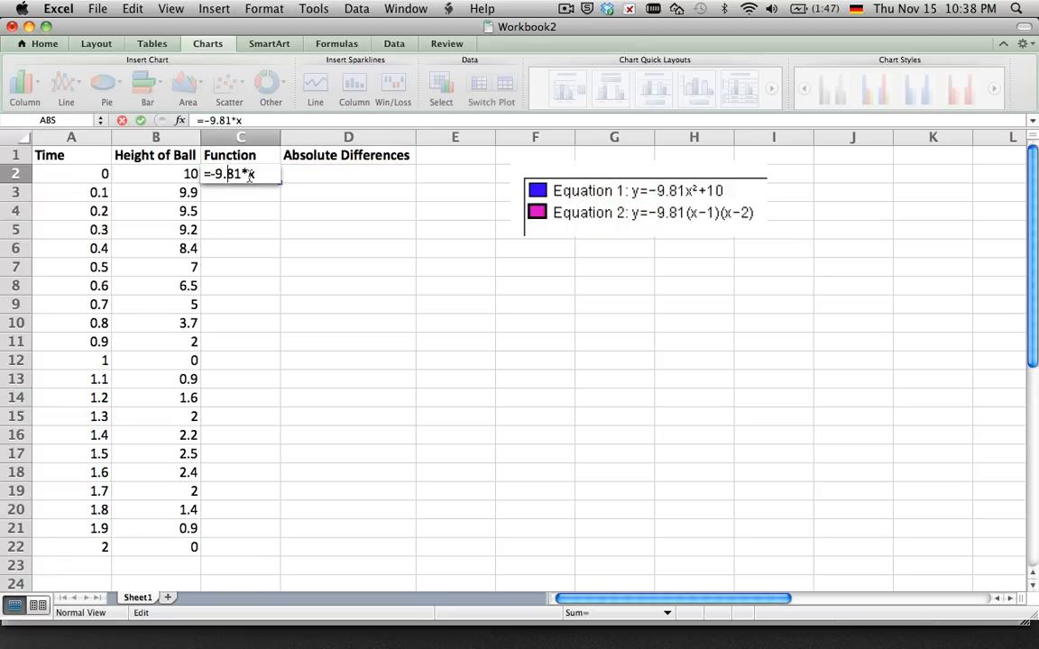
{"action": "type", "text": "^"}
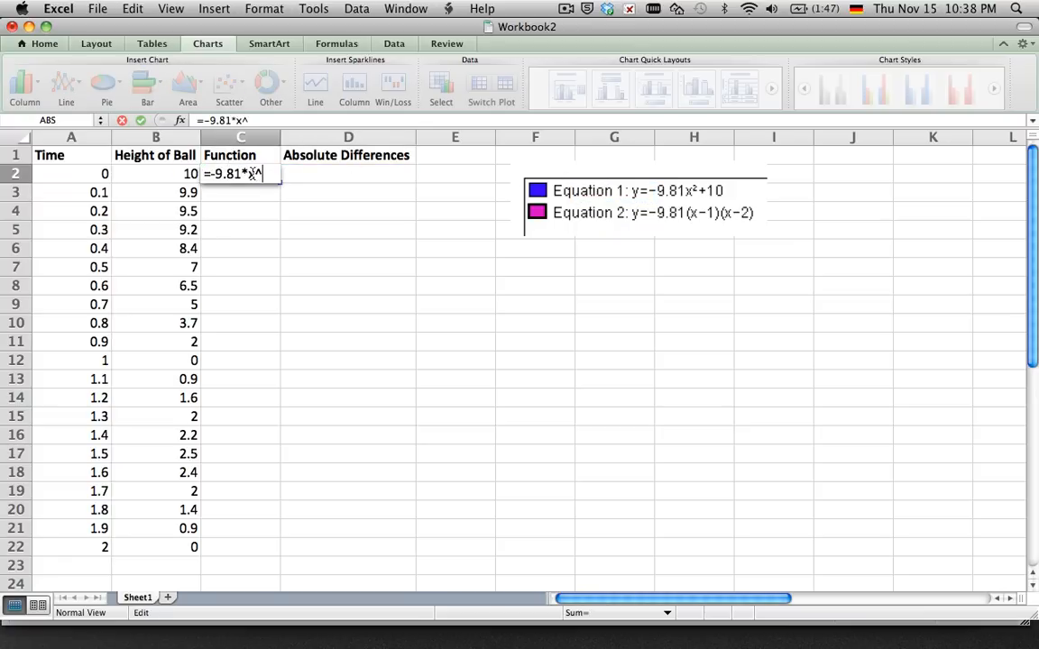
{"action": "type", "text": "2-"}
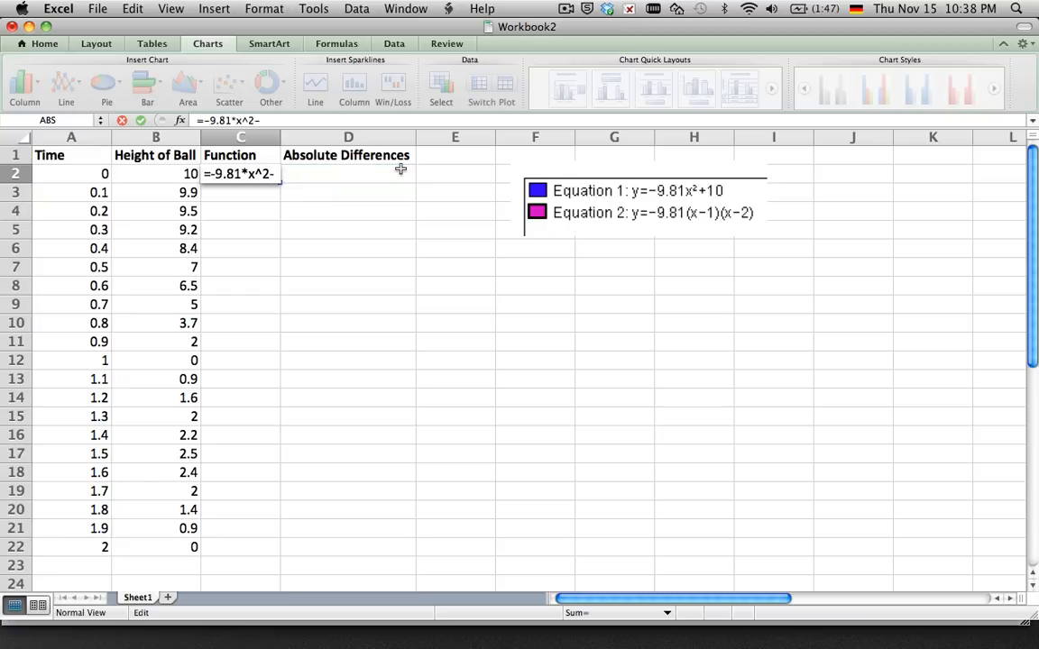
{"action": "type", "text": "10"}
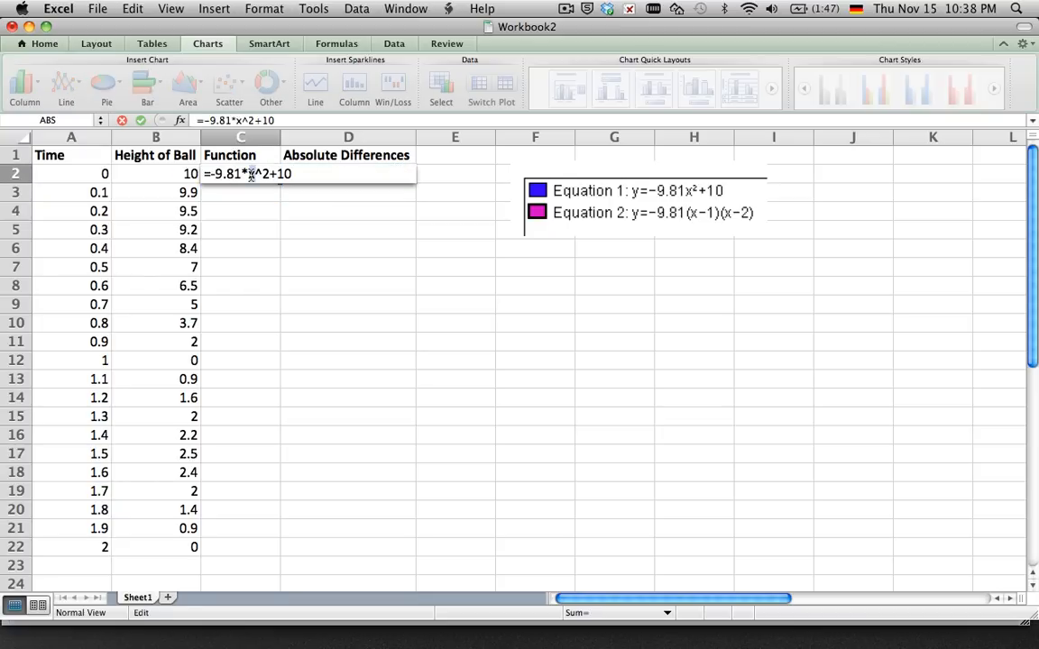
{"action": "left_click", "coordinate": [71, 177]}
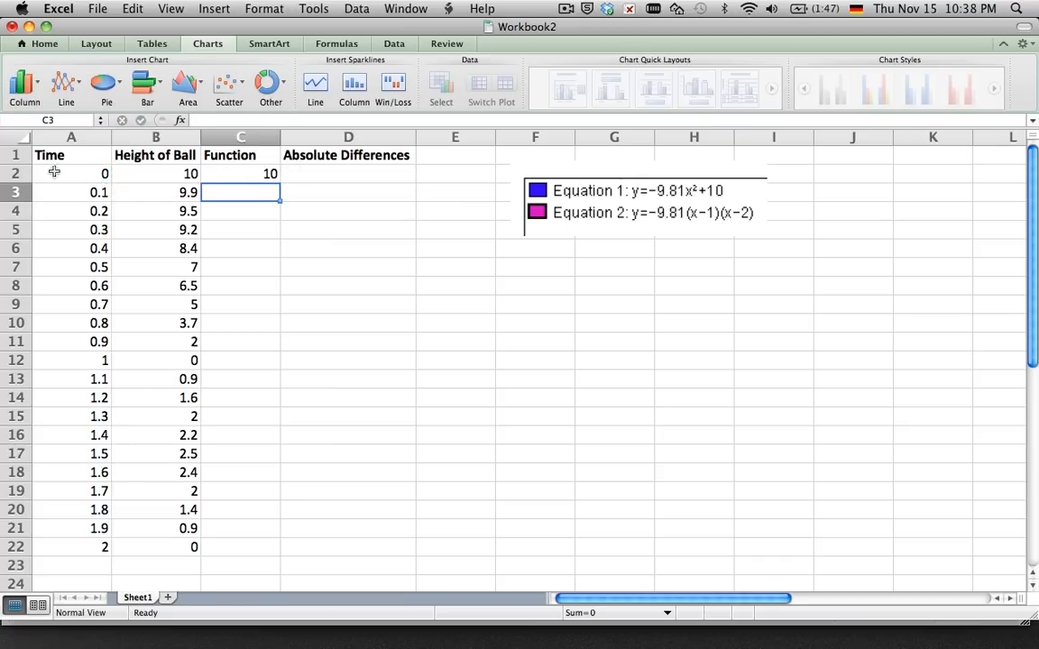
{"action": "left_click", "coordinate": [242, 173]}
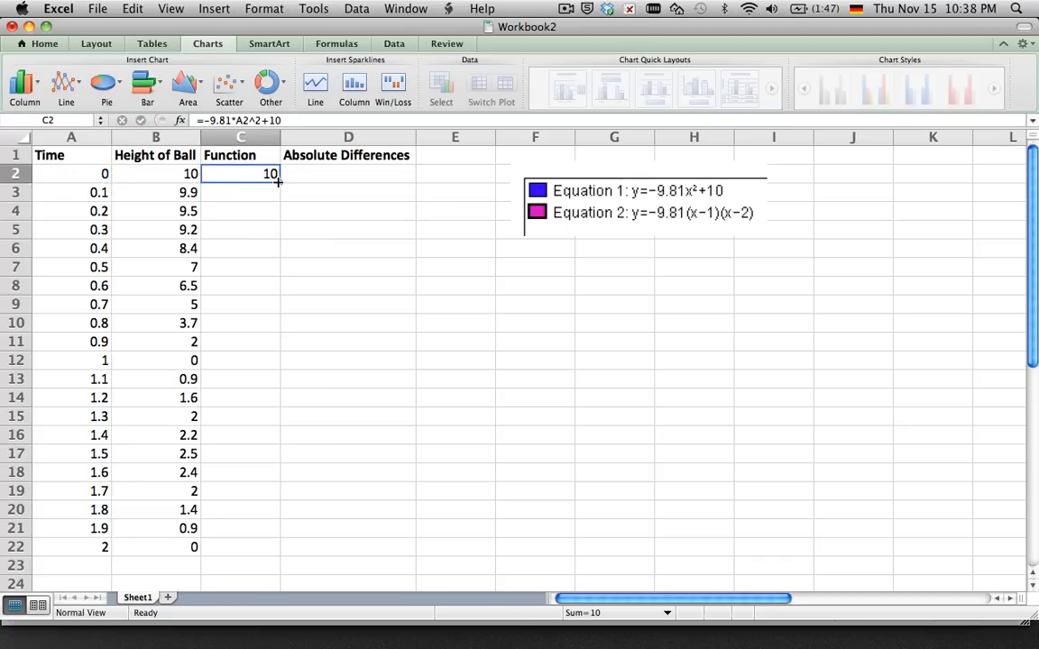
{"action": "left_click_drag", "start_coordinate": [278, 182], "coordinate": [263, 361]}
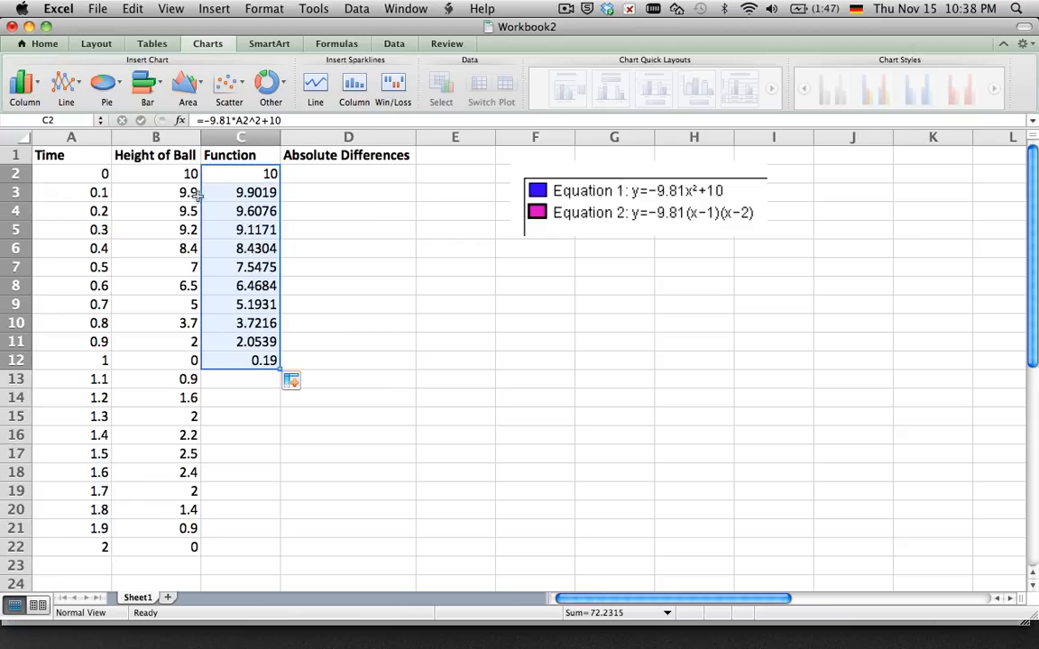
{"action": "mouse_move", "coordinate": [206, 279]}
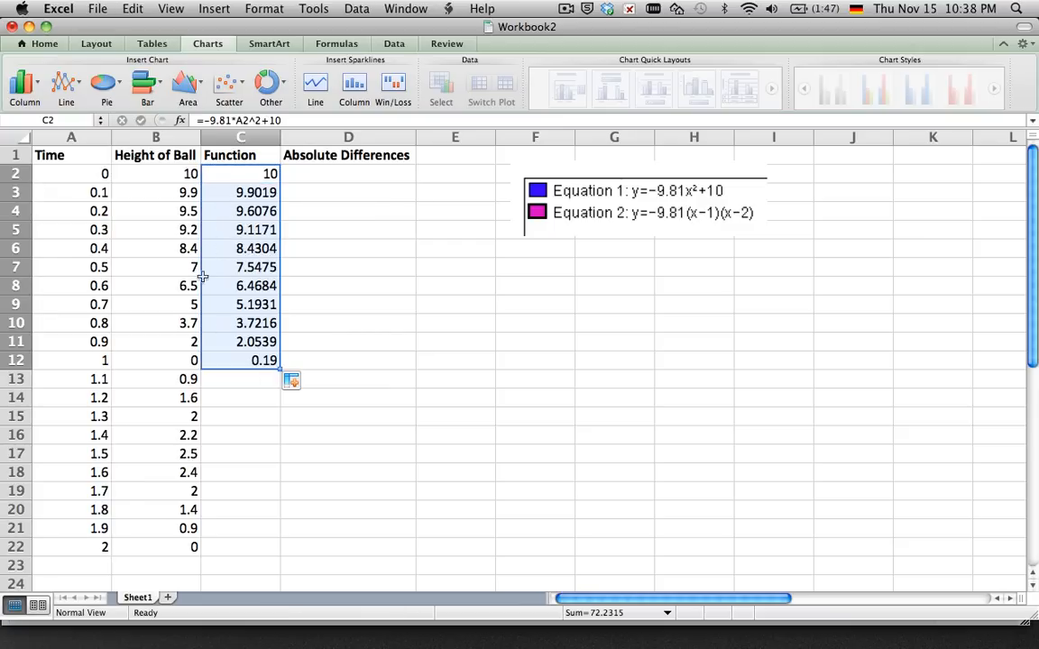
Enter =-9.81*(A13-1)*(A13-2) in C13, replacing the x placeholders to fix the #NAME? error.
{"action": "left_click", "coordinate": [242, 379]}
{"action": "type", "text": "="}
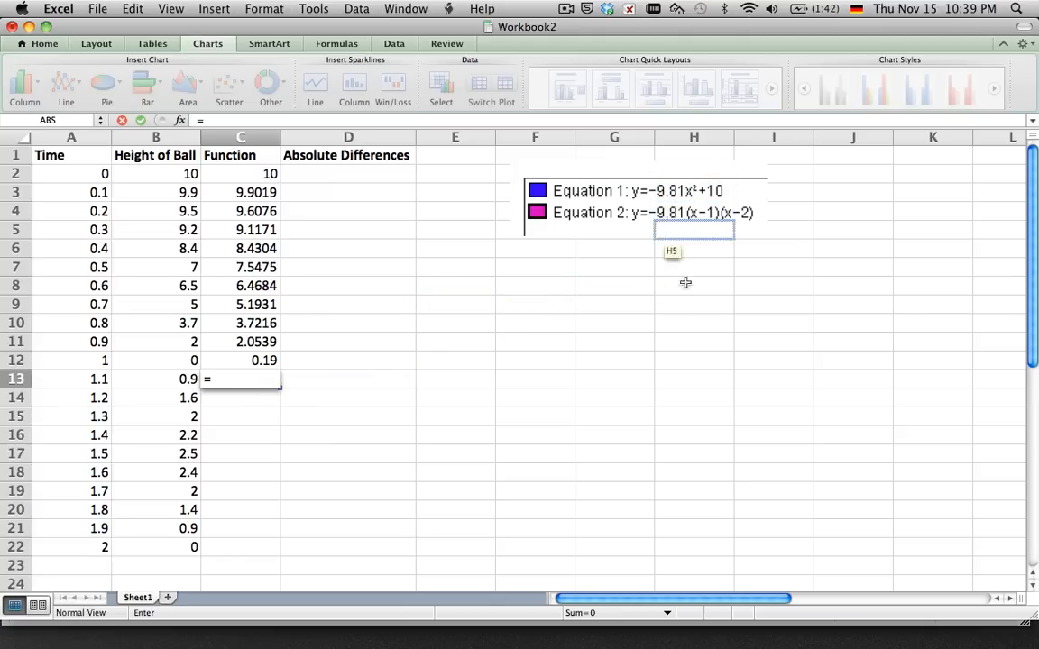
{"action": "type", "text": "-"}
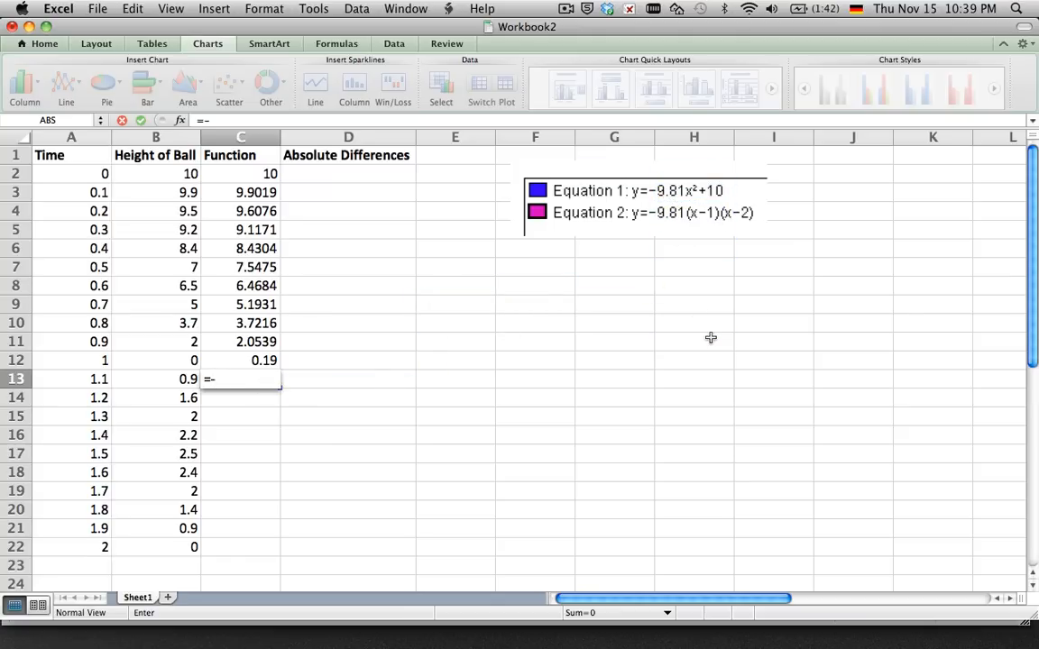
{"action": "type", "text": "9.81*"}
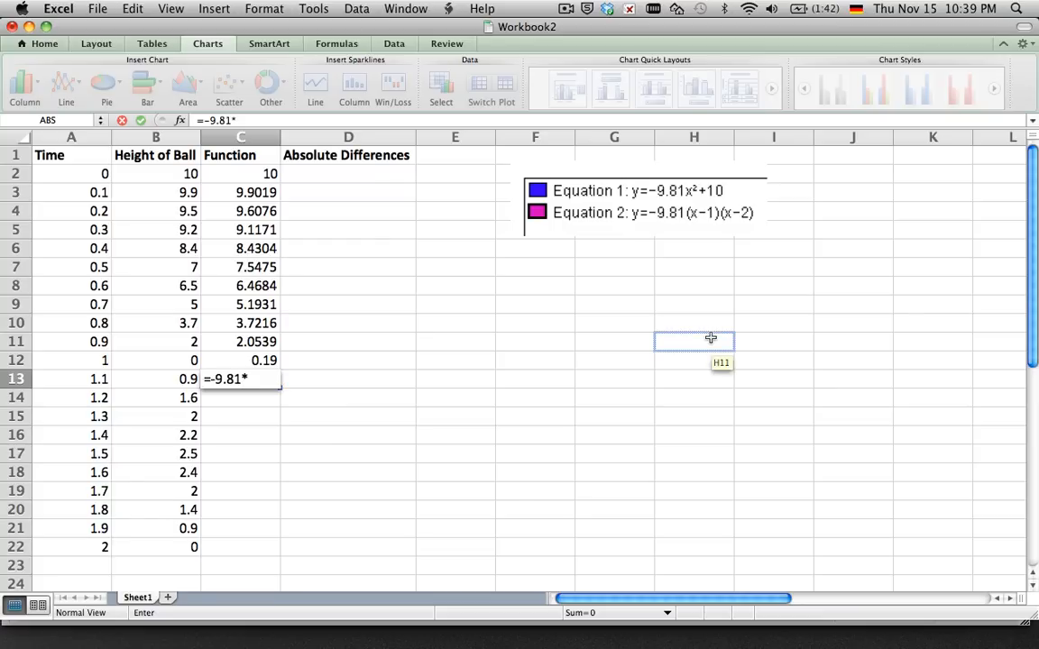
{"action": "type", "text": "(x-1"}
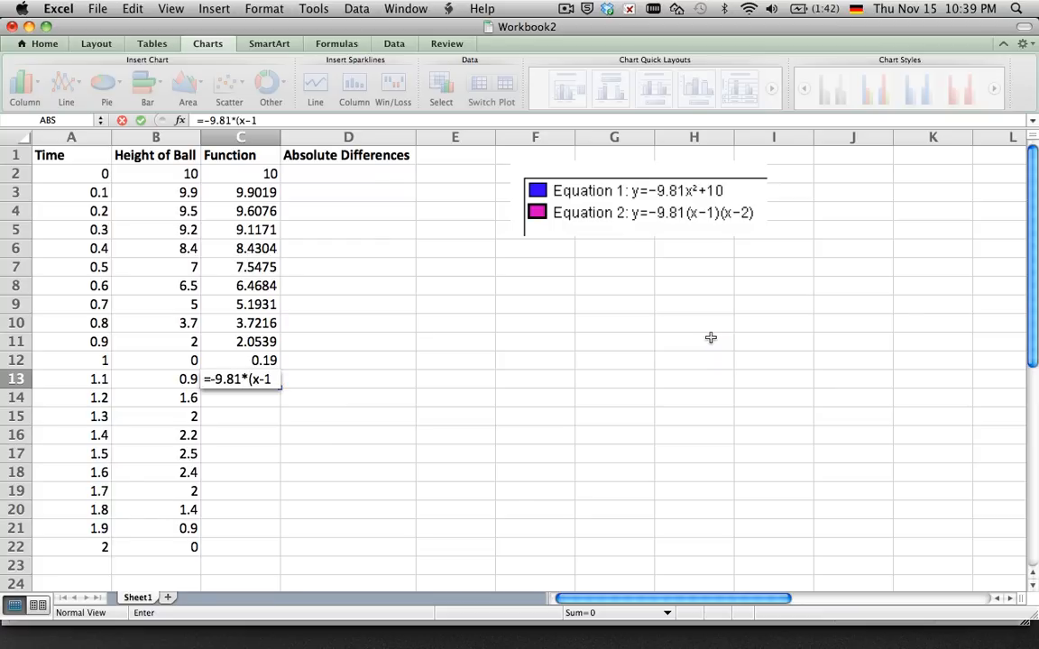
{"action": "type", "text": ")*"}
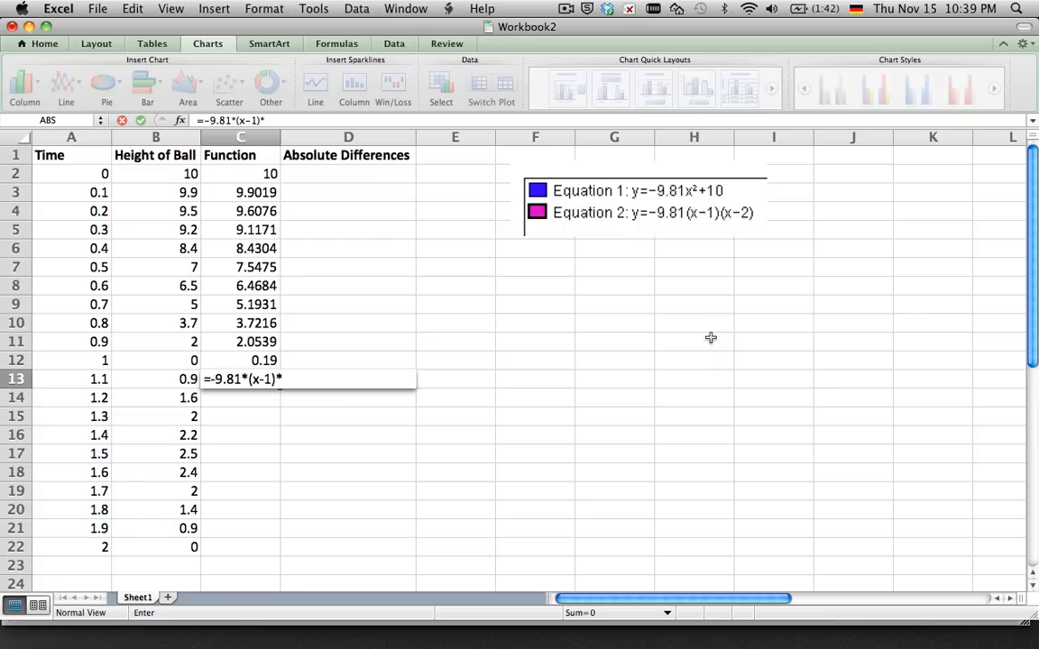
{"action": "type", "text": "(x-"}
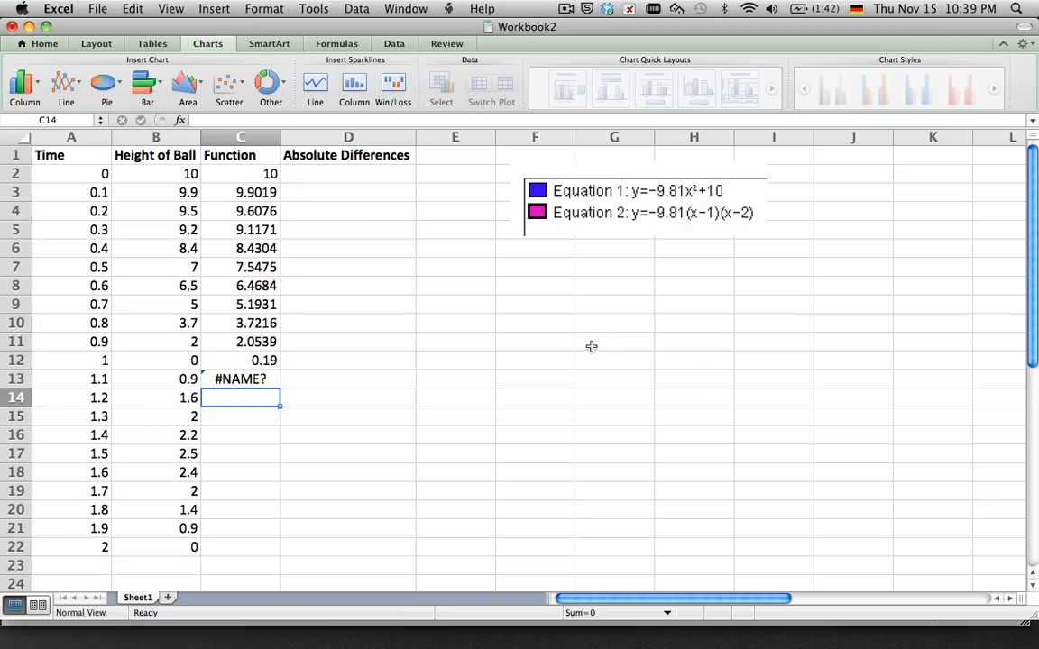
{"action": "double_click", "coordinate": [240, 379]}
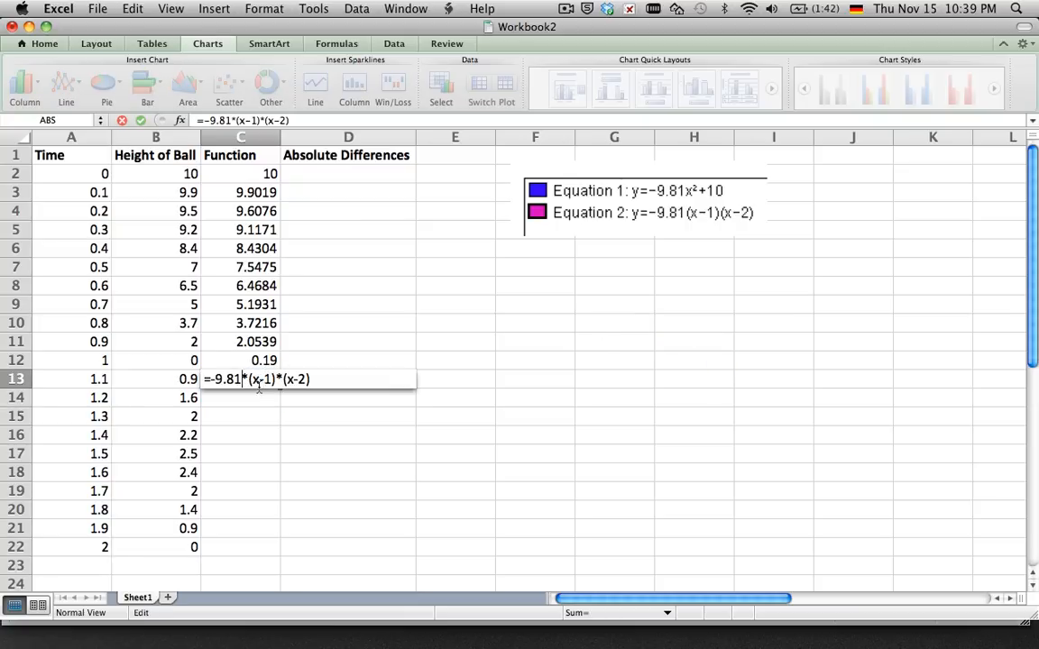
{"action": "left_click", "coordinate": [70, 379]}
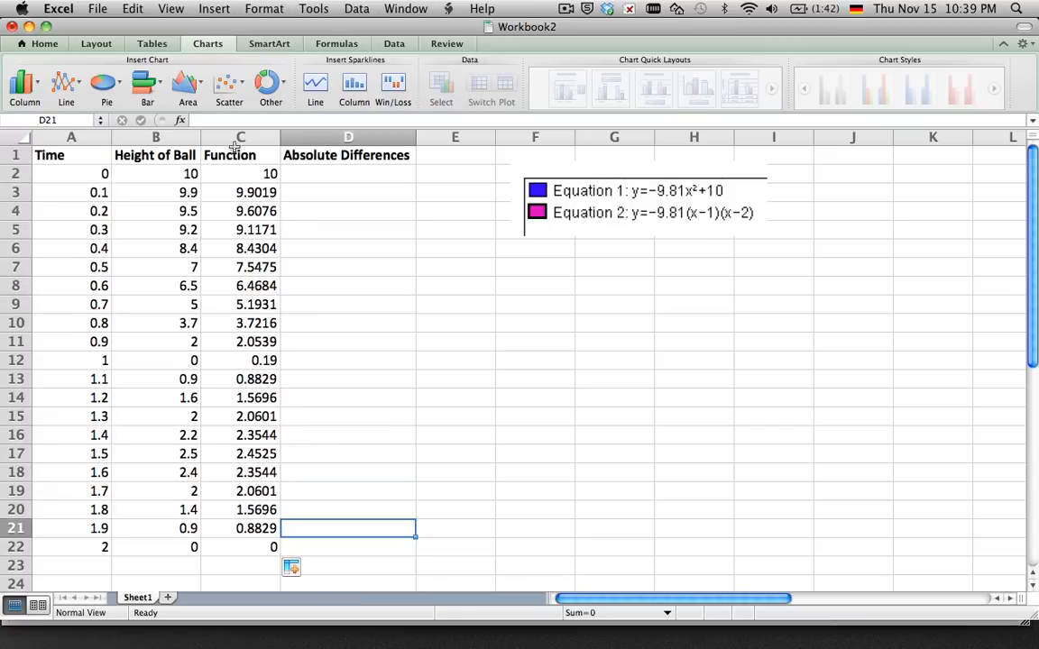
Check the Autograph graph, then start the D2 difference formula as =B2-C2.
{"action": "left_click", "coordinate": [195, 324]}
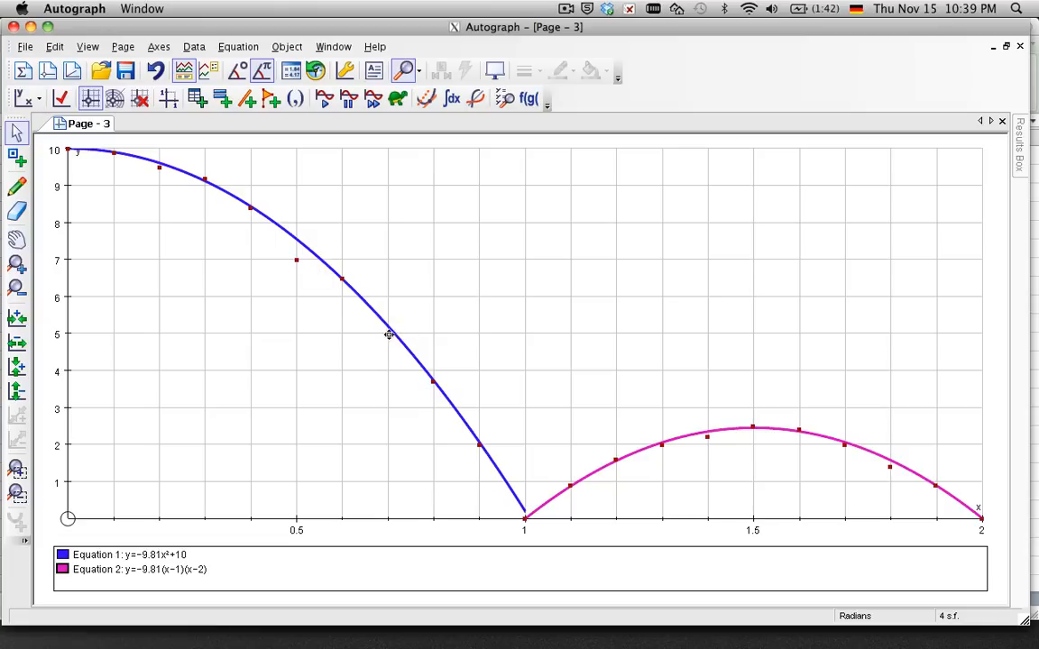
{"action": "mouse_move", "coordinate": [884, 478]}
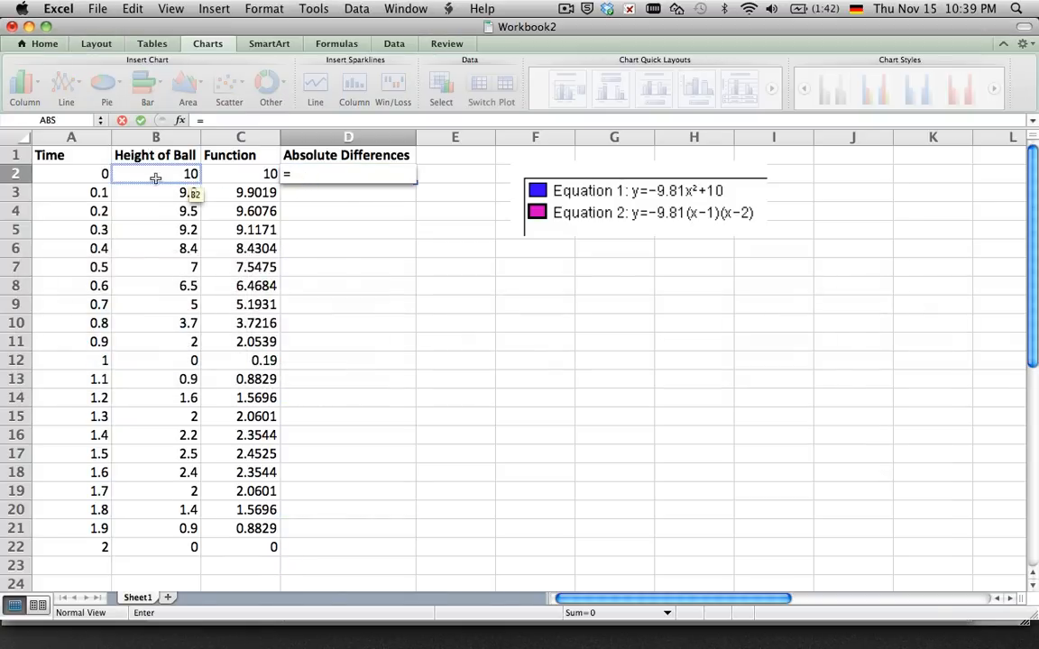
{"action": "left_click", "coordinate": [168, 173]}
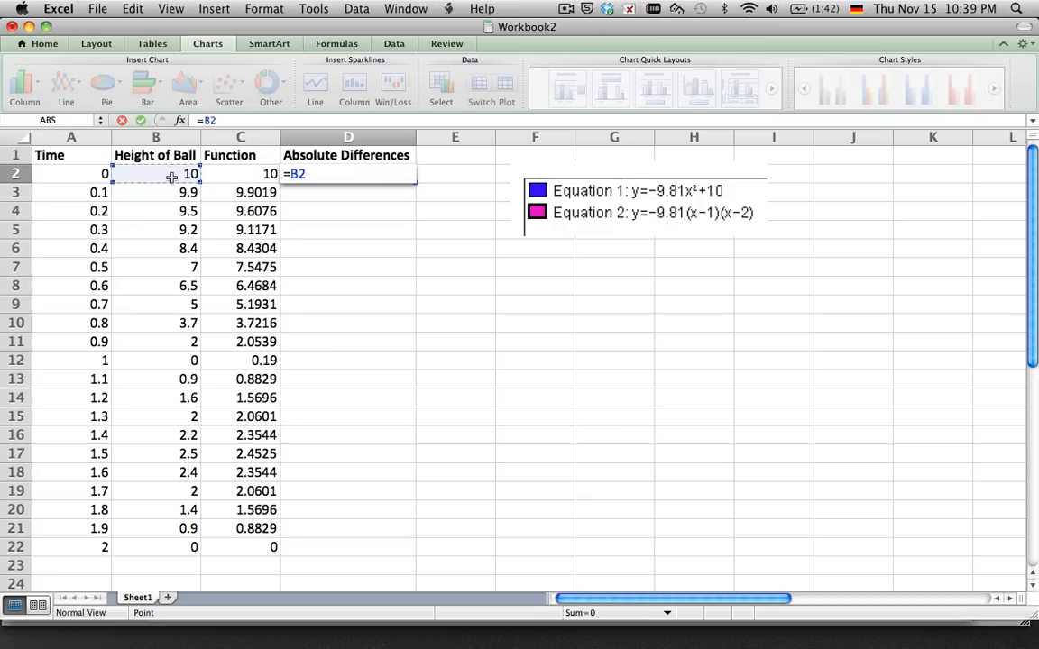
{"action": "type", "text": "-"}
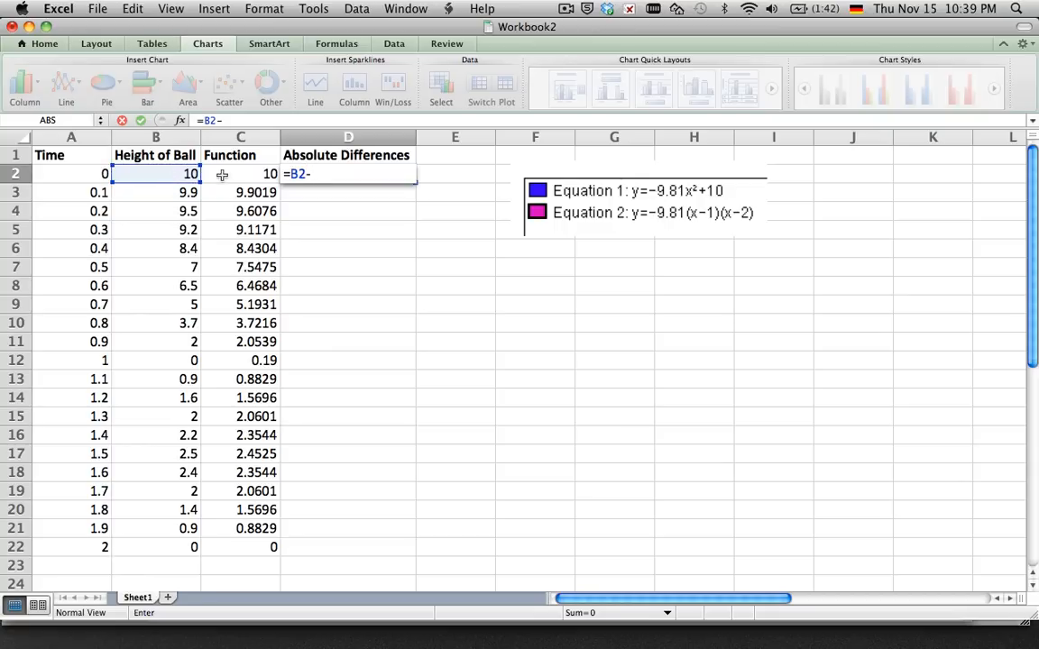
{"action": "left_click", "coordinate": [240, 174]}
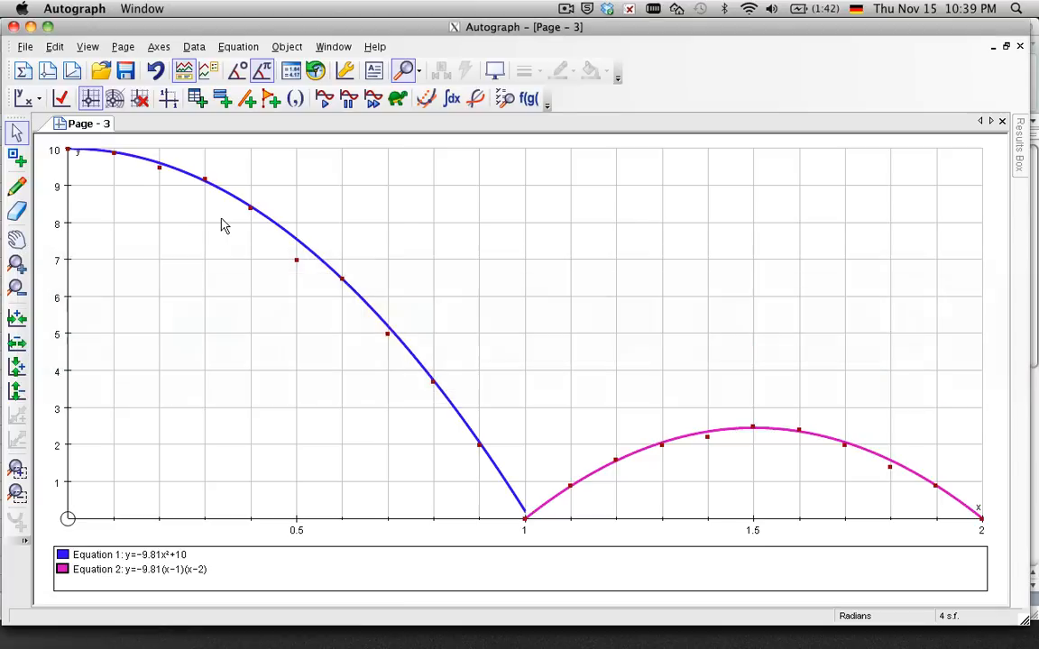
{"action": "mouse_move", "coordinate": [714, 429]}
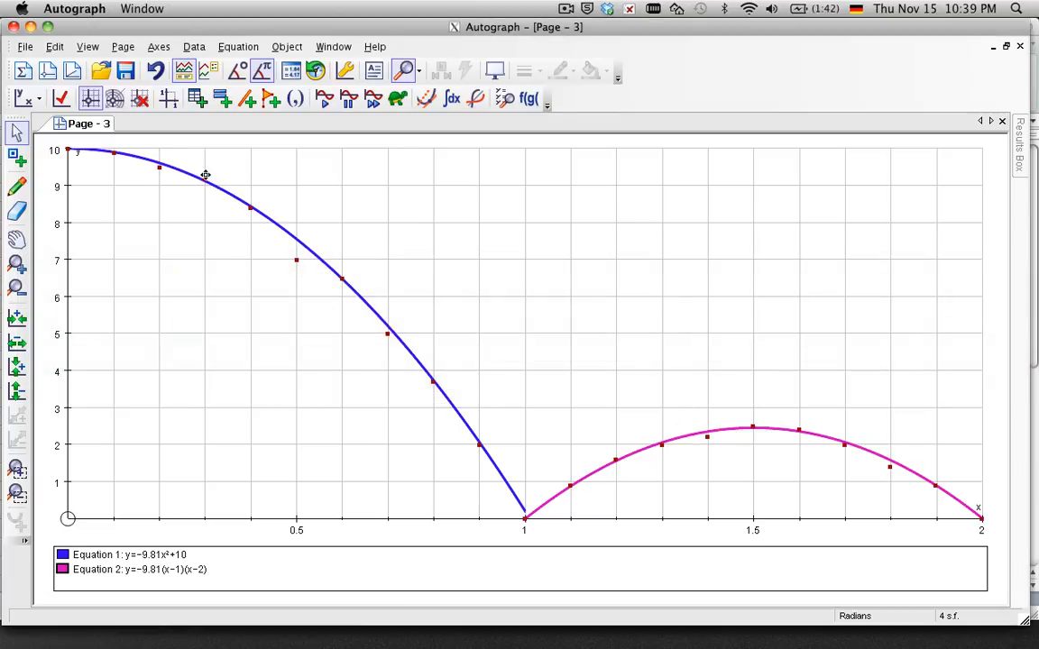
{"action": "mouse_move", "coordinate": [300, 260]}
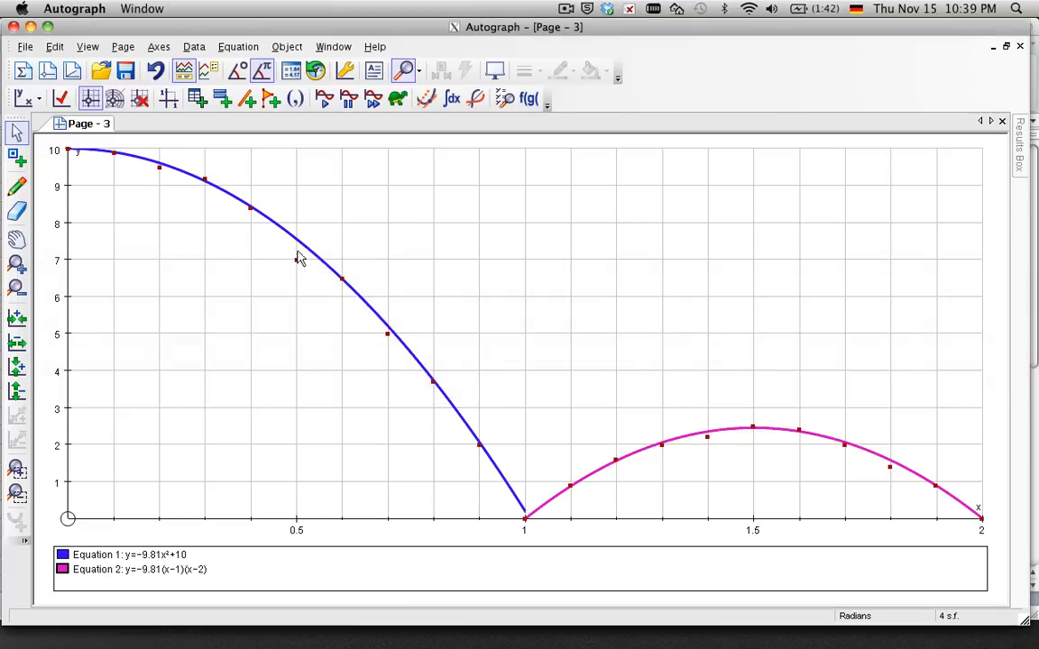
{"action": "mouse_move", "coordinate": [293, 238]}
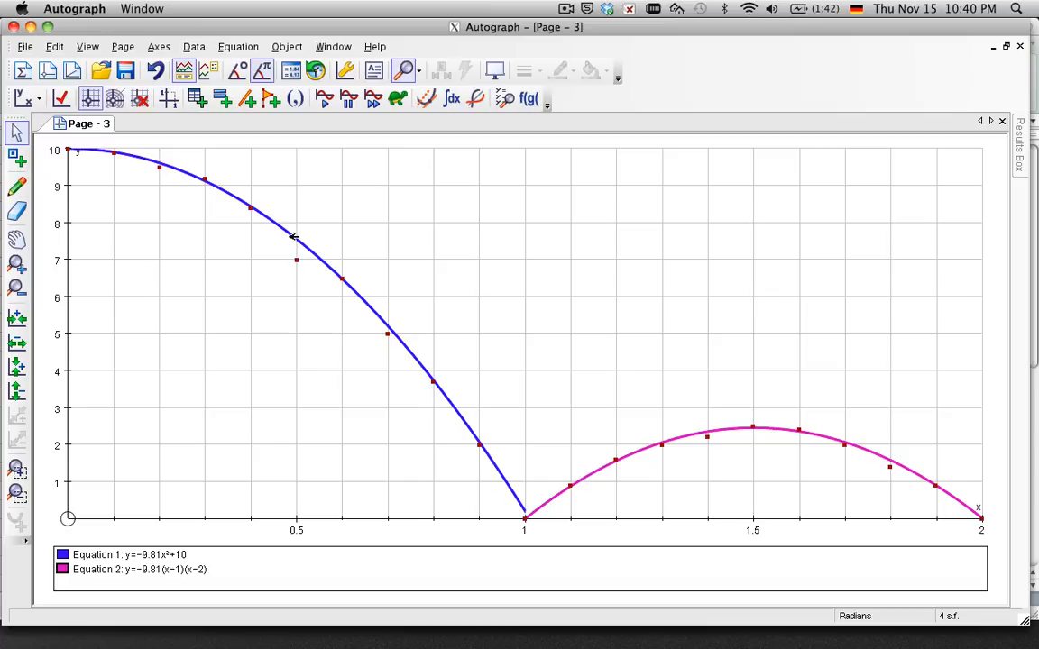
{"action": "mouse_move", "coordinate": [300, 260]}
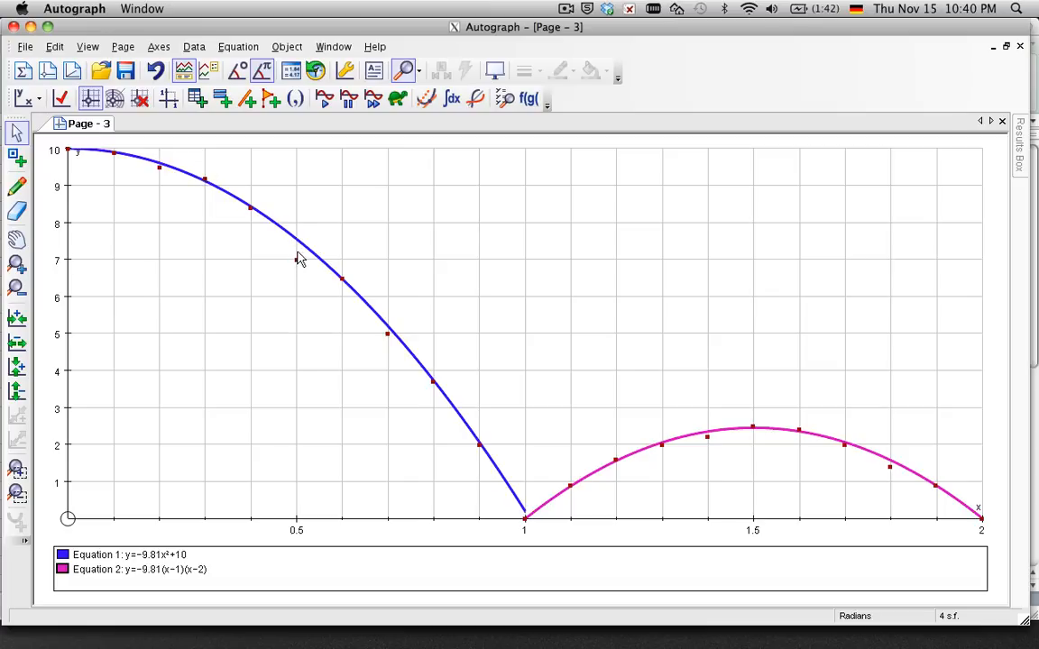
{"action": "mouse_move", "coordinate": [206, 173]}
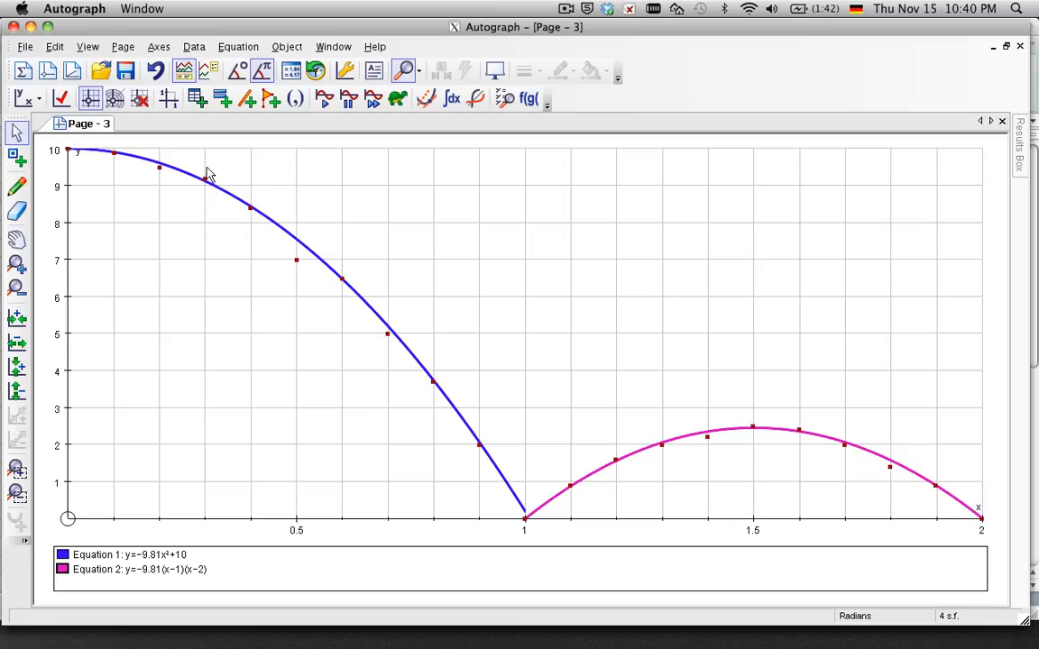
{"action": "mouse_move", "coordinate": [300, 242]}
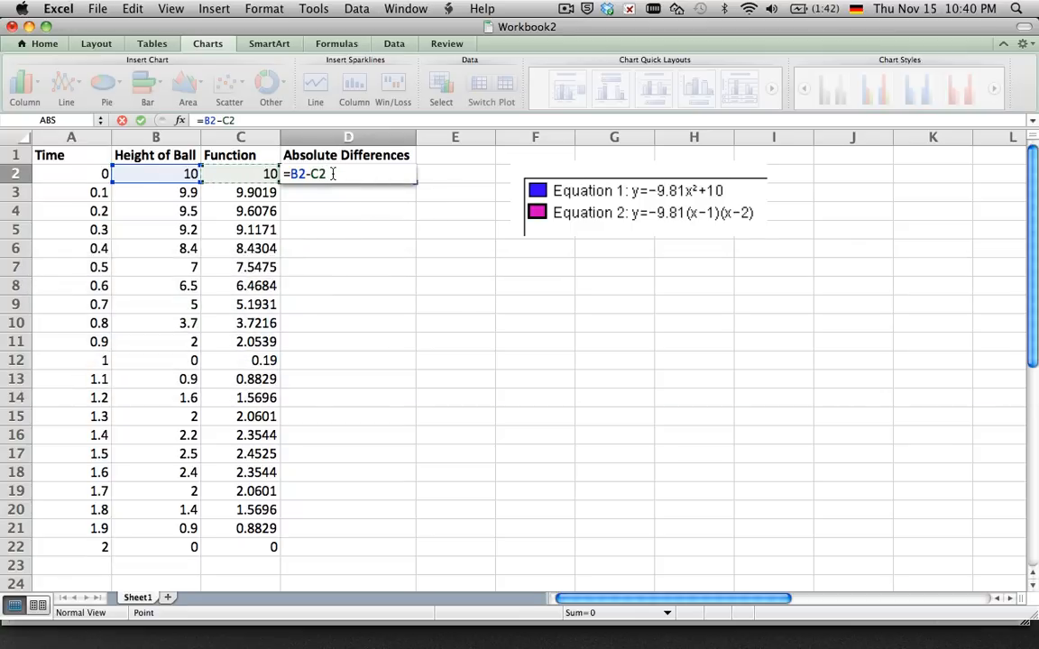
Make D2 =ABS(B2-C2), fill it to D22, and begin =SUM(D2:D22) in D23.
{"action": "key", "text": "Backspace"}
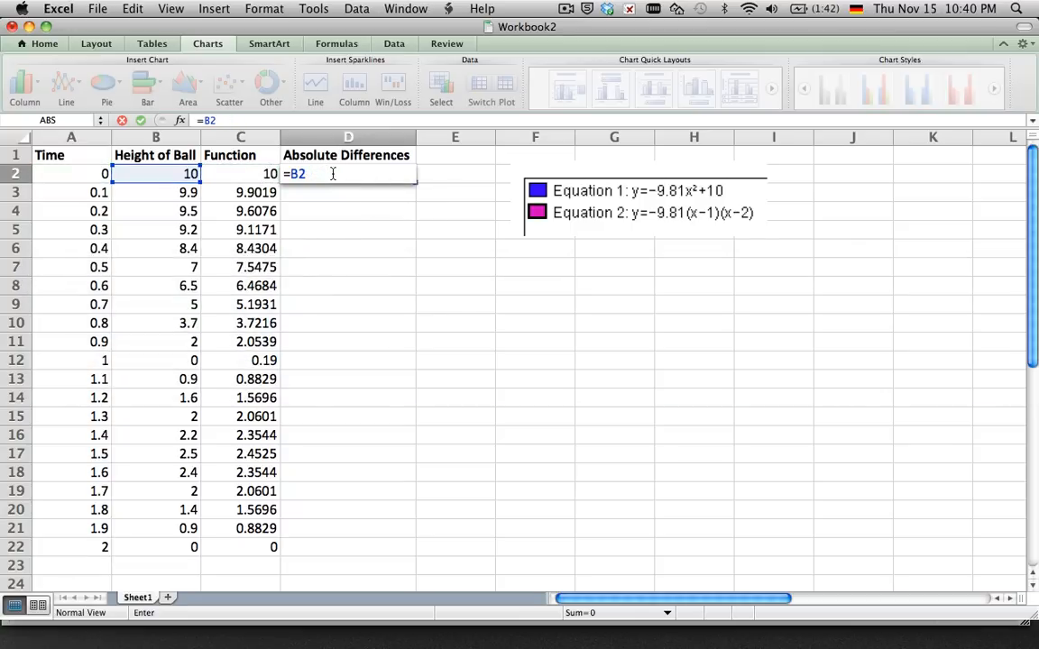
{"action": "type", "text": "aBS"}
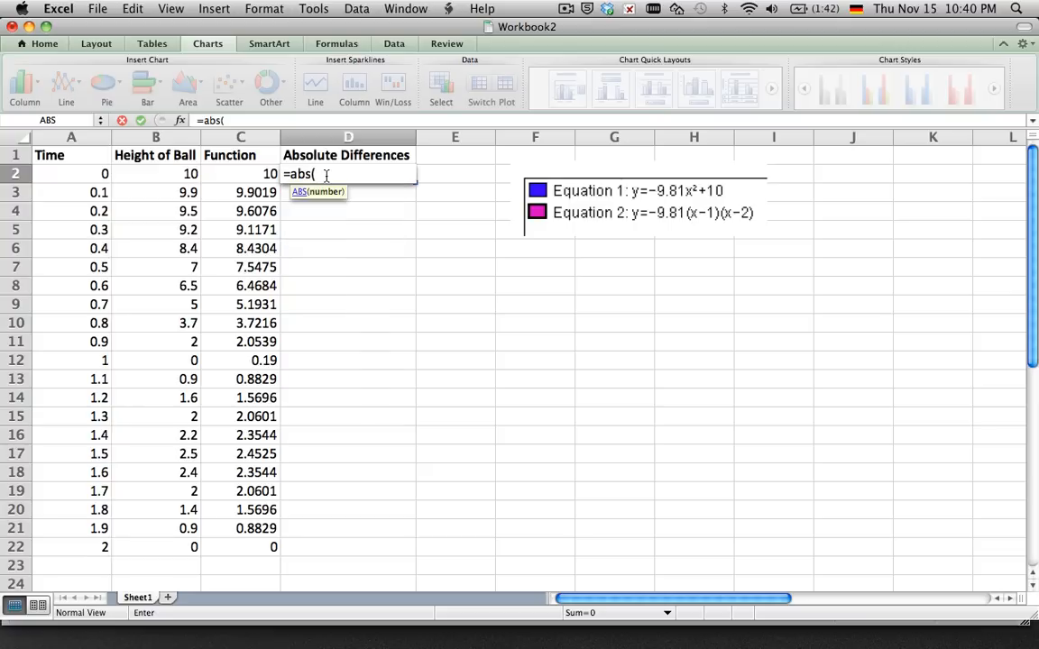
{"action": "left_click", "coordinate": [155, 173]}
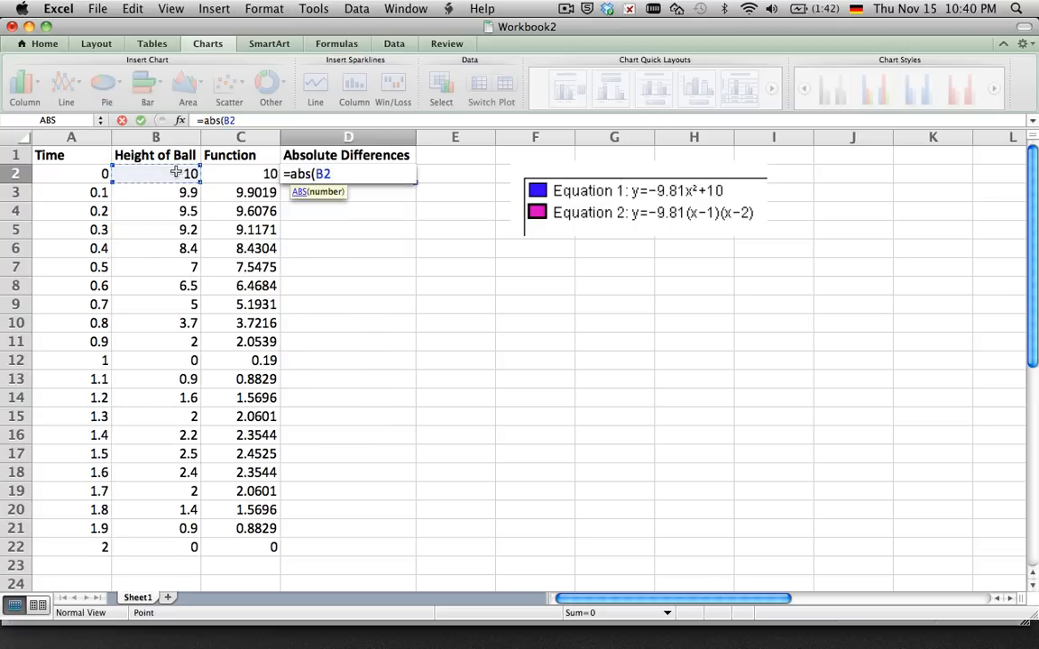
{"action": "left_click", "coordinate": [261, 173]}
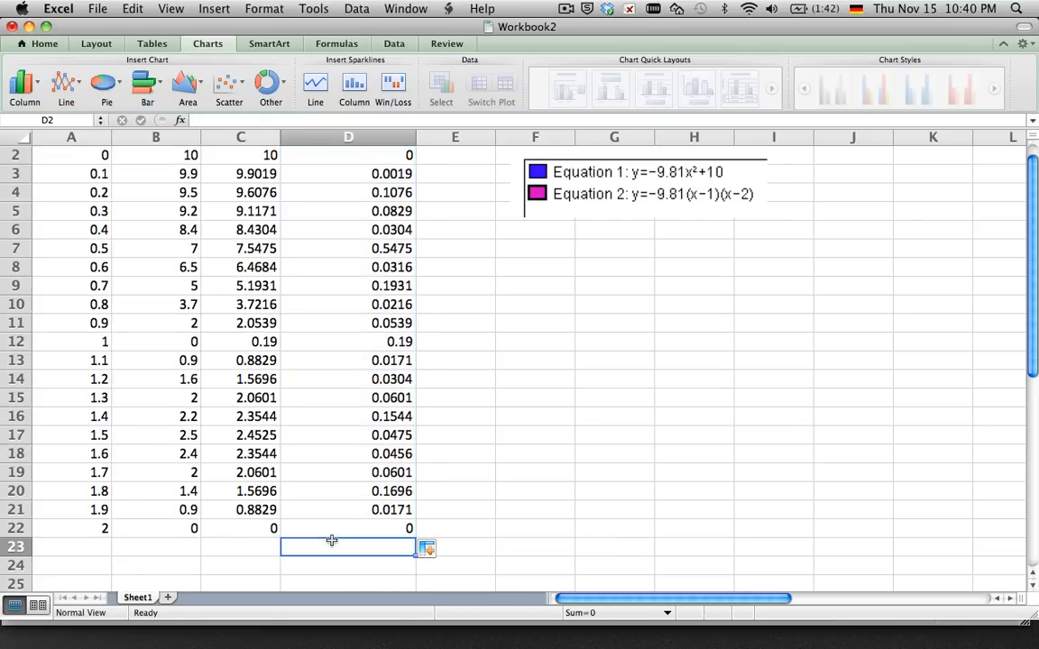
{"action": "type", "text": "=sum(D2:D22"}
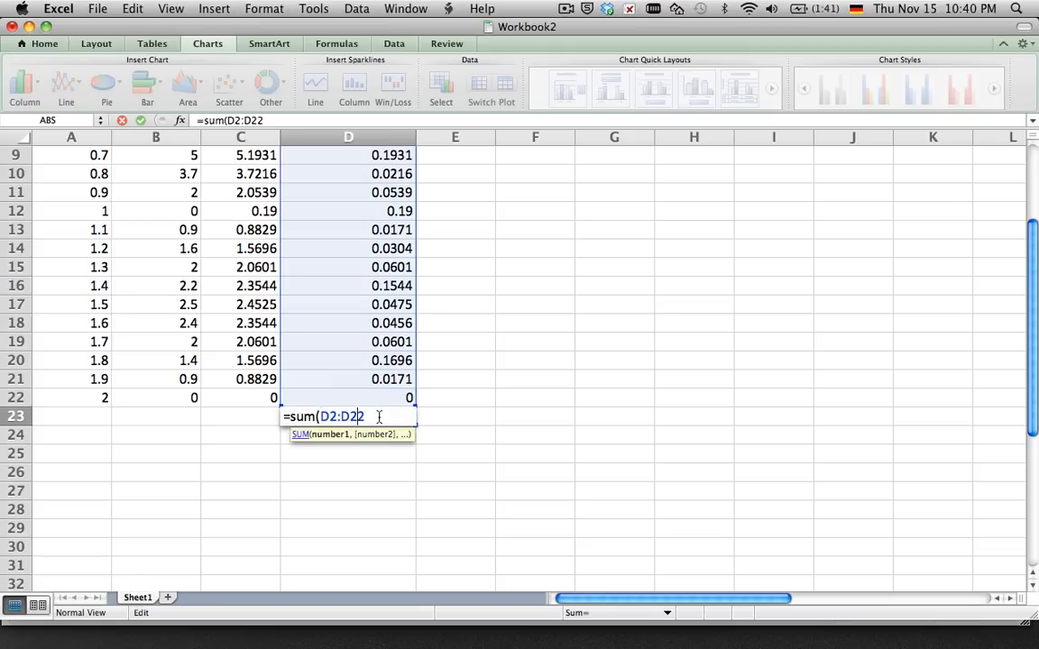
{"action": "type", "text": ")"}
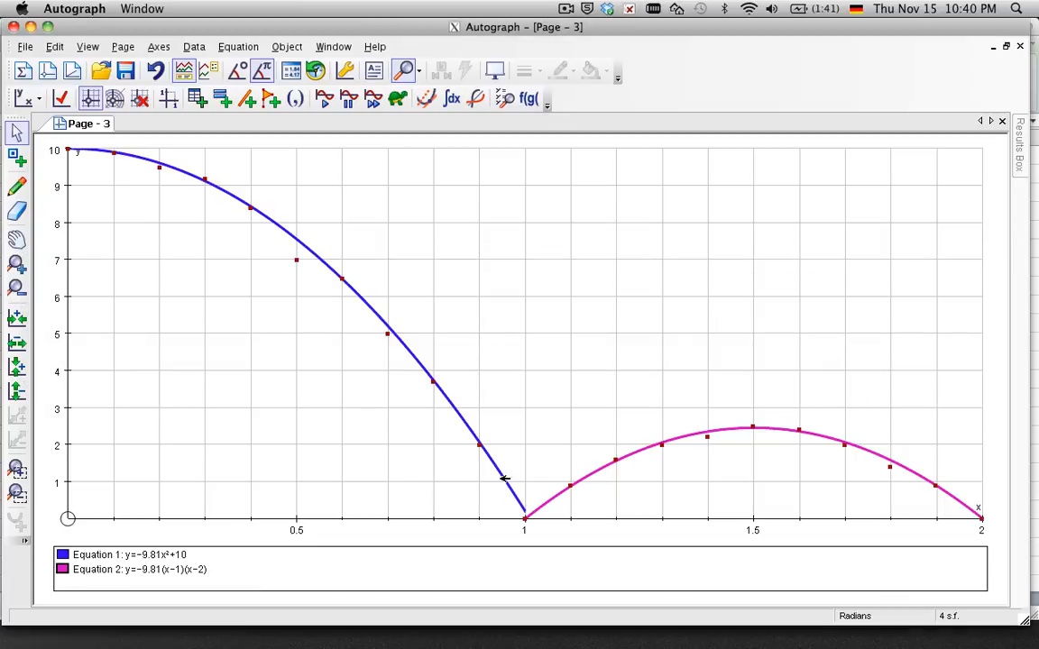
{"action": "mouse_move", "coordinate": [198, 202]}
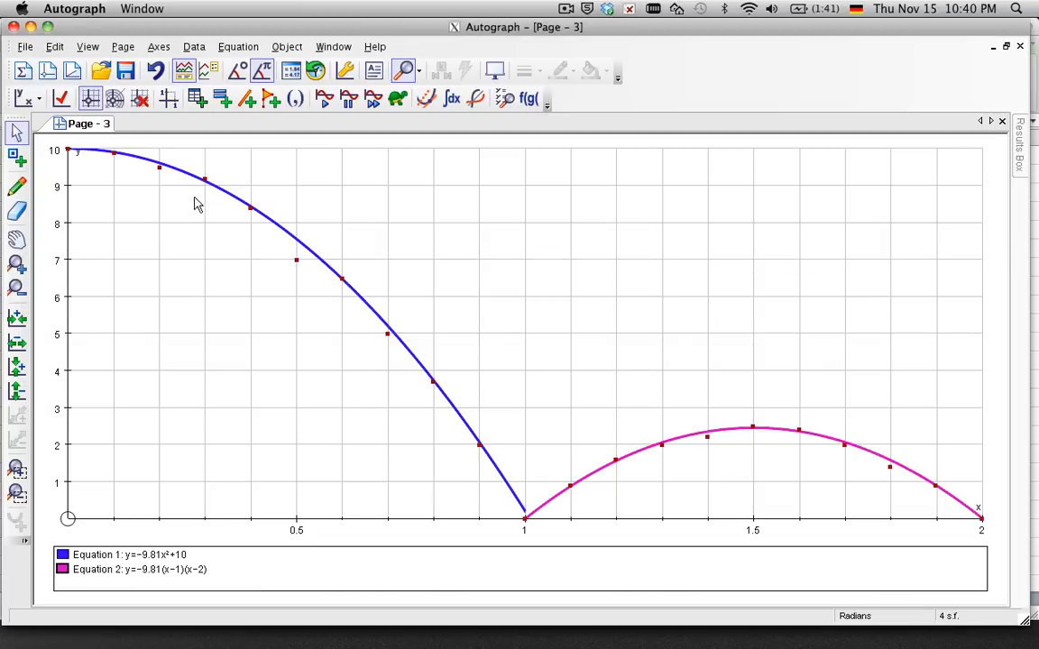
{"action": "mouse_move", "coordinate": [292, 262]}
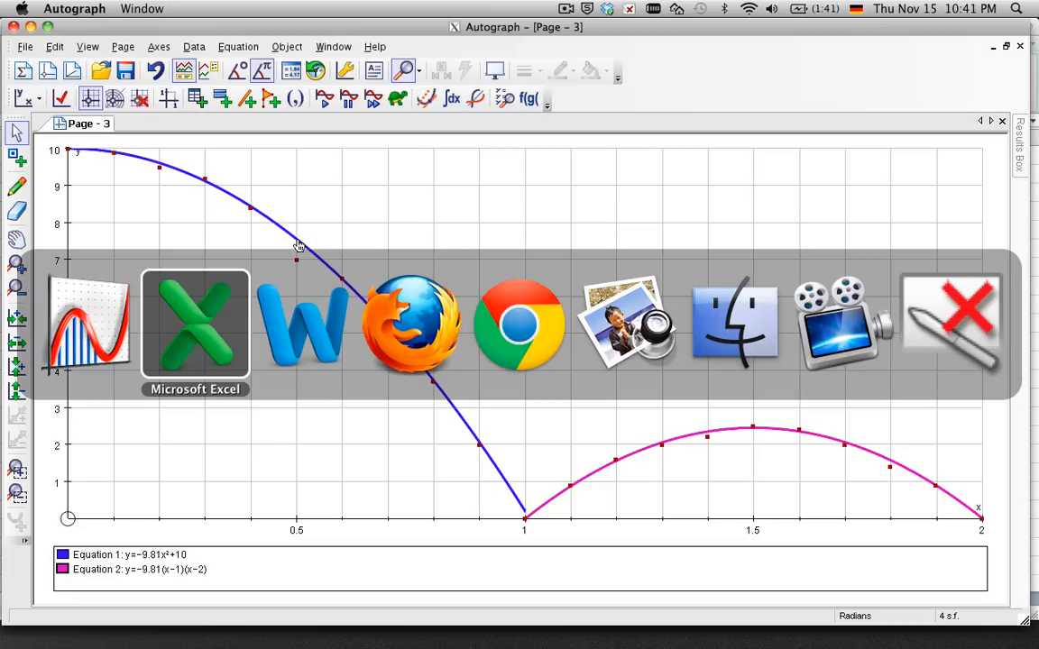
Below the differences table in Word, write 'Some comments on accuracy of your function' and 'Analytic modification explanation'.
{"action": "left_click", "coordinate": [195, 325]}
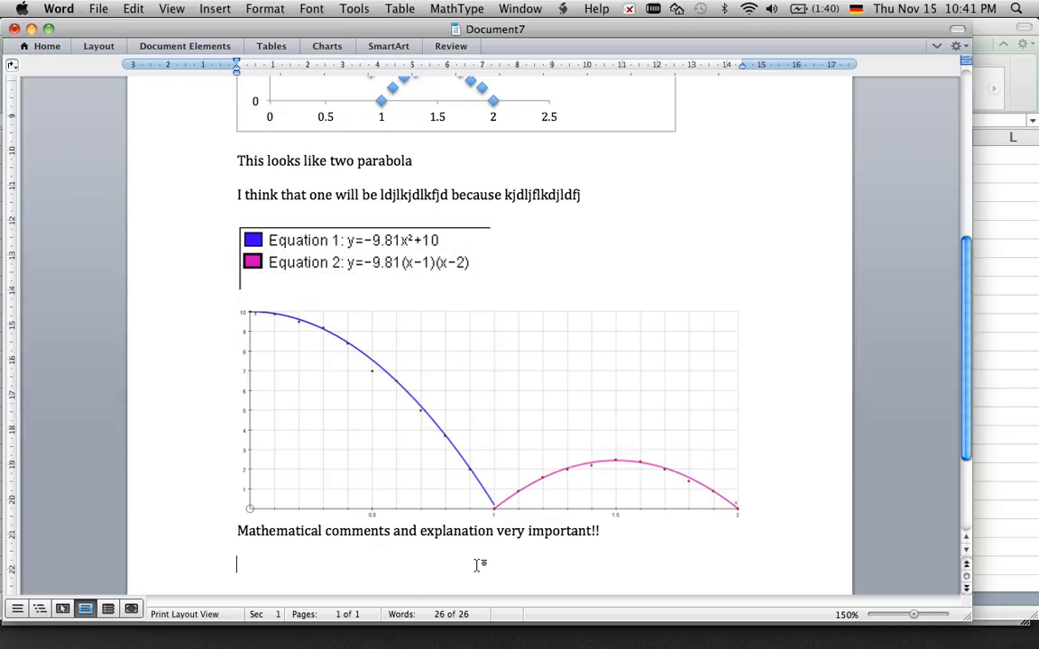
{"action": "scroll", "scroll_direction": "down", "scroll_amount": 3}
{"action": "type", "text": "Some"}
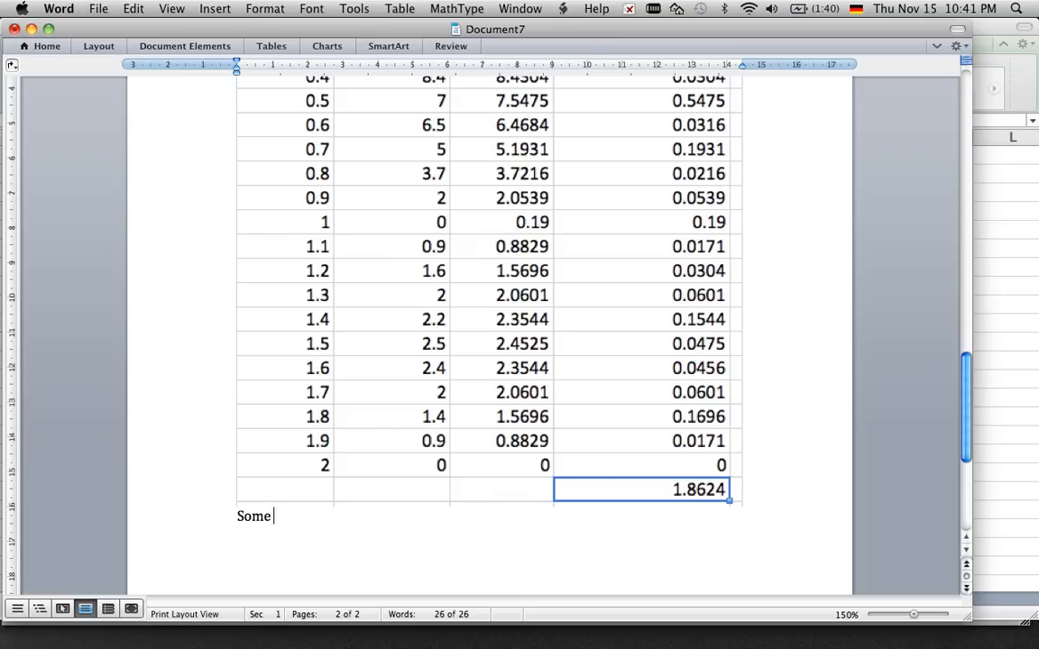
{"action": "type", "text": "comments on a"}
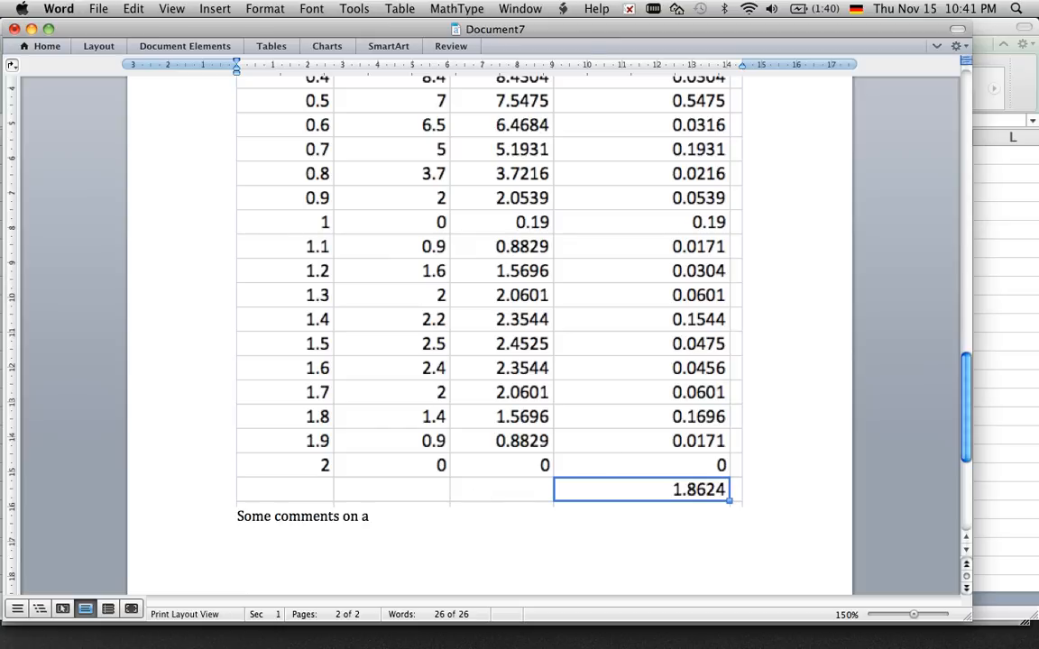
{"action": "type", "text": "ccuracy of"}
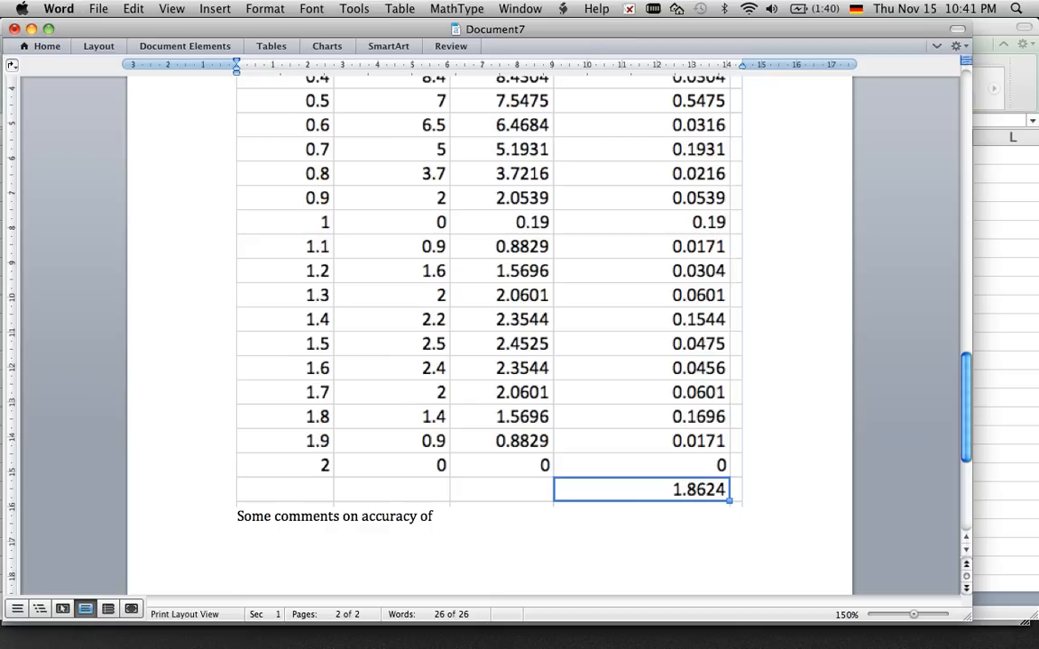
{"action": "type", "text": "your function"}
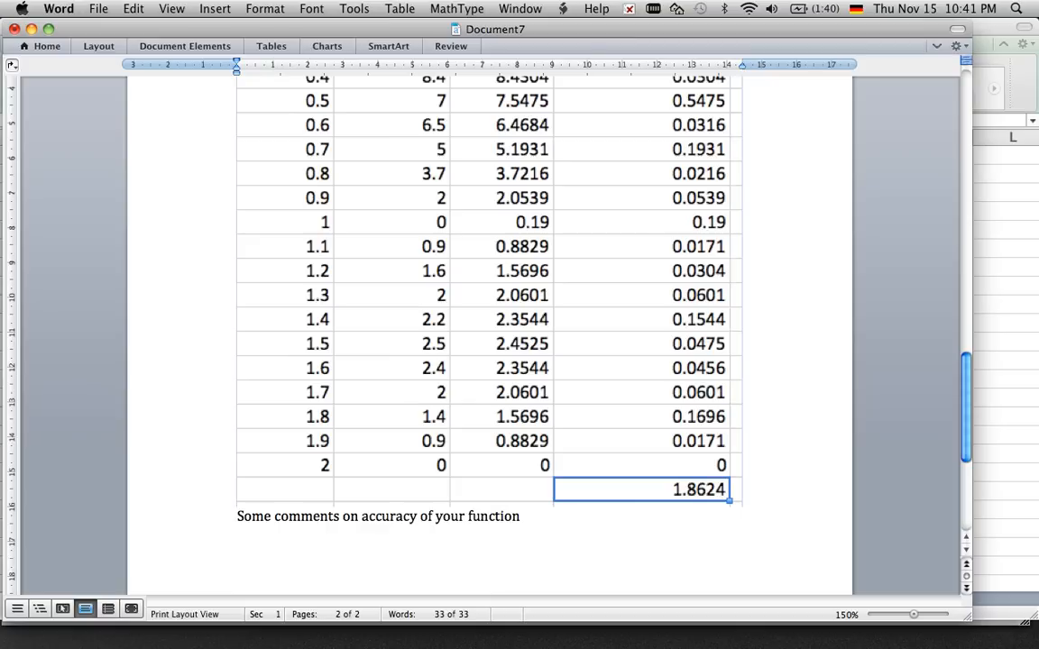
{"action": "type", "text": "Math"}
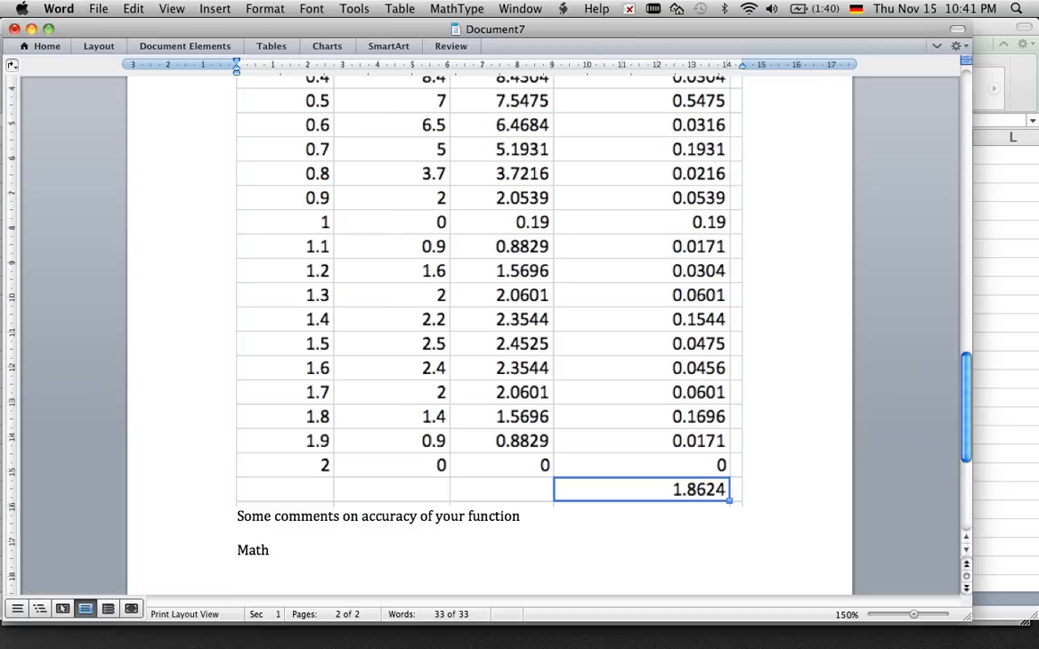
{"action": "type", "text": "Anali"}
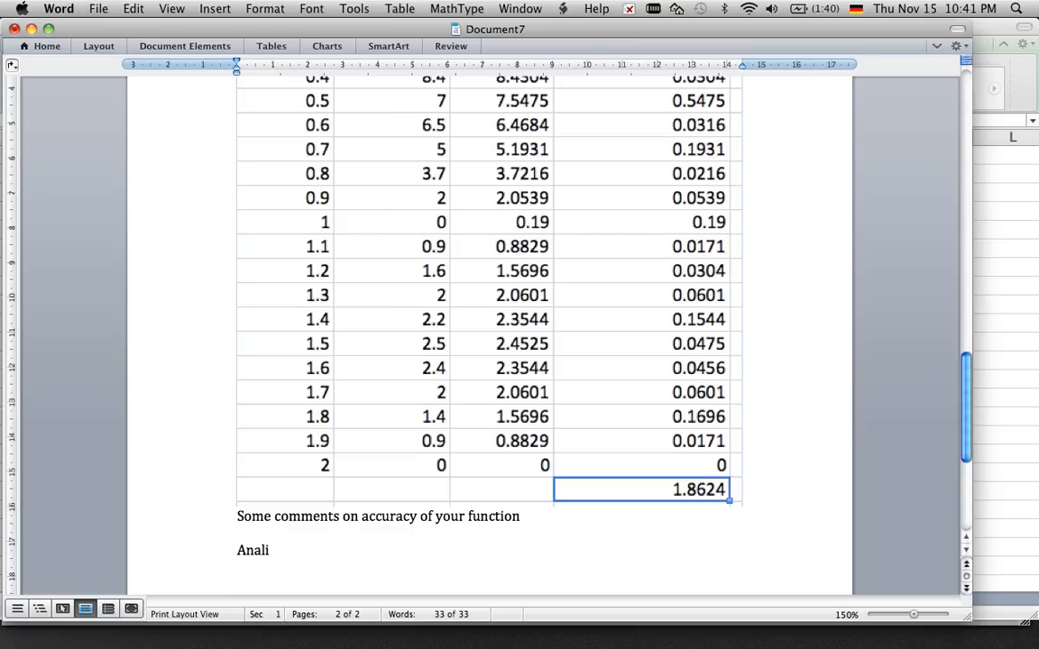
{"action": "type", "text": "ytic"}
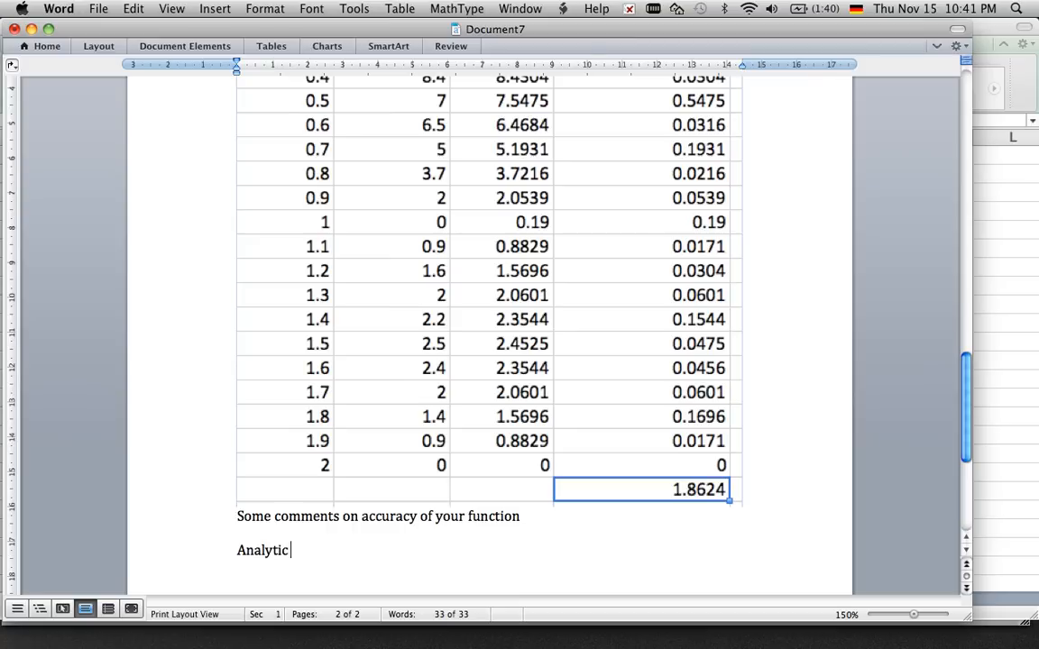
{"action": "type", "text": "modifica"}
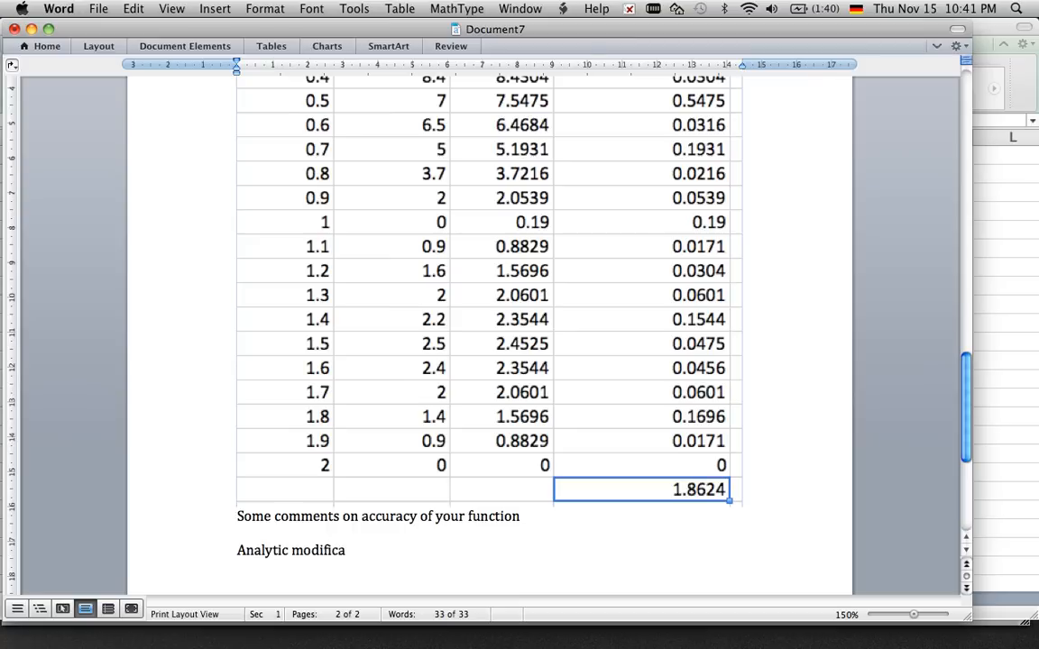
{"action": "type", "text": "tion explan"}
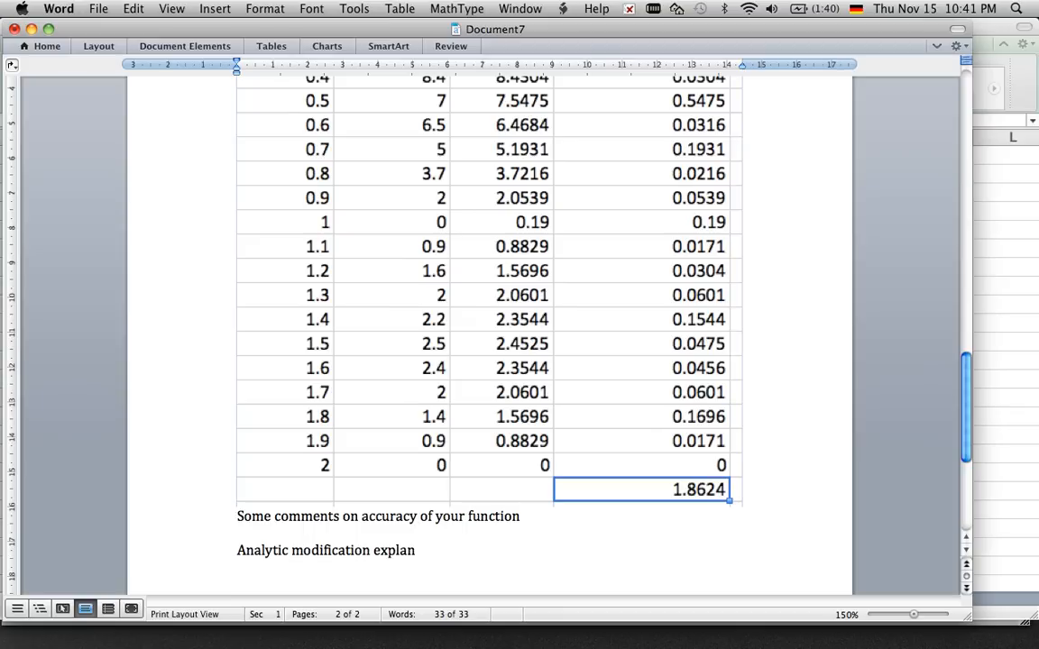
{"action": "type", "text": "ation."}
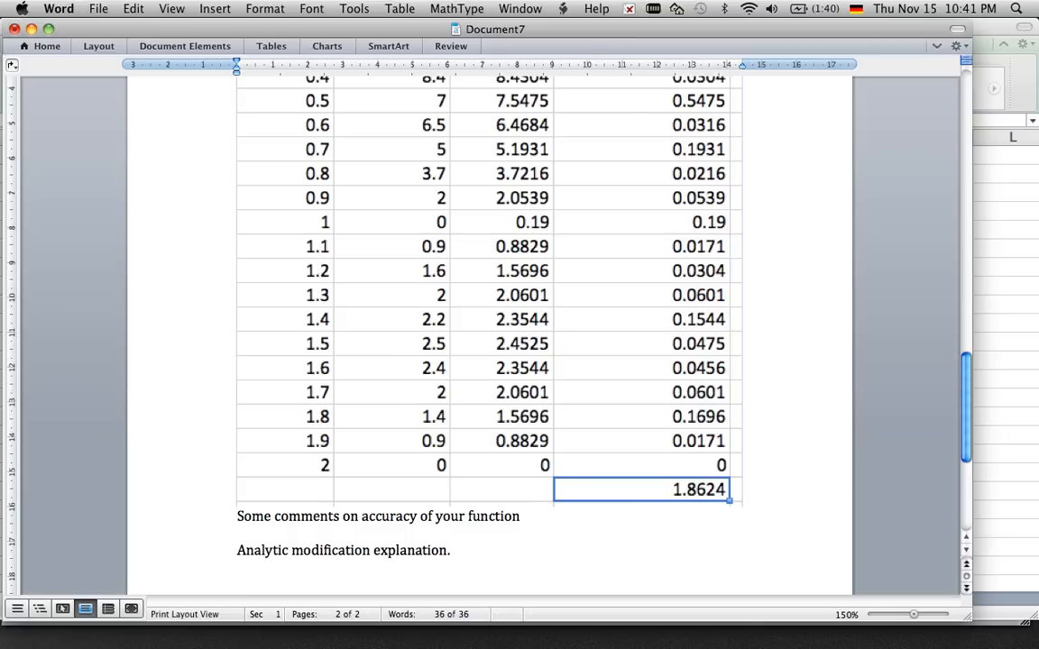
Change both parabolas' coefficient from -9.81 to -9.9 in Equation 1 and Equation 2.
{"action": "left_click", "coordinate": [303, 324]}
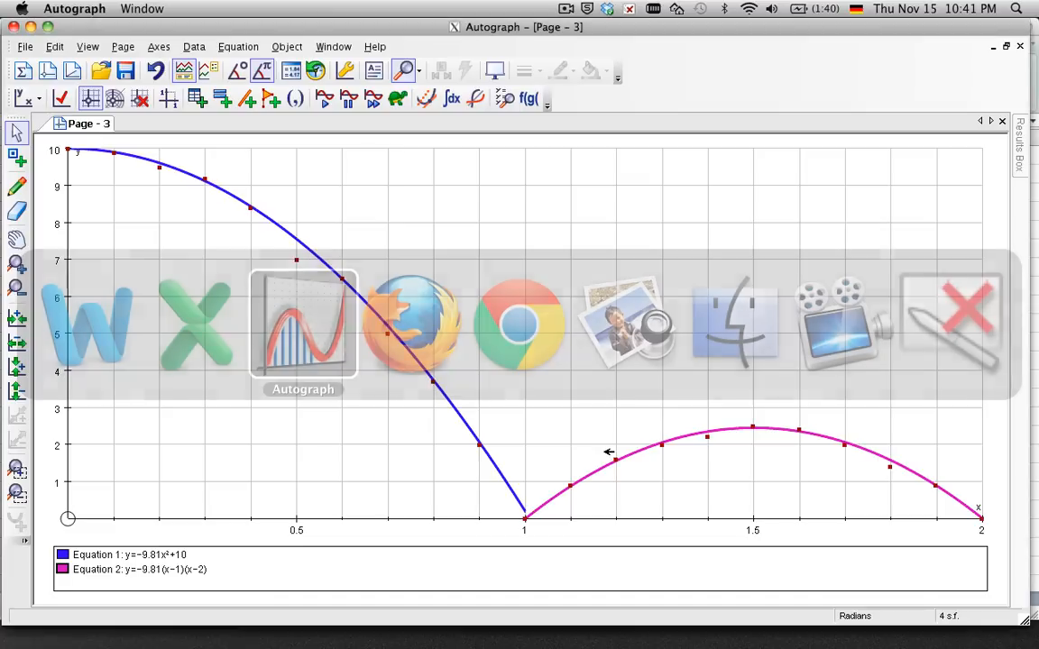
{"action": "mouse_move", "coordinate": [279, 222]}
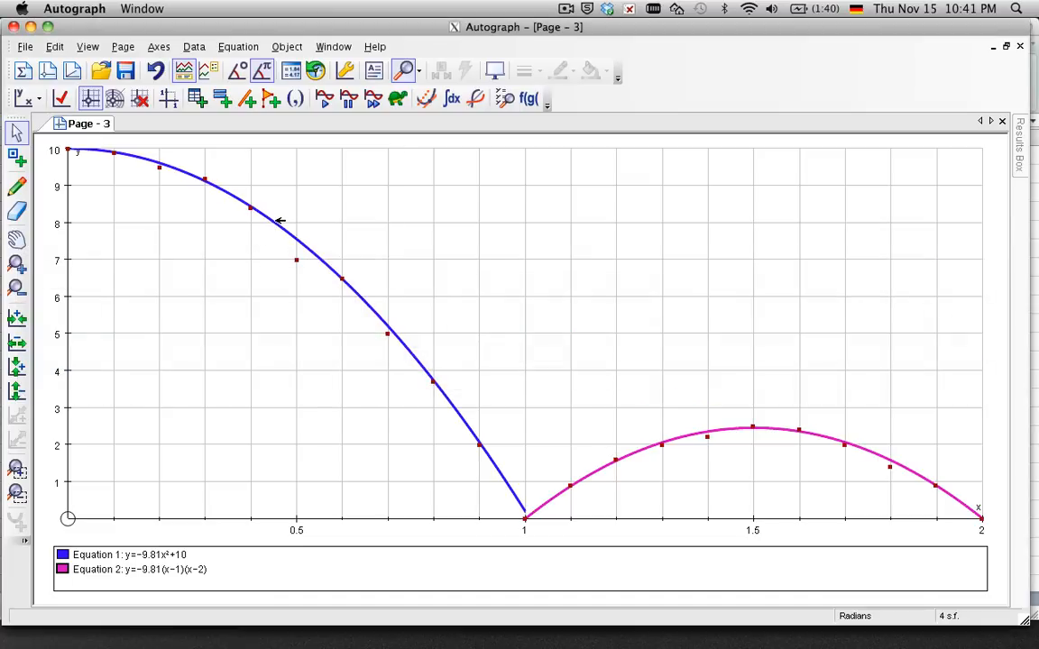
{"action": "mouse_move", "coordinate": [282, 224]}
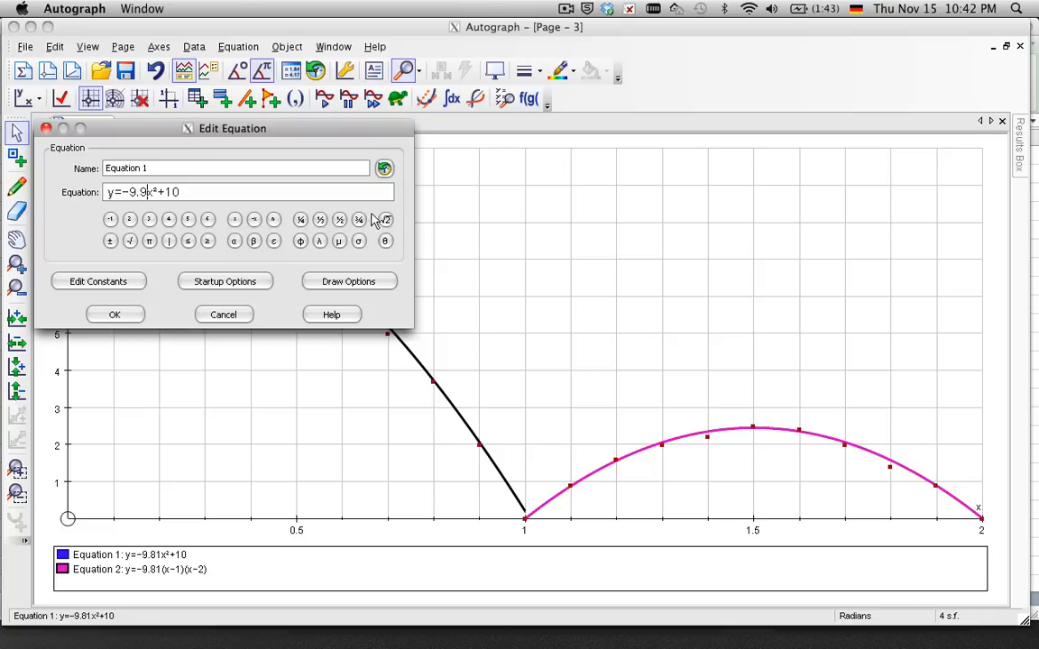
{"action": "left_click", "coordinate": [115, 314]}
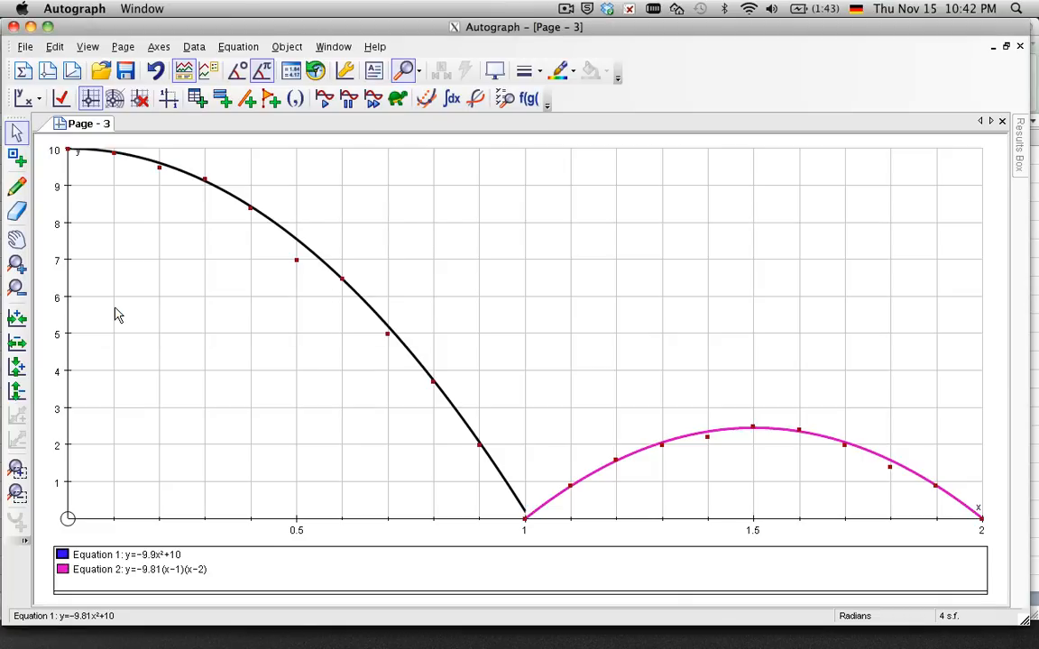
{"action": "mouse_move", "coordinate": [621, 460]}
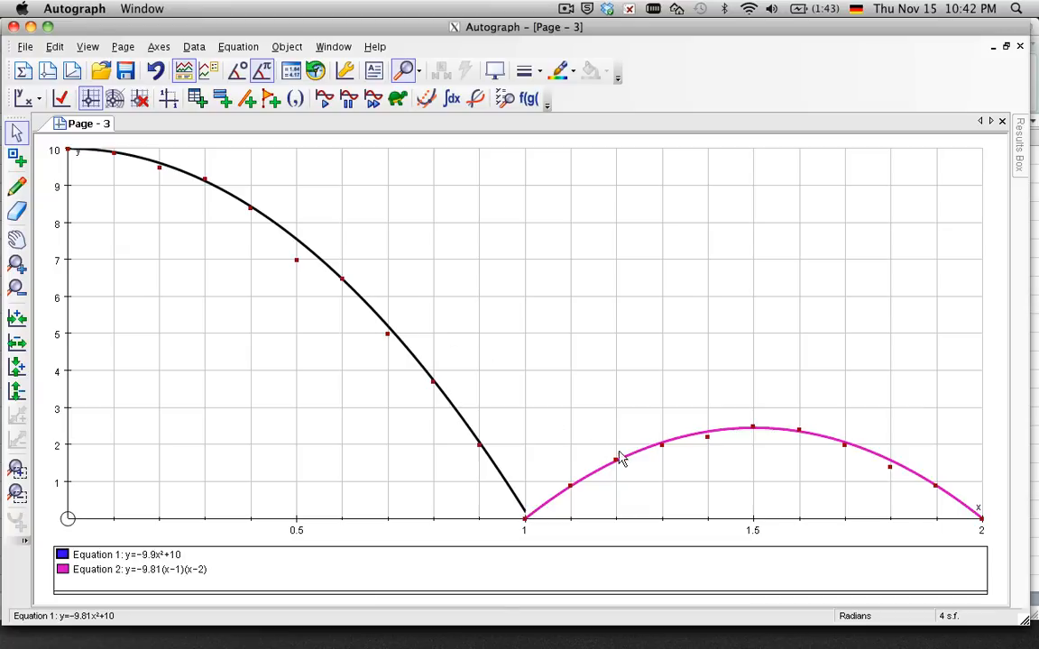
{"action": "mouse_move", "coordinate": [633, 466]}
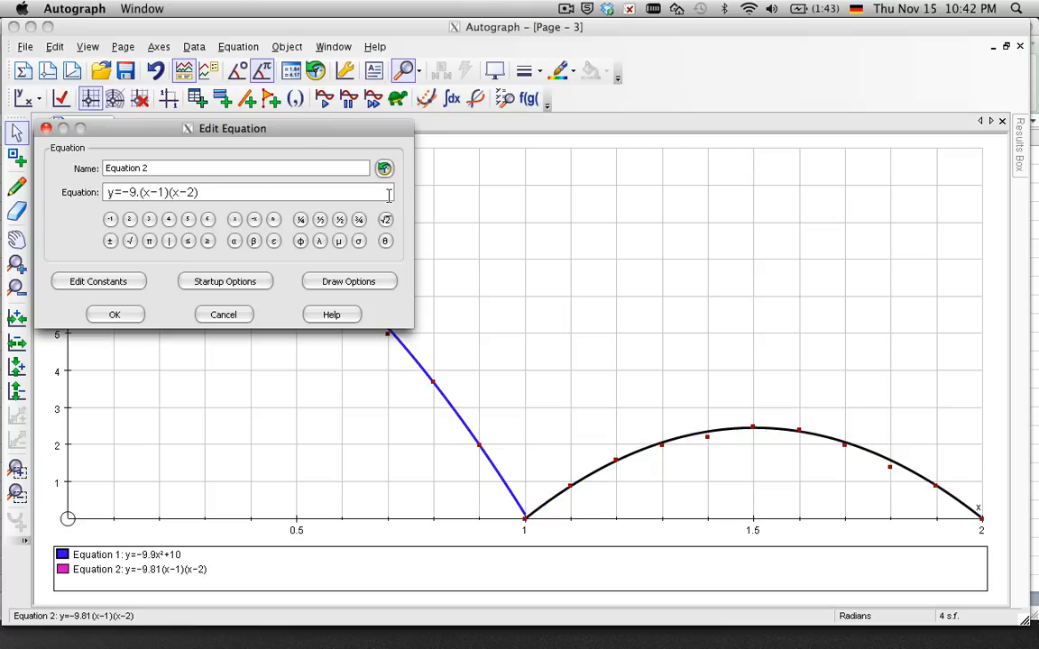
{"action": "left_click", "coordinate": [115, 314]}
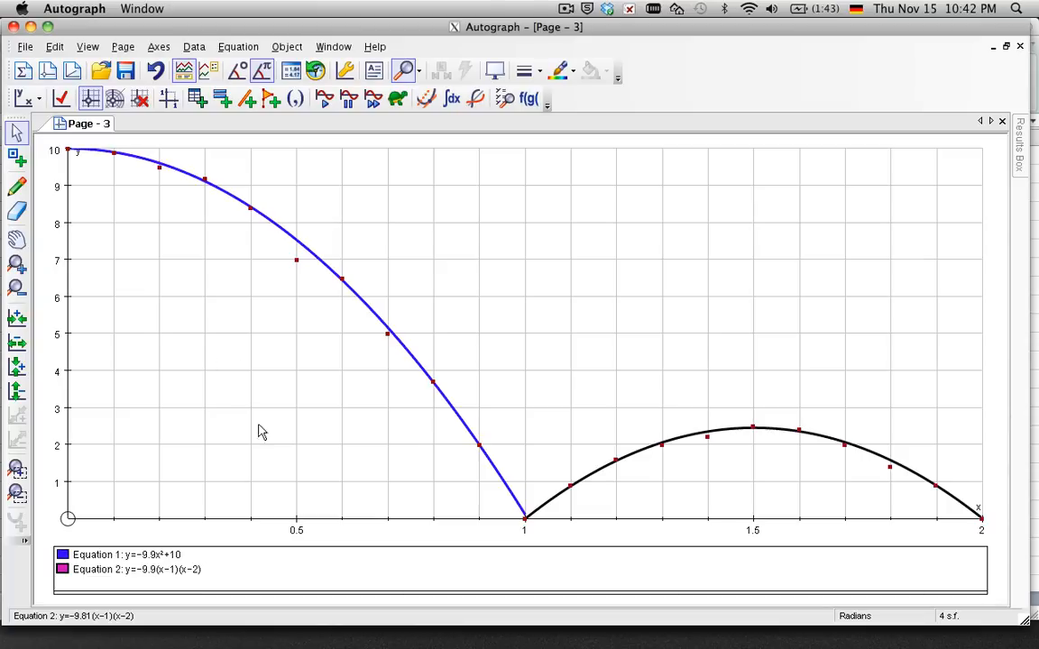
{"action": "mouse_move", "coordinate": [307, 244]}
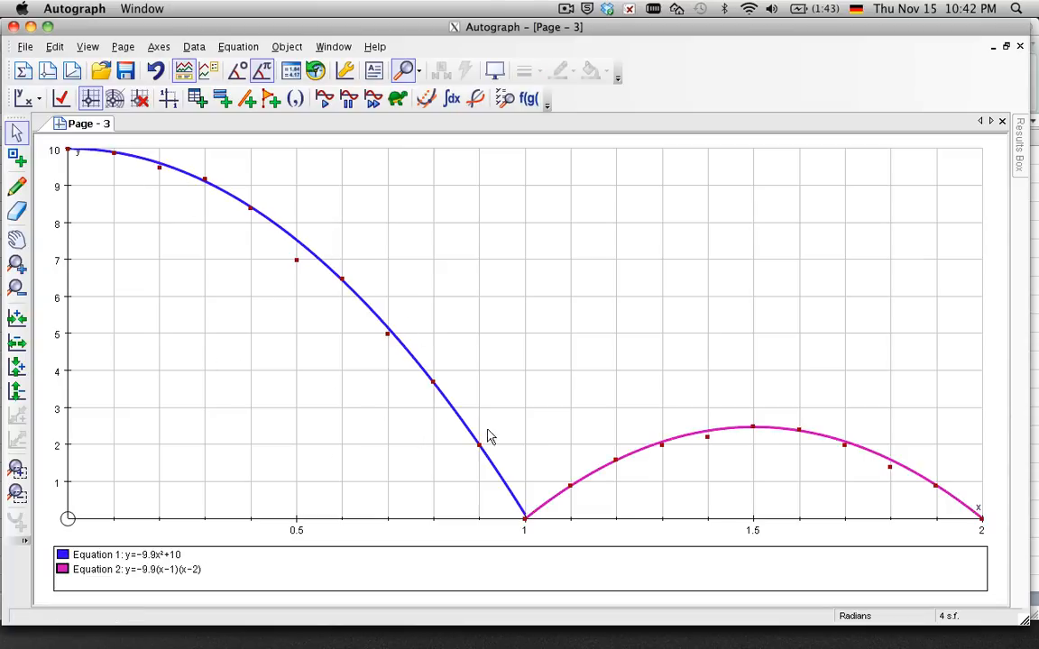
{"action": "mouse_move", "coordinate": [664, 480]}
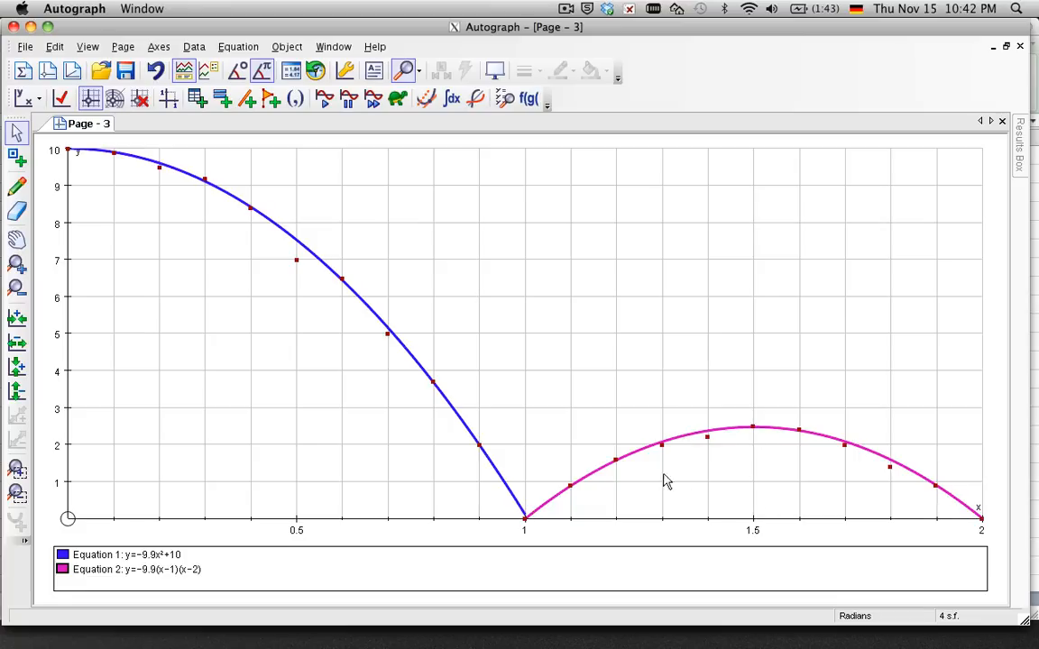
{"action": "mouse_move", "coordinate": [274, 418]}
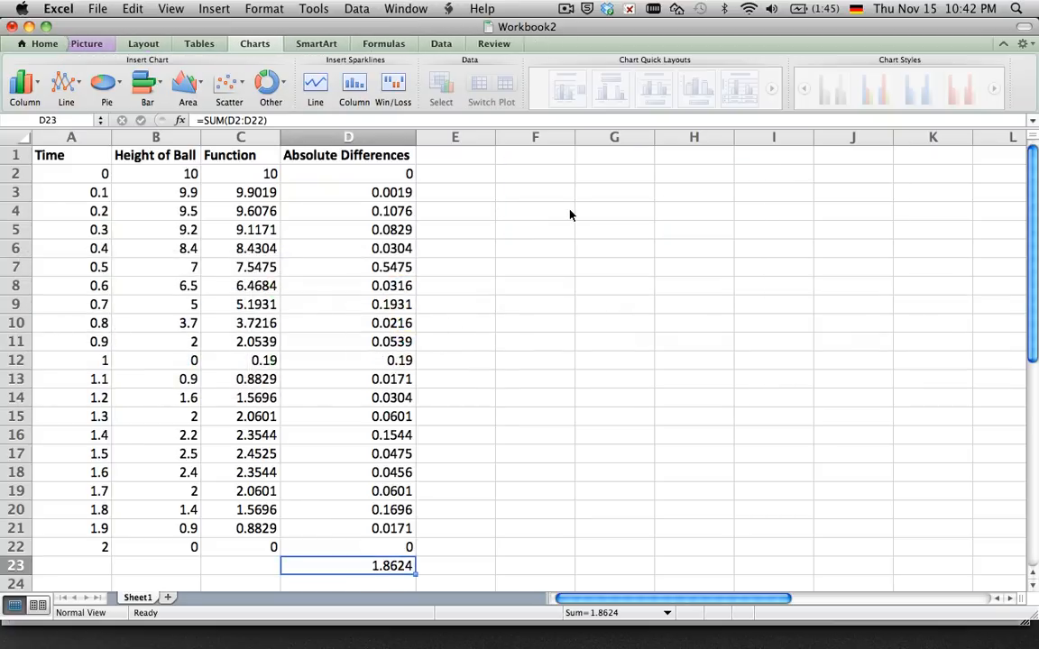
Label the new column E1 'Function 2' beside Absolute Differences.
{"action": "left_click", "coordinate": [454, 155]}
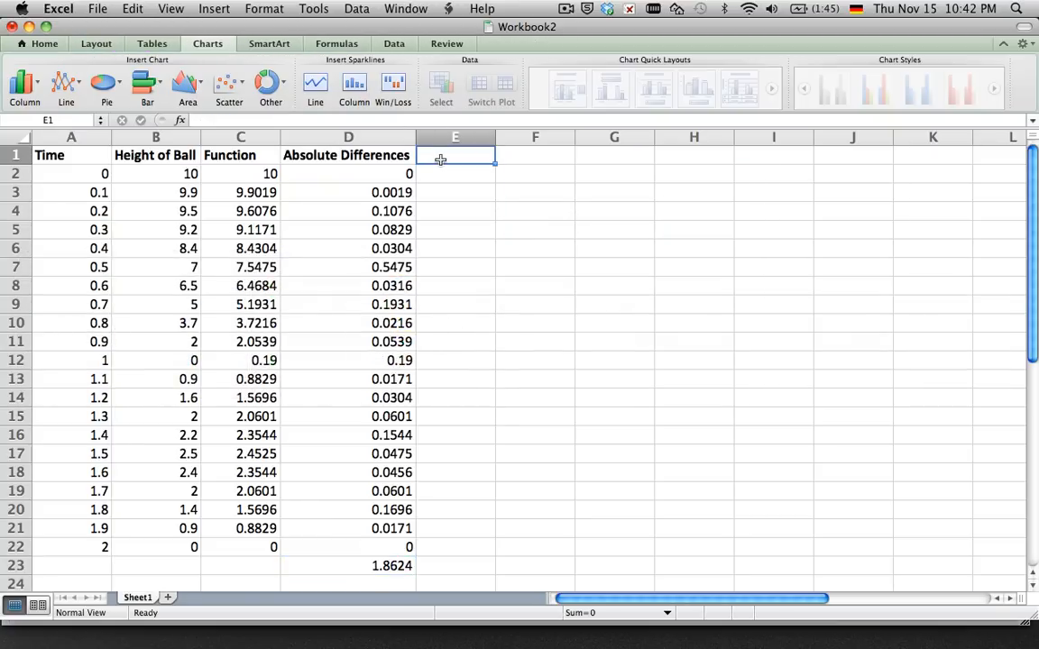
{"action": "type", "text": "Funct"}
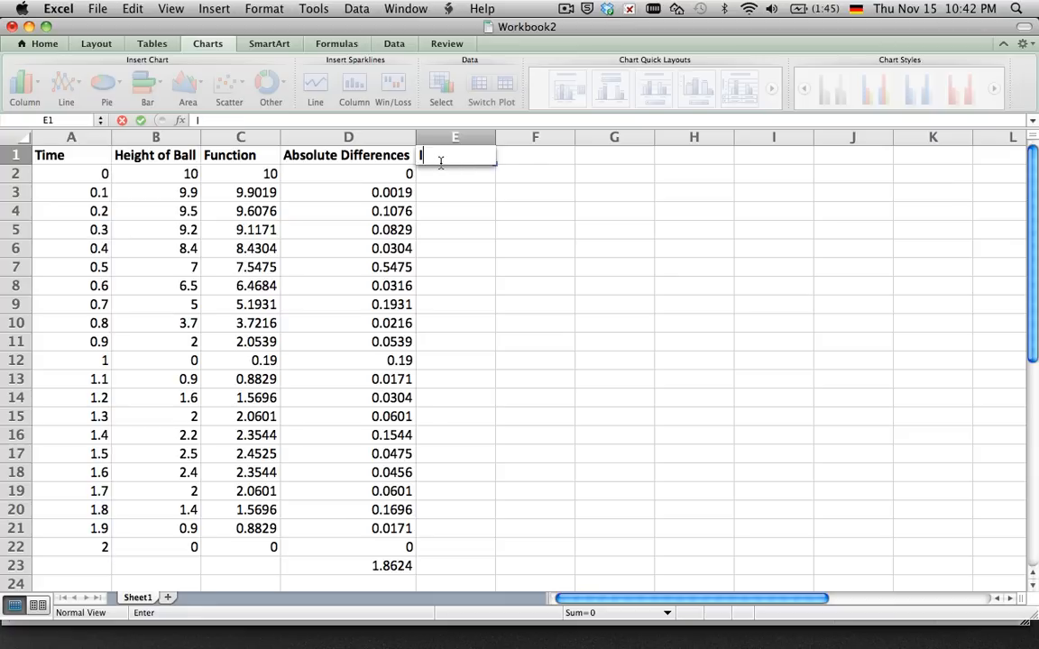
{"action": "type", "text": "Function 2"}
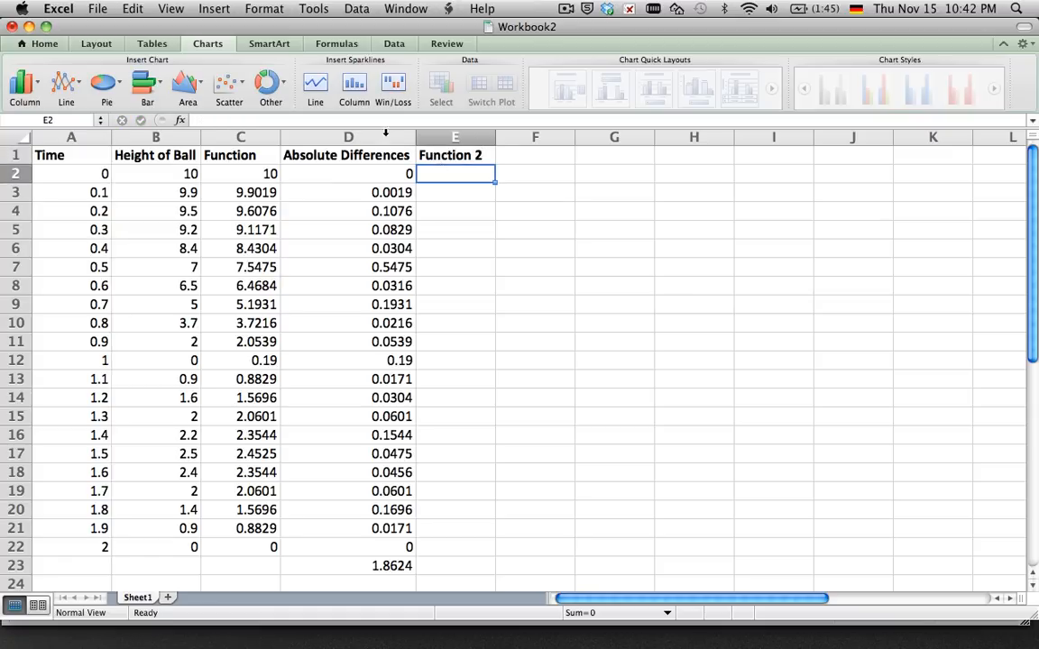
{"action": "mouse_move", "coordinate": [377, 172]}
{"action": "type", "text": "="}
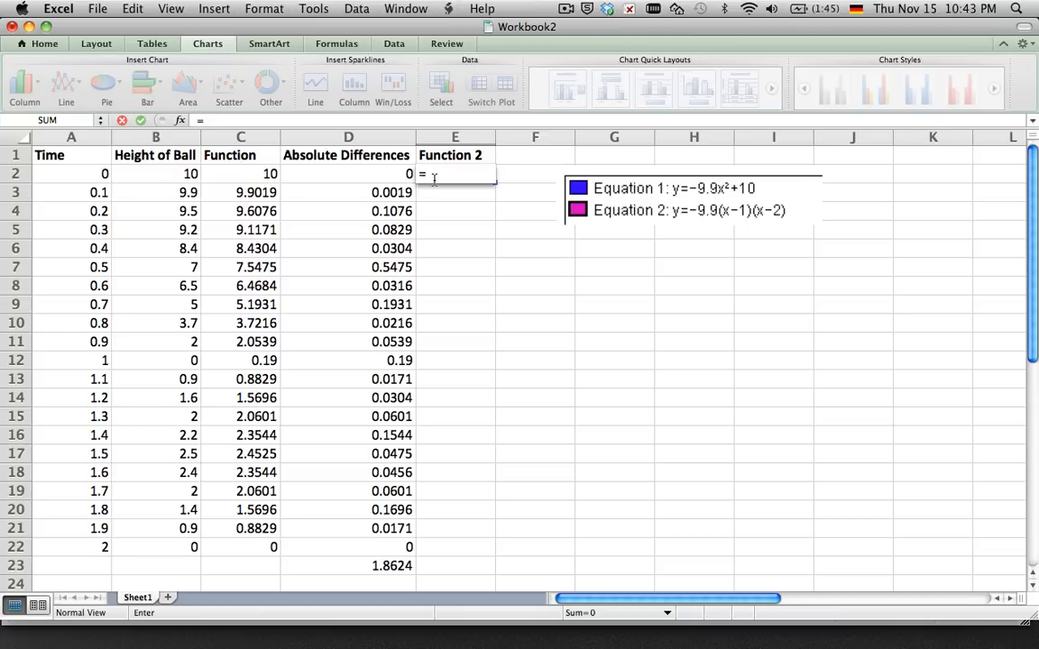
Enter =-9.9*A2^2+10 in E2 and fill it down to E12.
{"action": "type", "text": "-9-9"}
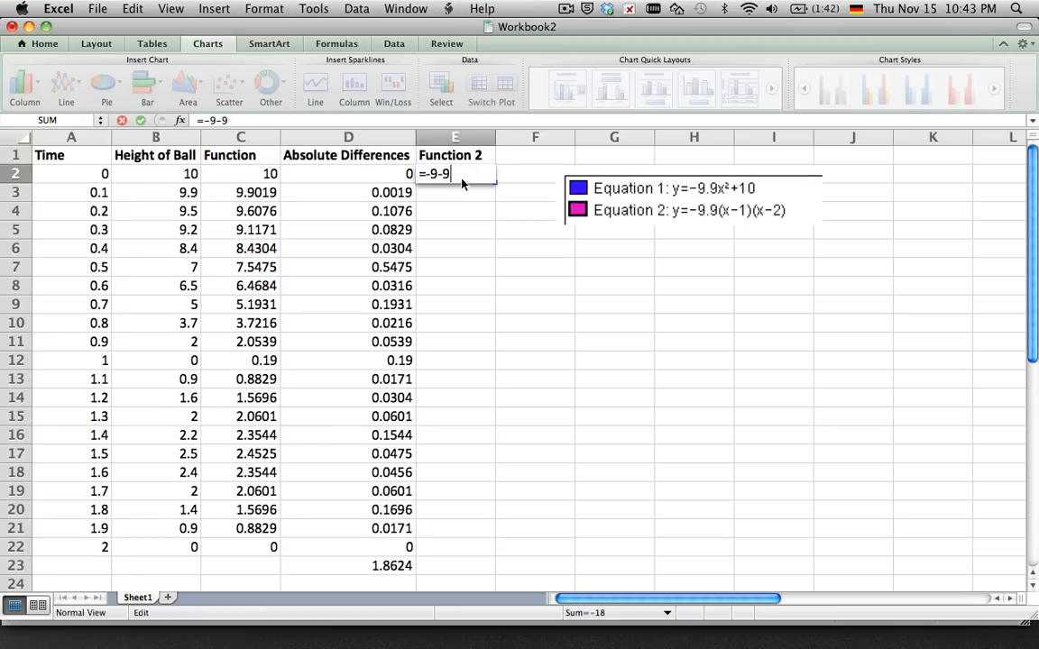
{"action": "key", "text": "Backspace"}
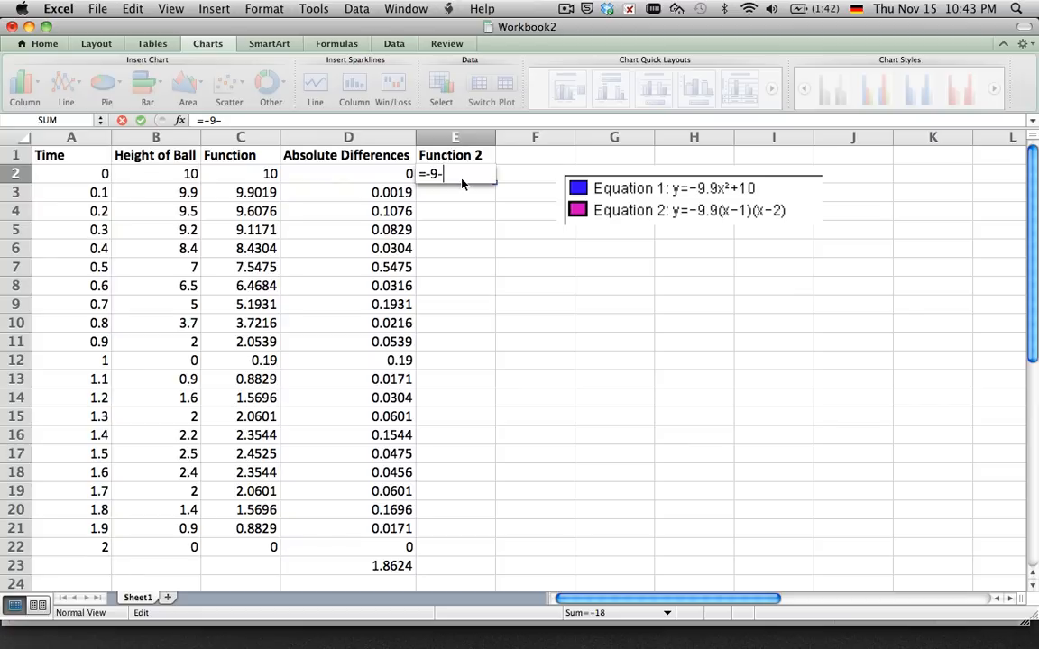
{"action": "type", "text": ".9"}
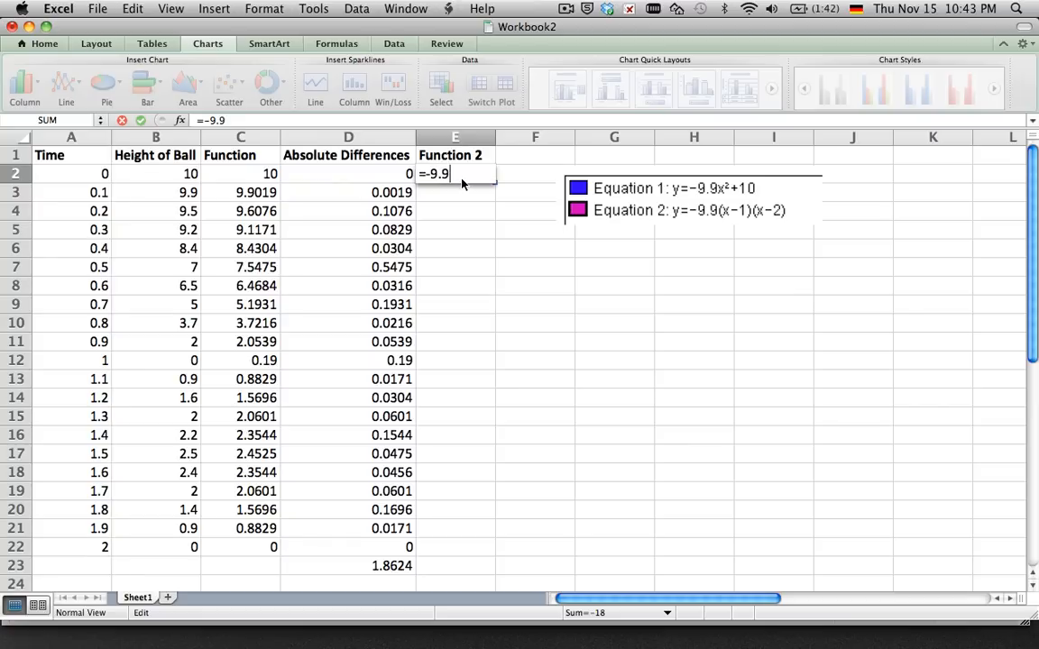
{"action": "type", "text": "*"}
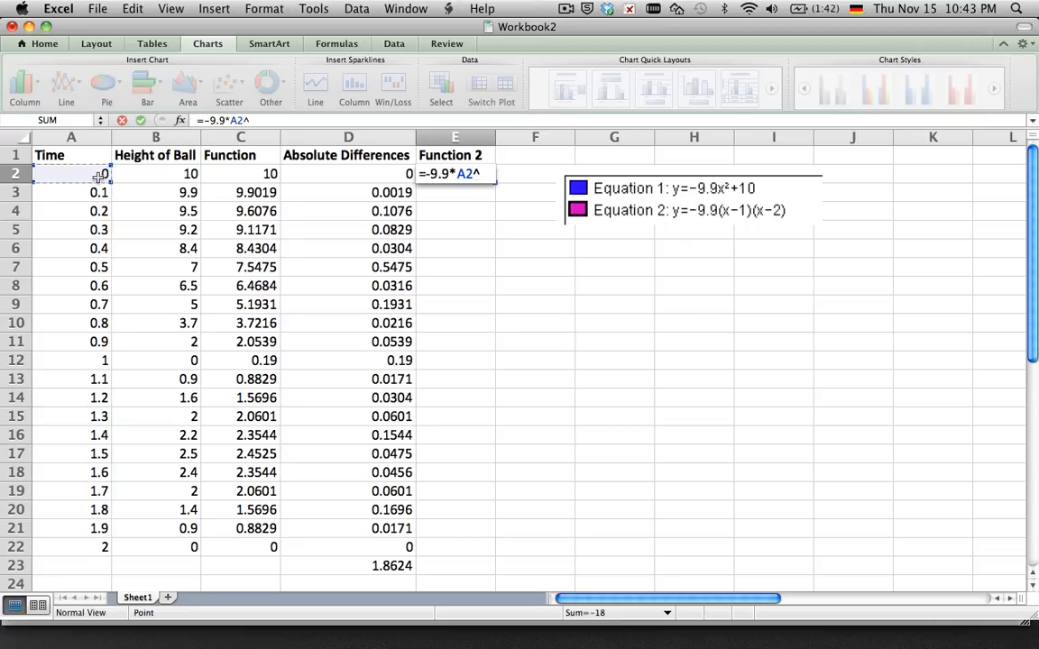
{"action": "type", "text": "2+10"}
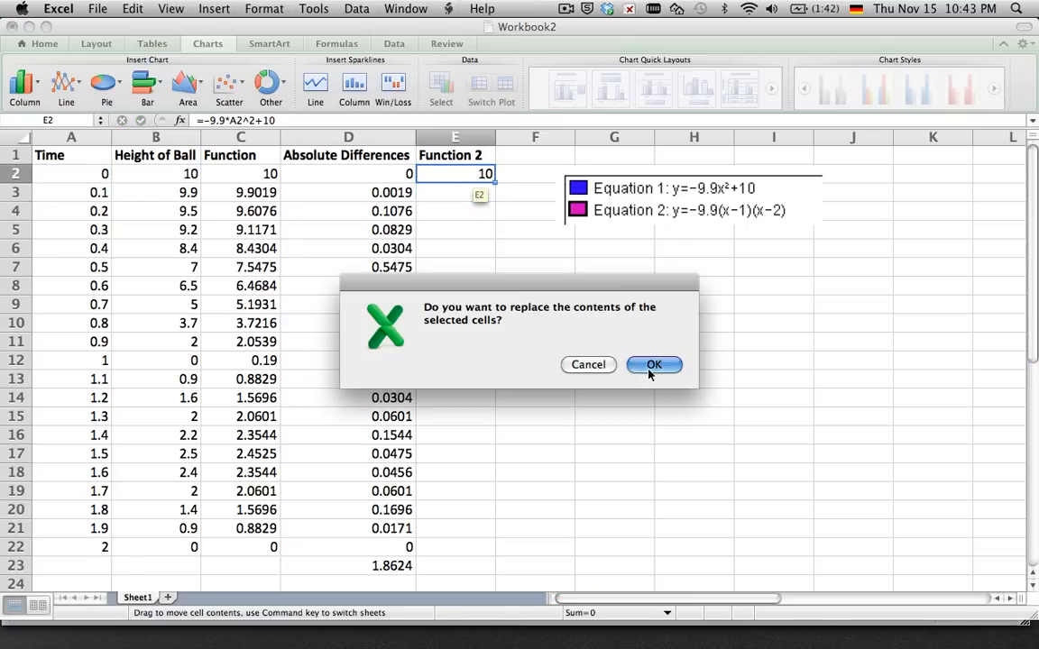
{"action": "left_click", "coordinate": [653, 364]}
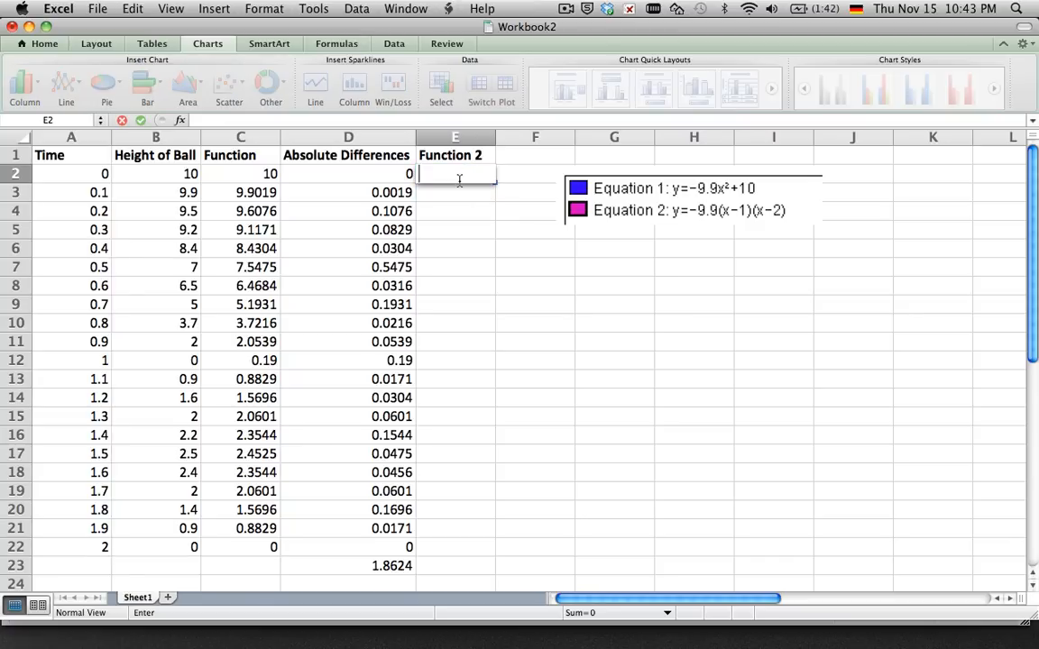
{"action": "type", "text": "="}
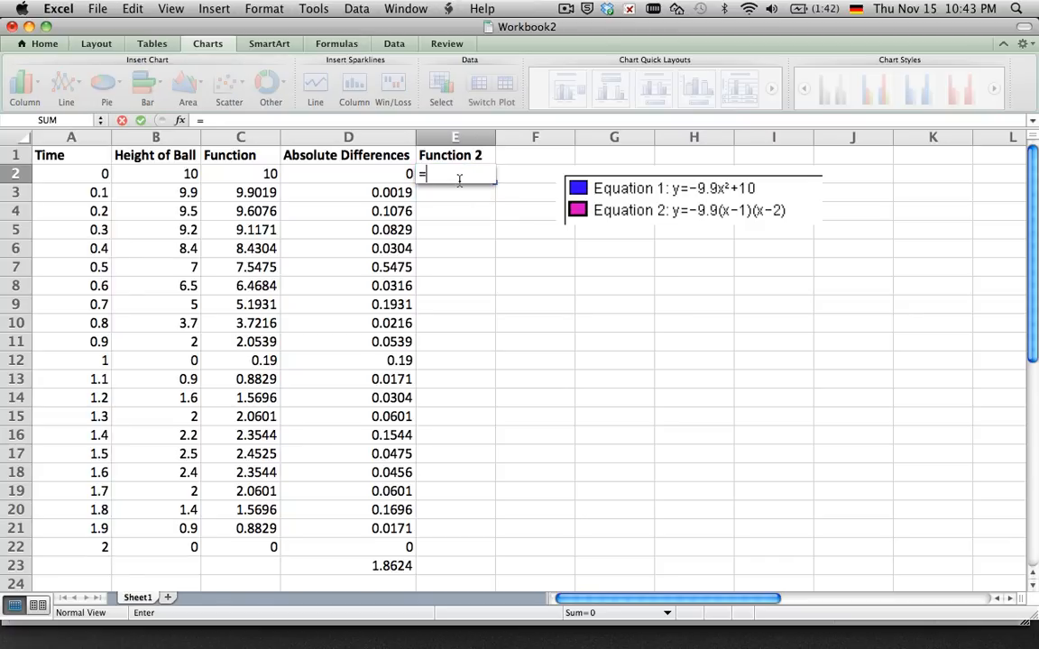
{"action": "type", "text": "-9.9*A2^2"}
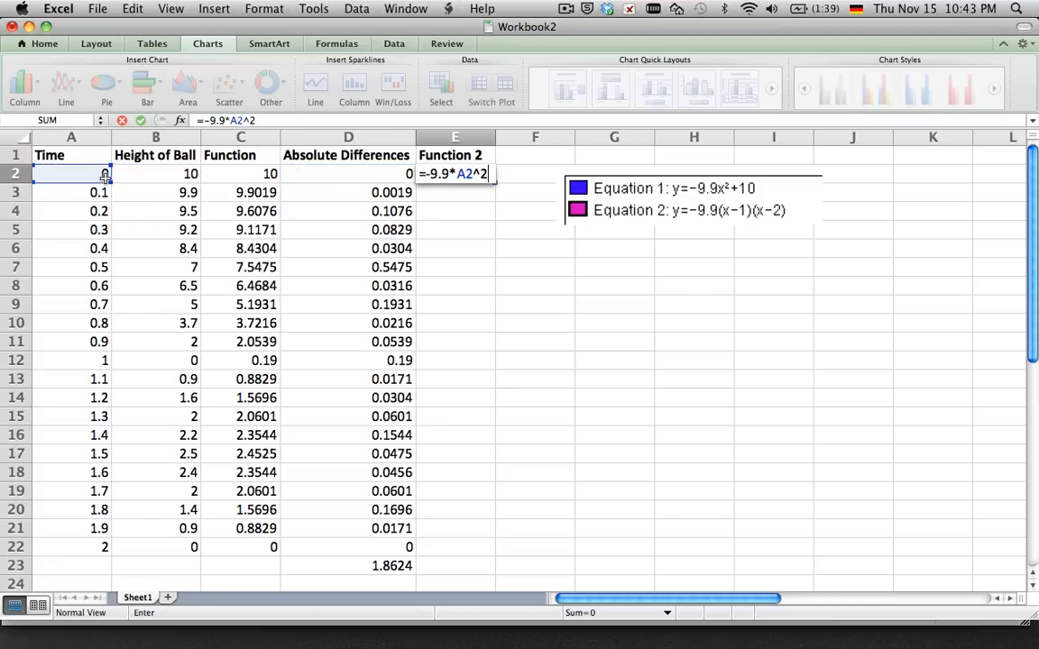
{"action": "key", "text": "Return"}
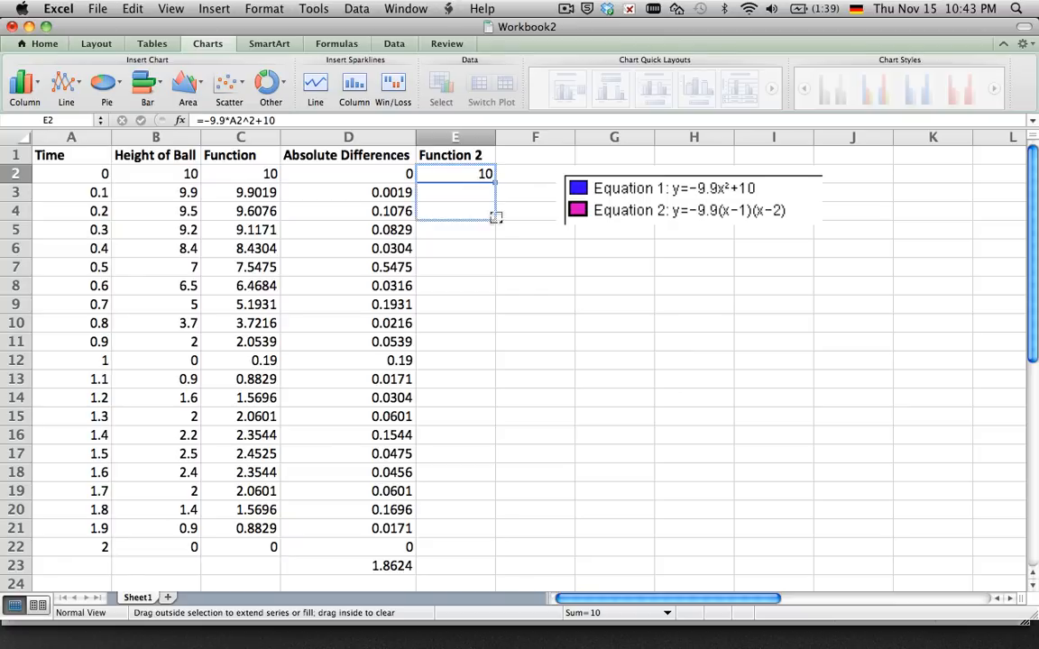
{"action": "left_click_drag", "start_coordinate": [455, 191], "coordinate": [454, 361]}
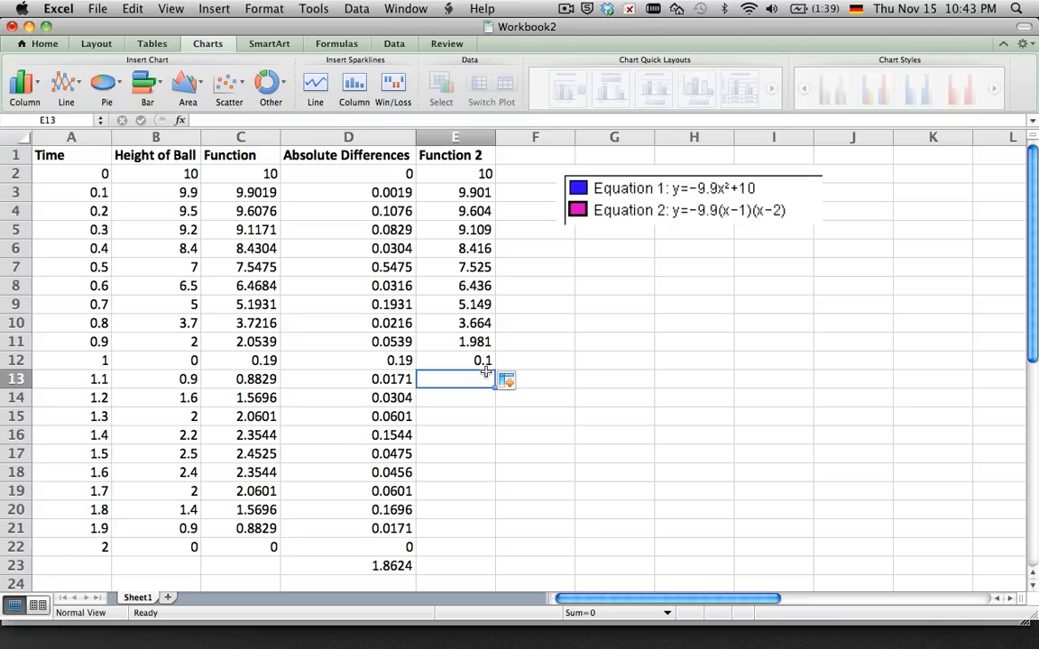
Enter the second parabola =-9.9*(x-1)*(x-2) in E13 for times 1.1 to 2.
{"action": "type", "text": "=-"}
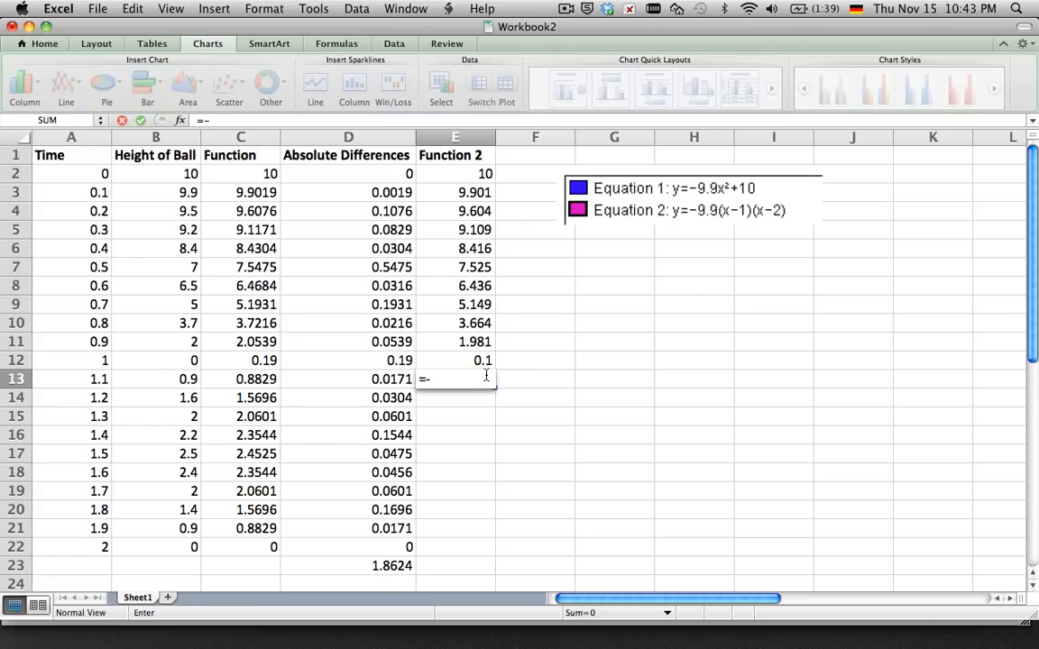
{"action": "type", "text": "9.9"}
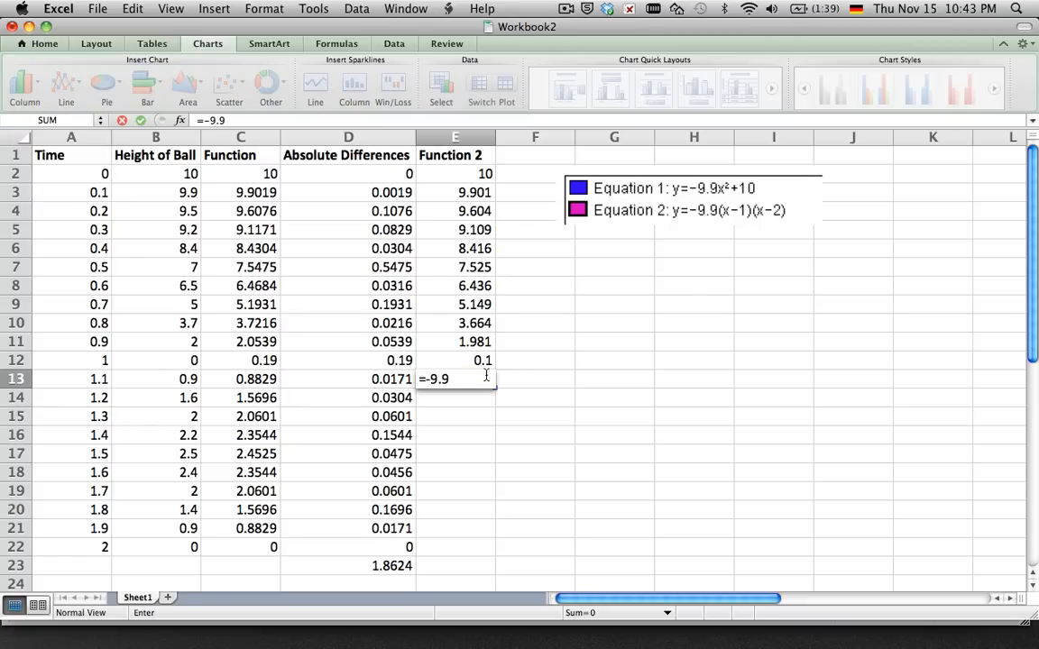
{"action": "type", "text": "(x"}
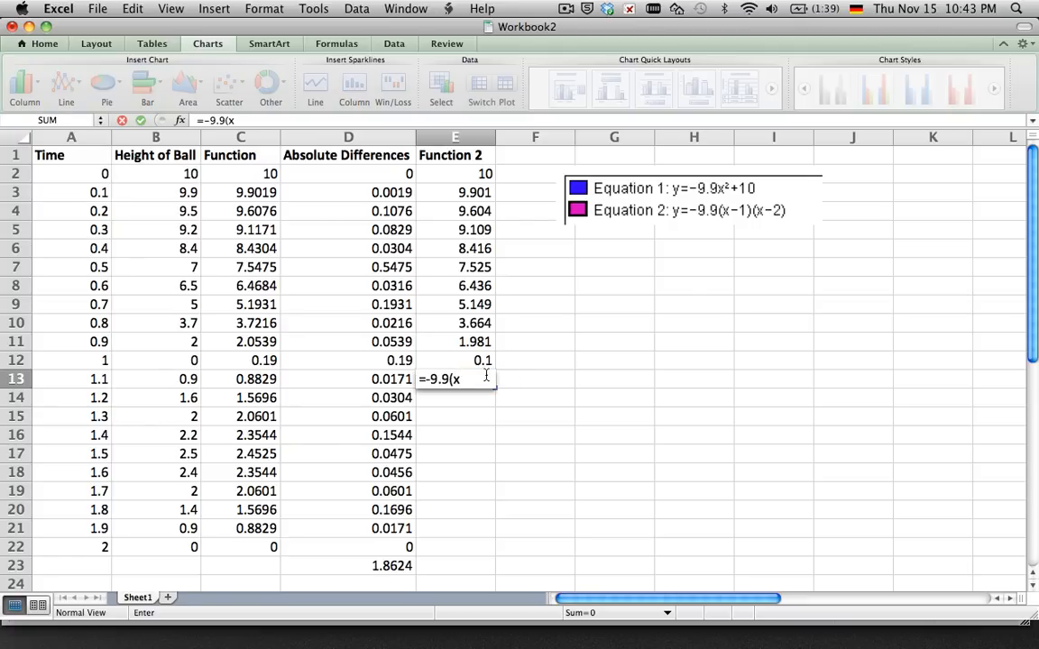
{"action": "type", "text": "-1)"}
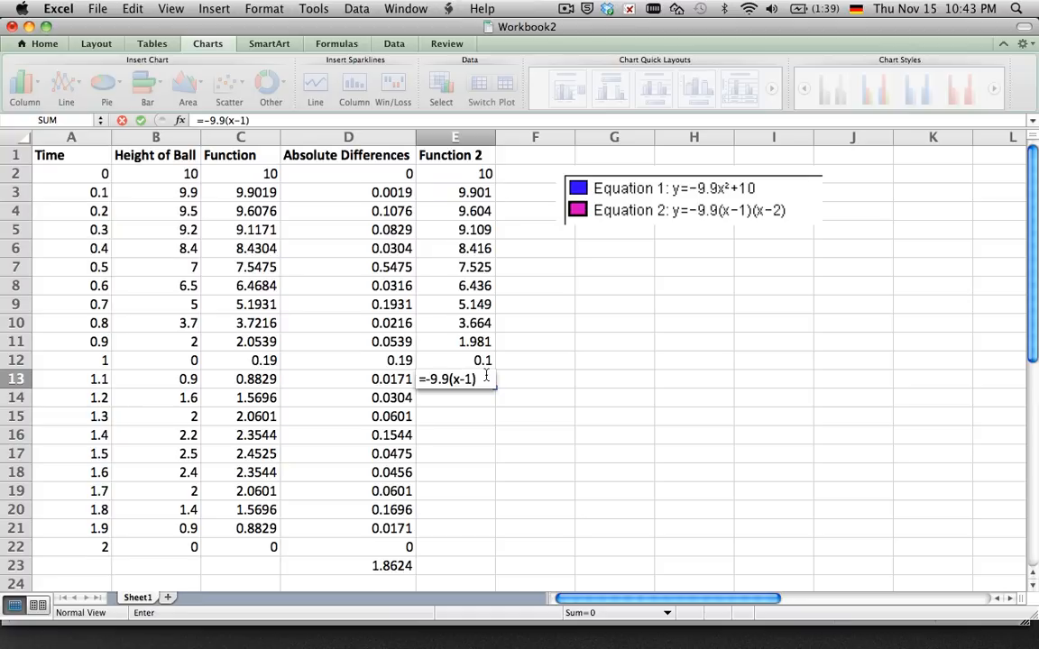
{"action": "type", "text": "*(x"}
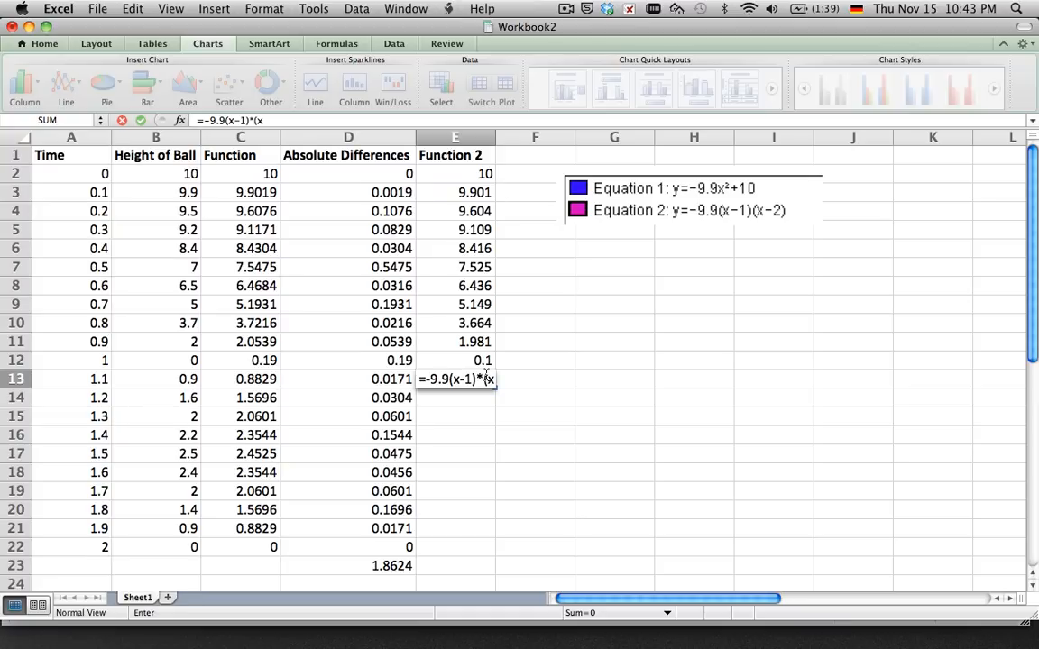
{"action": "type", "text": "-2)"}
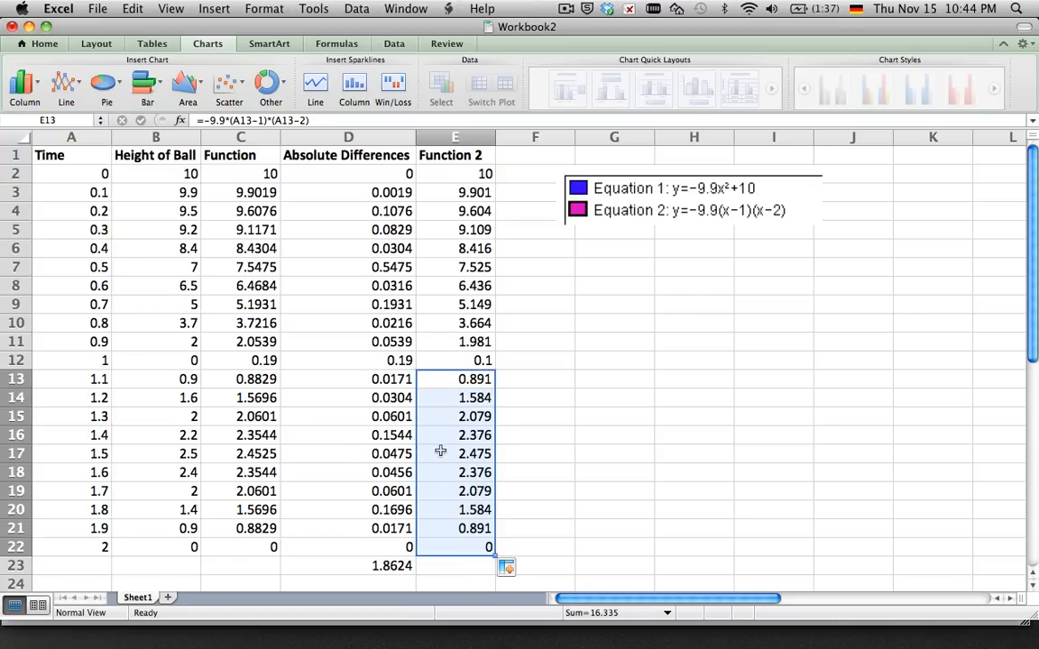
{"action": "mouse_move", "coordinate": [451, 182]}
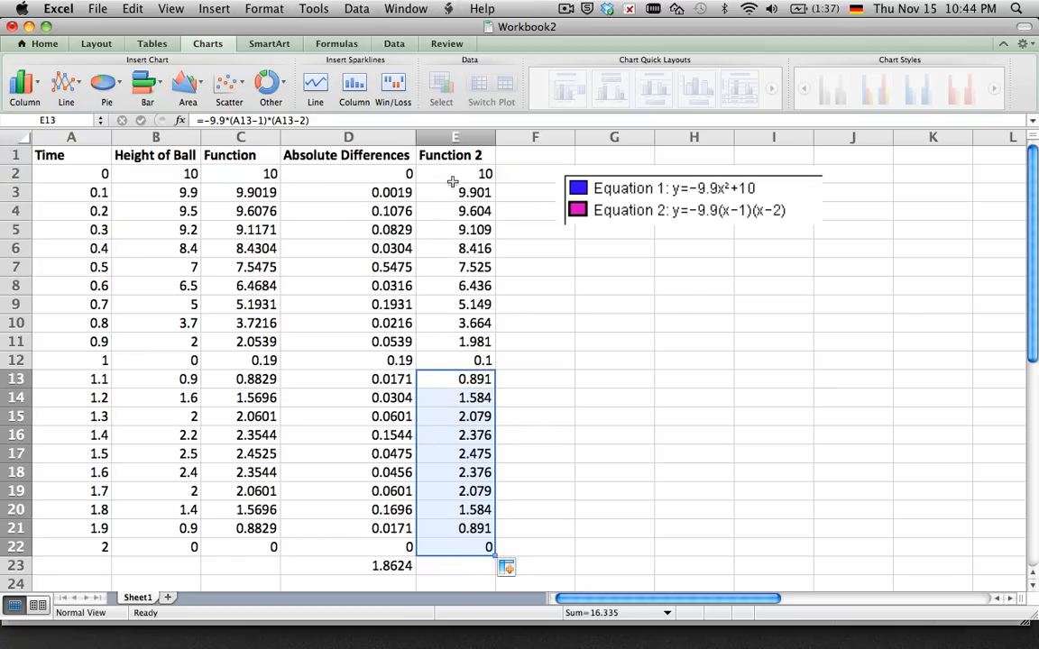
{"action": "mouse_move", "coordinate": [249, 195]}
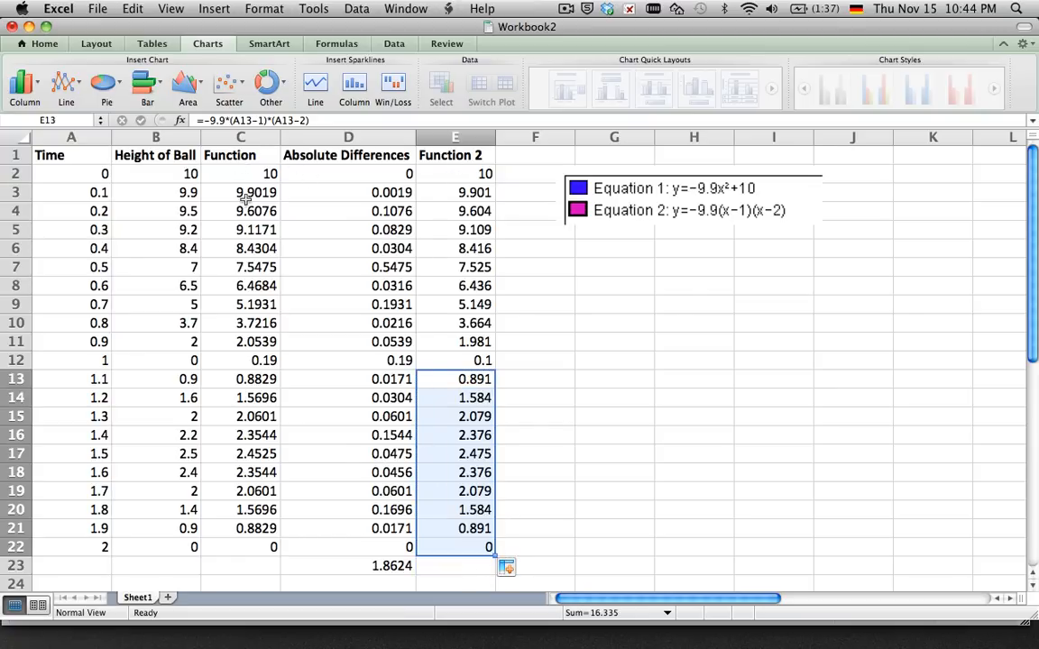
{"action": "mouse_move", "coordinate": [433, 177]}
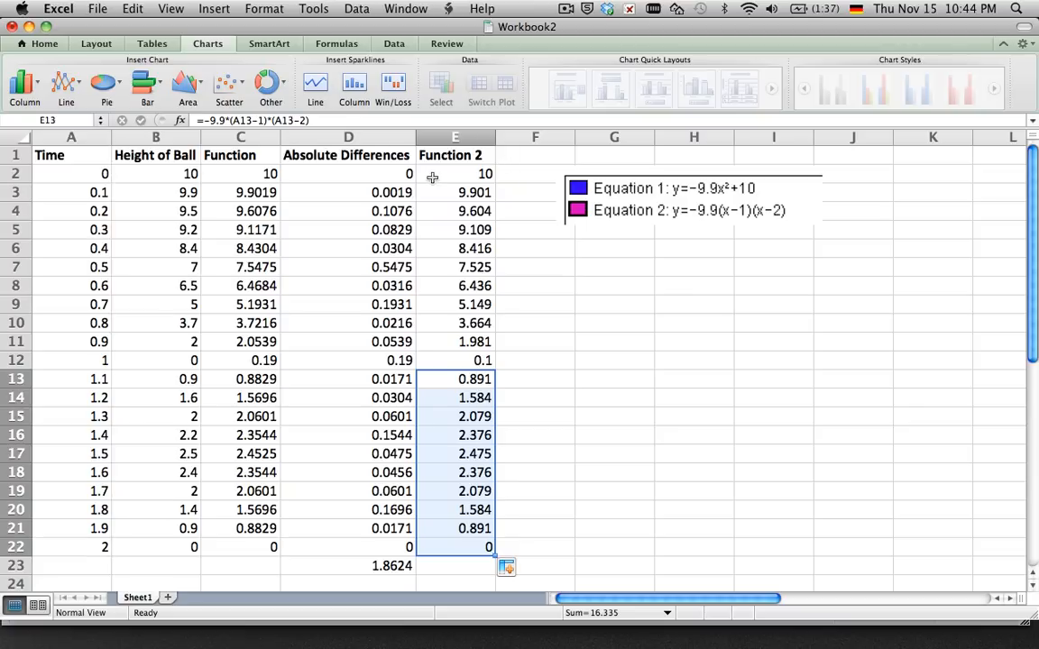
{"action": "mouse_move", "coordinate": [346, 155]}
{"action": "type", "text": "A"}
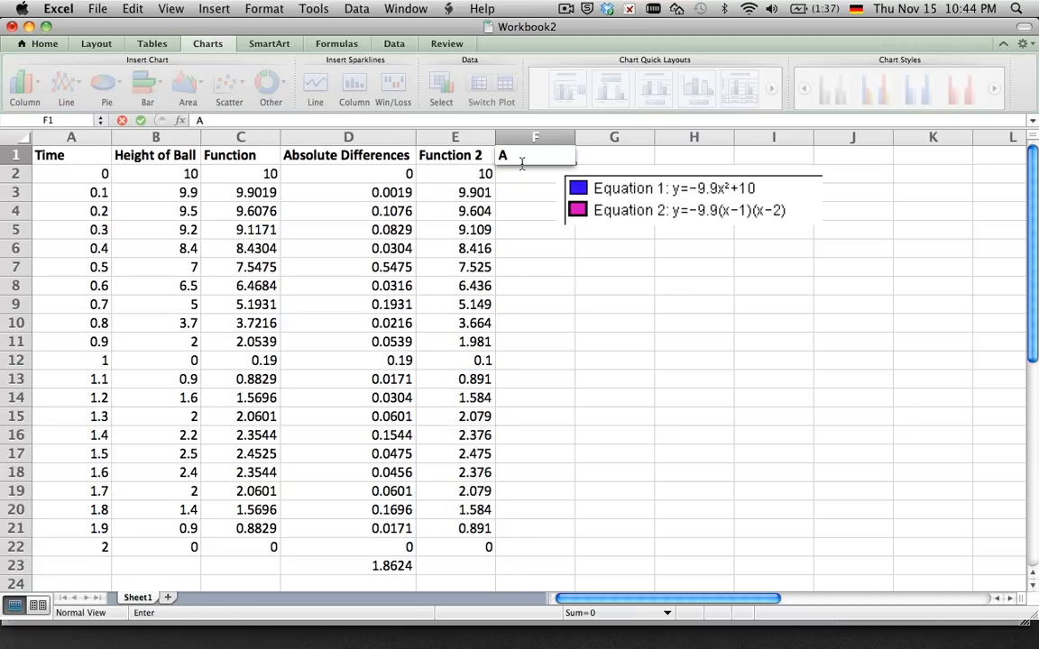
Build the Absolute Differences 2 formula comparing height with Function 2 and fill it down to row 22.
{"action": "type", "text": "bsolute Differences 2"}
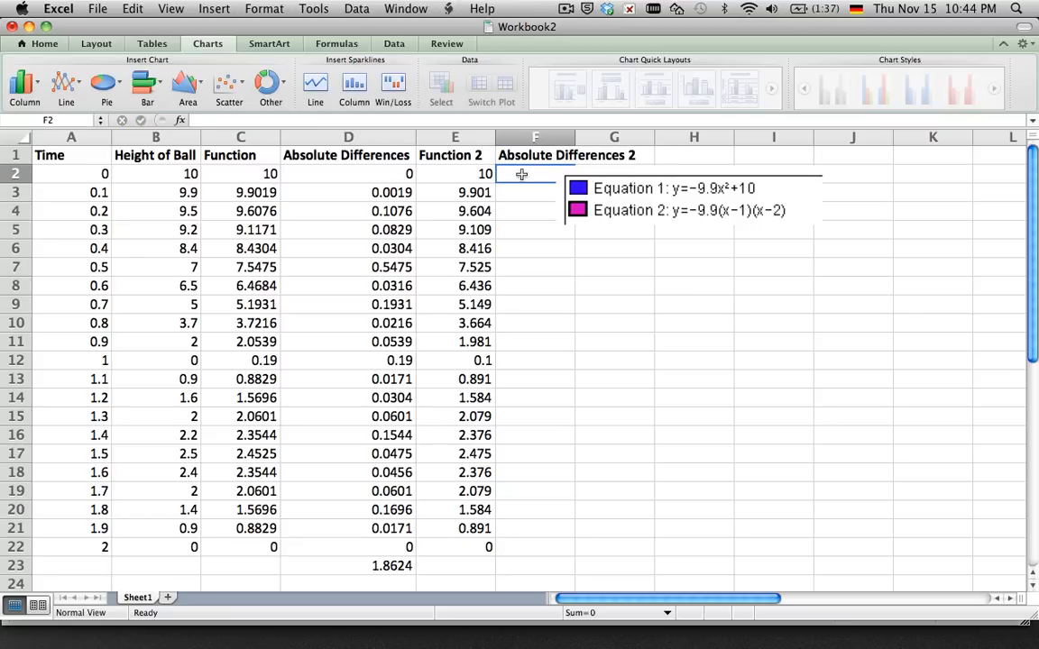
{"action": "type", "text": "=avERAGE"}
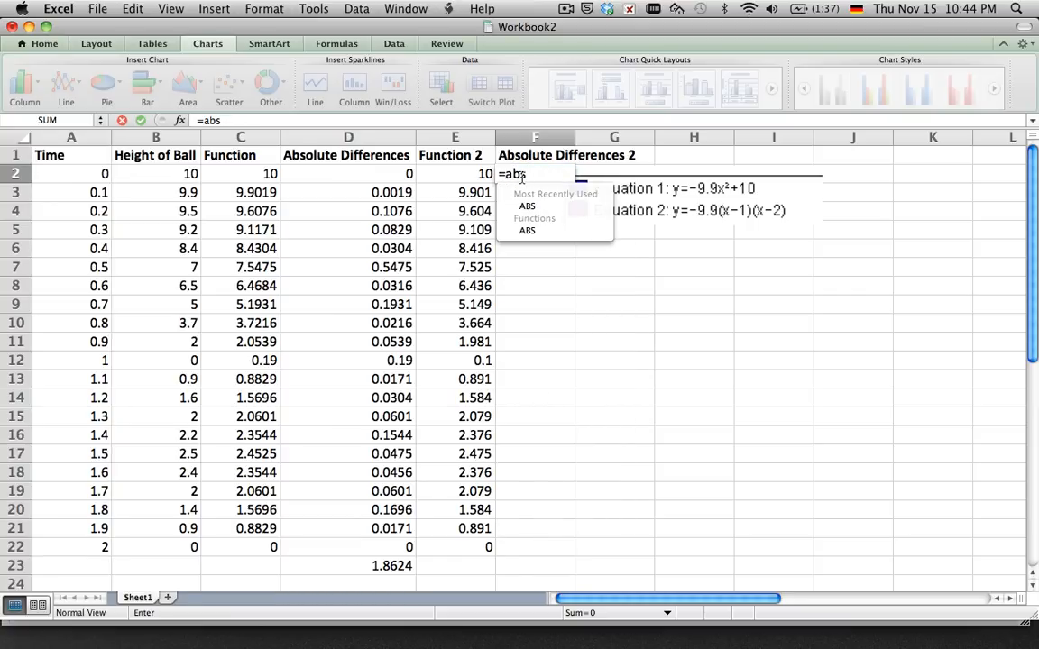
{"action": "type", "text": "("}
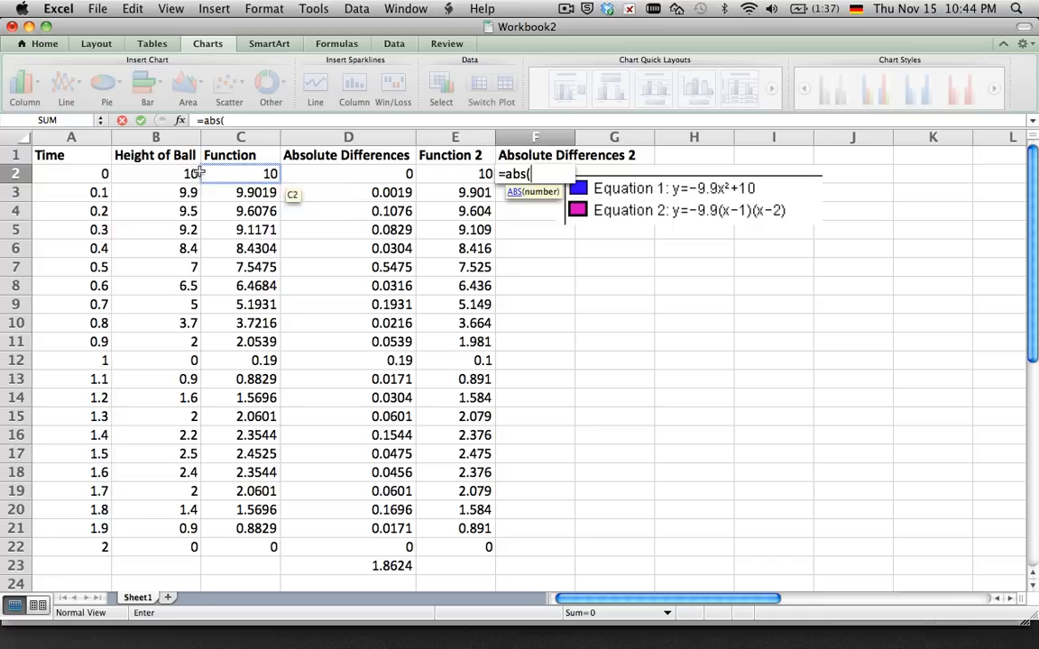
{"action": "left_click", "coordinate": [166, 173]}
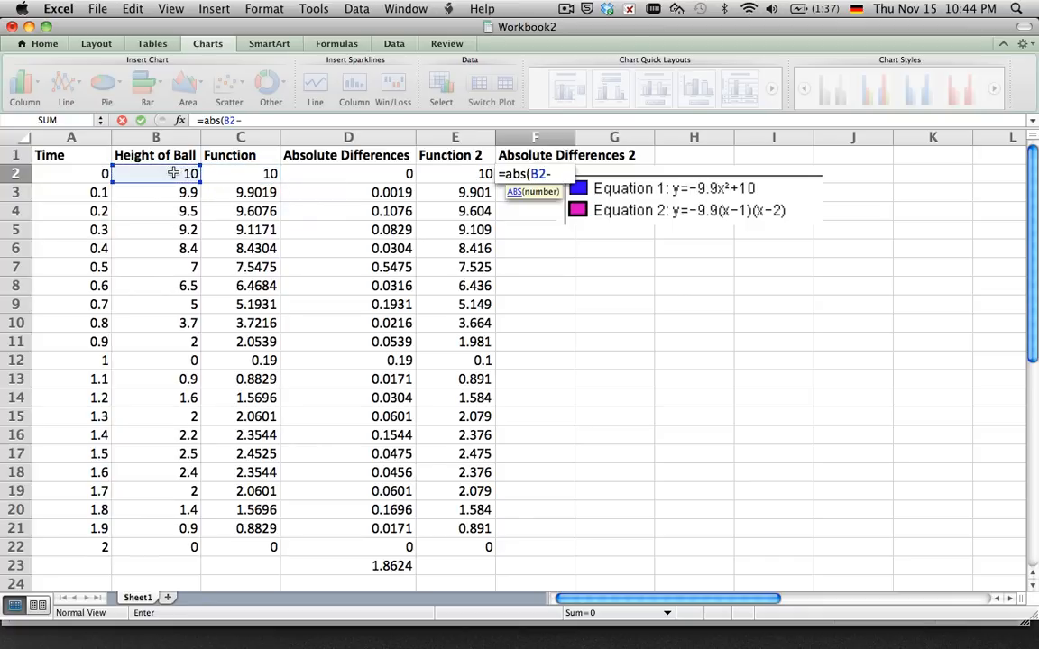
{"action": "left_click", "coordinate": [452, 174]}
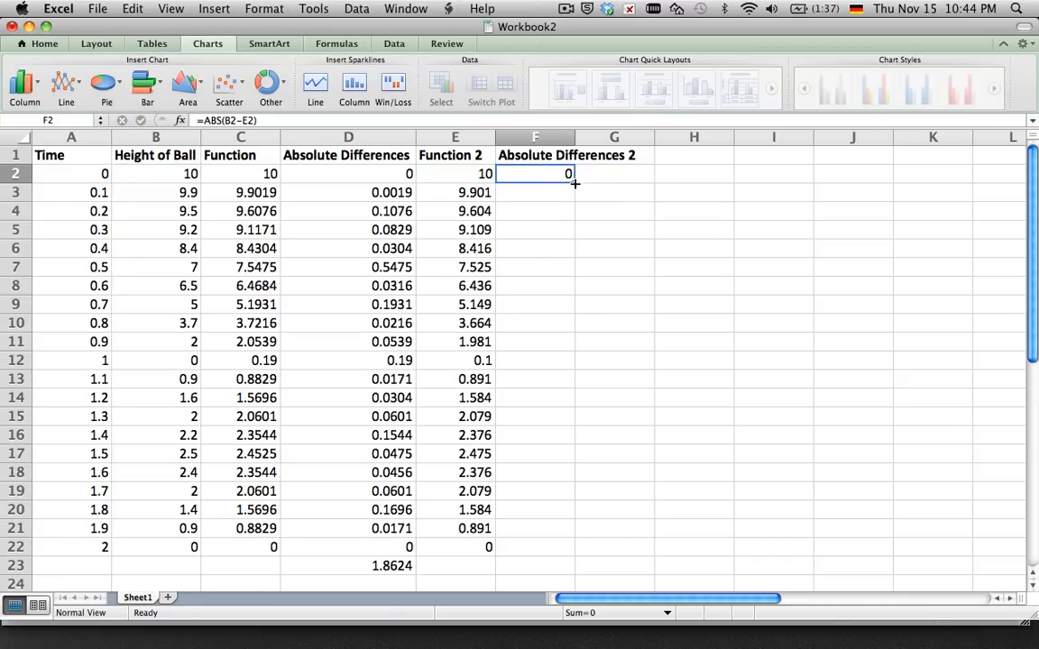
{"action": "left_click_drag", "start_coordinate": [573, 182], "coordinate": [568, 549]}
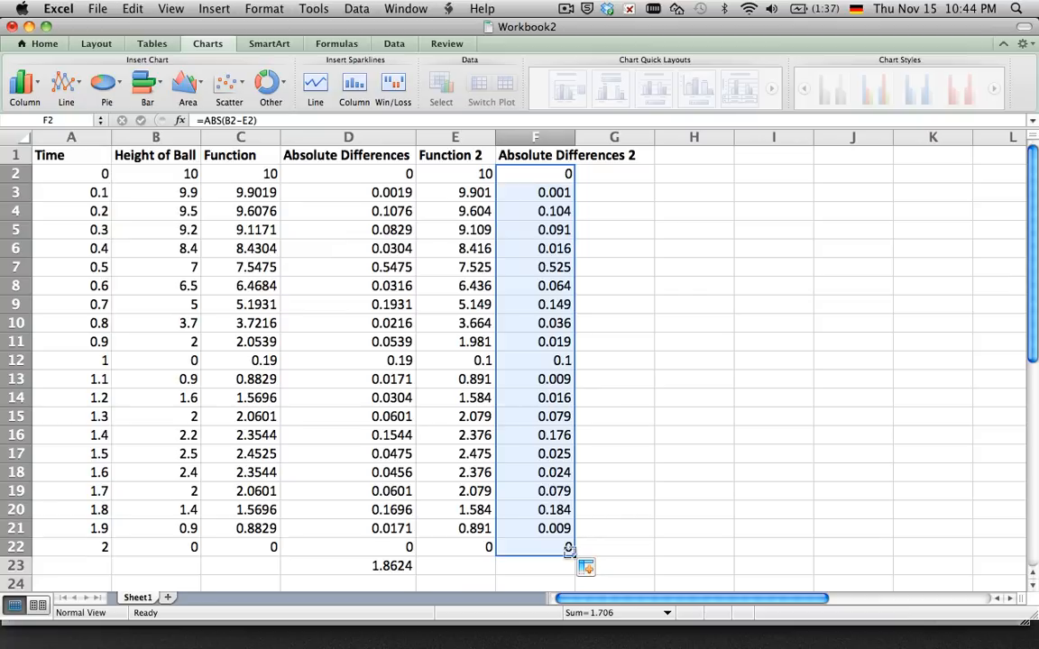
Total the column with =SUM(F2:F22) in F23, giving 1.706, and check its formula.
{"action": "scroll", "scroll_direction": "down", "scroll_amount": 3}
{"action": "type", "text": "="}
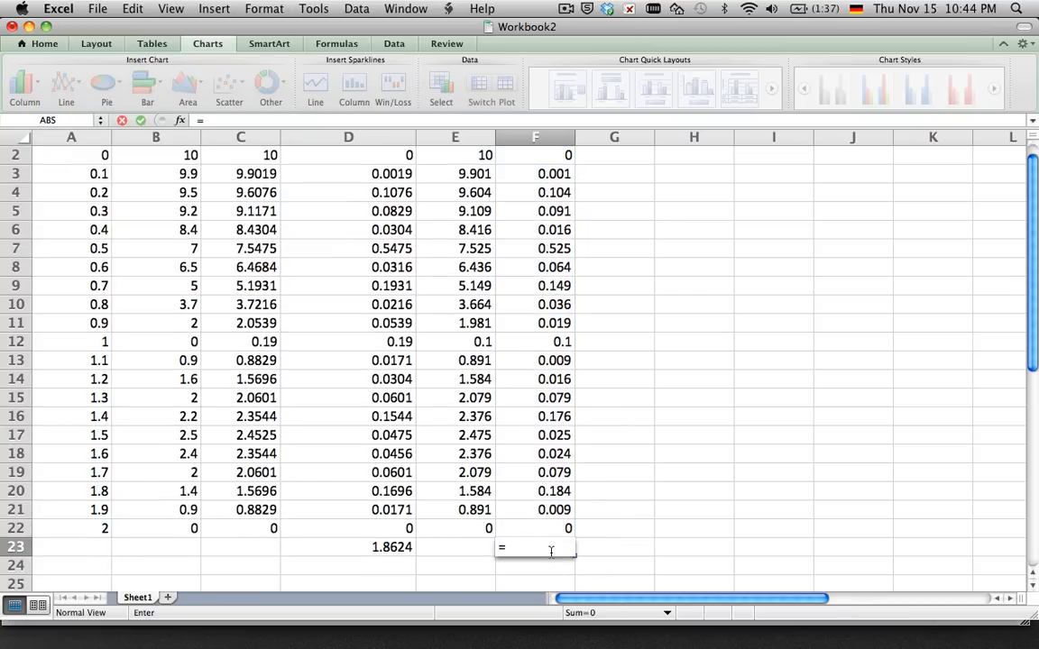
{"action": "type", "text": "sumF2:F22"}
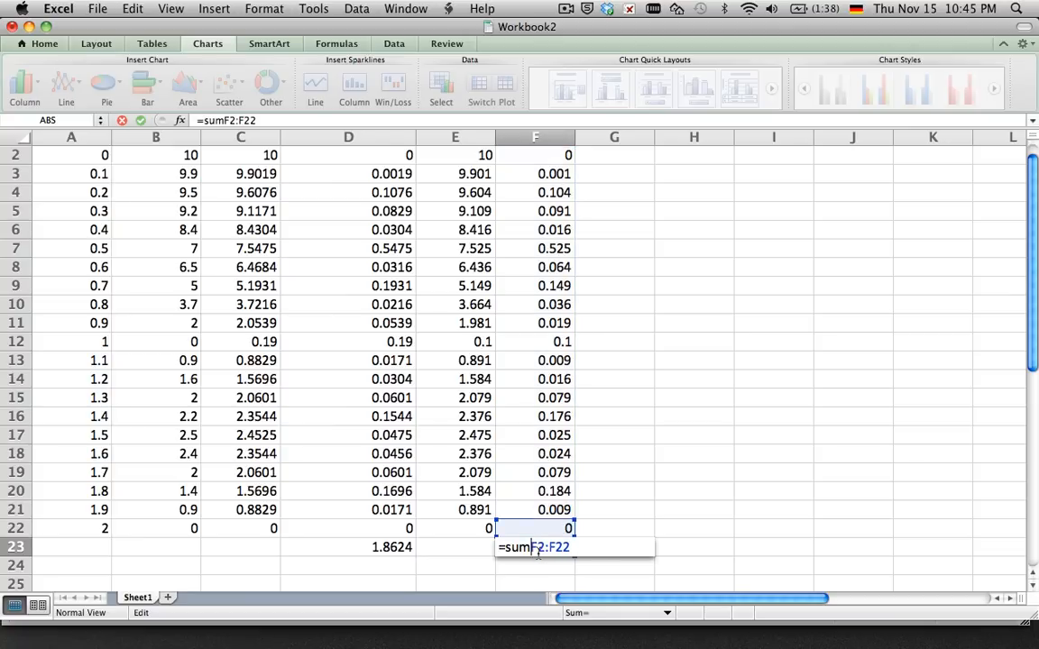
{"action": "type", "text": "("}
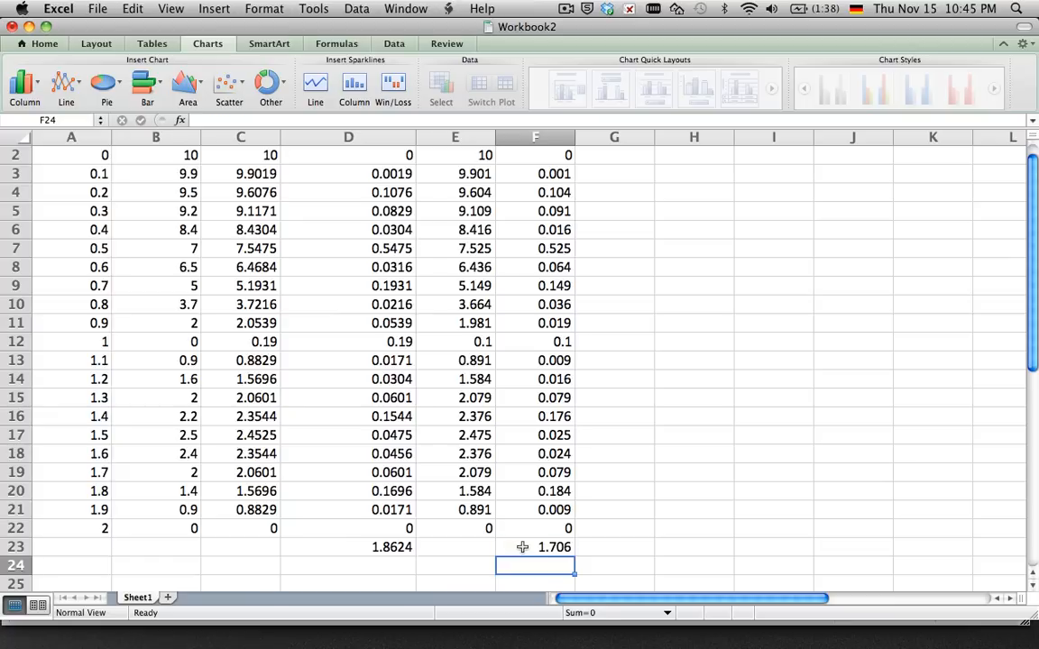
{"action": "left_click", "coordinate": [541, 548]}
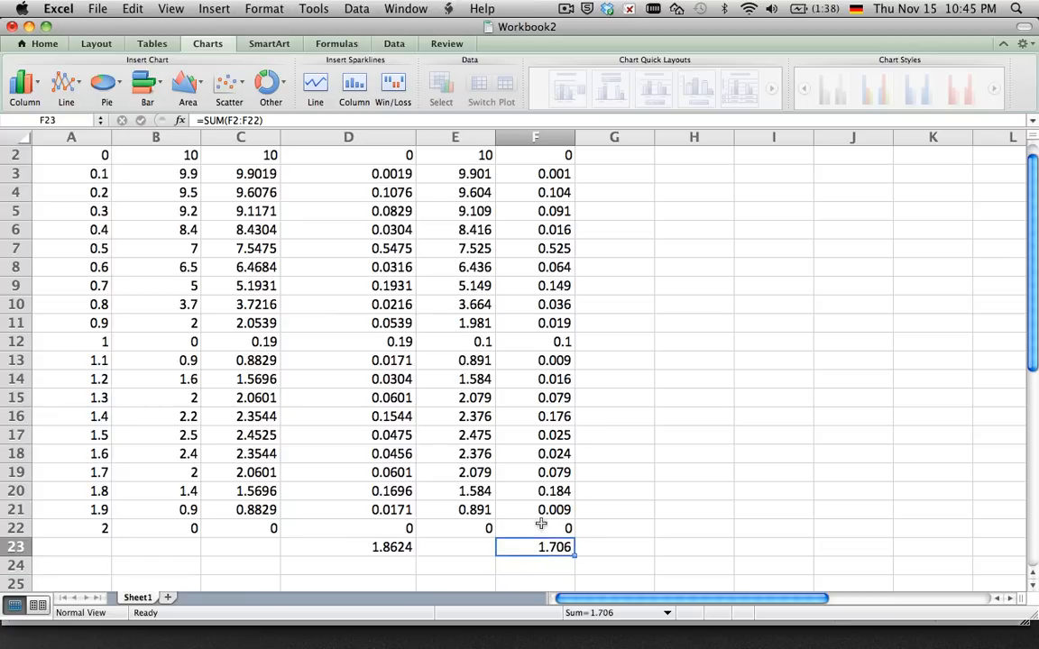
{"action": "mouse_move", "coordinate": [278, 361]}
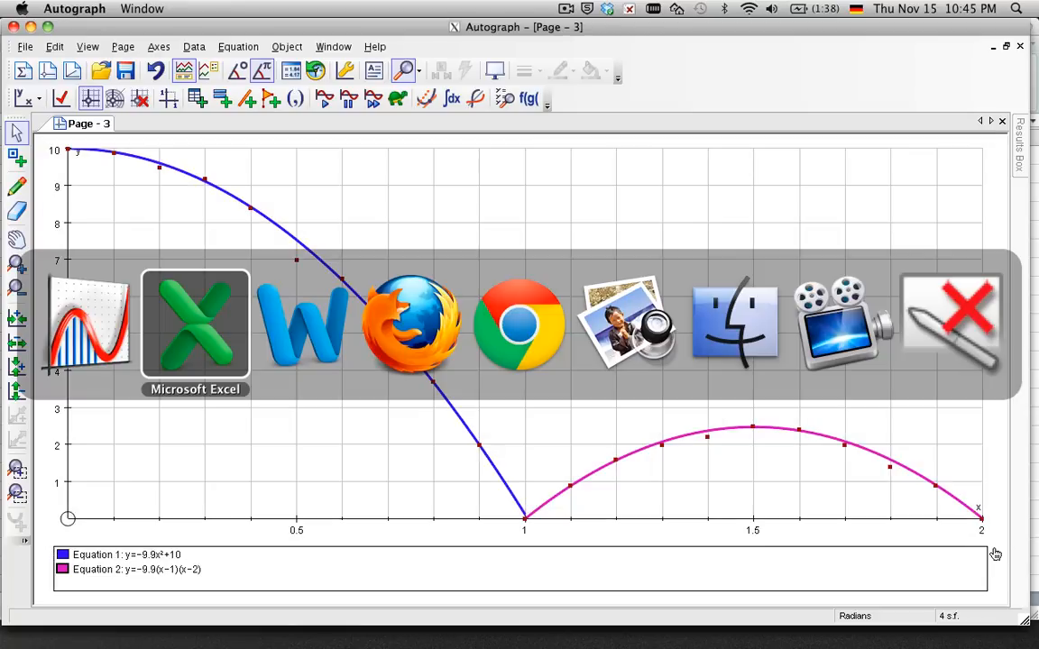
Place the two-parabola graph under the explanation line and start the new page with 'It looks better'.
{"action": "left_click", "coordinate": [303, 324]}
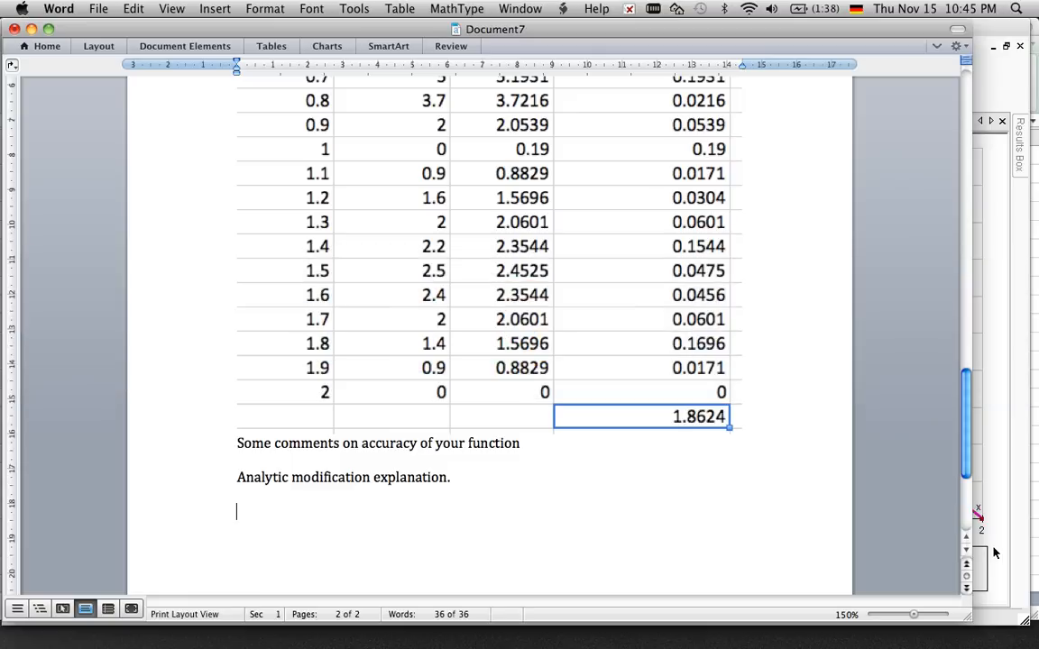
{"action": "scroll", "scroll_direction": "down", "scroll_amount": 3}
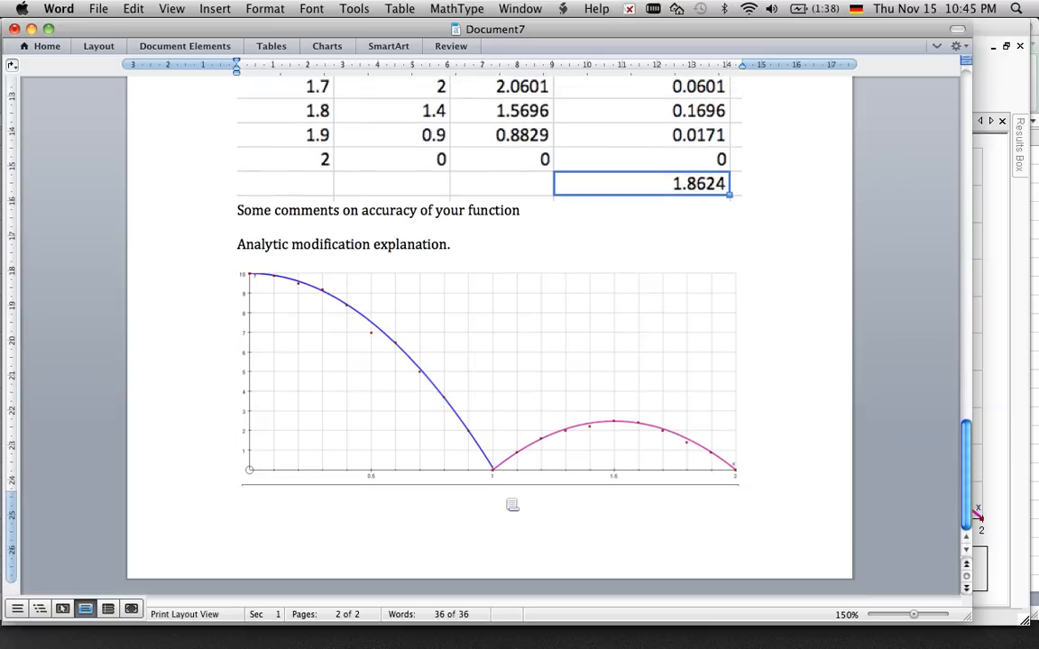
{"action": "scroll", "scroll_direction": "down", "scroll_amount": 3}
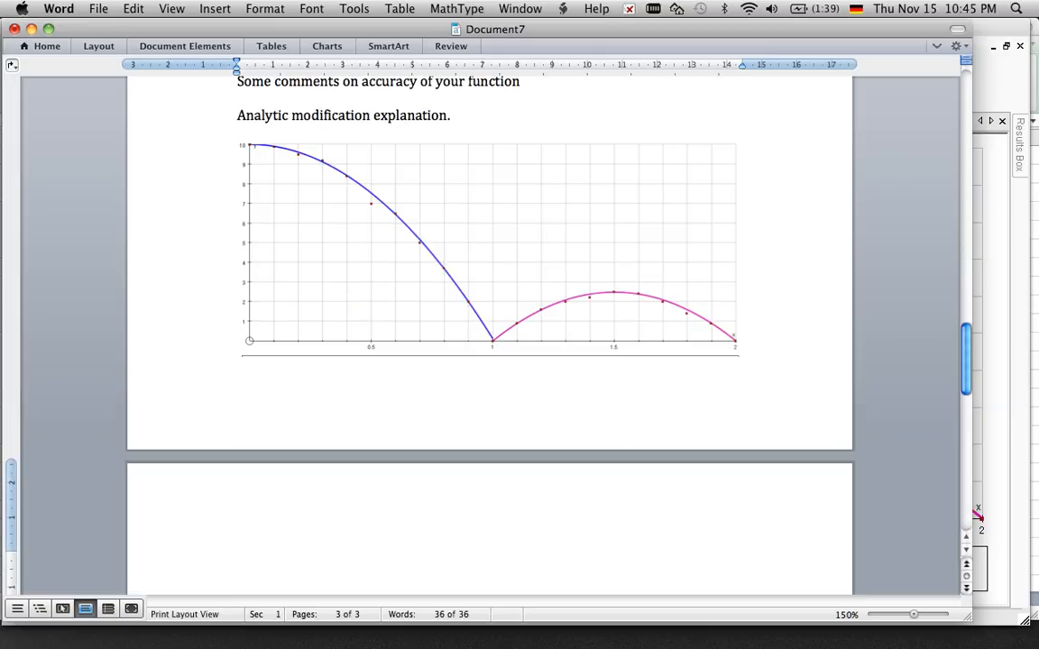
{"action": "type", "text": "It loks"}
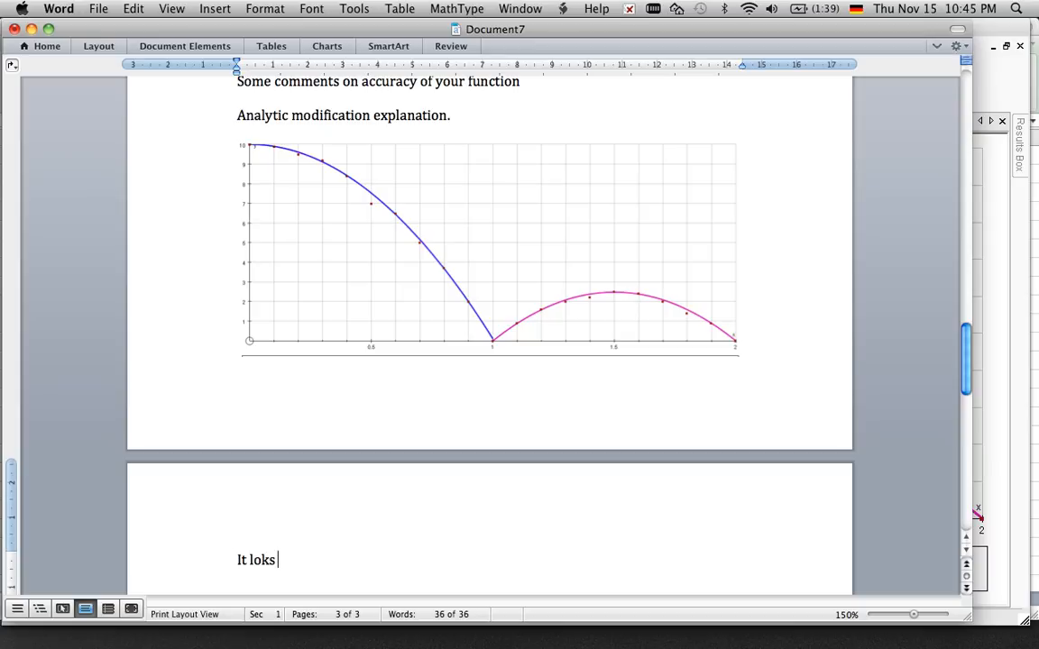
{"action": "type", "text": "oks bete"}
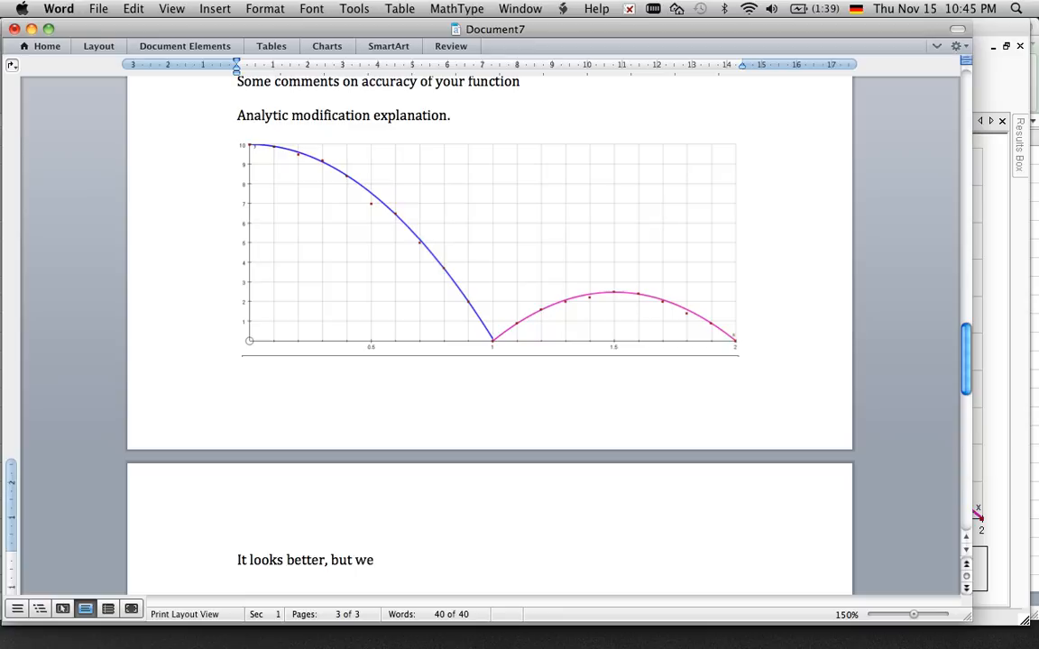
Finish the heading: 'but we need some Mathematical Justification'.
{"action": "type", "text": "need some"}
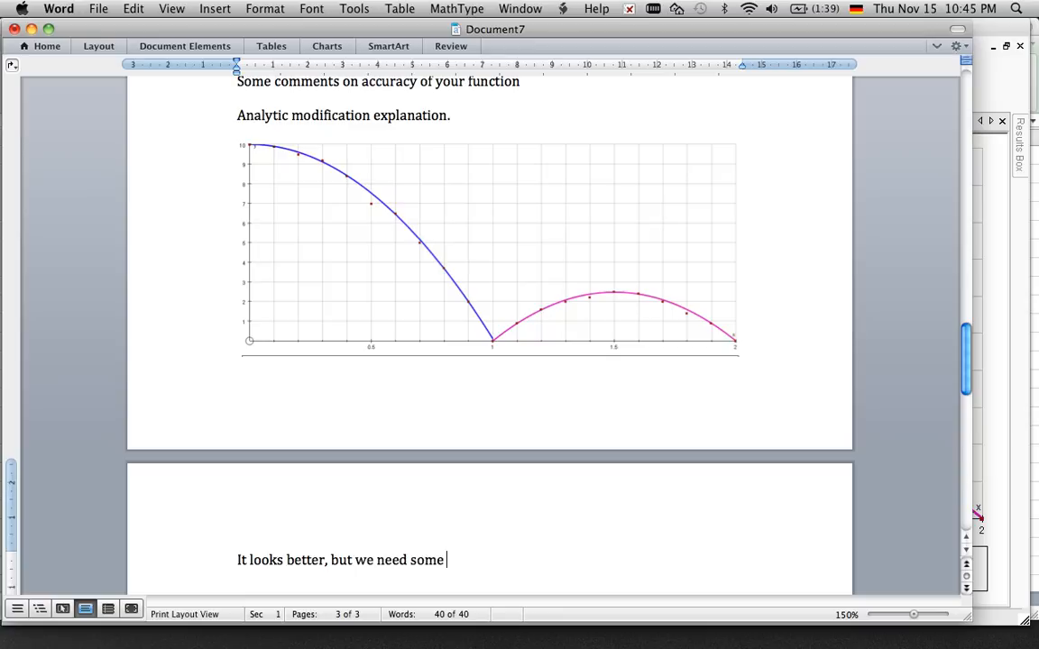
{"action": "type", "text": "MAT"}
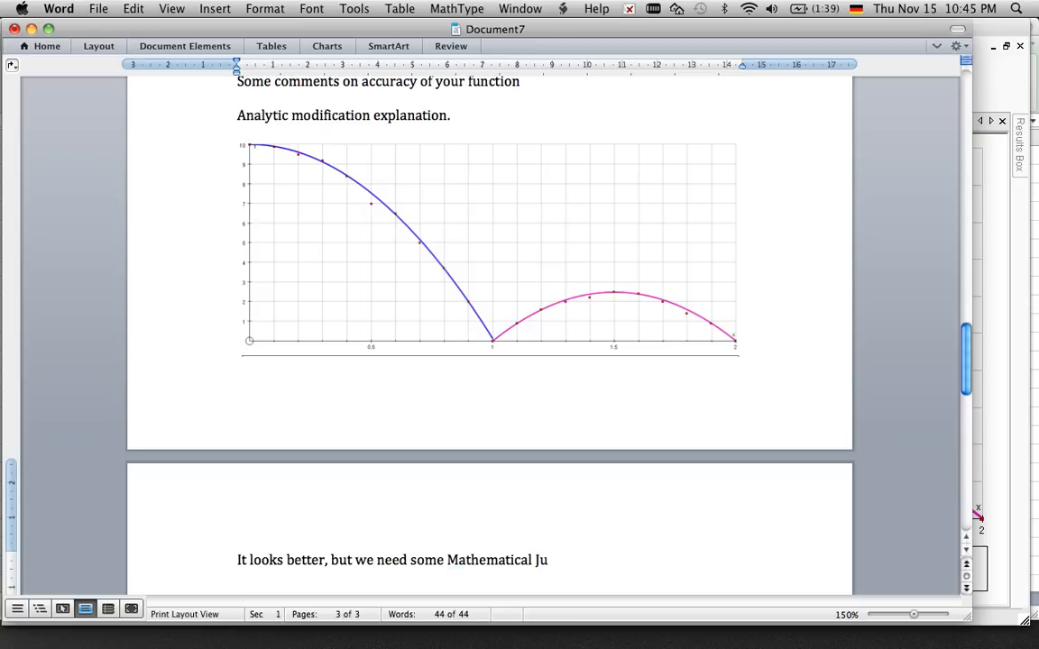
{"action": "type", "text": "stification"}
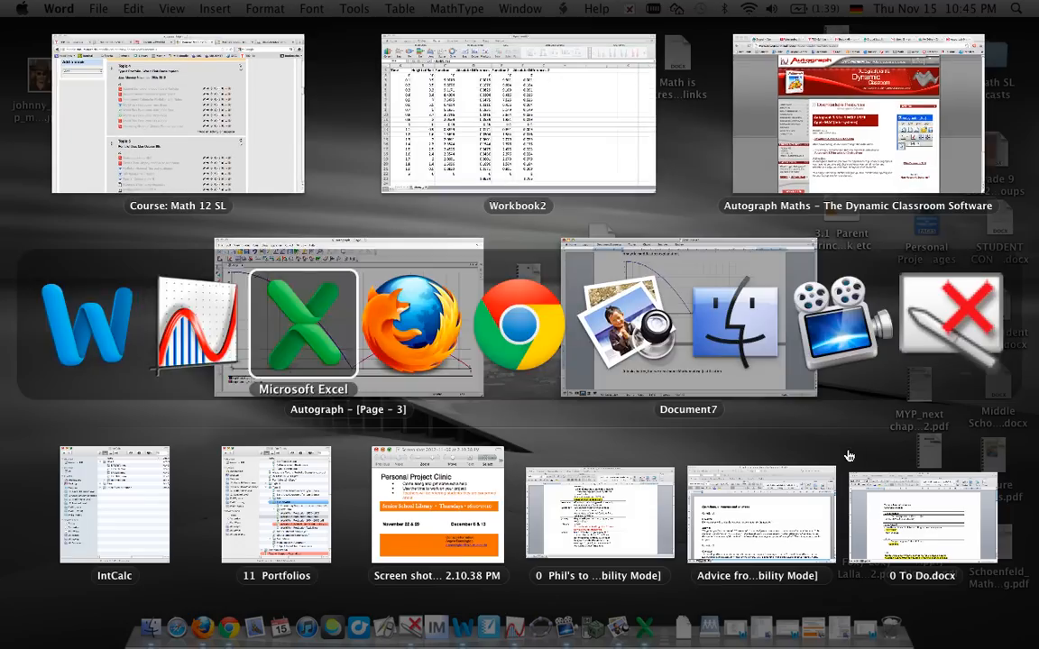
{"action": "left_click", "coordinate": [516, 112]}
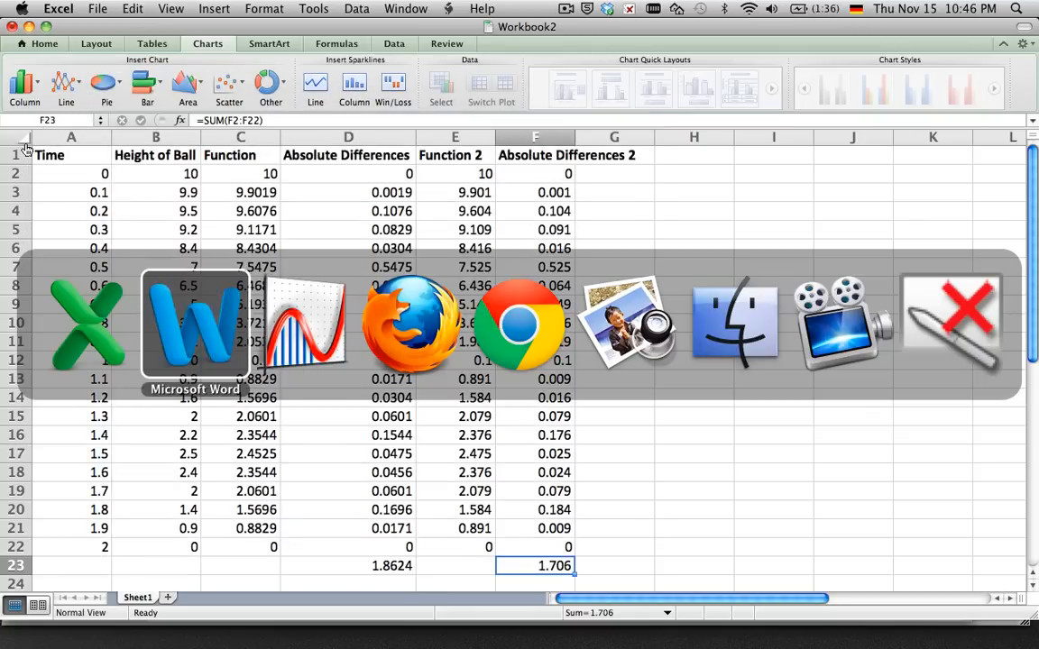
{"action": "left_click", "coordinate": [194, 324]}
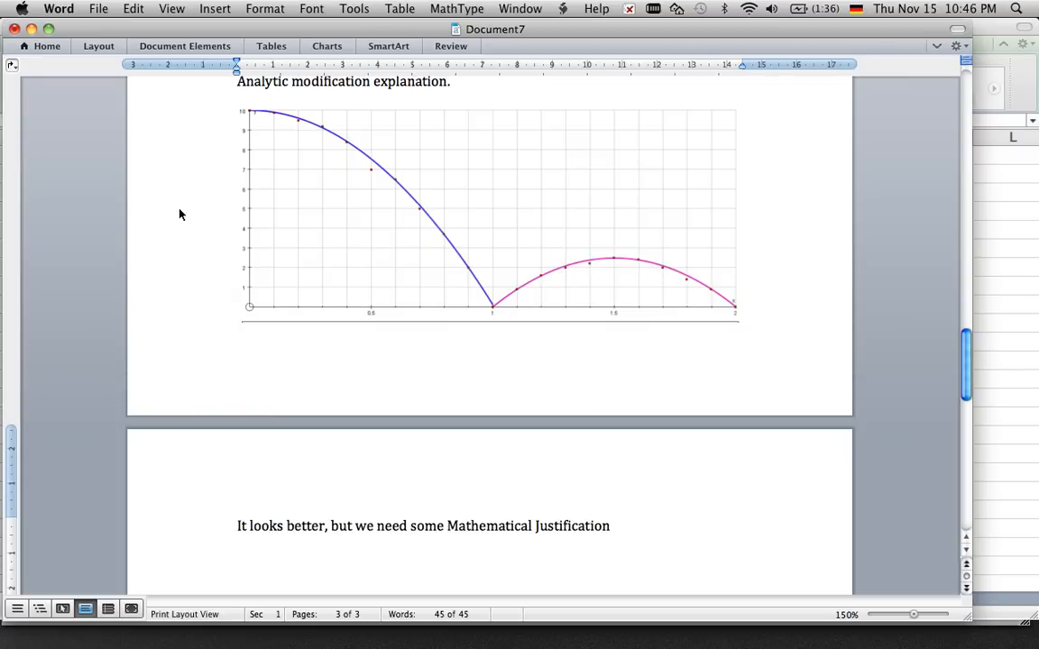
{"action": "scroll", "scroll_direction": "down", "scroll_amount": 3}
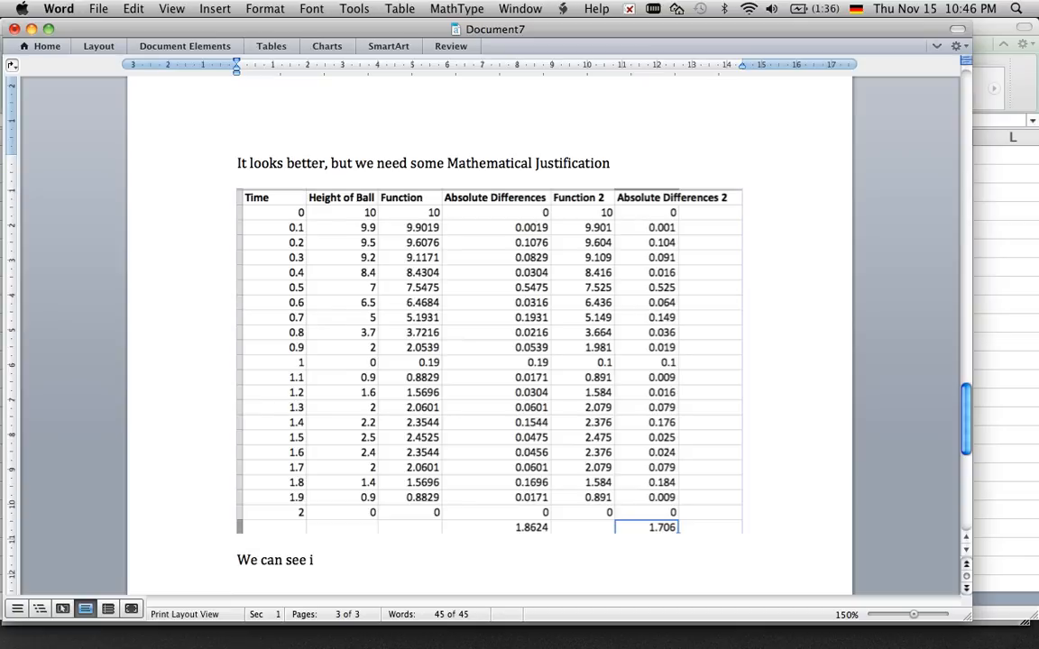
Write 'We can see improvement because the absolute differences are less than in our original function.'.
{"action": "type", "text": "mprovemen"}
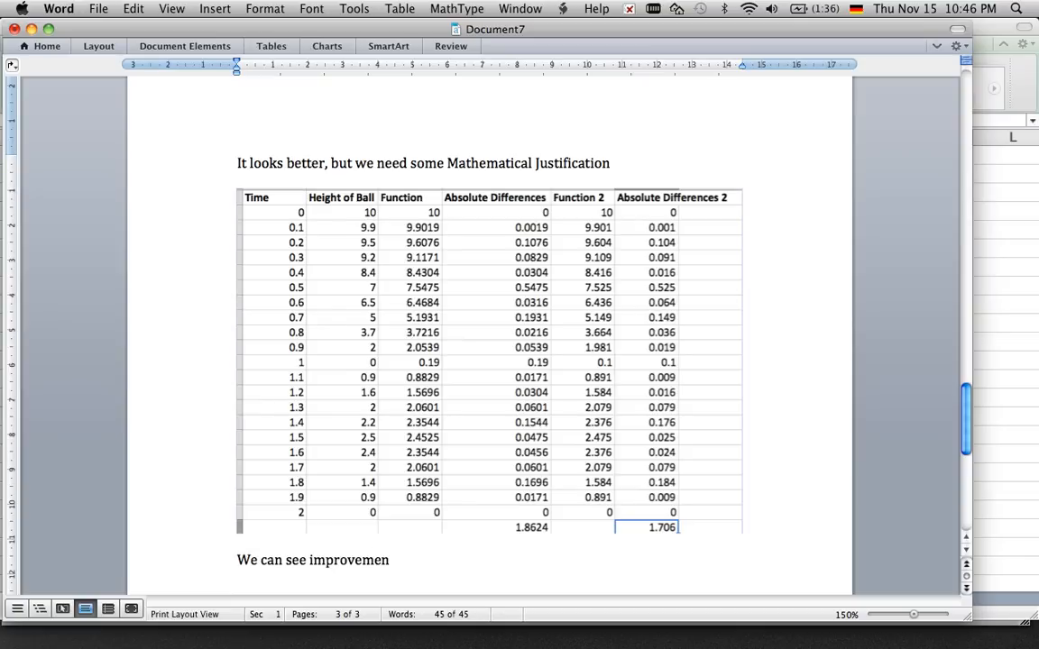
{"action": "type", "text": "because"}
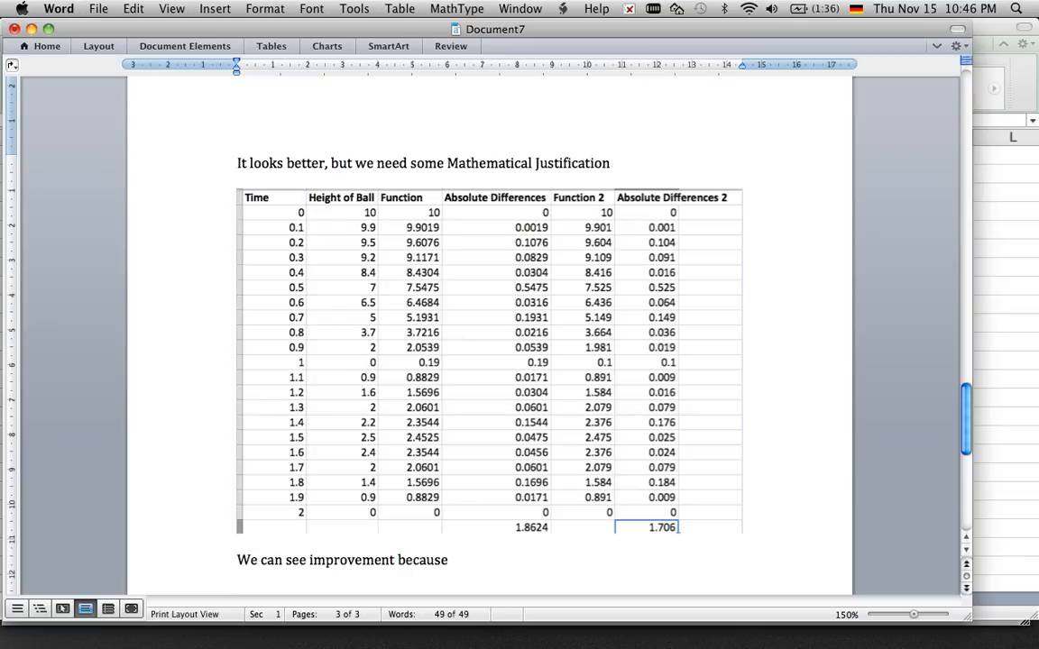
{"action": "type", "text": "the"}
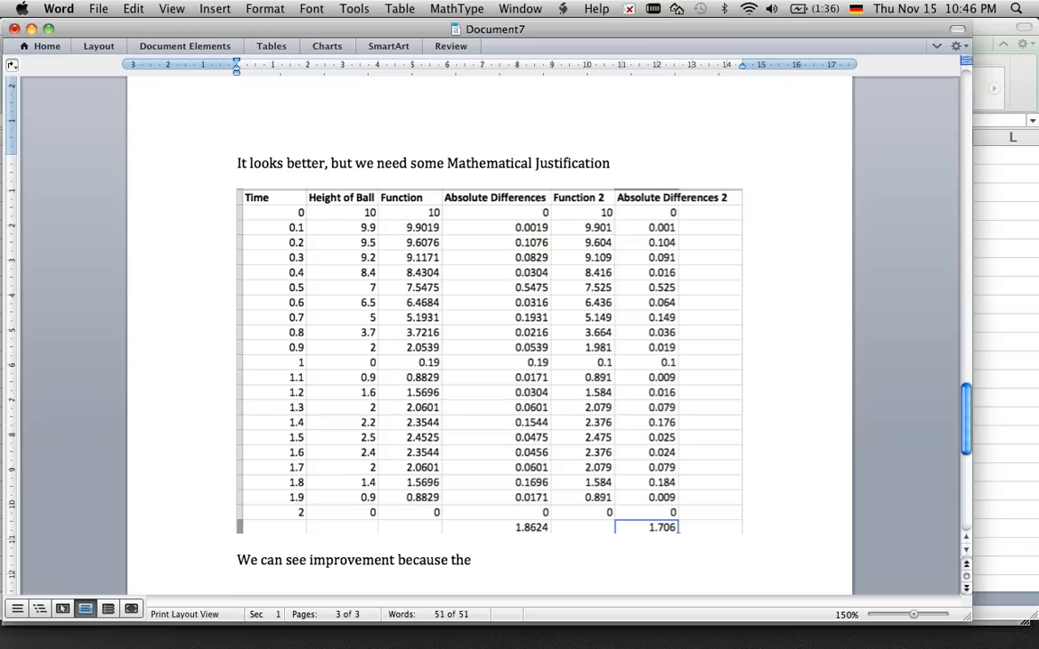
{"action": "type", "text": "absolute differe"}
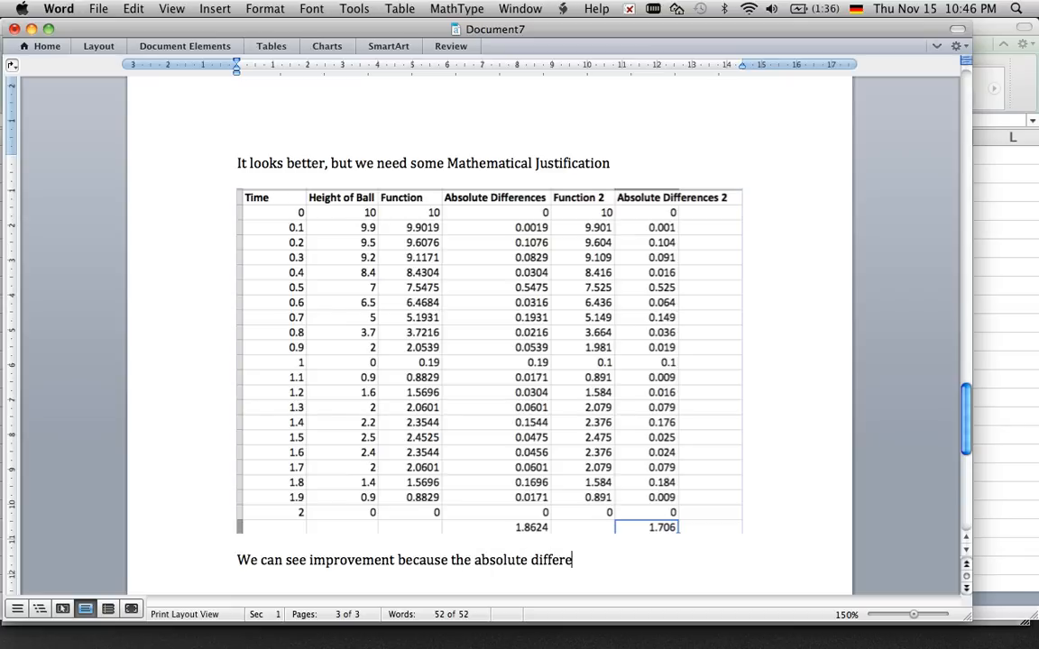
{"action": "type", "text": "nces are"}
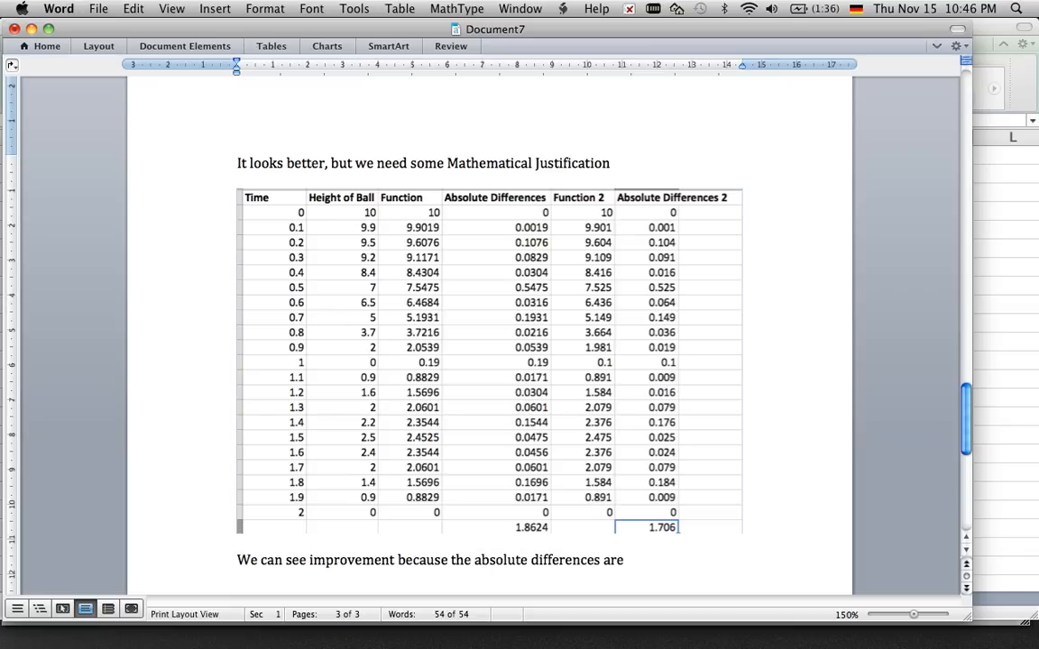
{"action": "type", "text": "less than"}
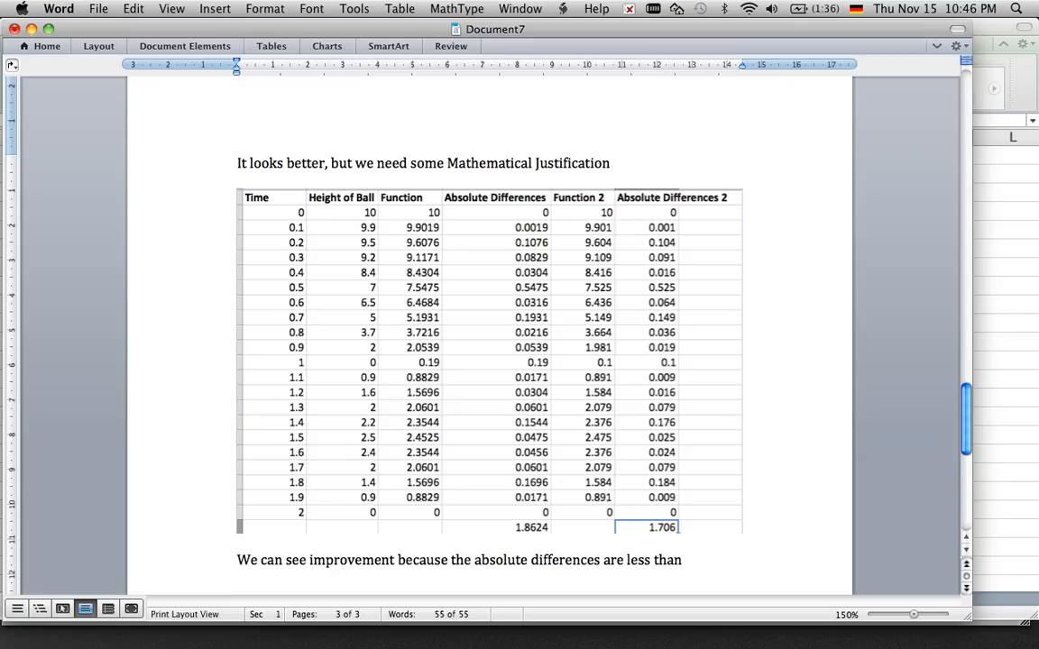
{"action": "type", "text": "in our"}
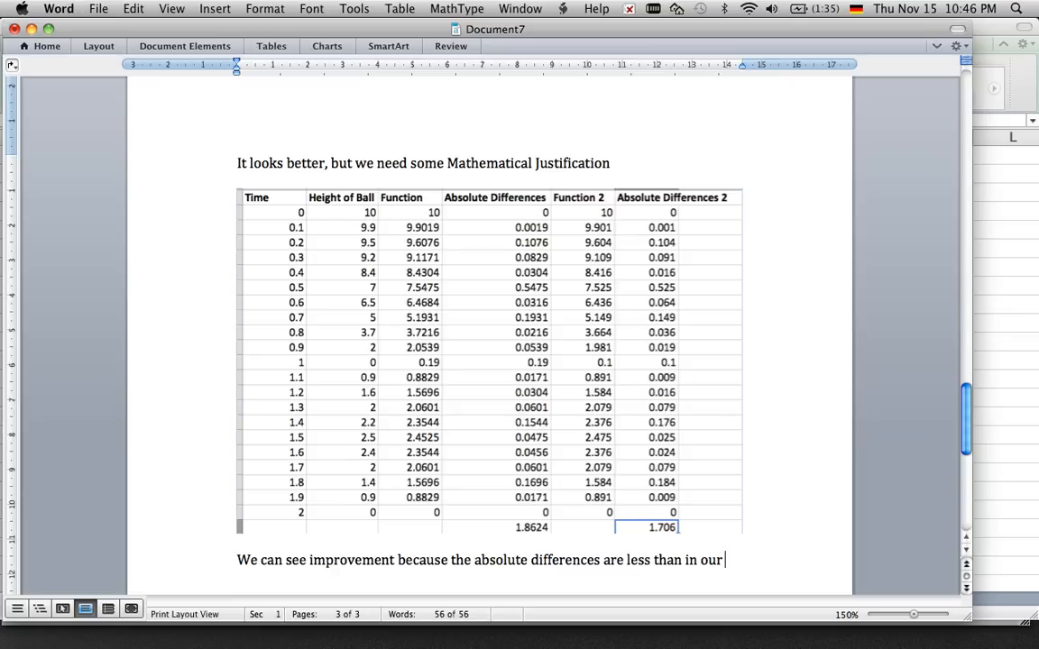
{"action": "type", "text": "original"}
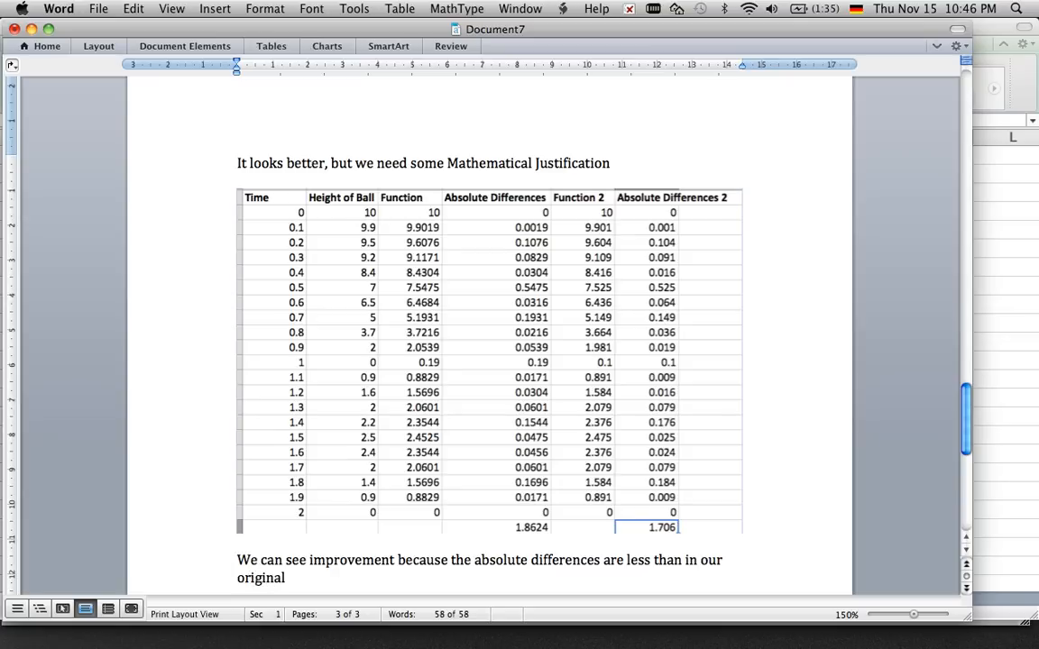
{"action": "type", "text": "function."}
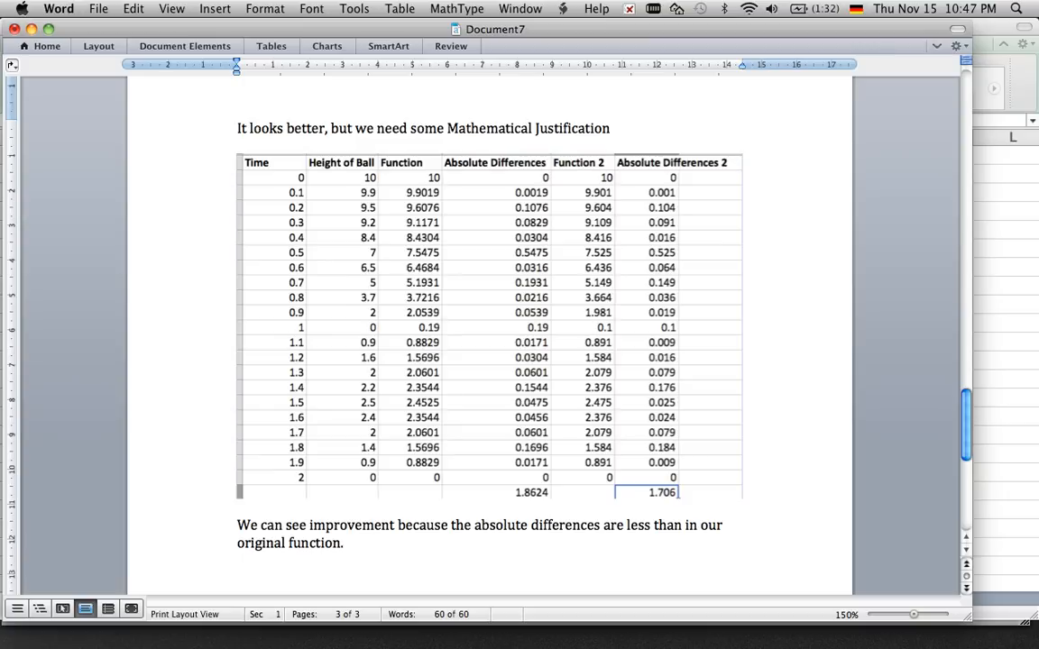
{"action": "mouse_move", "coordinate": [443, 191]}
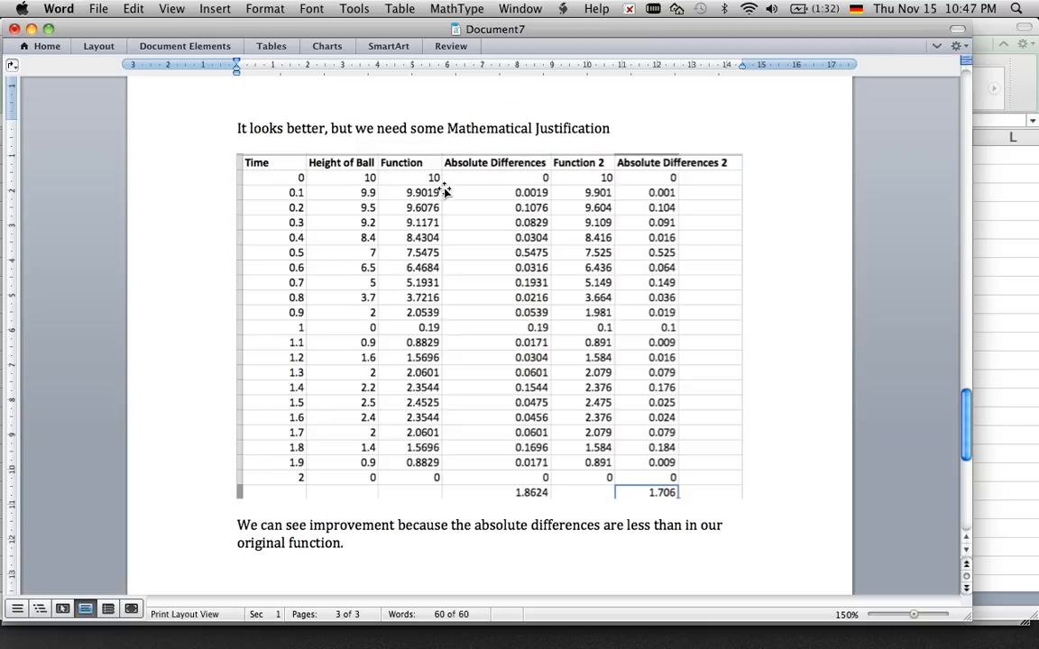